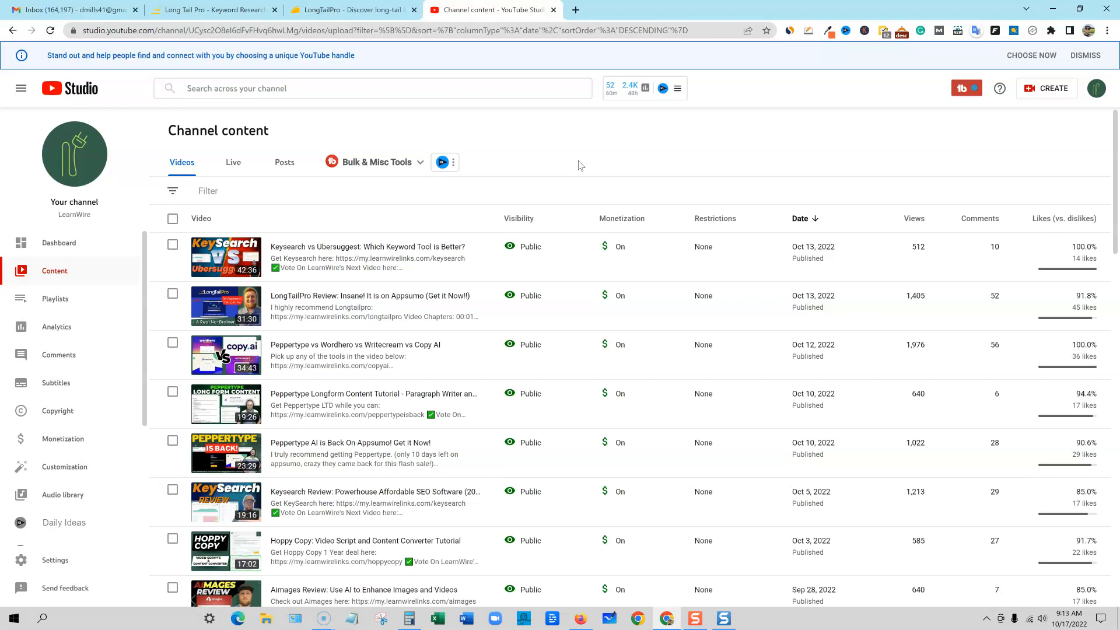
pyautogui.moveTo(340, 207)
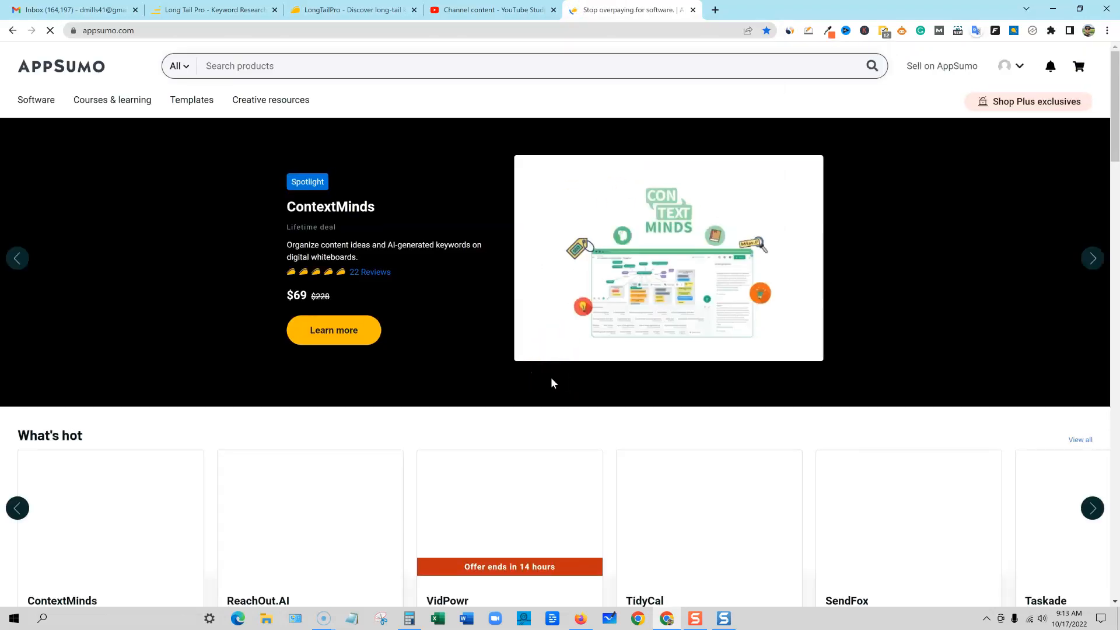
# - Page the Spotlight carousel back to the $69 LongTailPro lifetime deal and its reviews
pyautogui.click(17, 259)
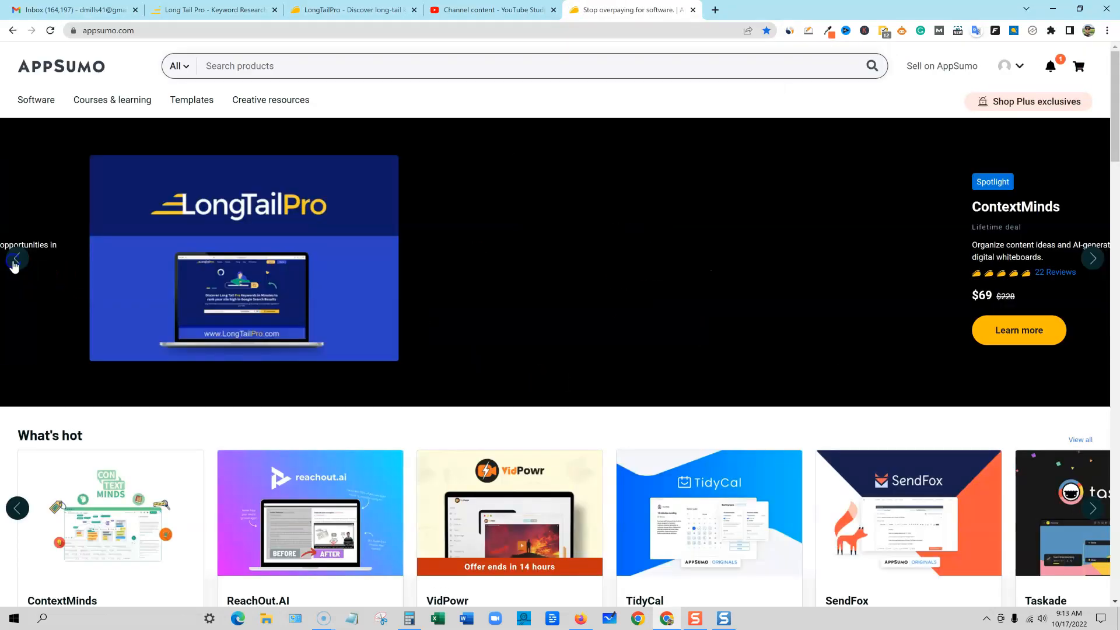
pyautogui.click(16, 257)
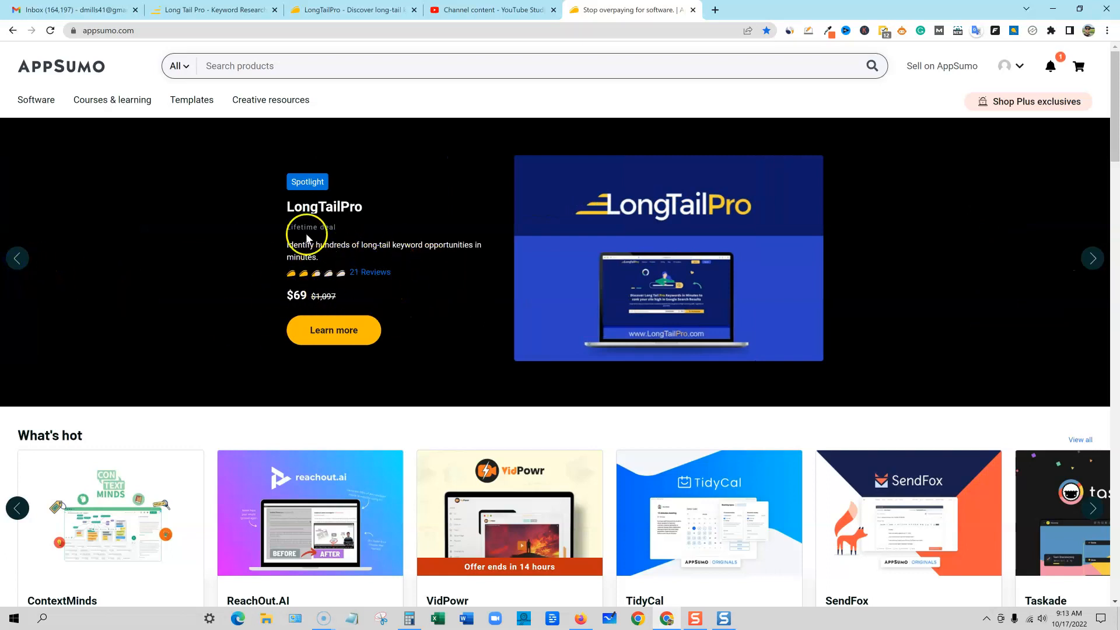
pyautogui.moveTo(361, 276)
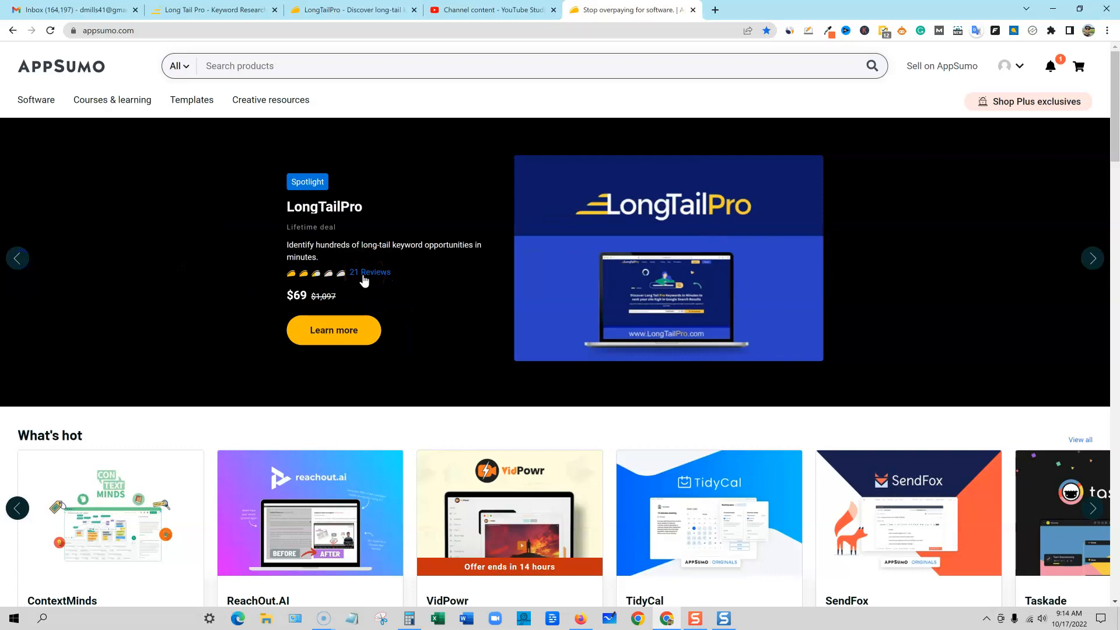
pyautogui.click(369, 272)
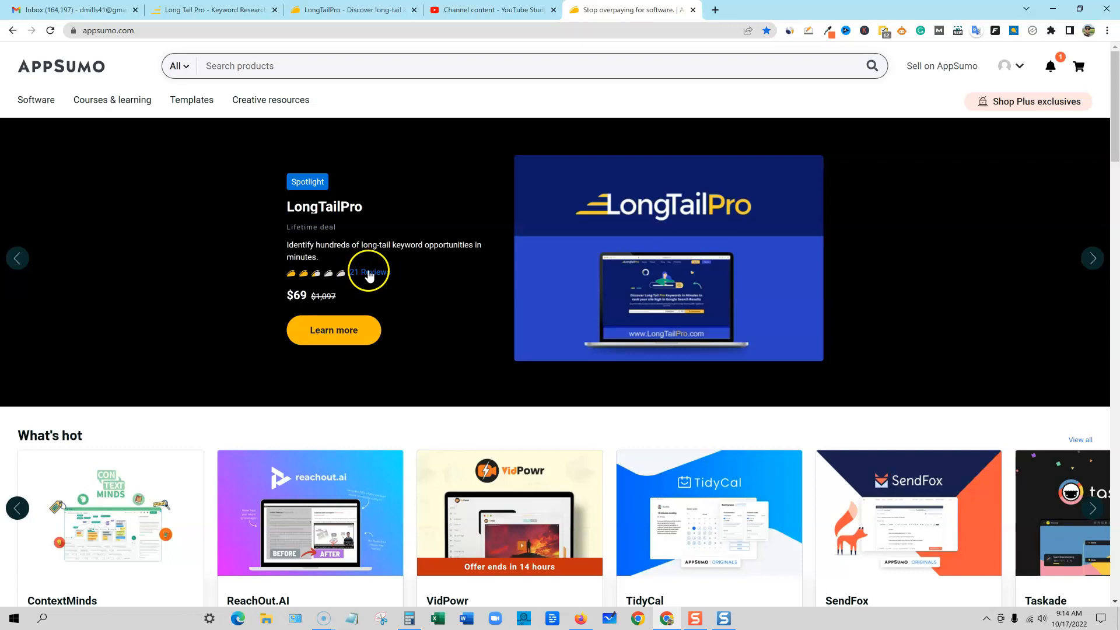
# - Open LongTailPro's AppSumo page and scroll to the License Tier 1 plan and 21 reviews
pyautogui.click(18, 258)
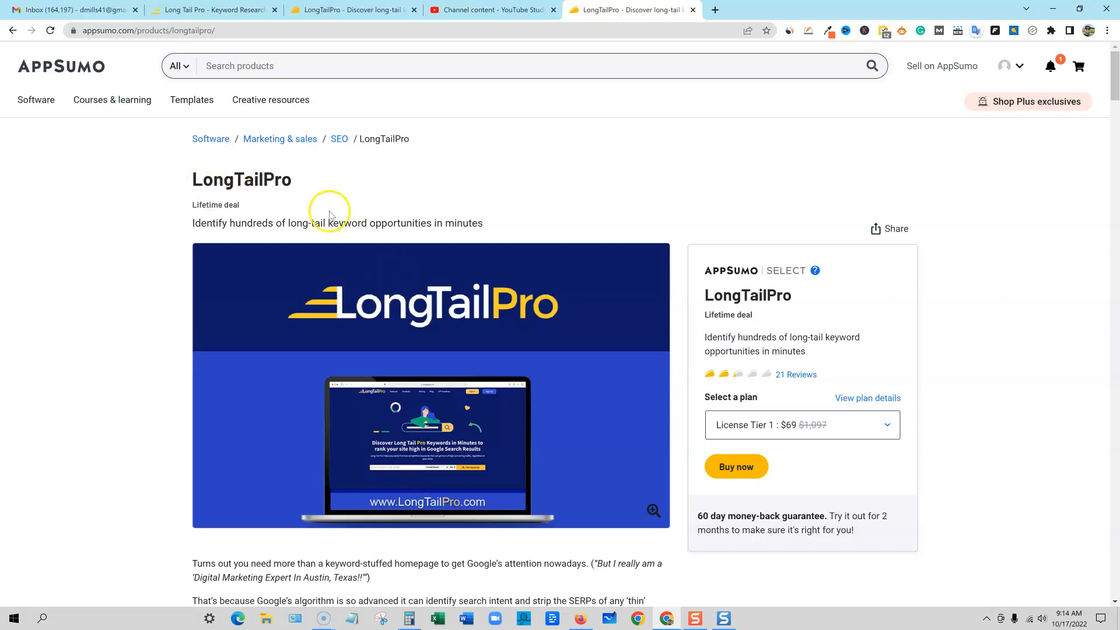
pyautogui.moveTo(680, 383)
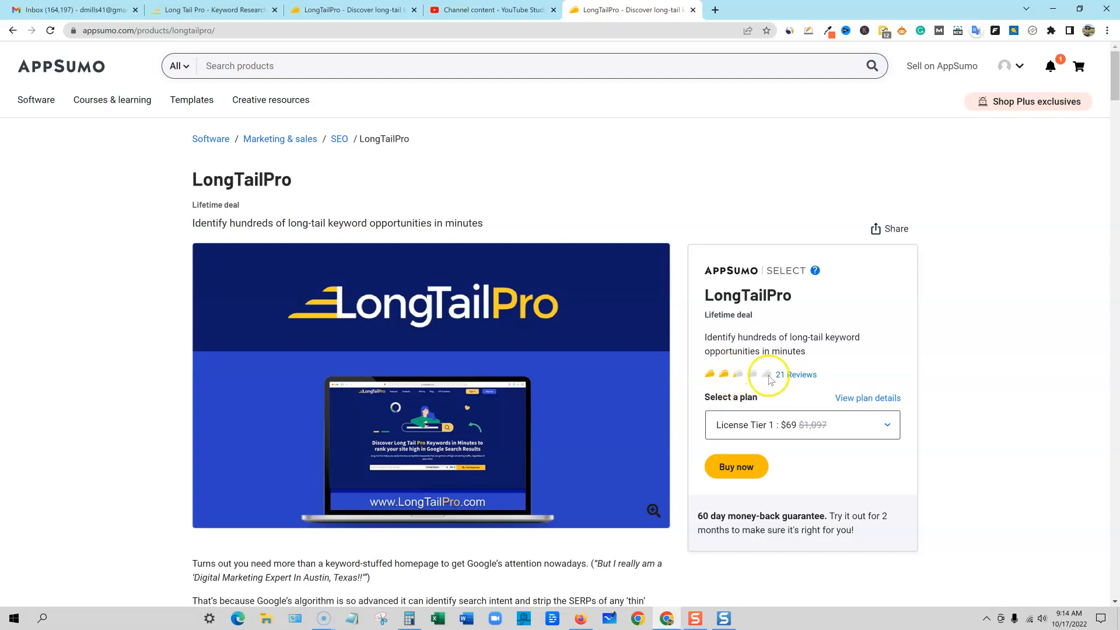
pyautogui.moveTo(753, 368)
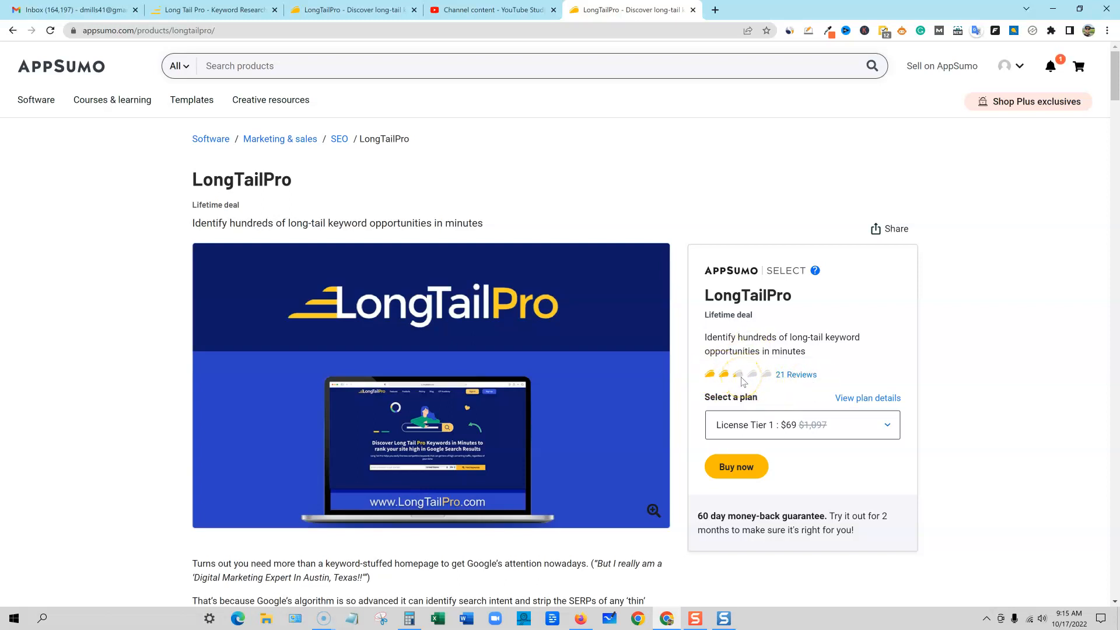
pyautogui.moveTo(796, 381)
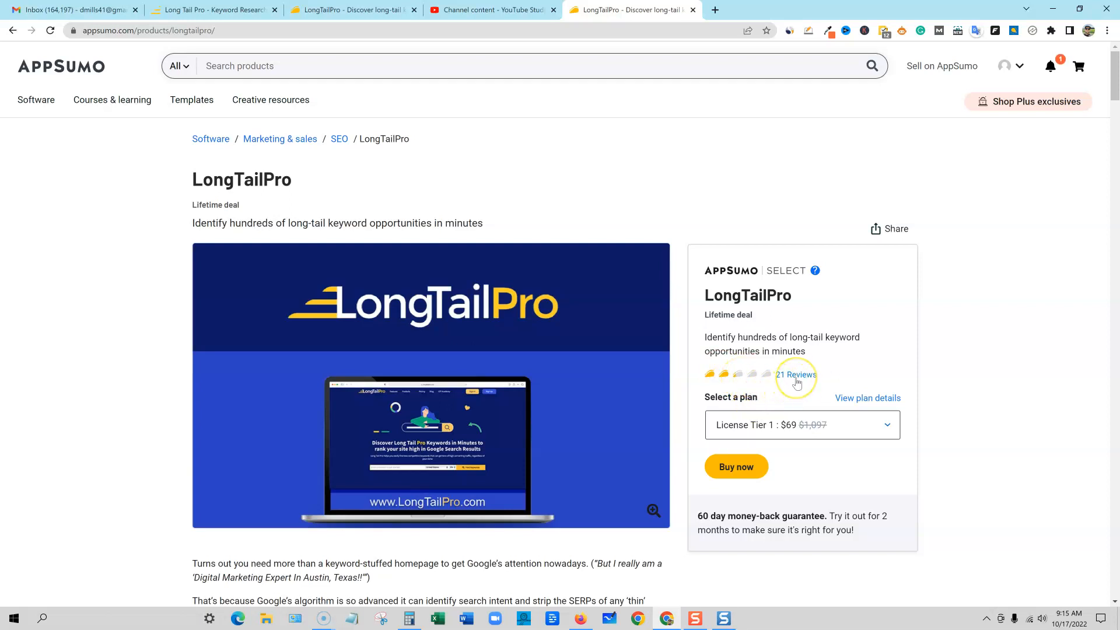
pyautogui.scroll(-3)
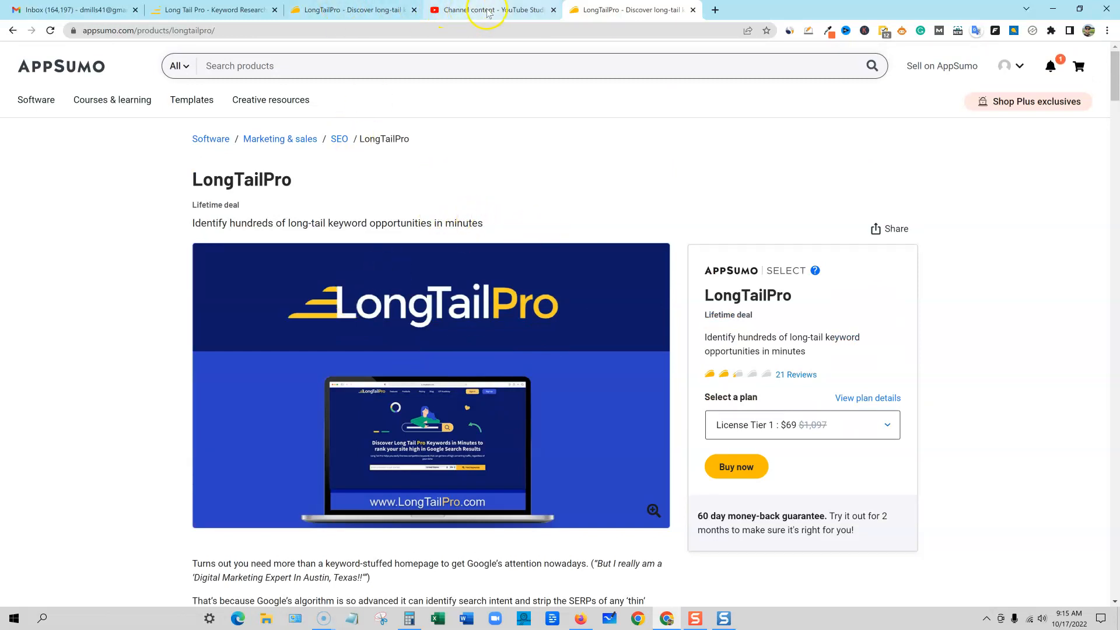
# - Switch to the YouTube Studio Channel content list showing the LongTailPro Review video
pyautogui.click(208, 10)
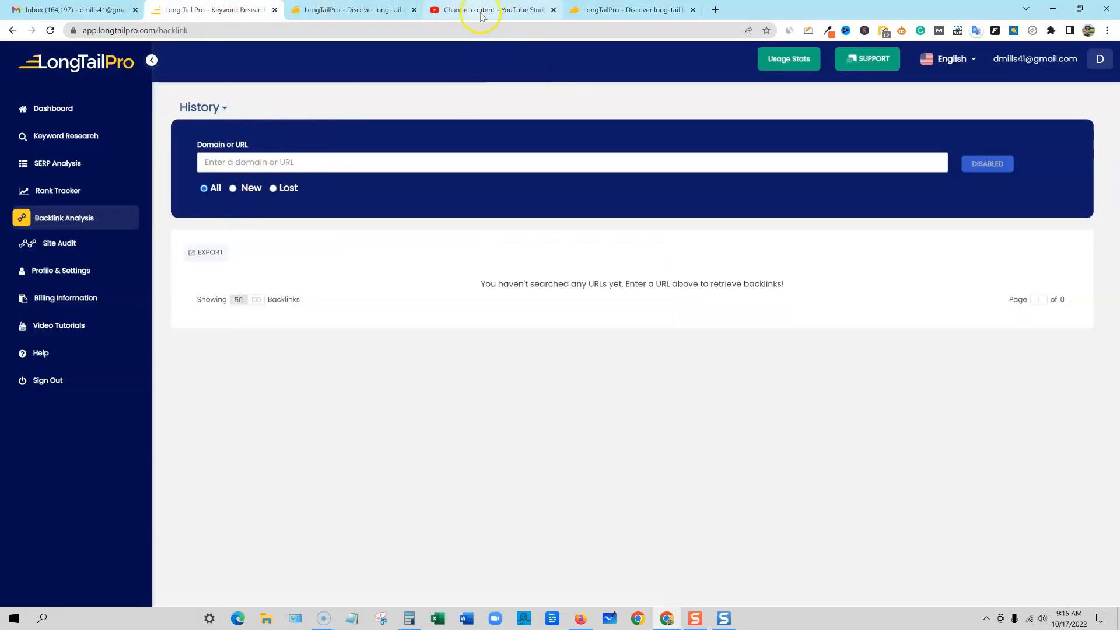
pyautogui.click(483, 10)
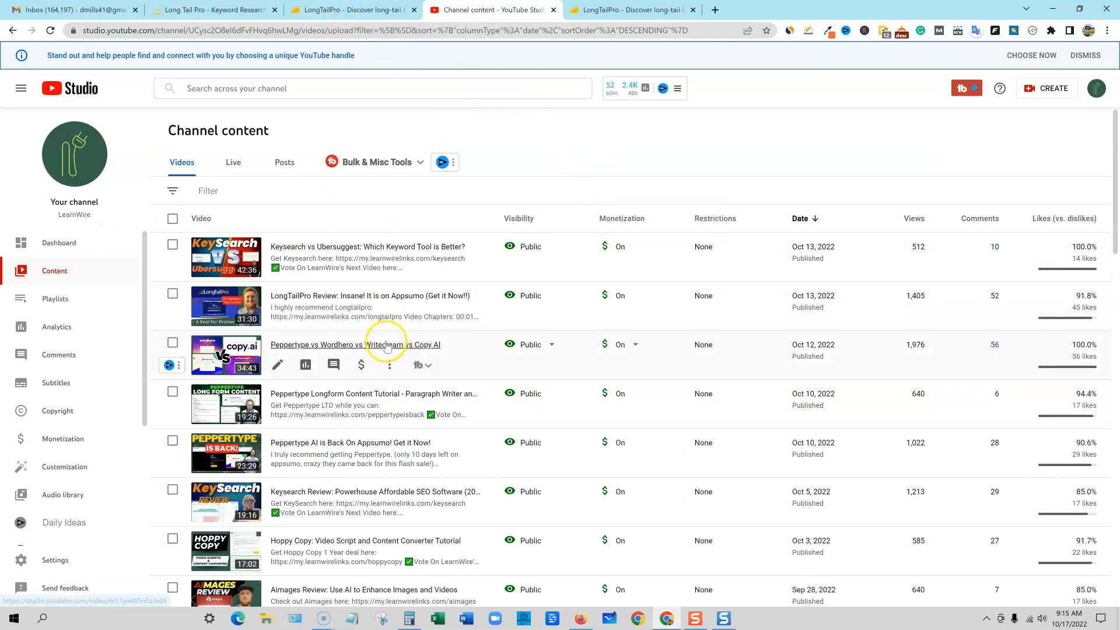
pyautogui.moveTo(305, 315)
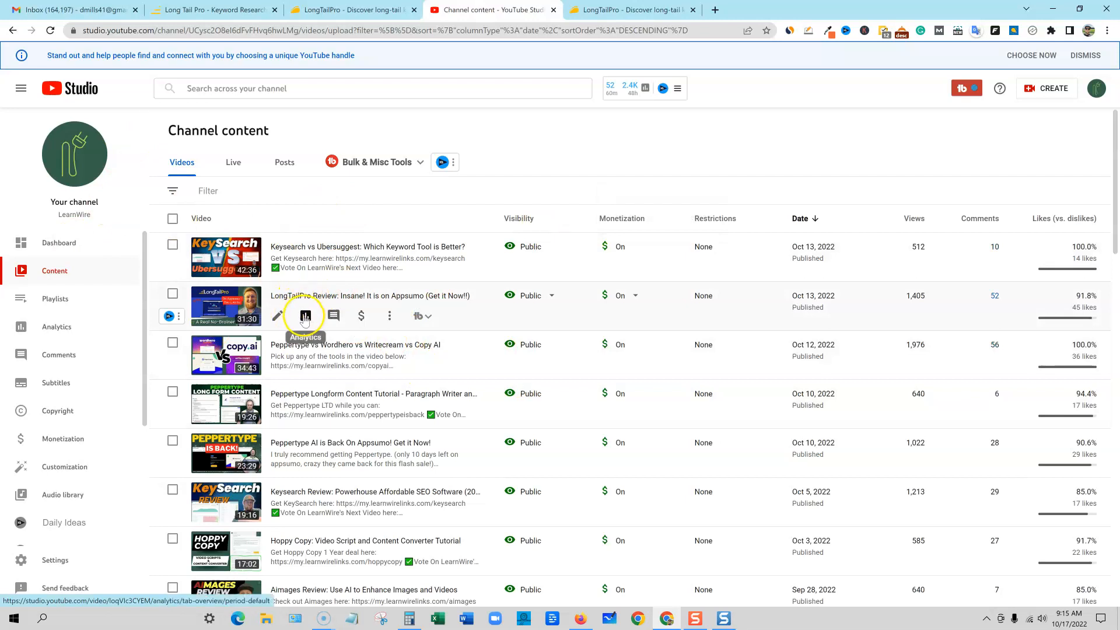
pyautogui.moveTo(918, 308)
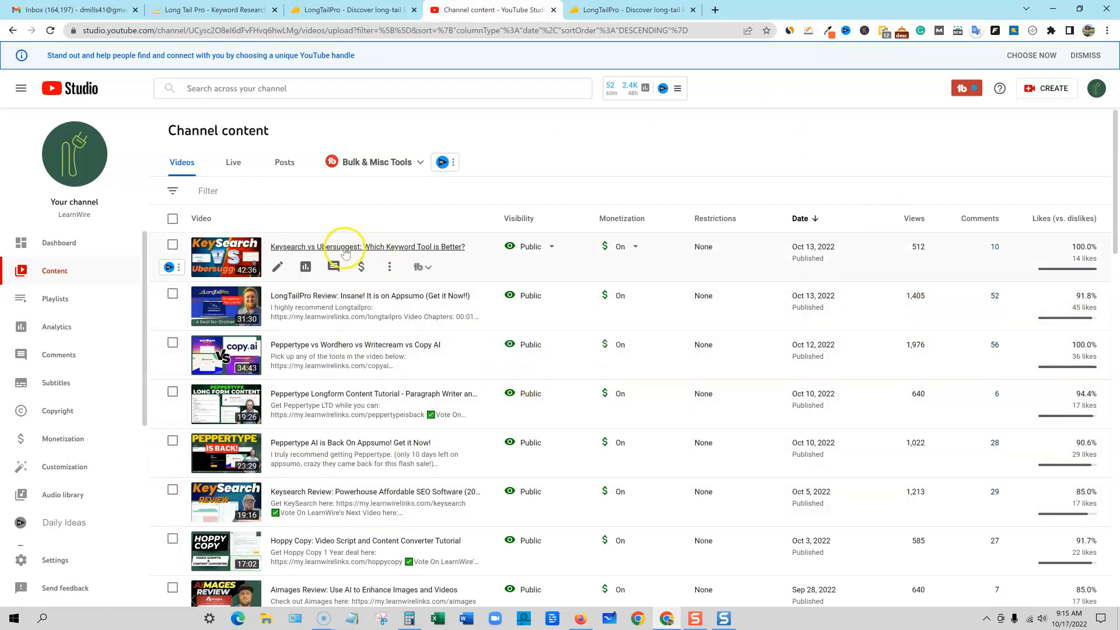
pyautogui.moveTo(309, 253)
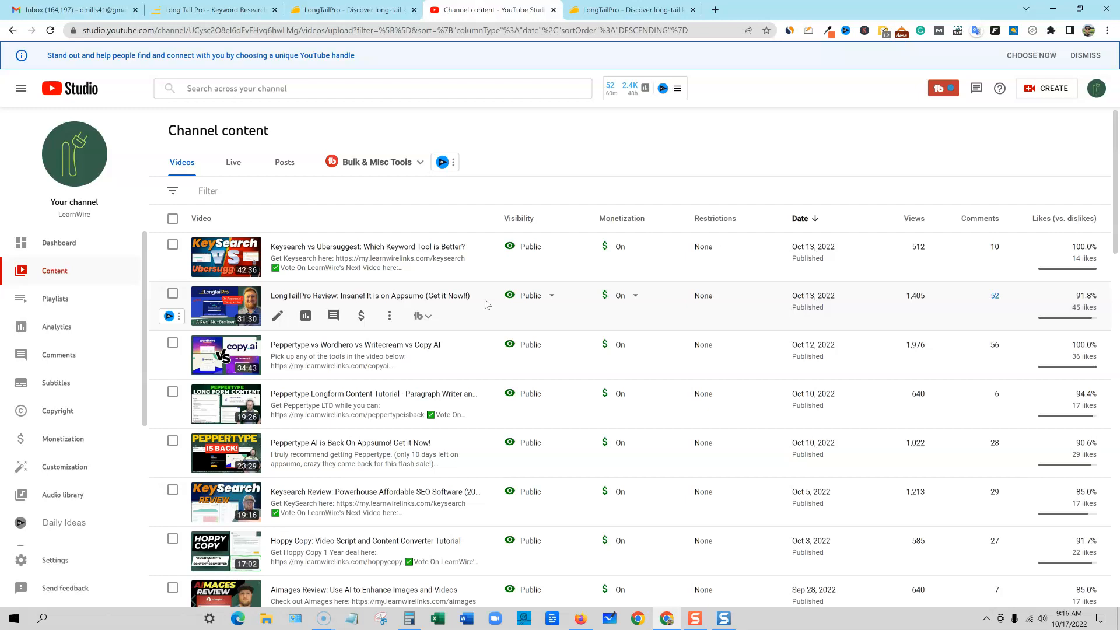
pyautogui.moveTo(361, 316)
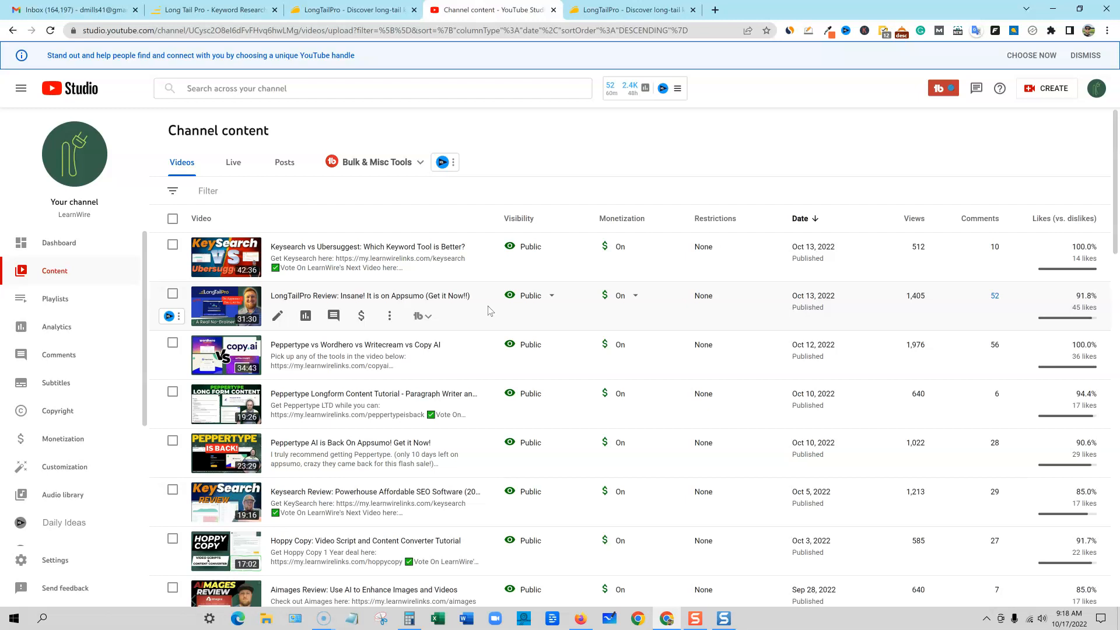
pyautogui.moveTo(496, 254)
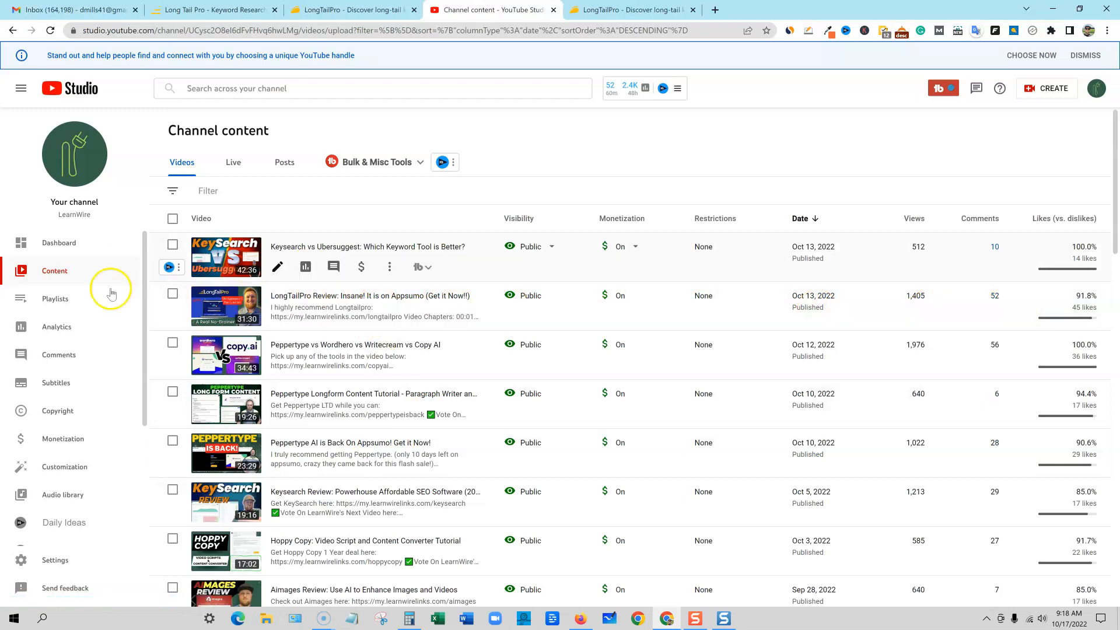
pyautogui.moveTo(334, 305)
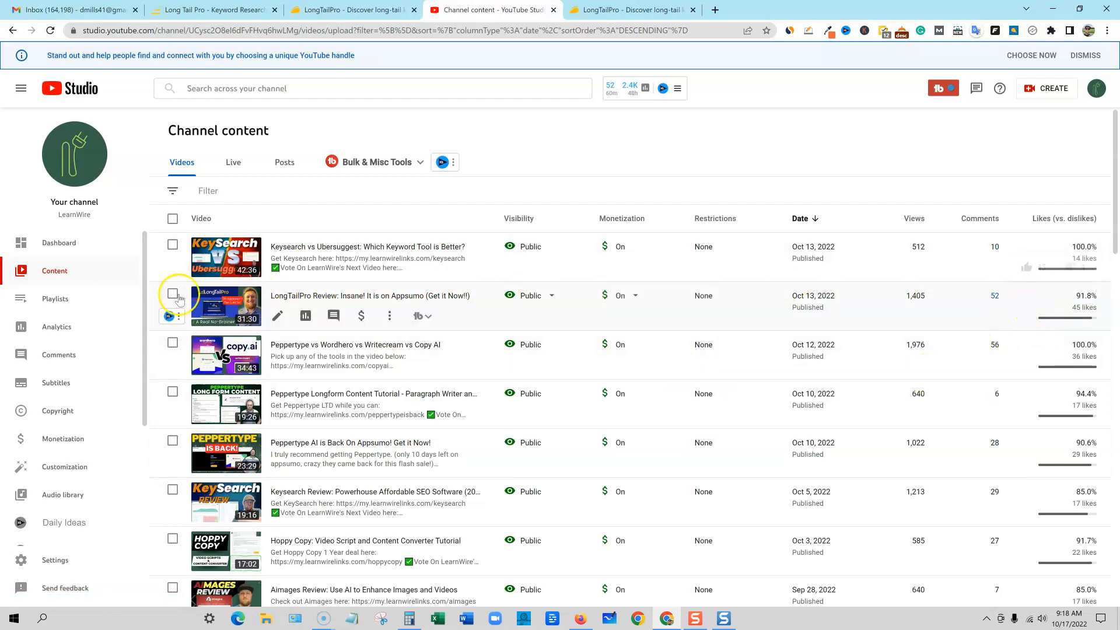
pyautogui.moveTo(482, 314)
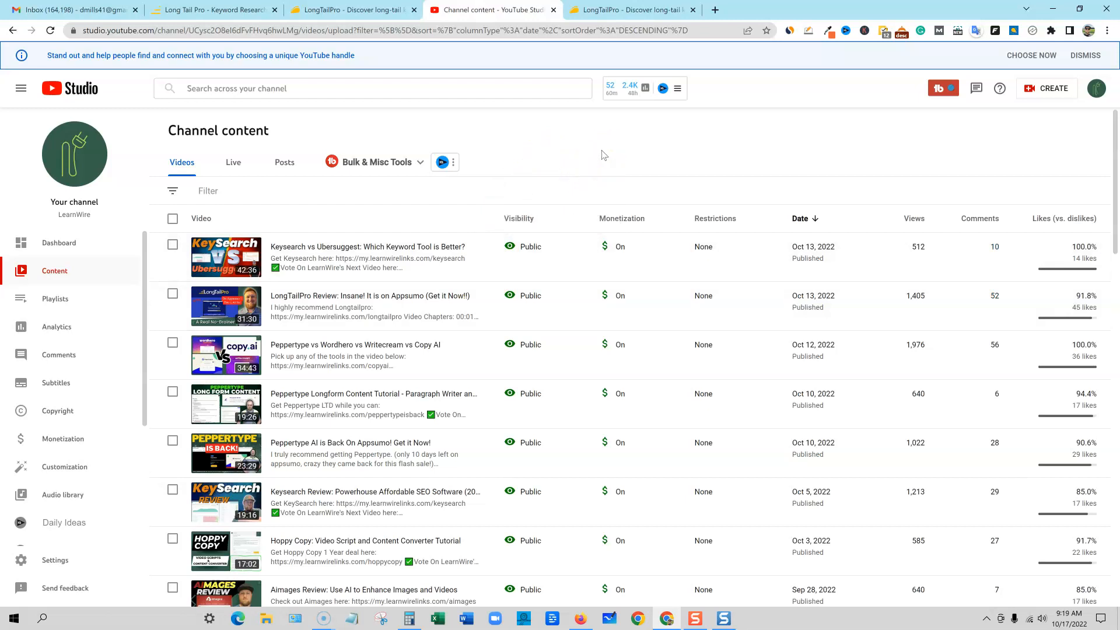
pyautogui.moveTo(613, 170)
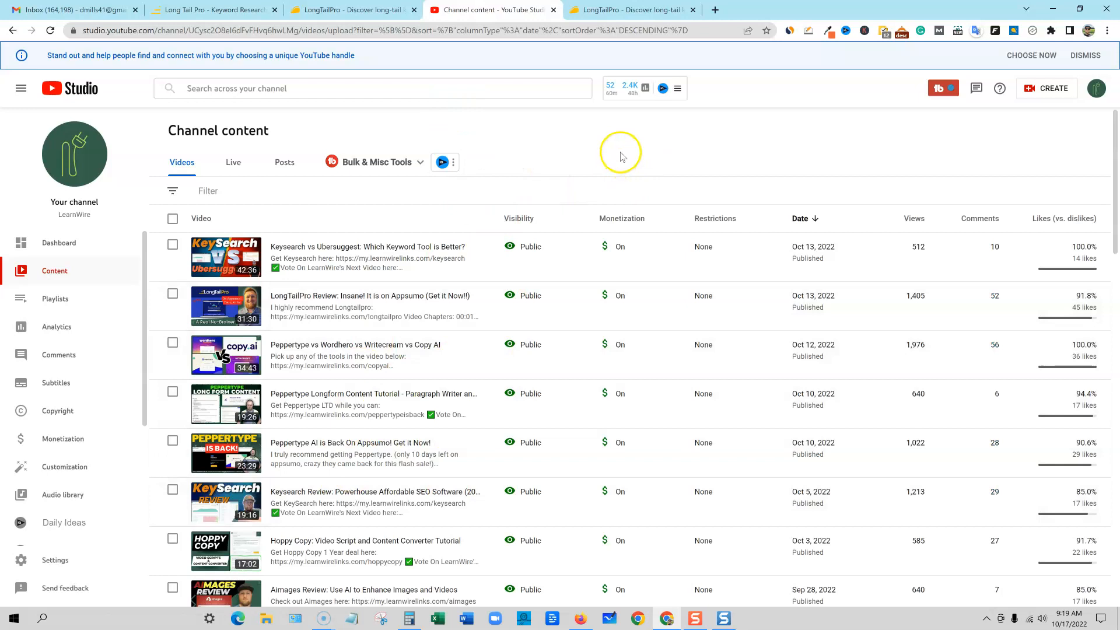
pyautogui.moveTo(673, 162)
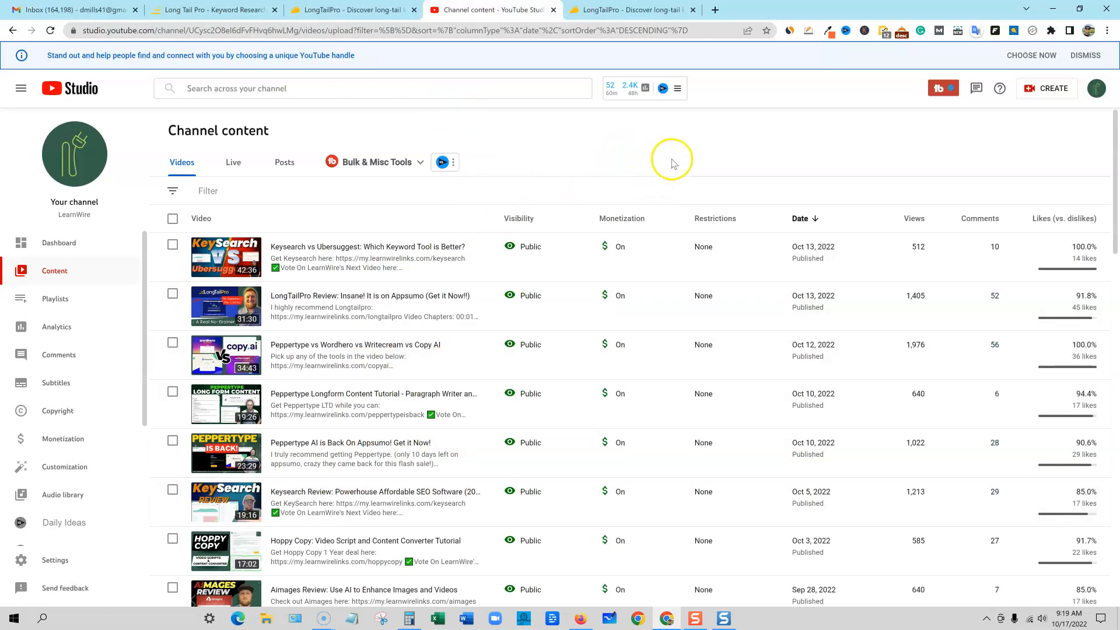
pyautogui.moveTo(680, 174)
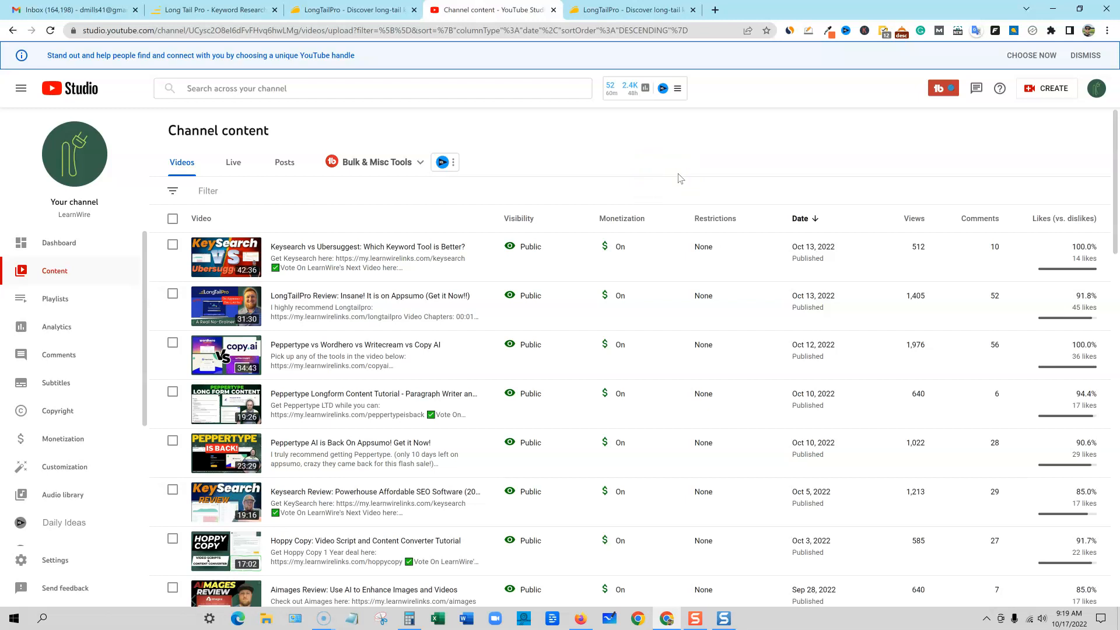
pyautogui.moveTo(354, 162)
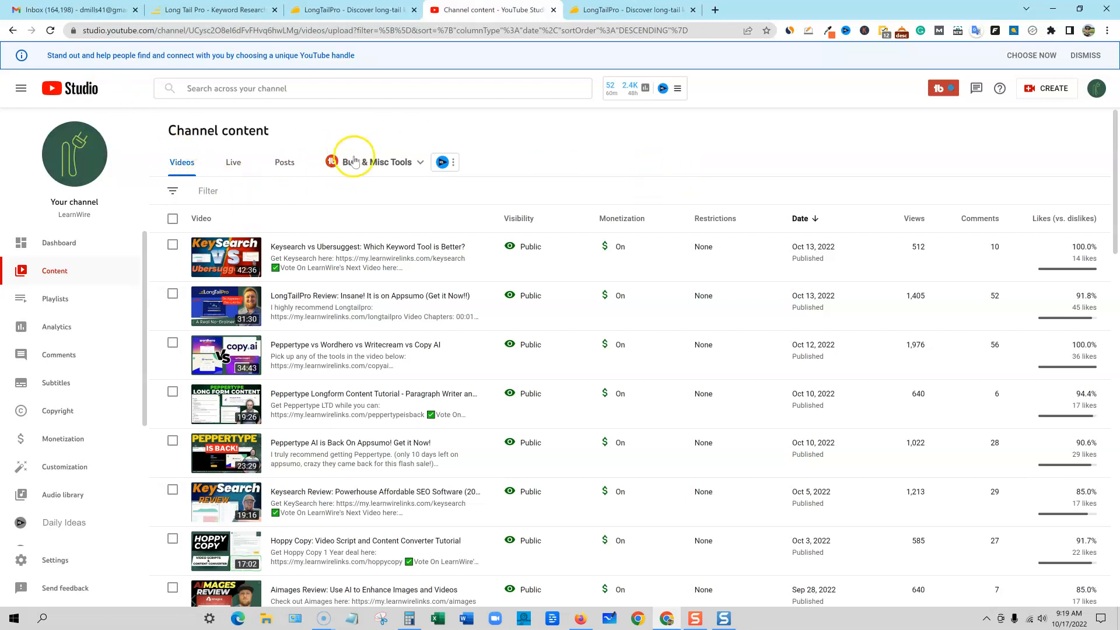
pyautogui.moveTo(527, 156)
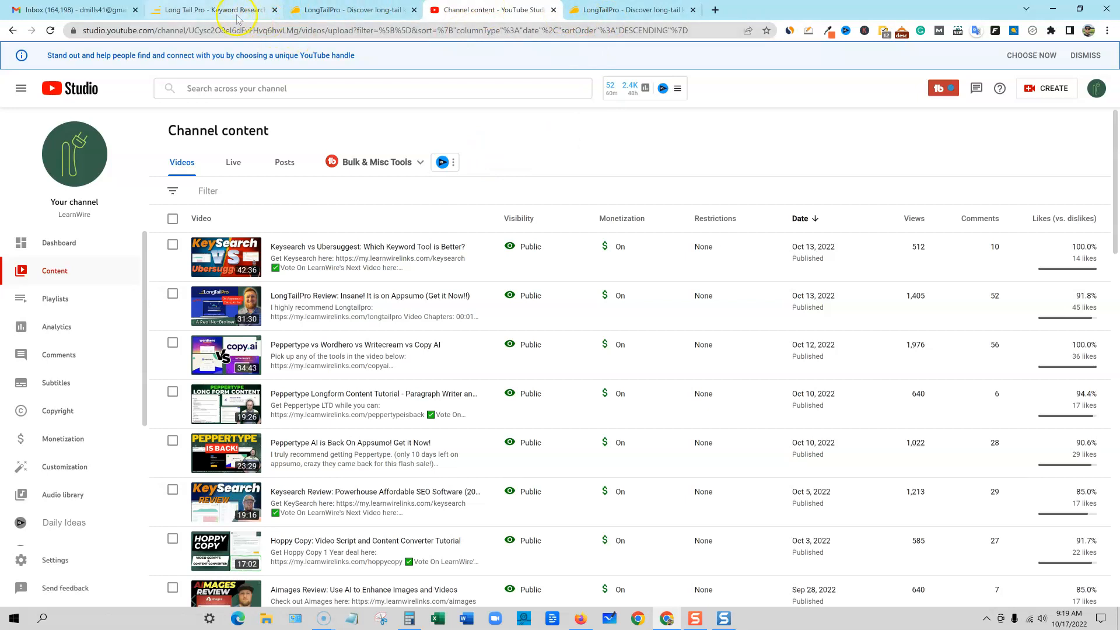
# - Return to LongTailPro and open the Favorites list of three starred keywords
pyautogui.click(210, 13)
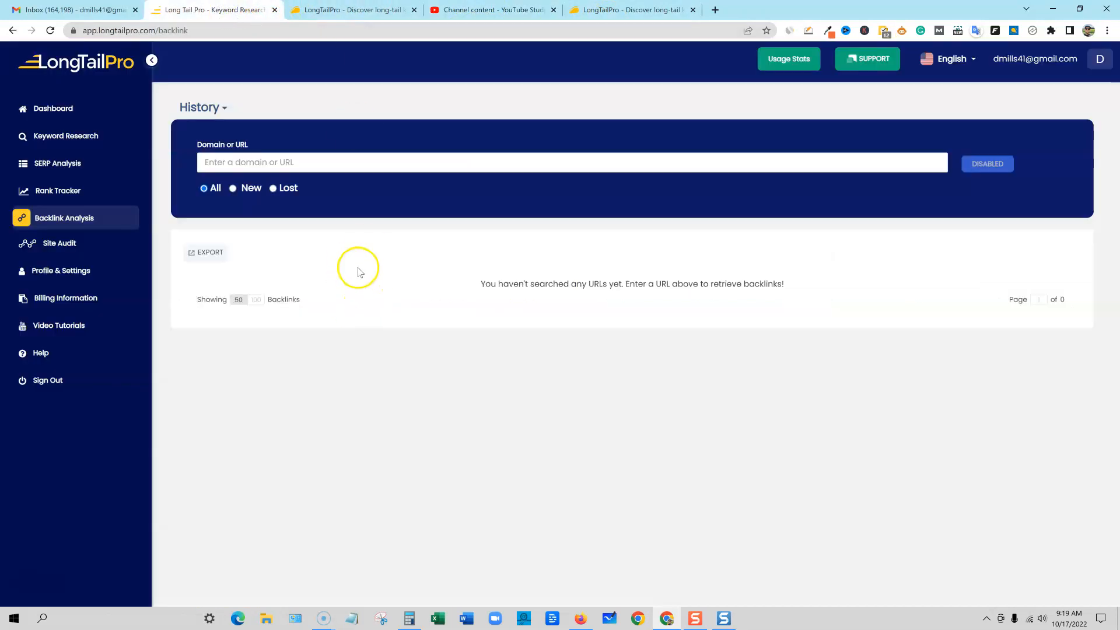
pyautogui.moveTo(586, 619)
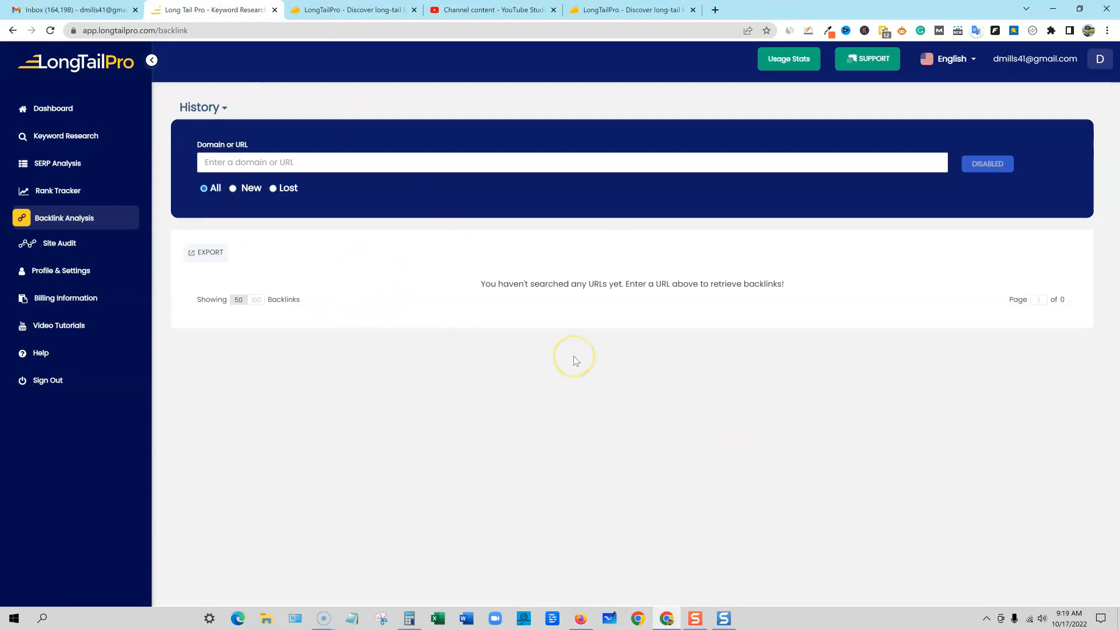
pyautogui.moveTo(619, 323)
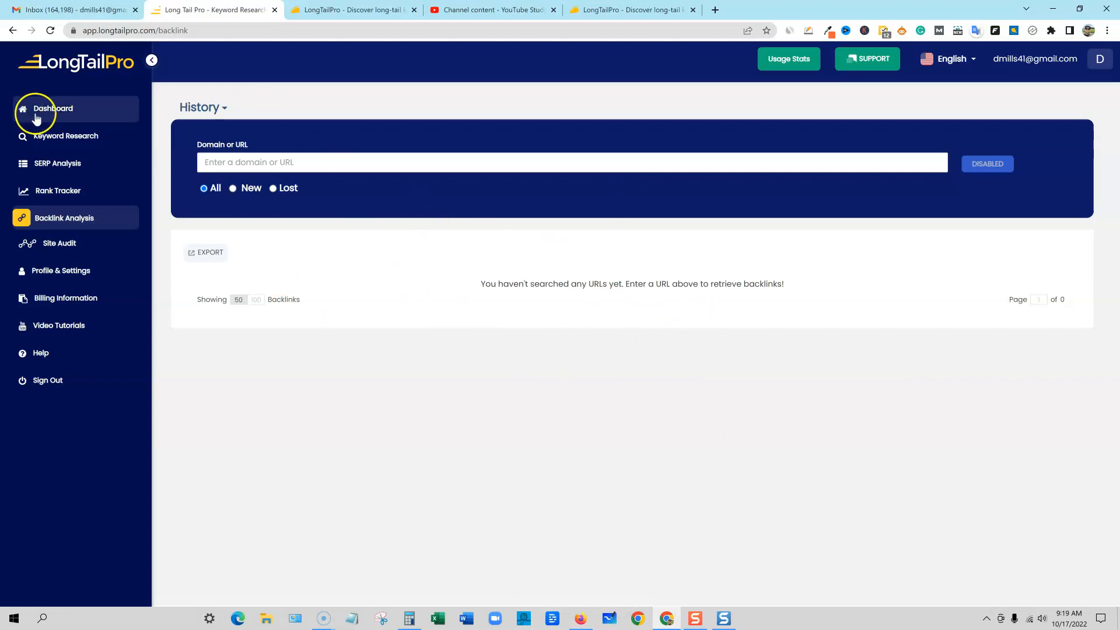
pyautogui.click(66, 135)
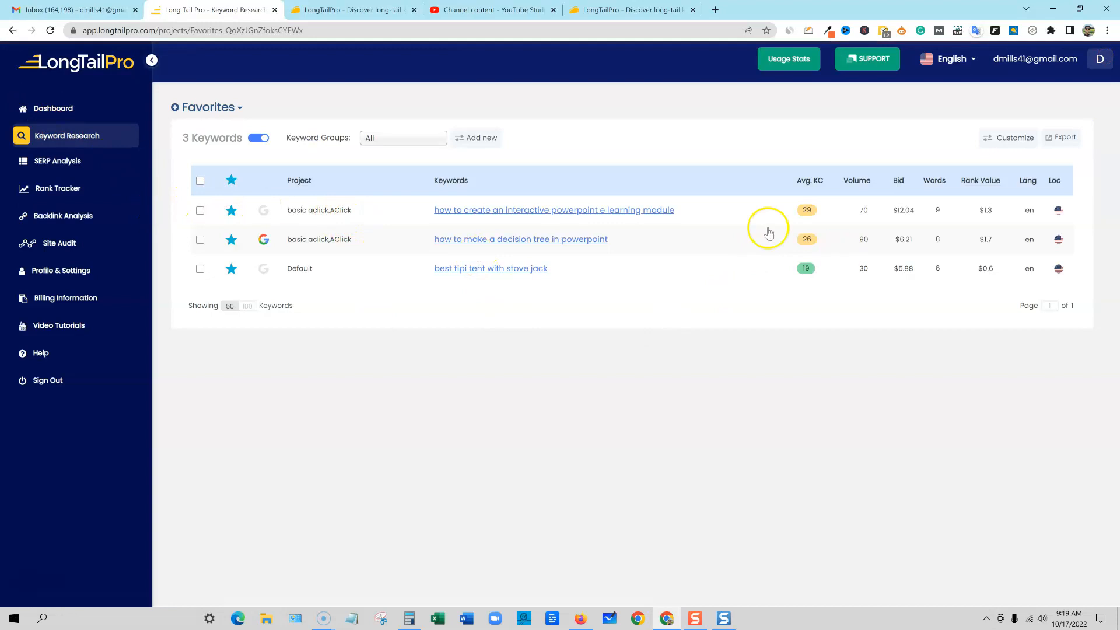
pyautogui.moveTo(891, 254)
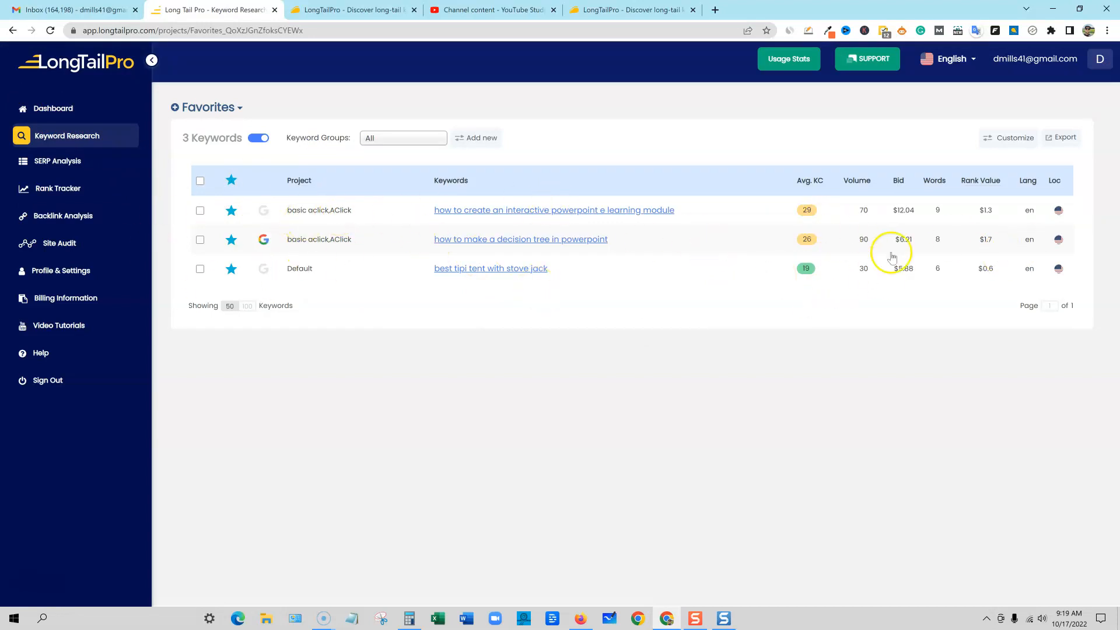
pyautogui.moveTo(224, 124)
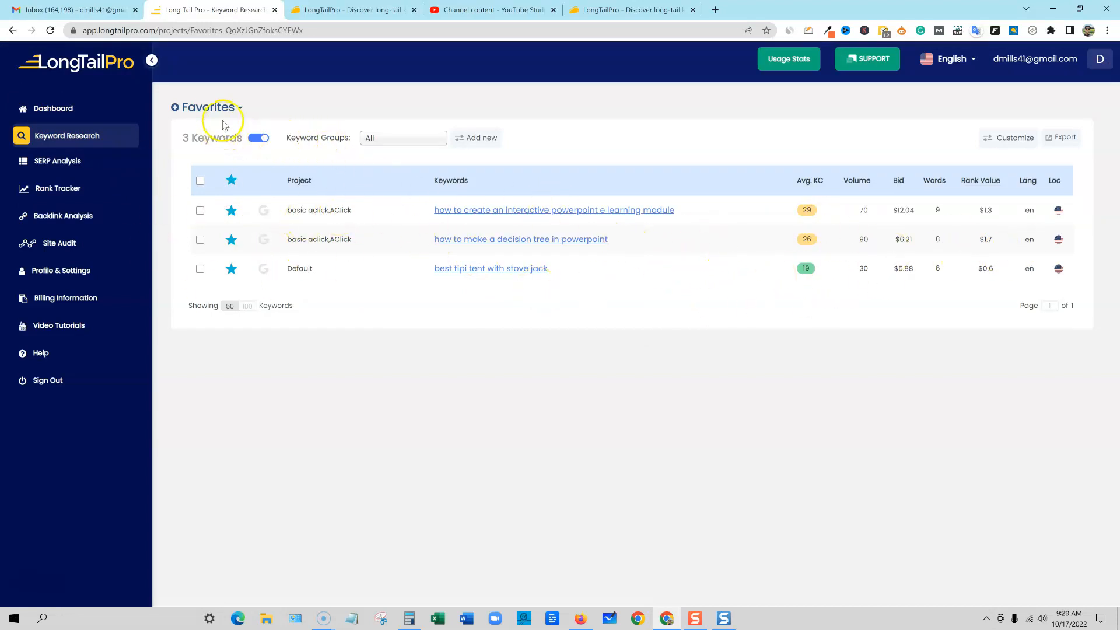
# - In the test project, retrieve ideas for 'how to repair a sink' and select the no-data warning
pyautogui.click(241, 107)
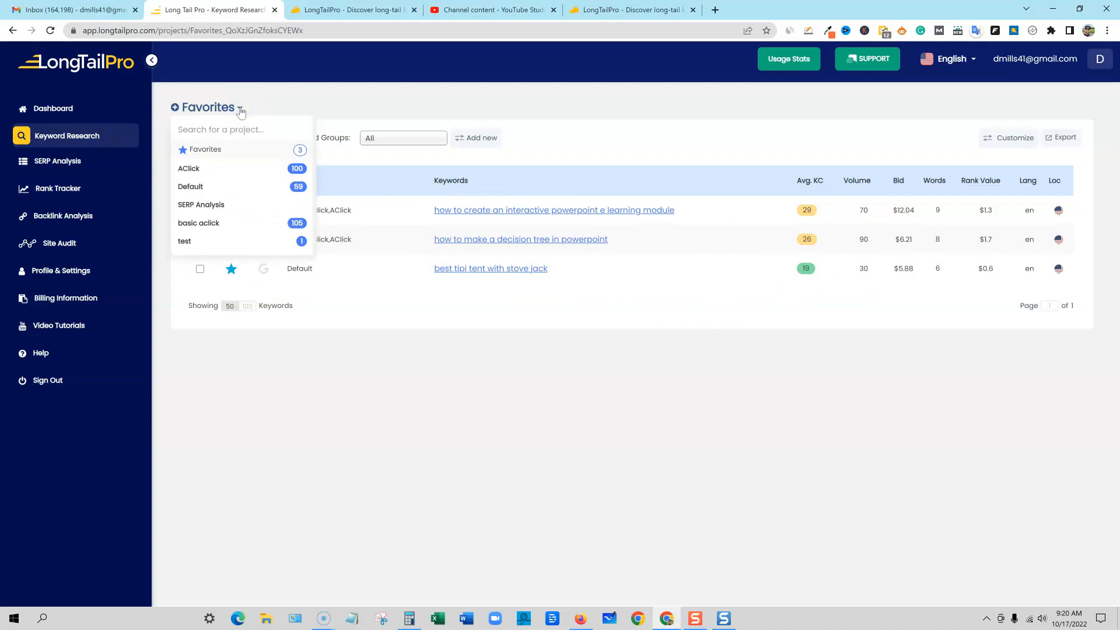
pyautogui.click(184, 241)
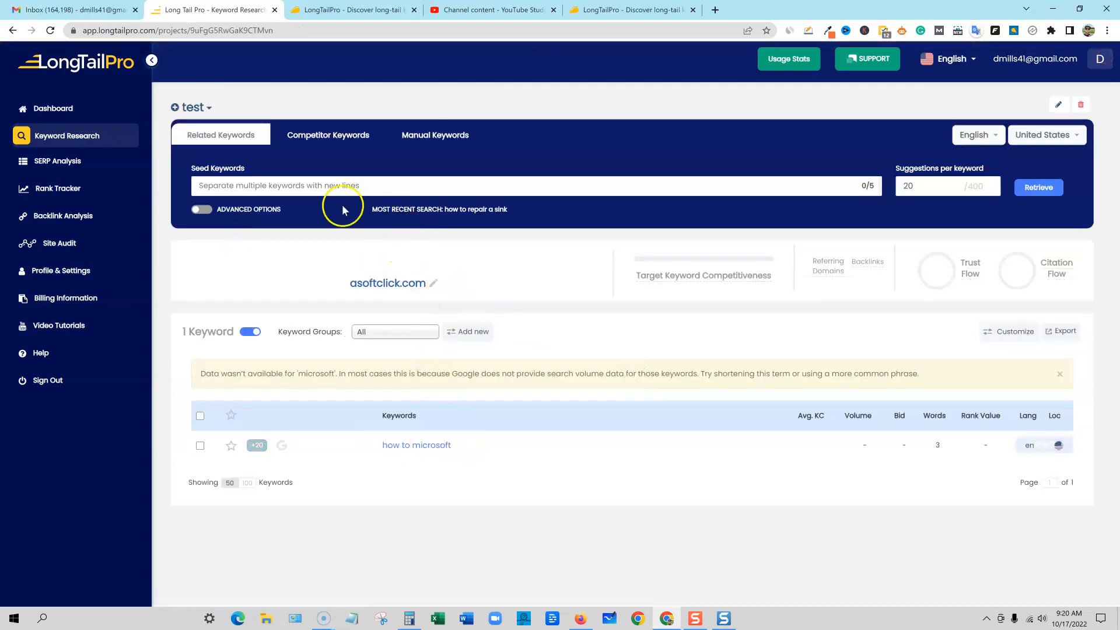
pyautogui.click(332, 186)
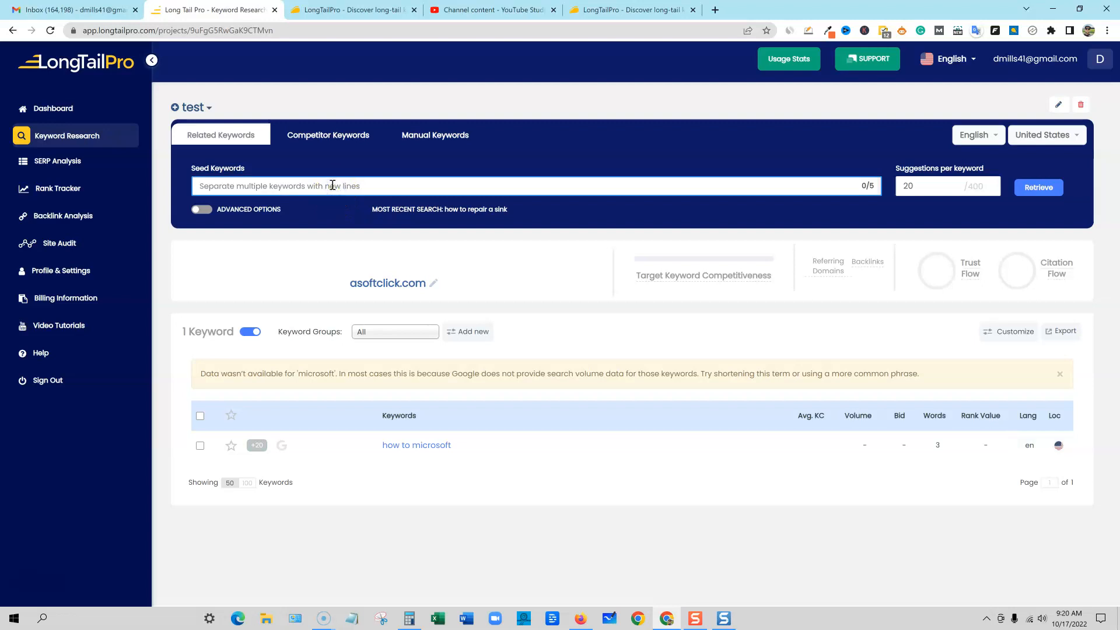
pyautogui.write('how to repair')
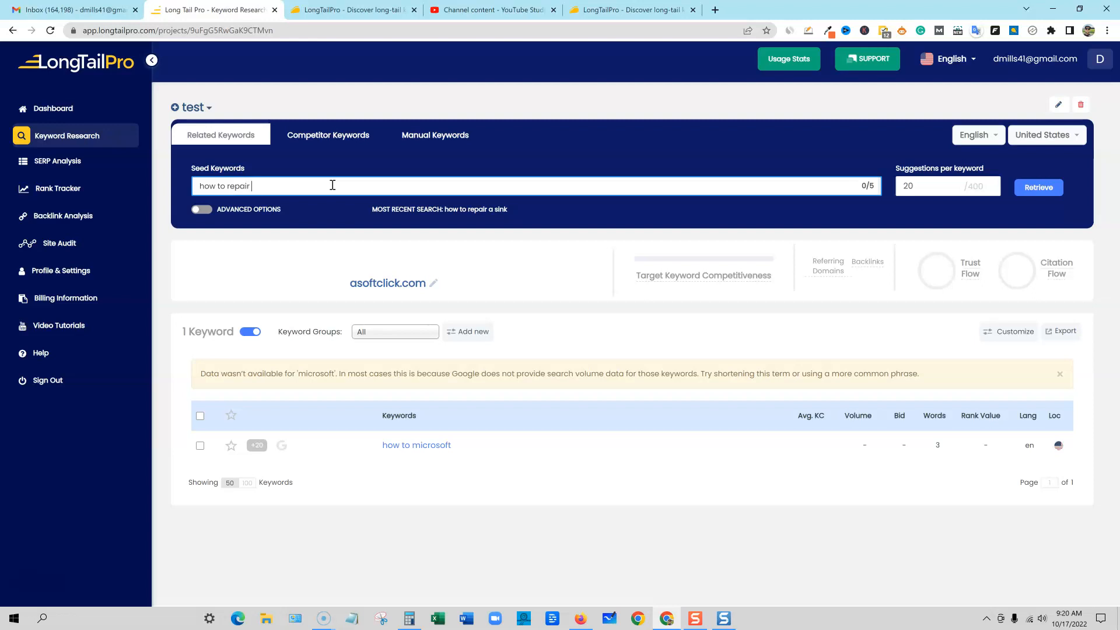
pyautogui.write('a sink')
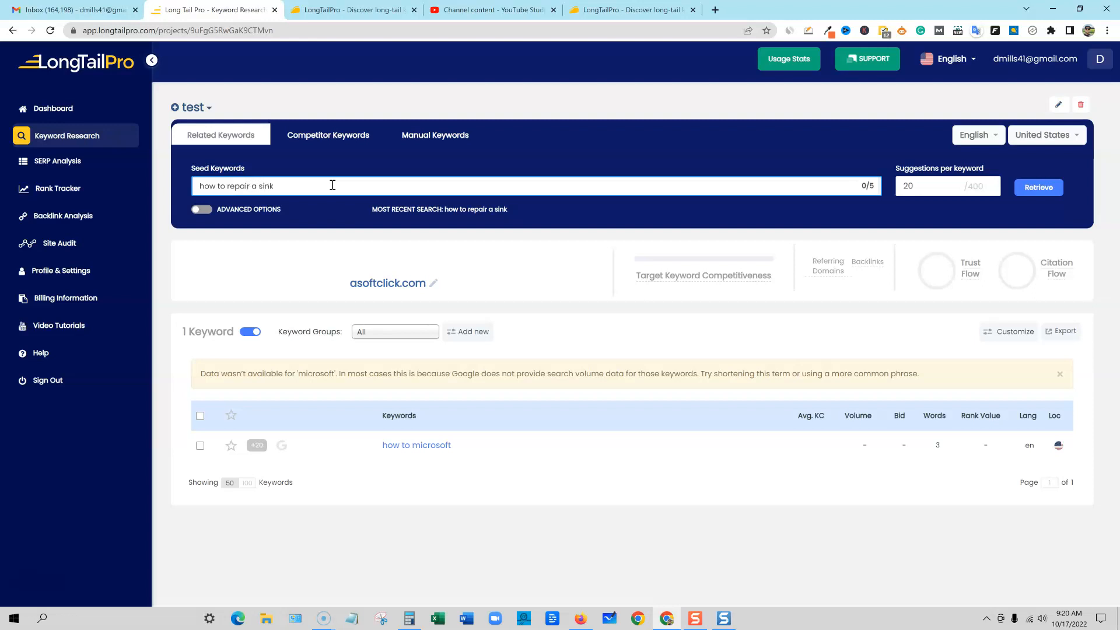
pyautogui.click(284, 194)
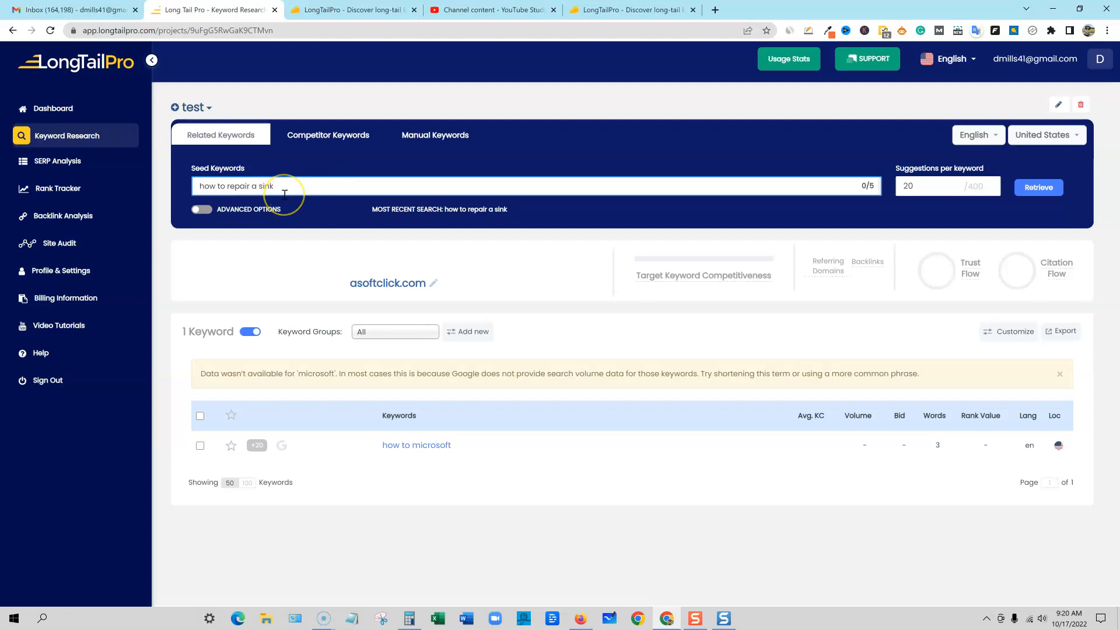
pyautogui.moveTo(294, 189)
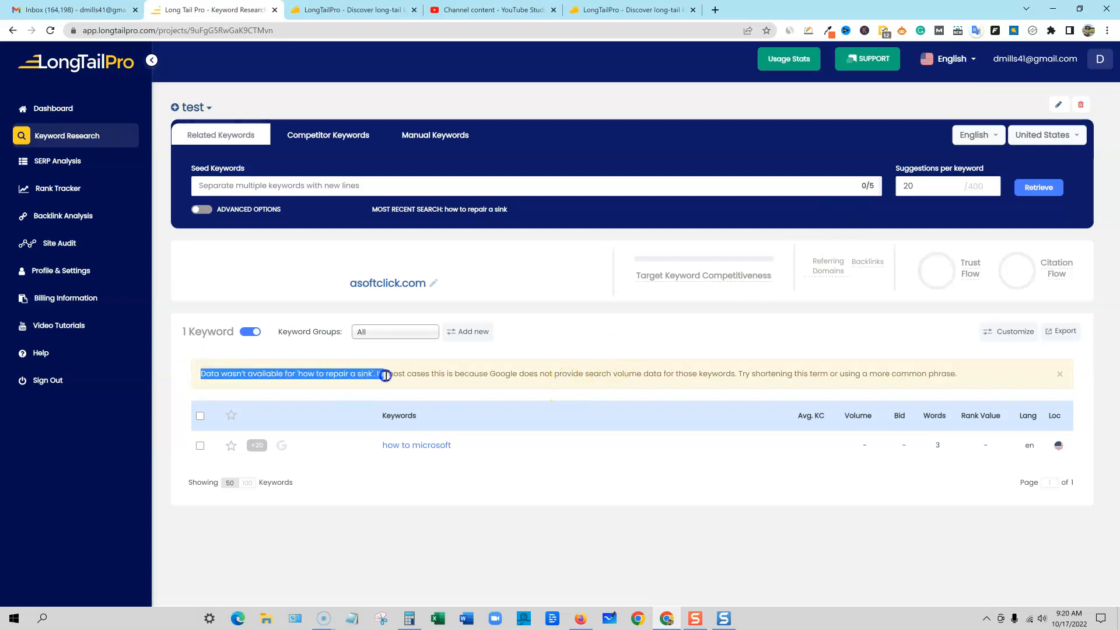
pyautogui.moveTo(385, 373); pyautogui.dragTo(606, 376)
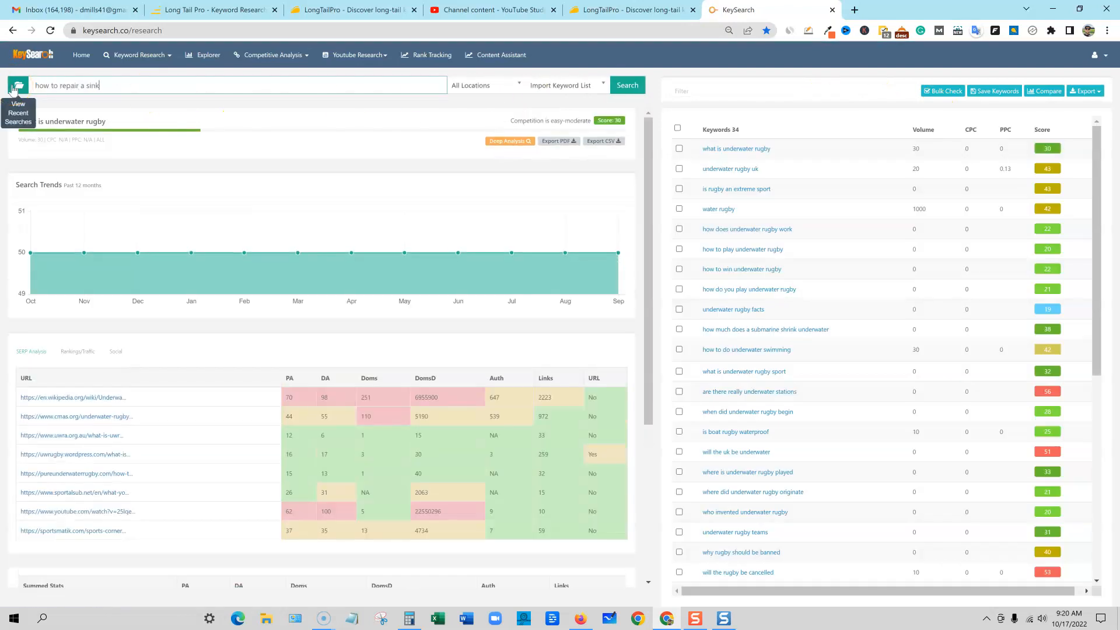
# - Search KeySearch for 'how to repair a sink', then 'how to lose weight' (301000 volume, difficulty 66)
pyautogui.click(627, 85)
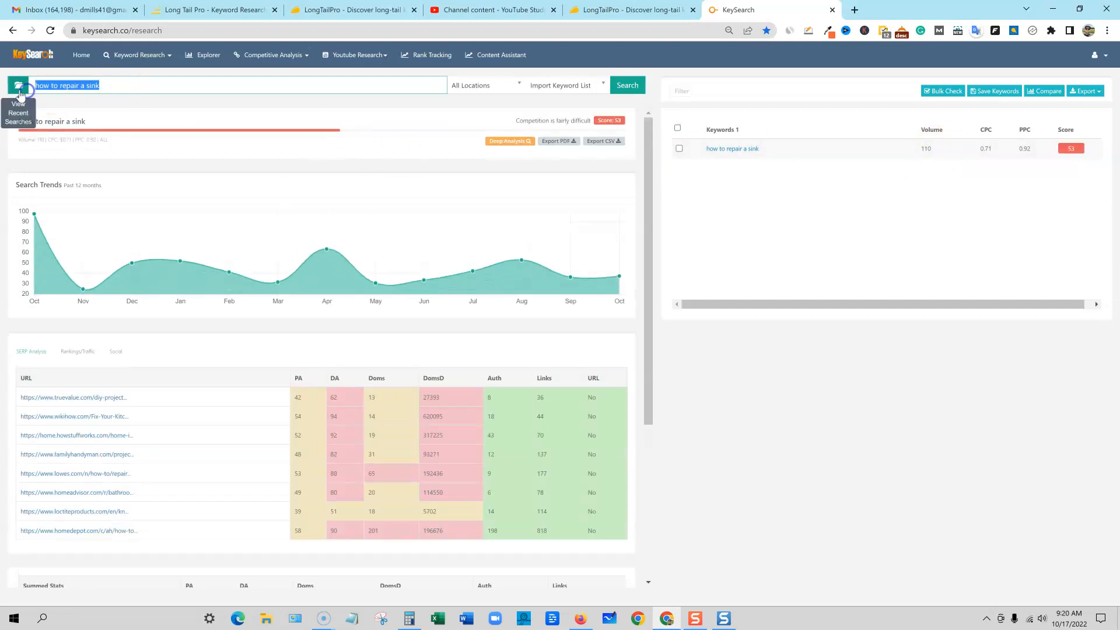
pyautogui.write('how to fi')
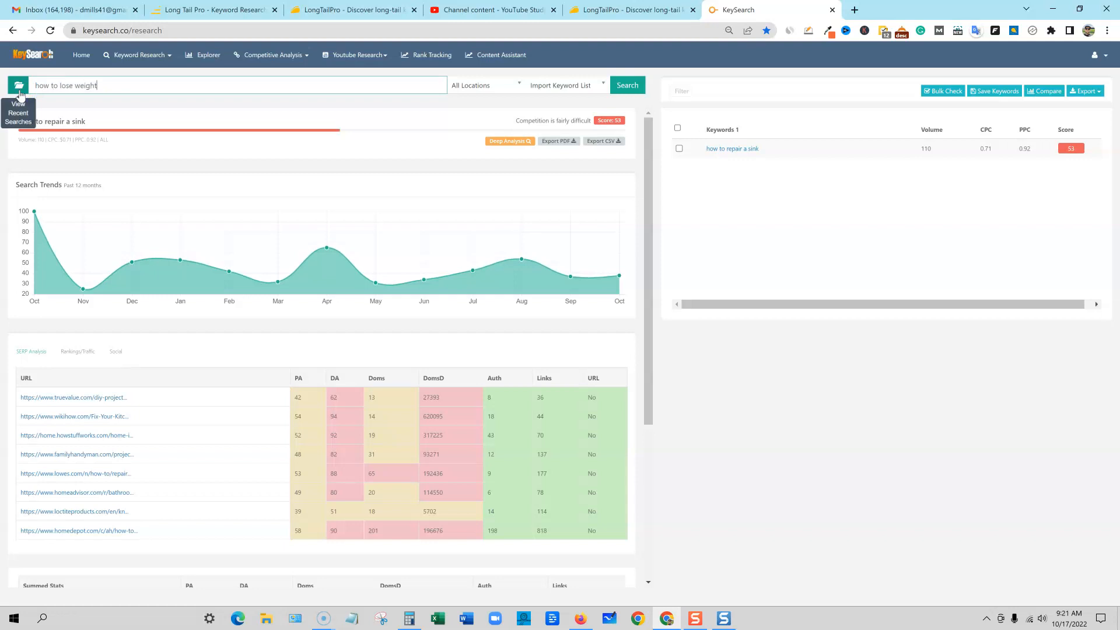
pyautogui.click(627, 85)
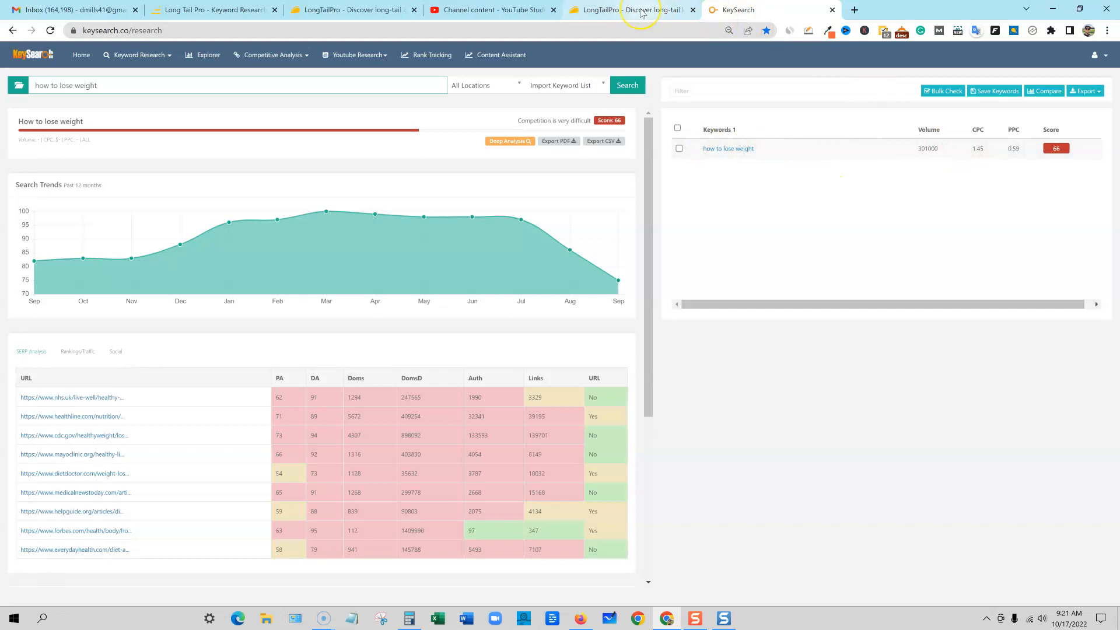
# - Retrieve related keywords for 'how to lose weight' and scroll through the 11 results
pyautogui.click(212, 10)
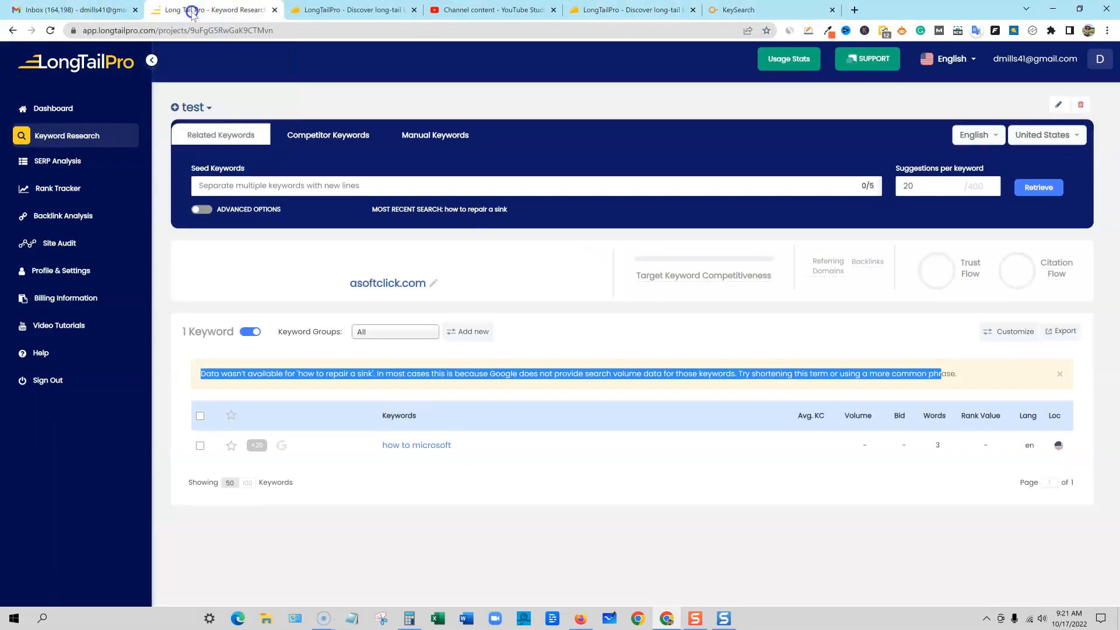
pyautogui.write('how to lose')
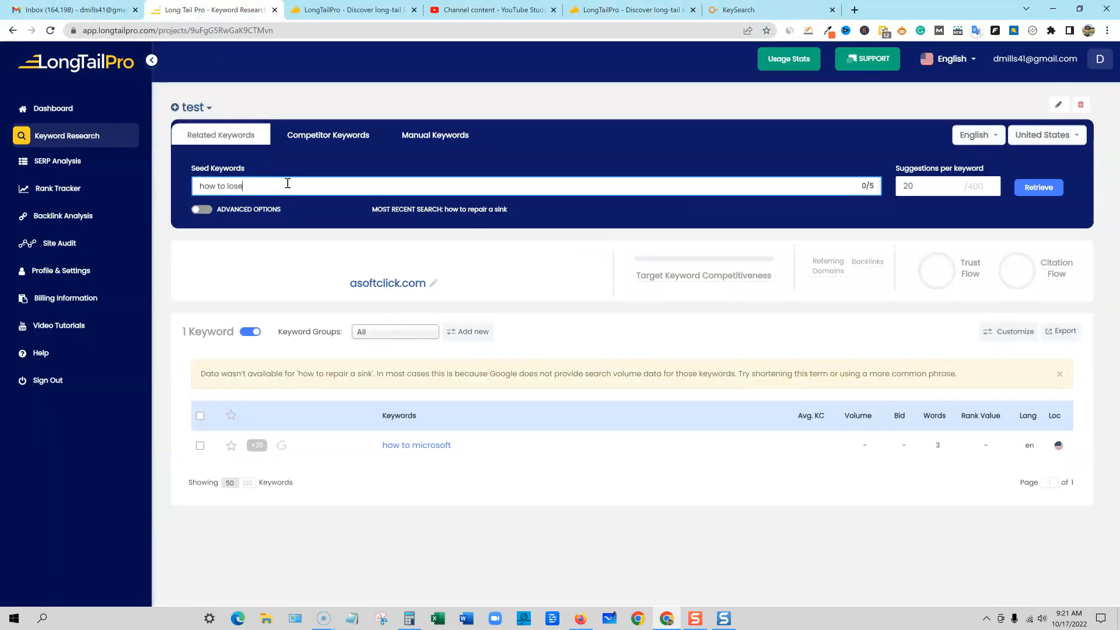
pyautogui.write('weight')
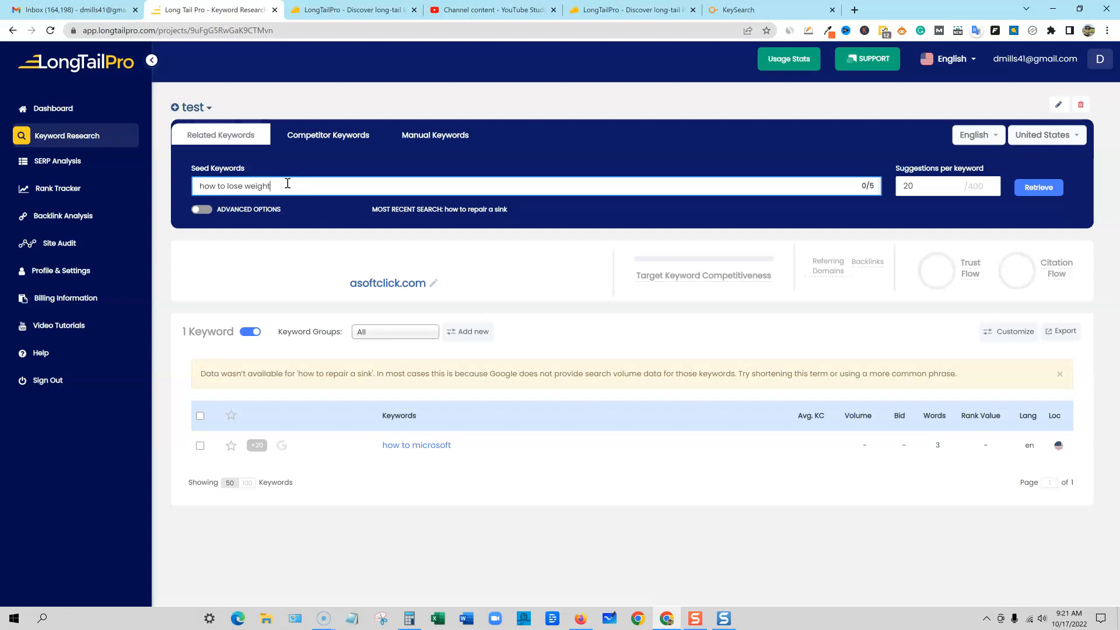
pyautogui.click(1038, 187)
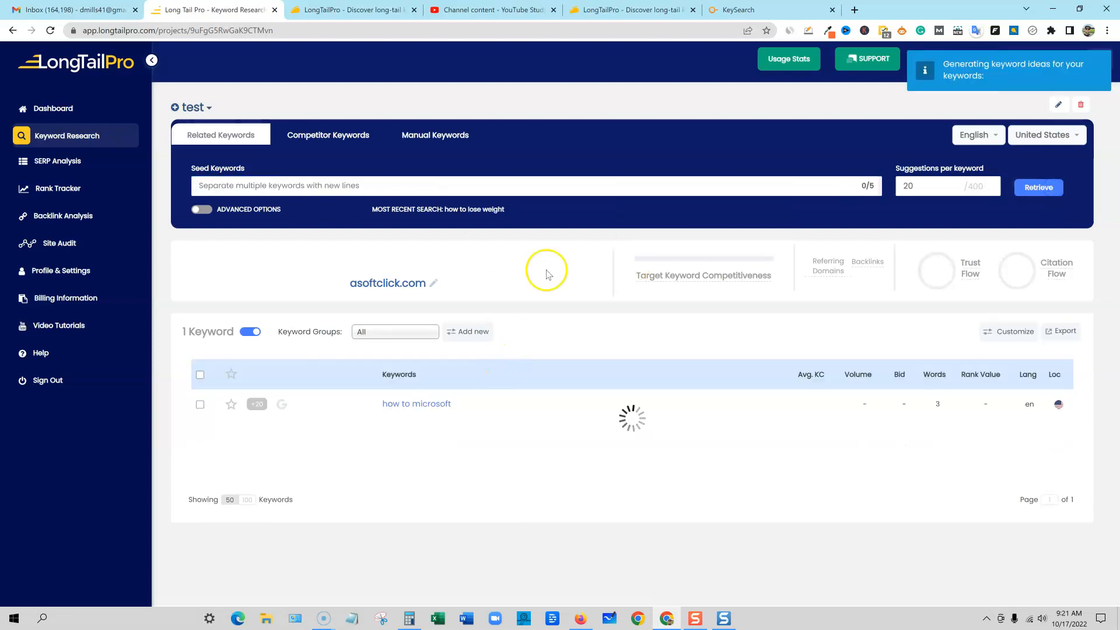
pyautogui.moveTo(638, 315)
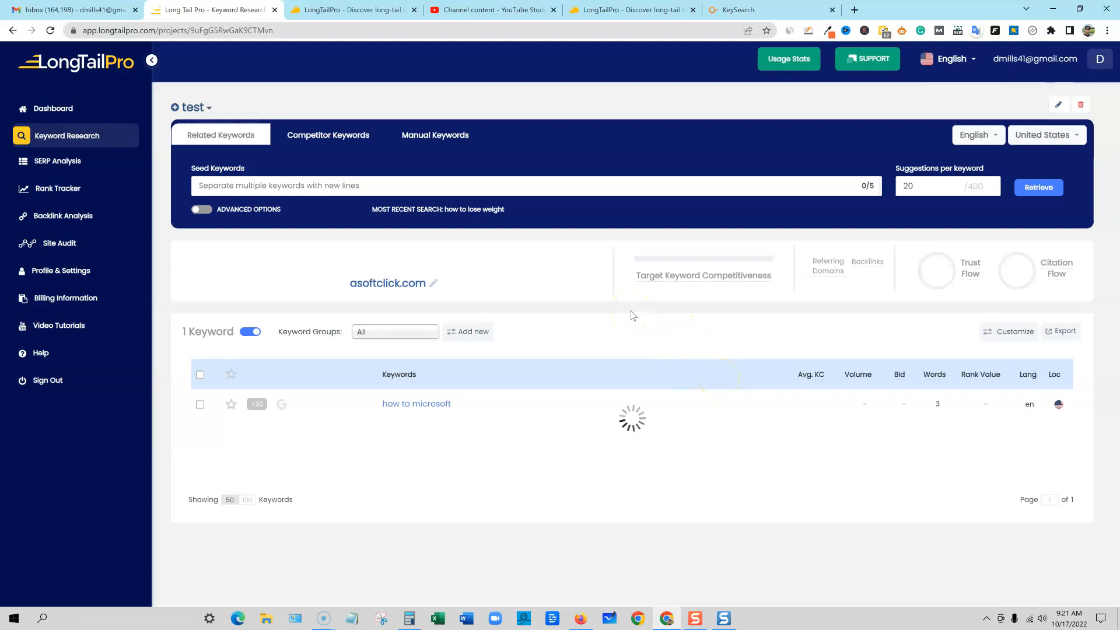
pyautogui.moveTo(712, 291)
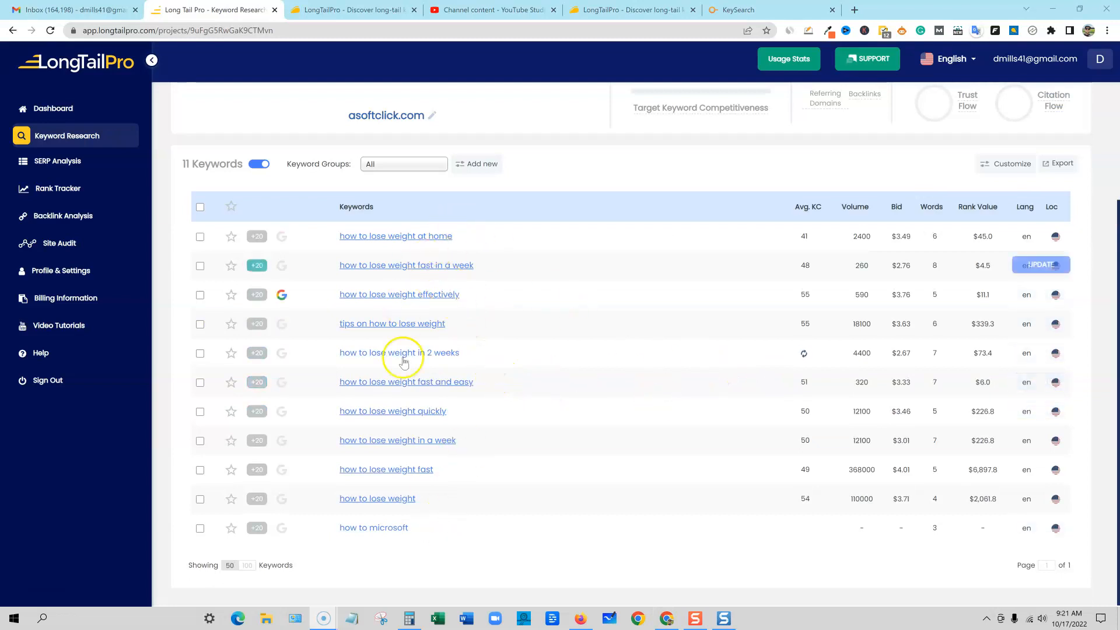
pyautogui.moveTo(395, 411)
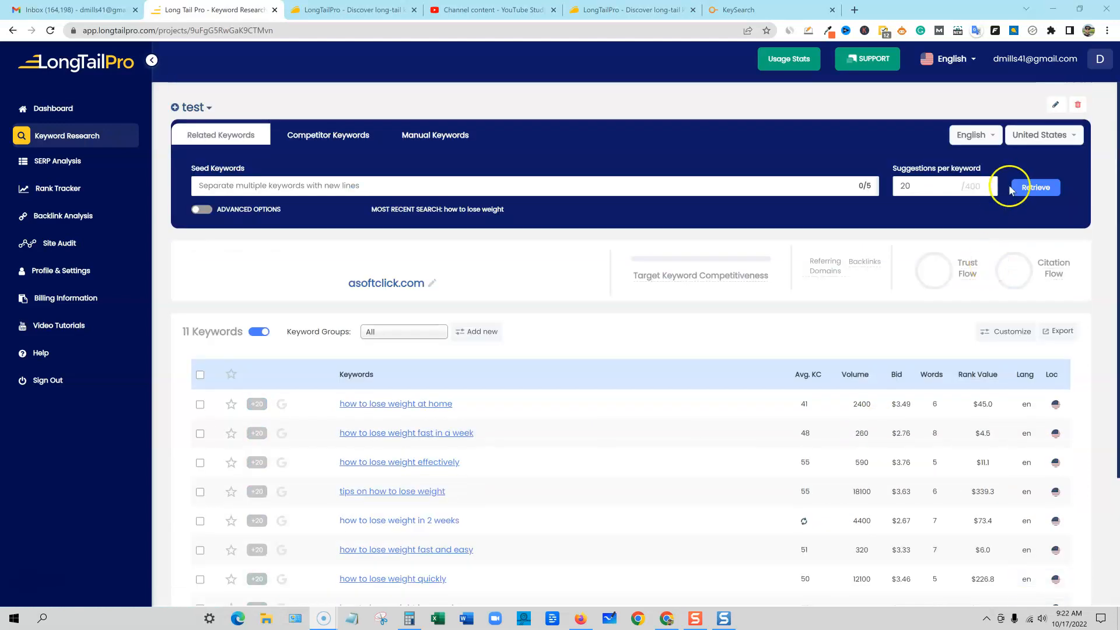
pyautogui.moveTo(327, 357)
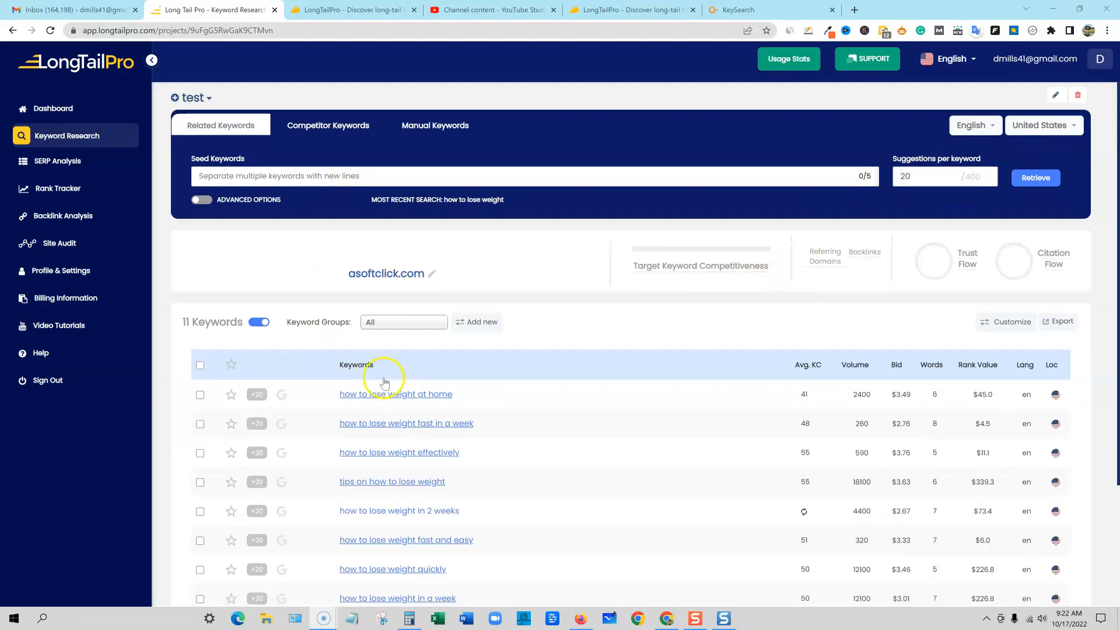
pyautogui.scroll(-3)
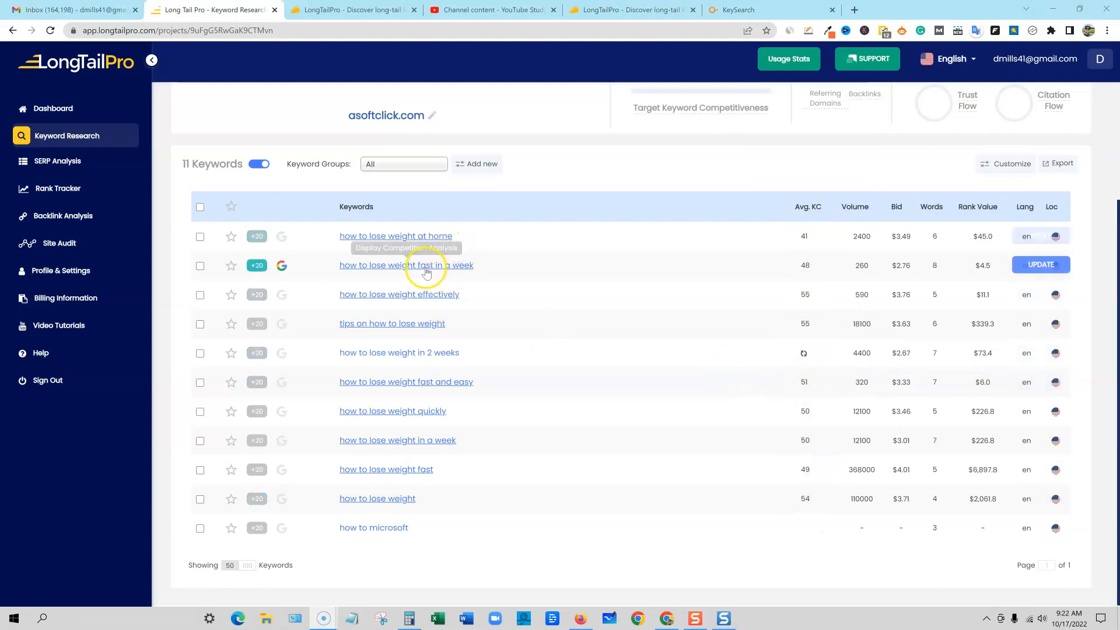
# - View competition analysis for 'how to lose weight fast in a week', then scroll the 28-keyword table
pyautogui.click(417, 265)
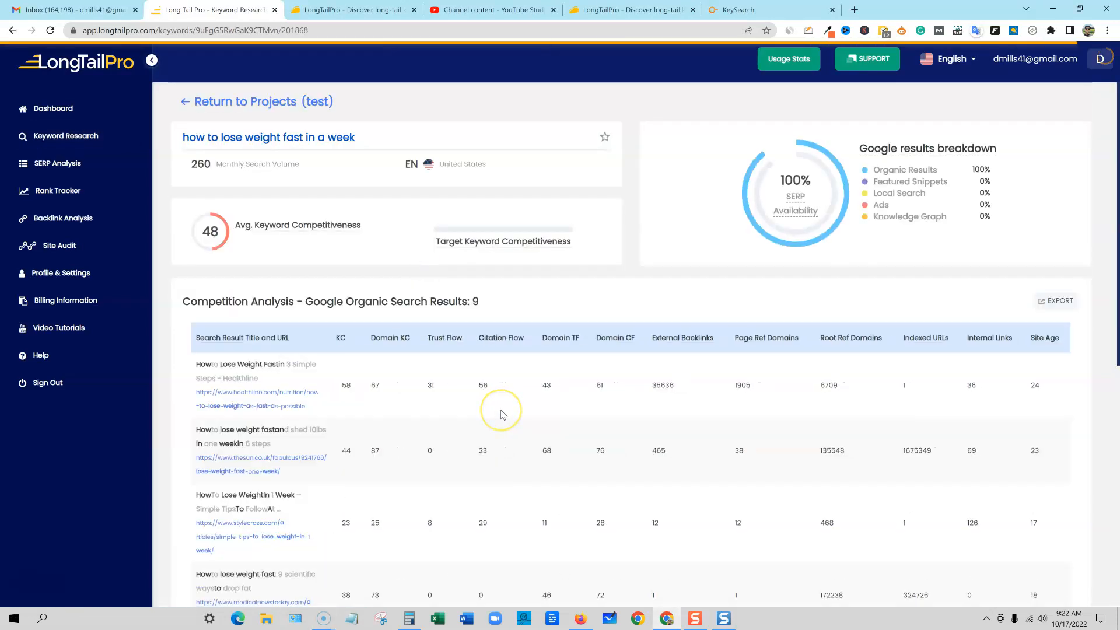
pyautogui.moveTo(441, 353)
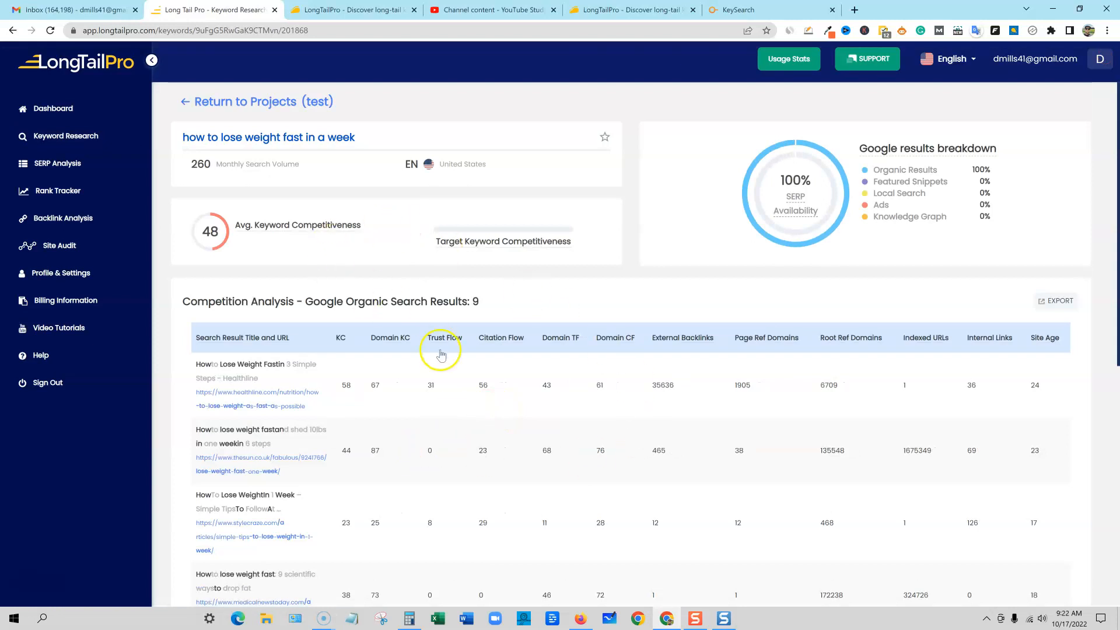
pyautogui.scroll(-3)
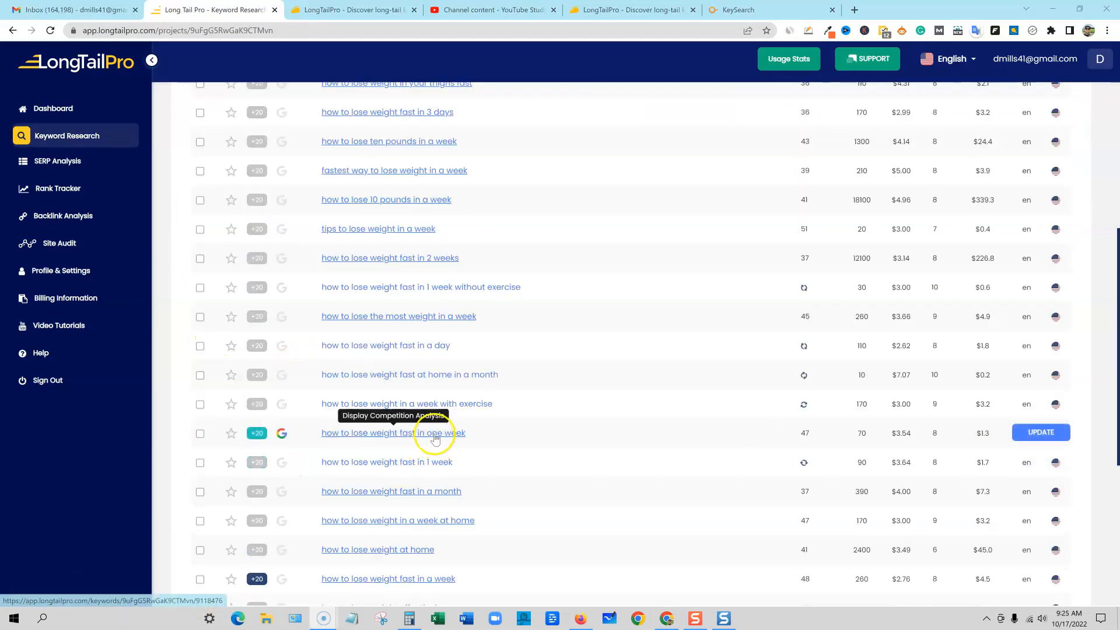
pyautogui.scroll(3)
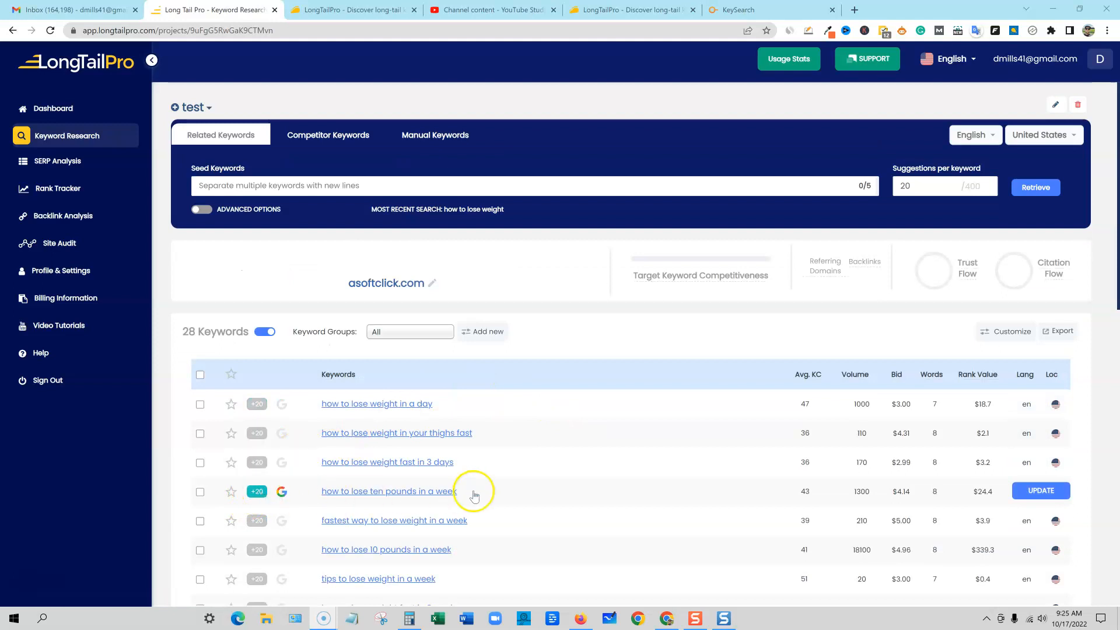
pyautogui.scroll(-3)
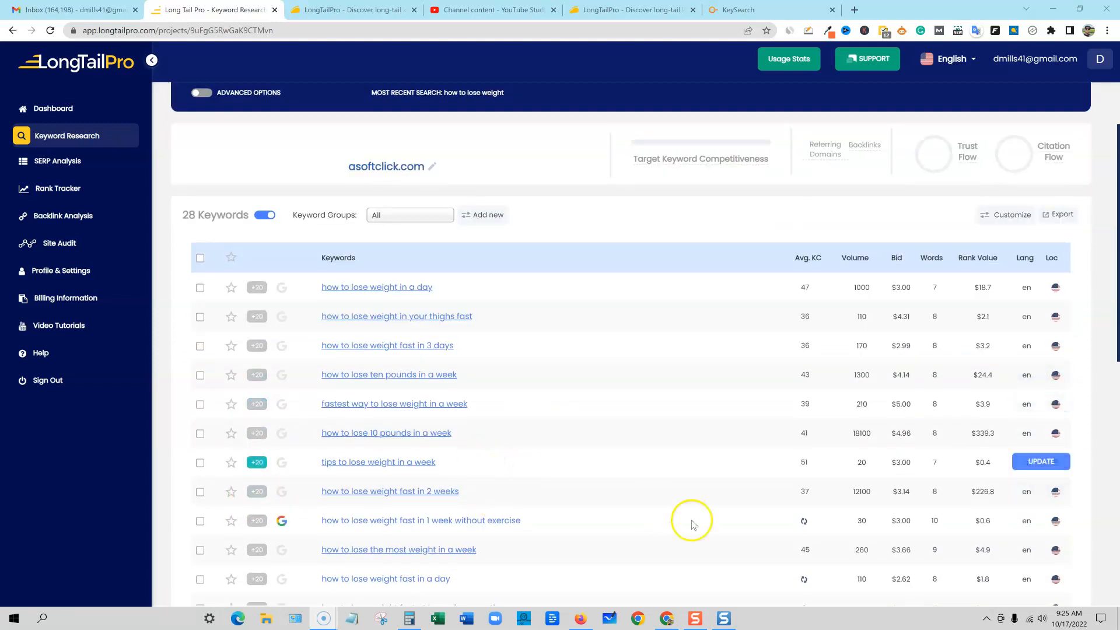
pyautogui.moveTo(801, 472)
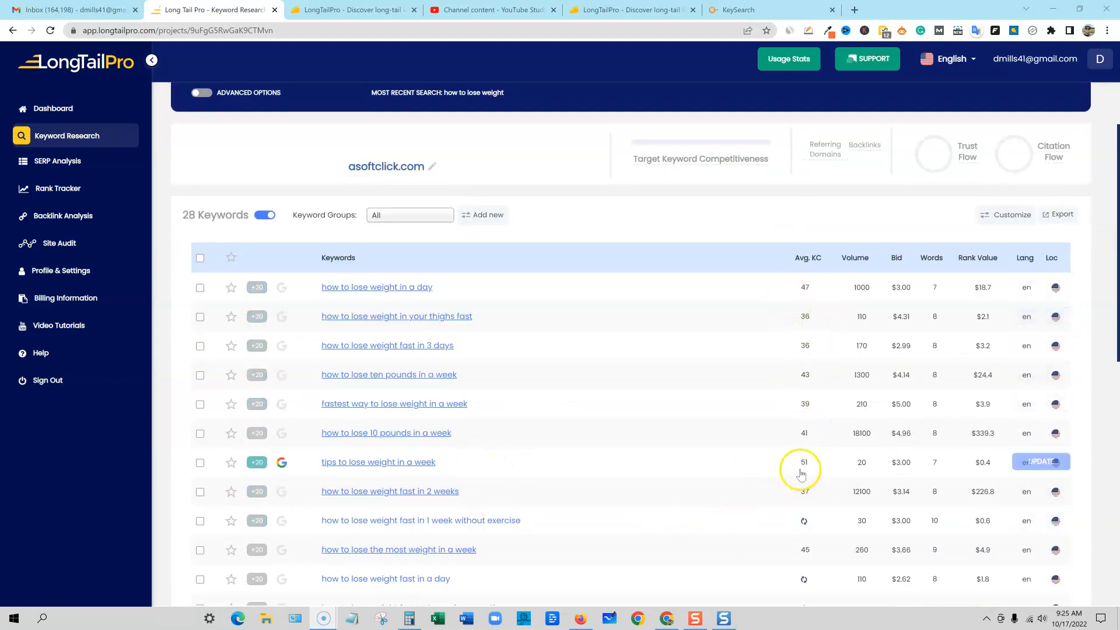
pyautogui.scroll(-3)
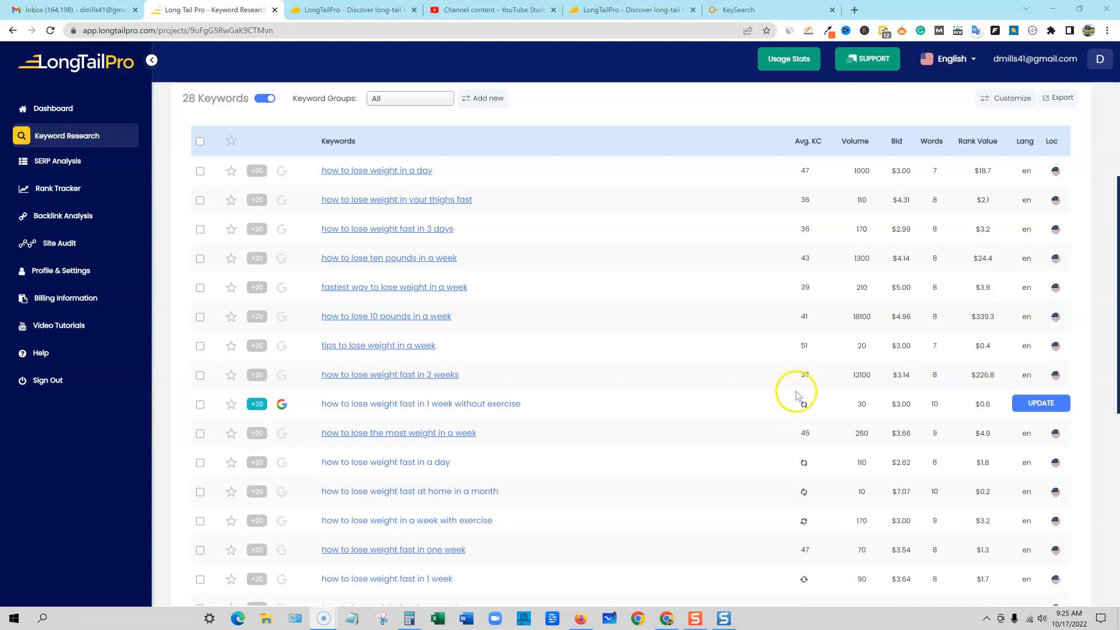
pyautogui.scroll(-3)
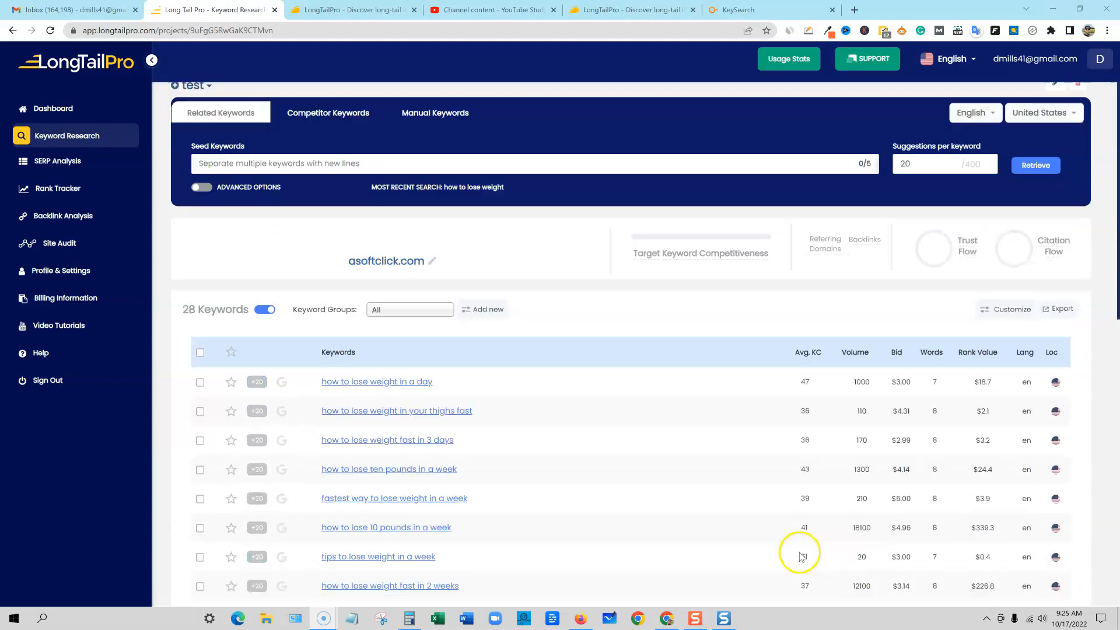
# - Switch to Competitor Keywords, retrieve, and highlight the incorrect-URL error
pyautogui.click(327, 134)
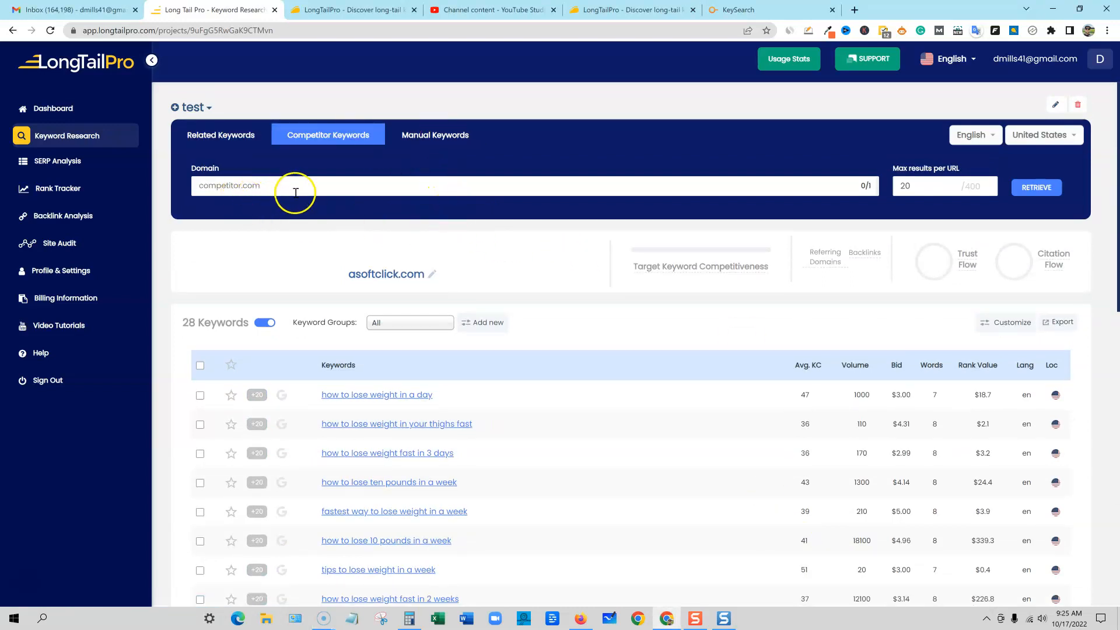
pyautogui.moveTo(850, 14)
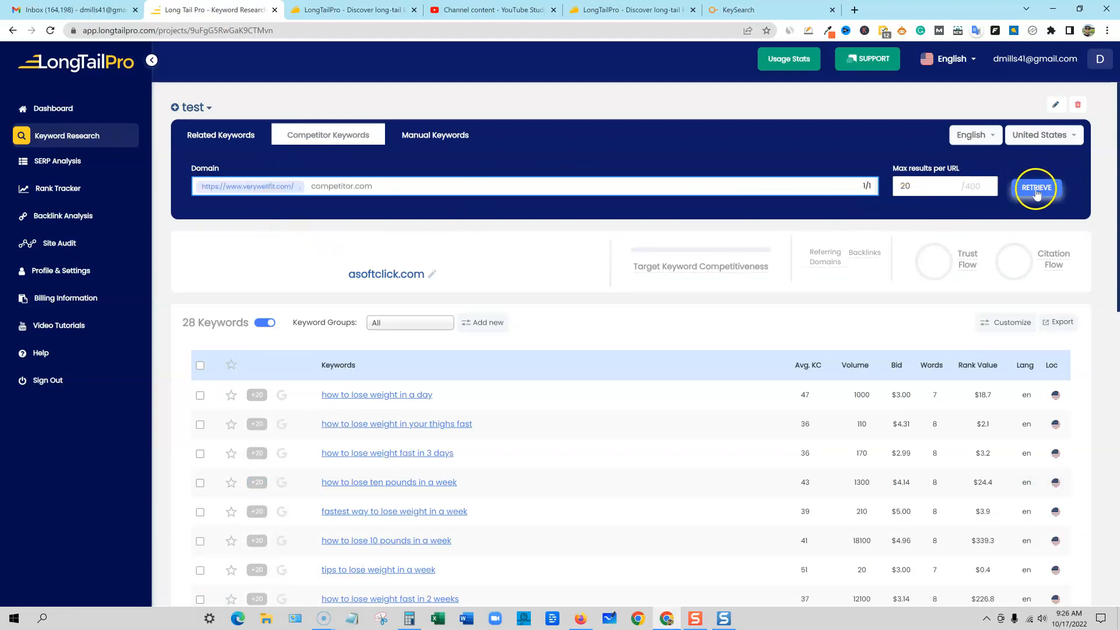
pyautogui.click(1036, 188)
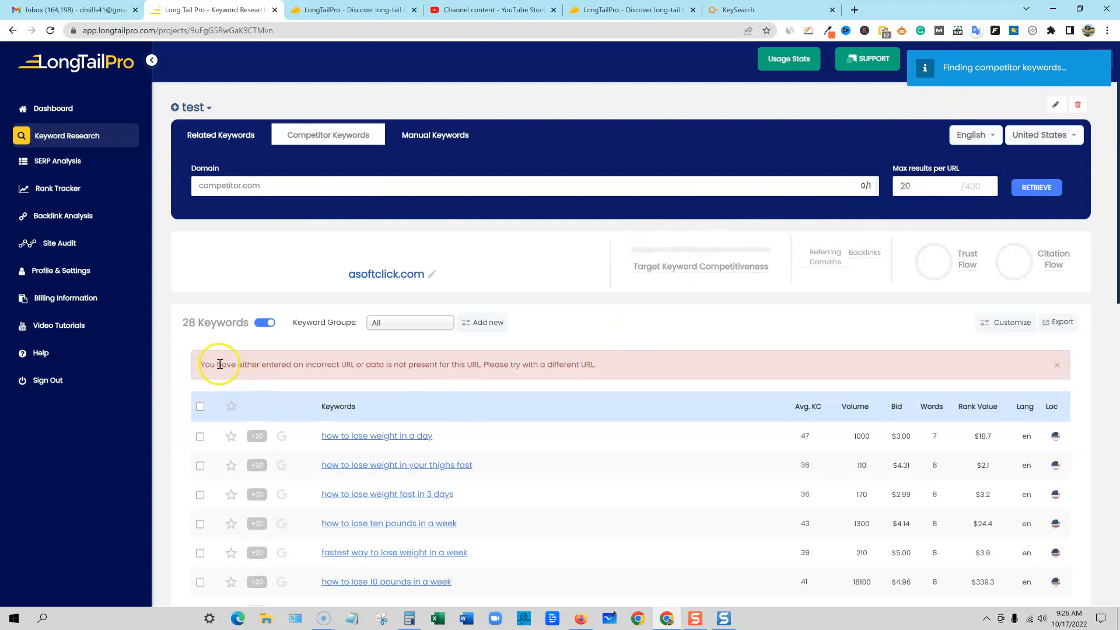
pyautogui.moveTo(219, 364); pyautogui.dragTo(323, 376)
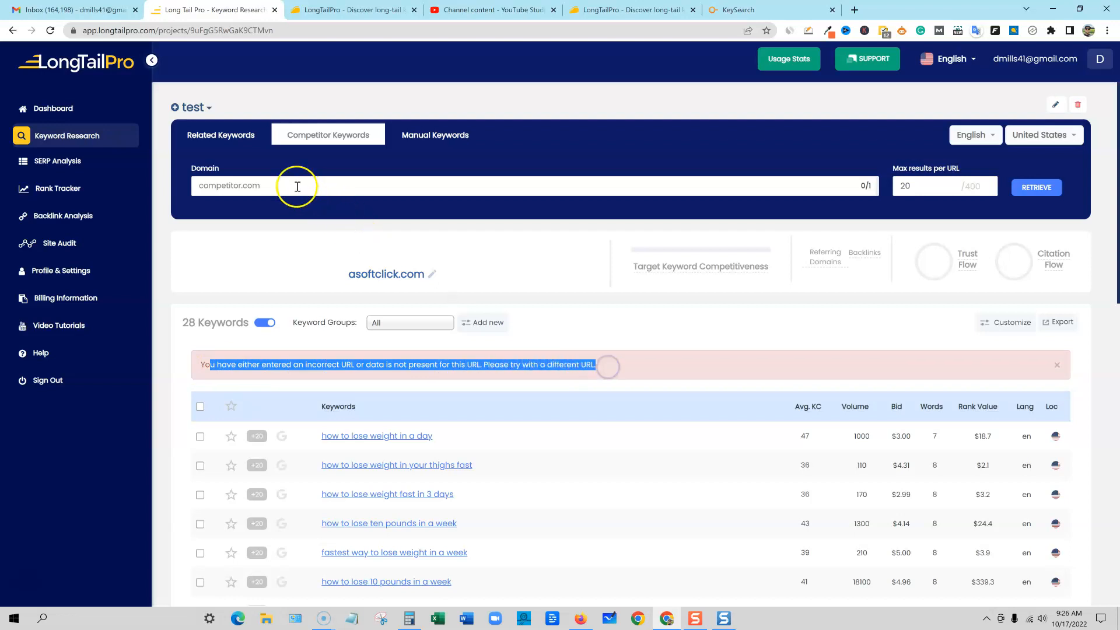
pyautogui.write('https://www.verywellfit.com/')
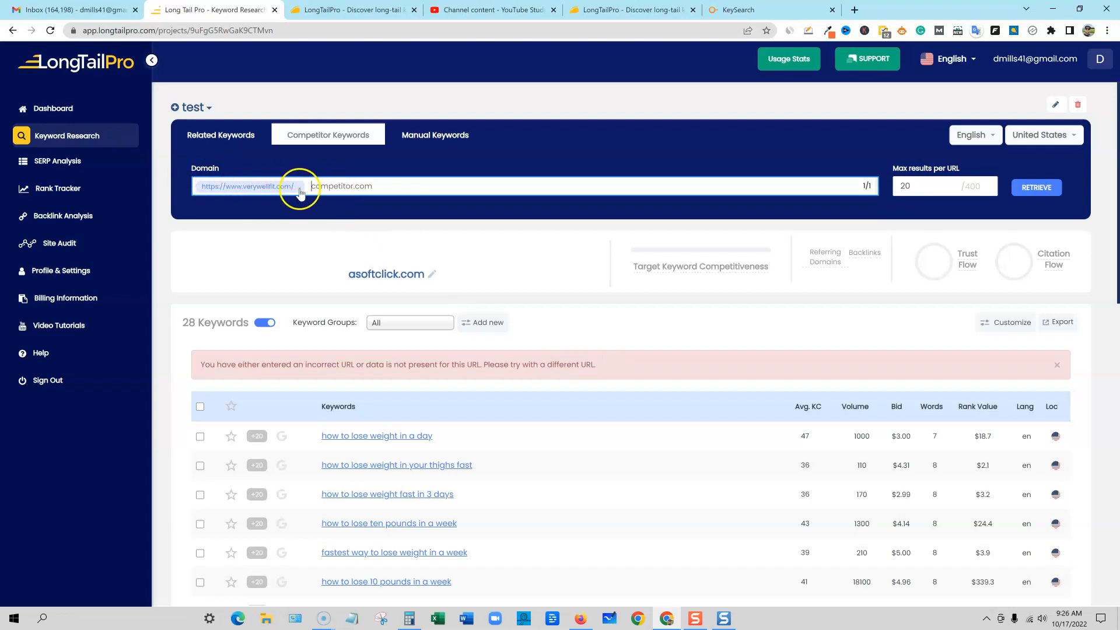
pyautogui.write('ver')
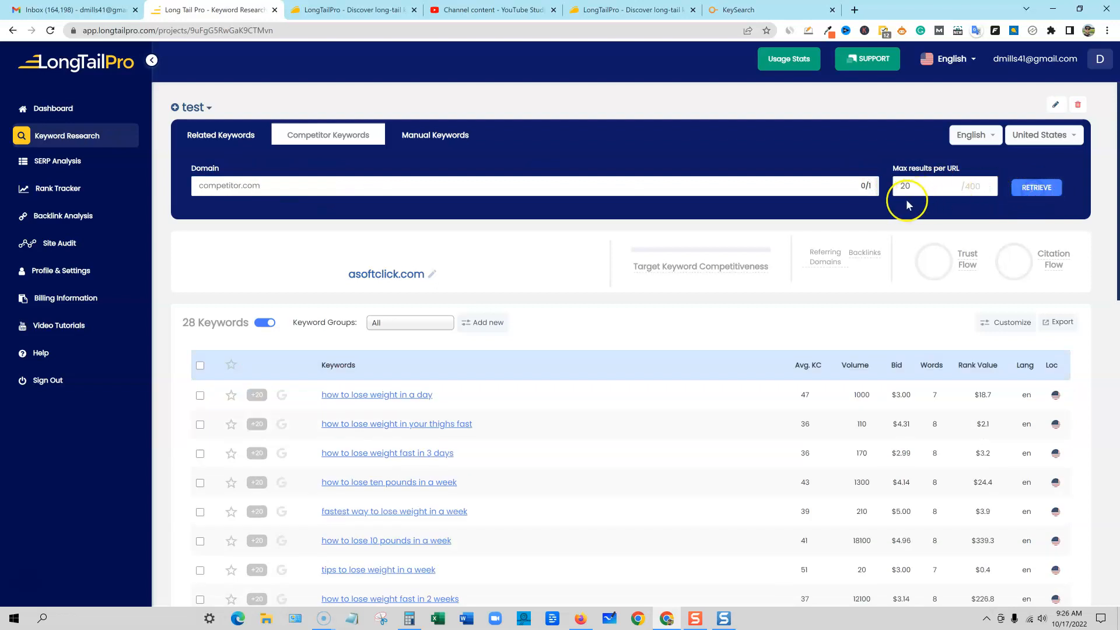
pyautogui.click(1036, 187)
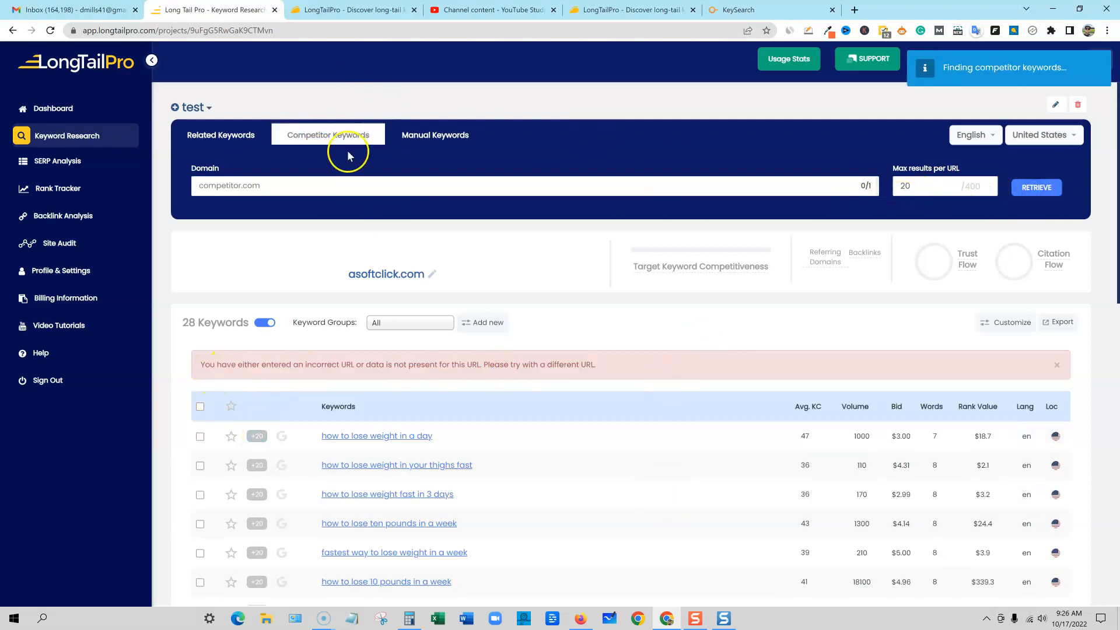
pyautogui.scroll(-3)
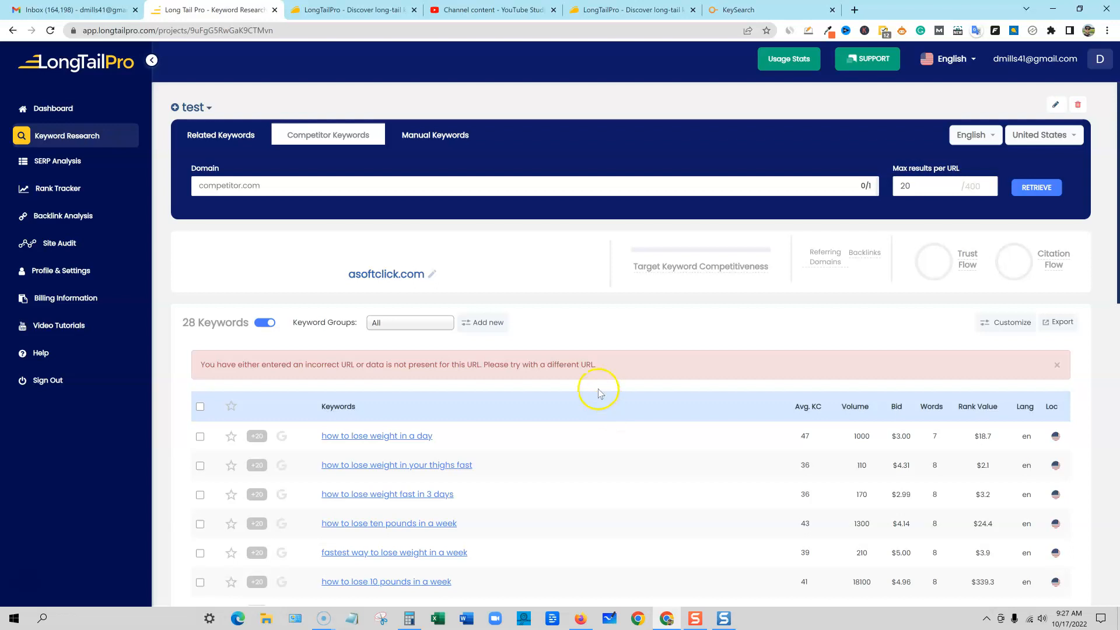
pyautogui.moveTo(225, 364); pyautogui.dragTo(557, 364)
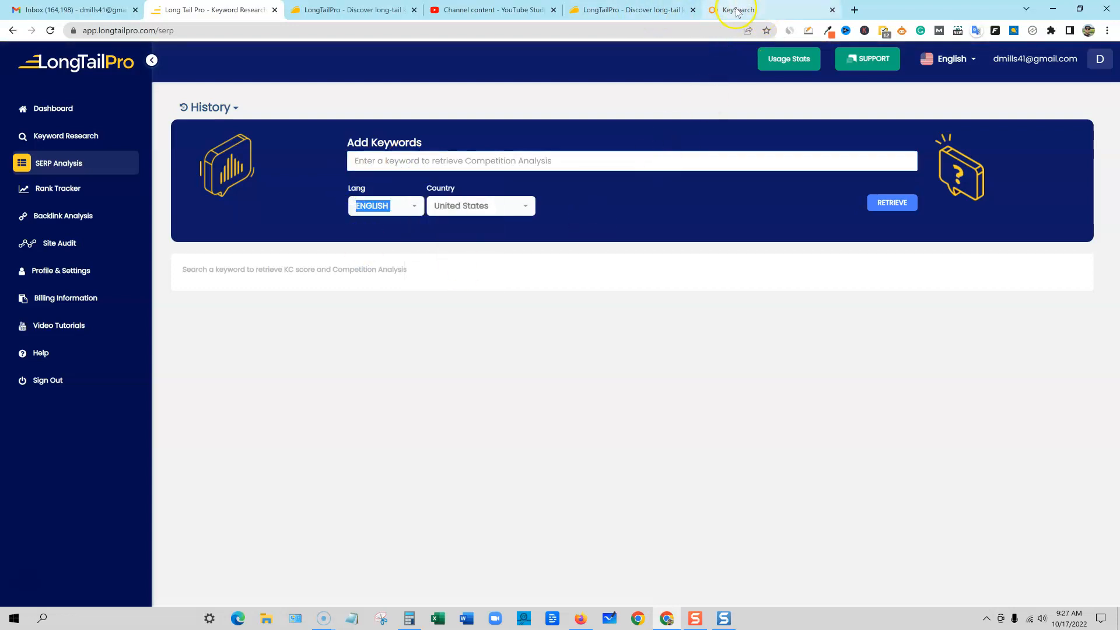
# - Submit 'how to make money online' to SERP Analysis, resubmitting it from the suggestion list
pyautogui.write('how to make money o')
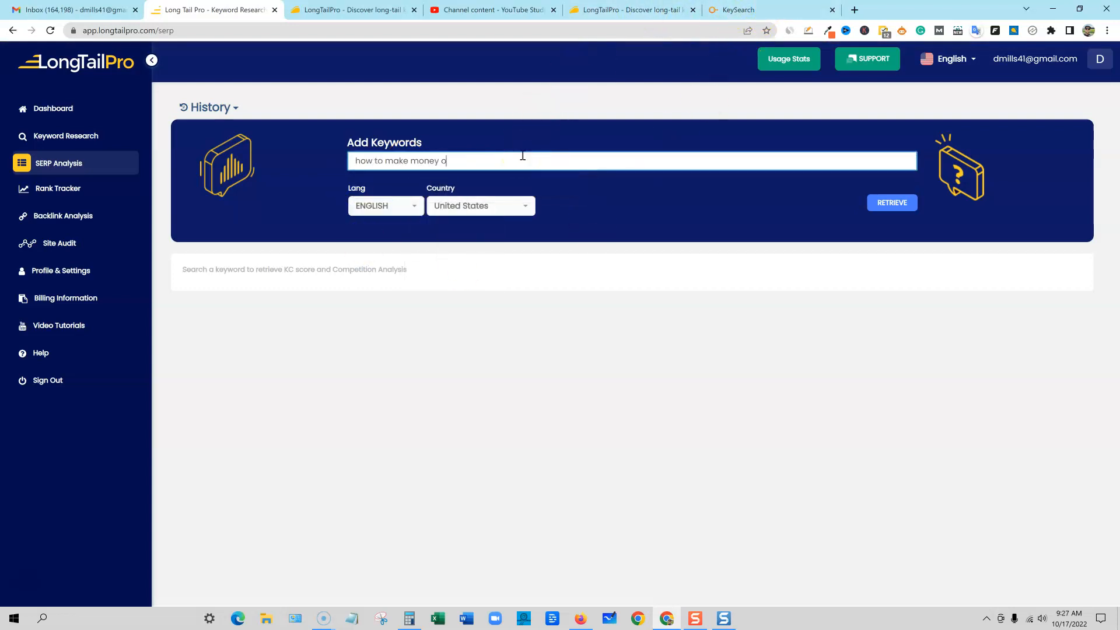
pyautogui.write('nline')
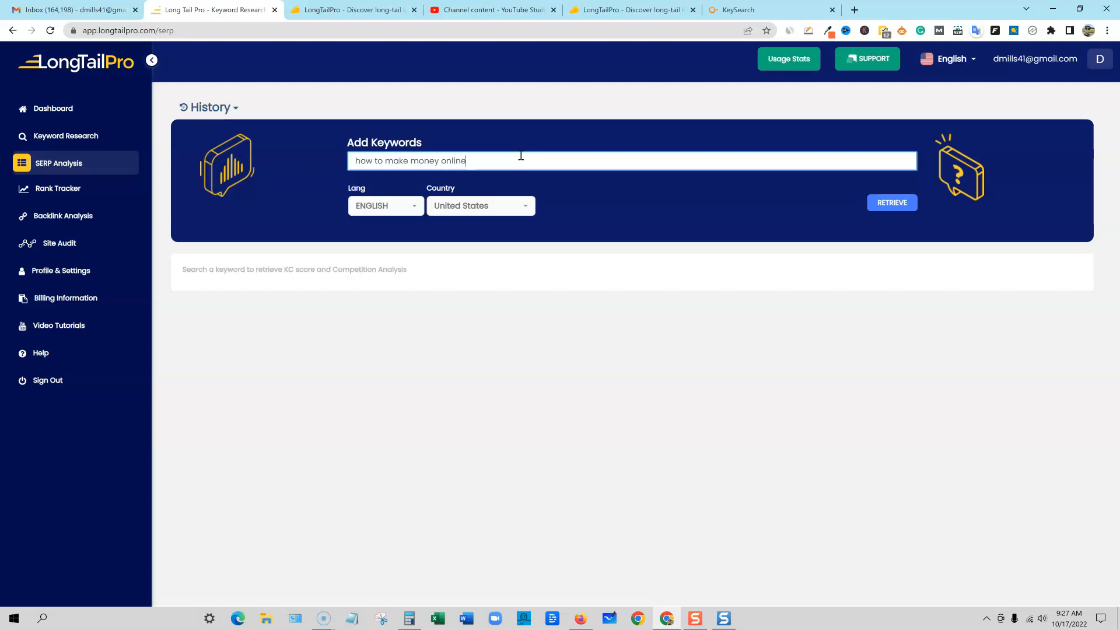
pyautogui.click(891, 202)
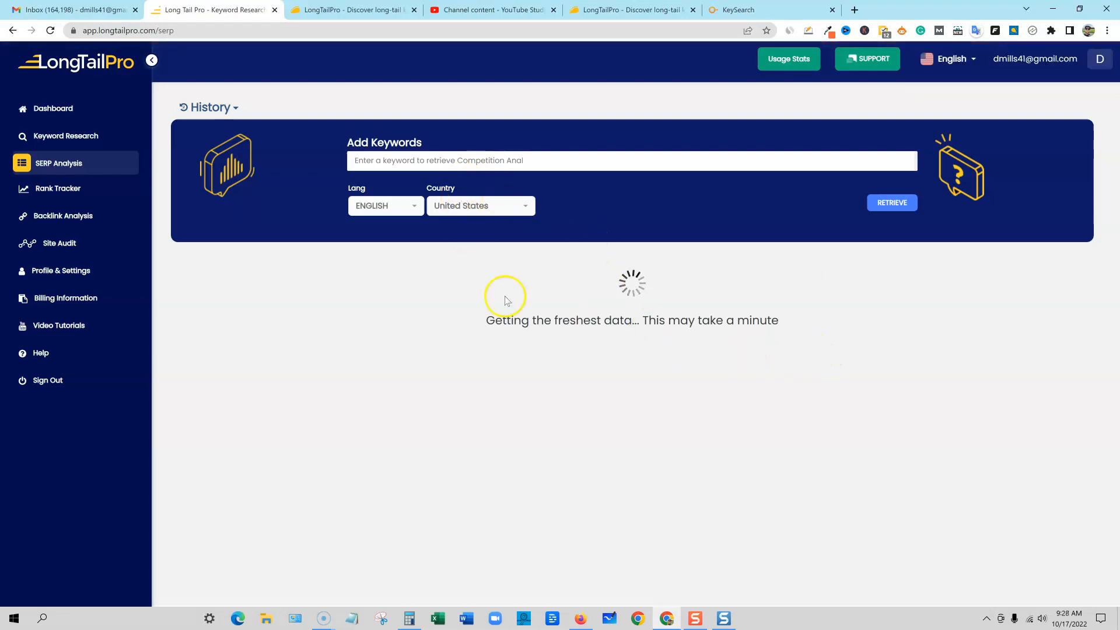
pyautogui.write('how to m')
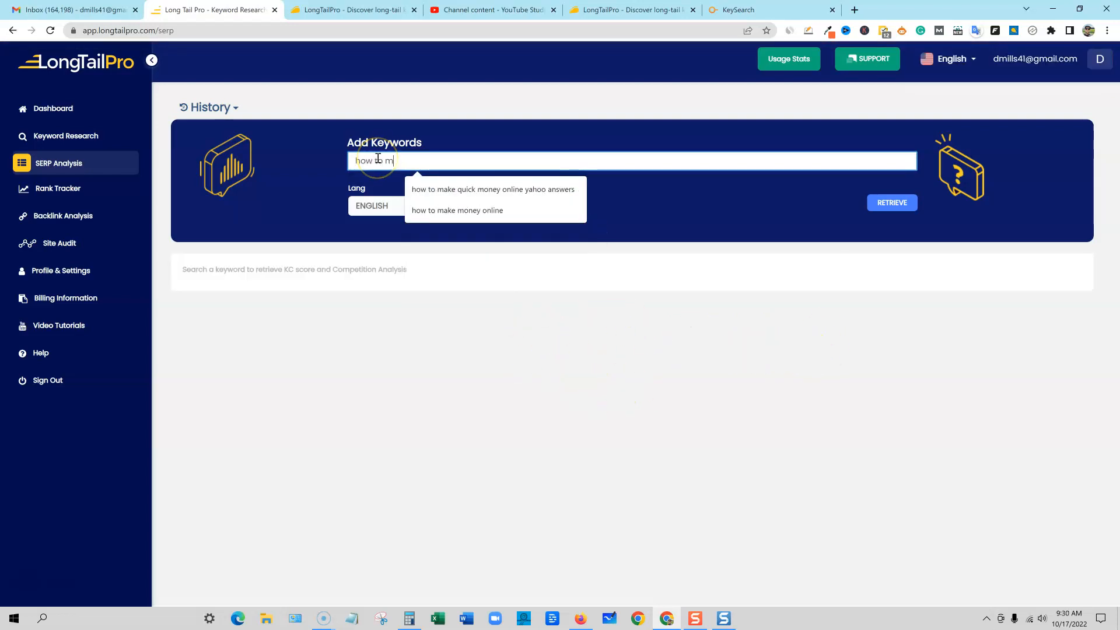
pyautogui.click(456, 210)
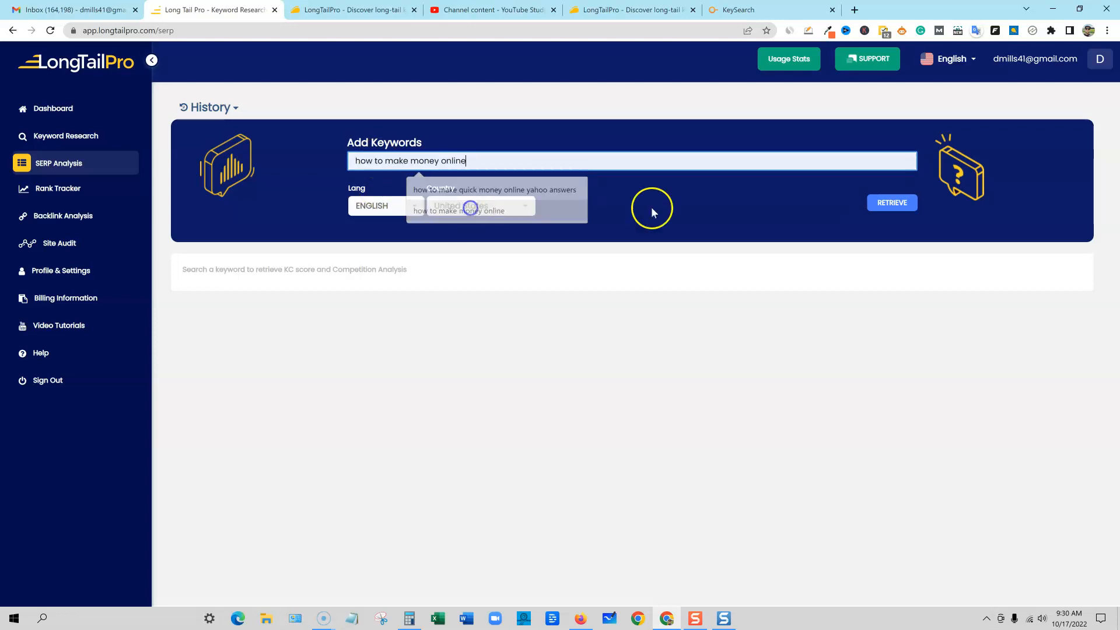
pyautogui.click(892, 202)
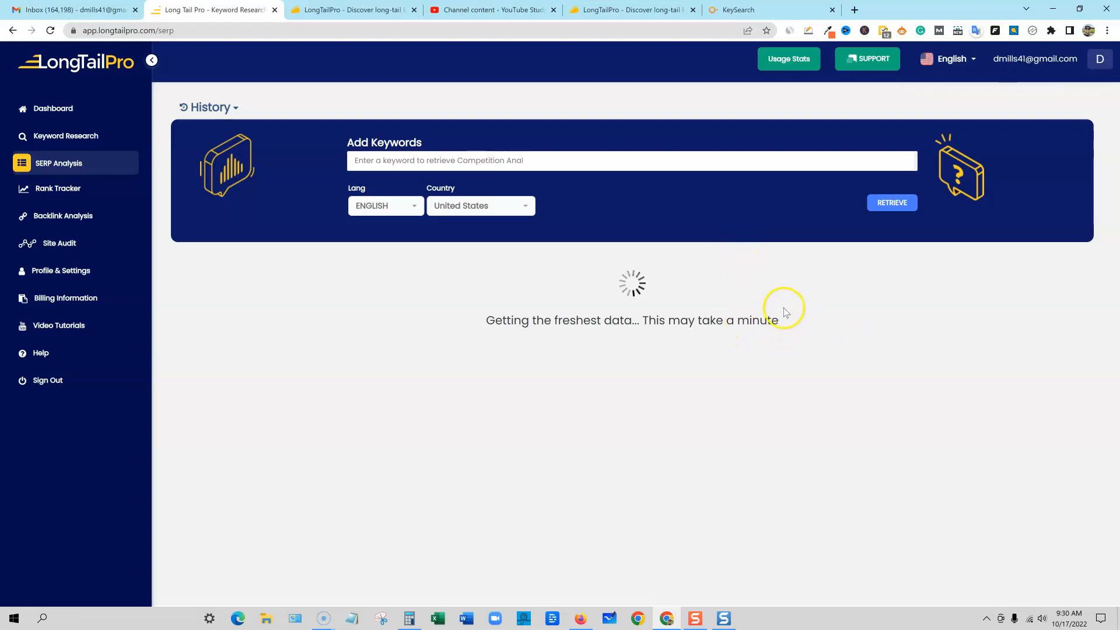
pyautogui.moveTo(736, 305)
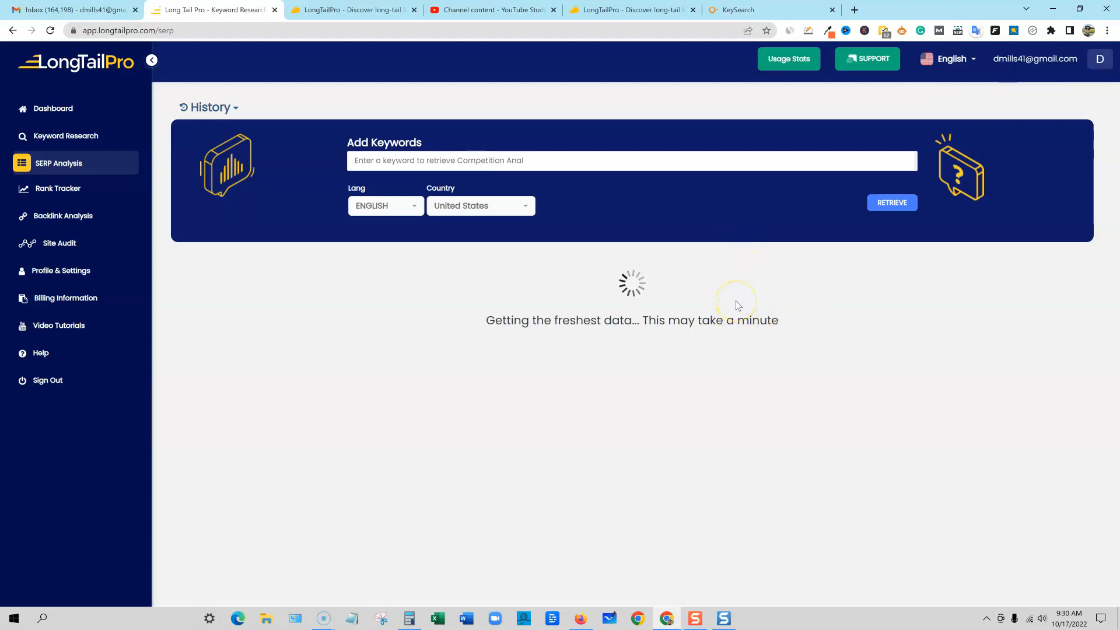
pyautogui.moveTo(711, 422)
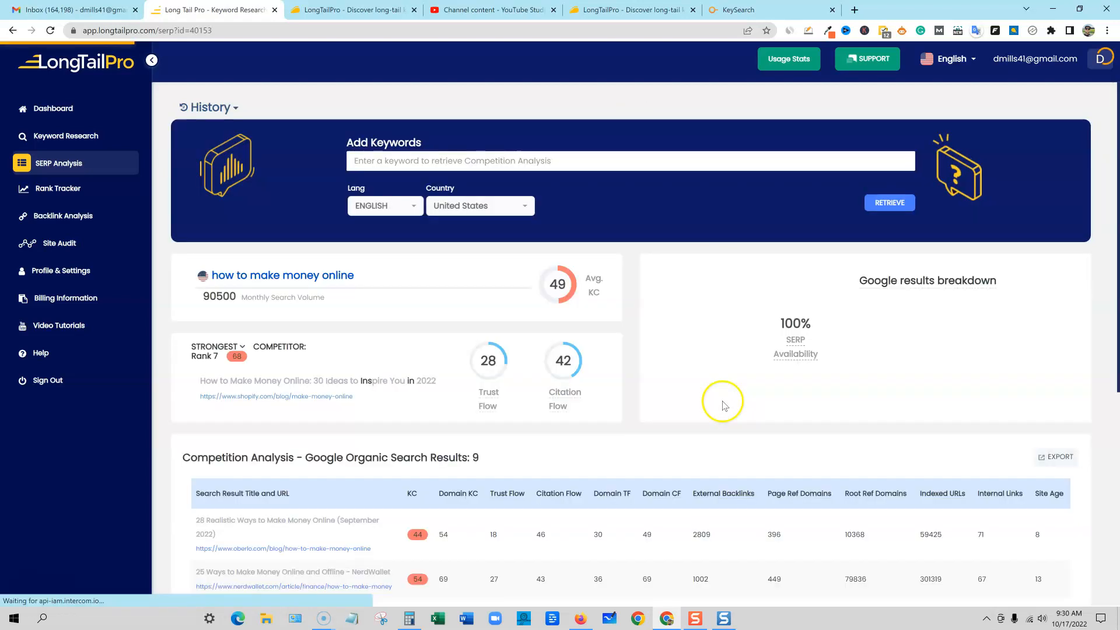
pyautogui.scroll(-3)
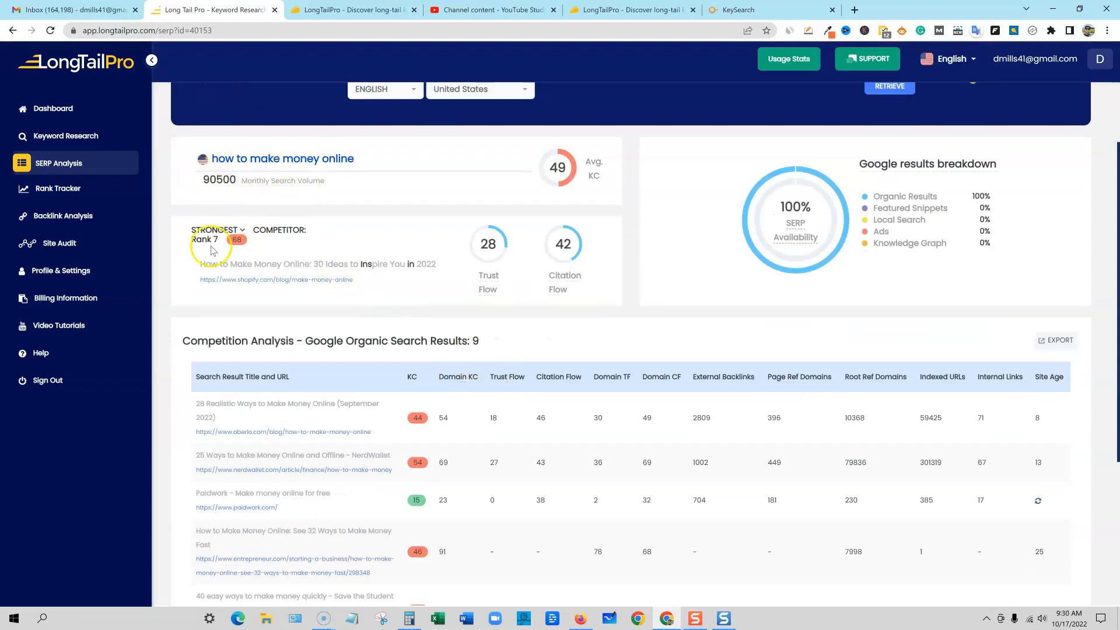
pyautogui.scroll(-3)
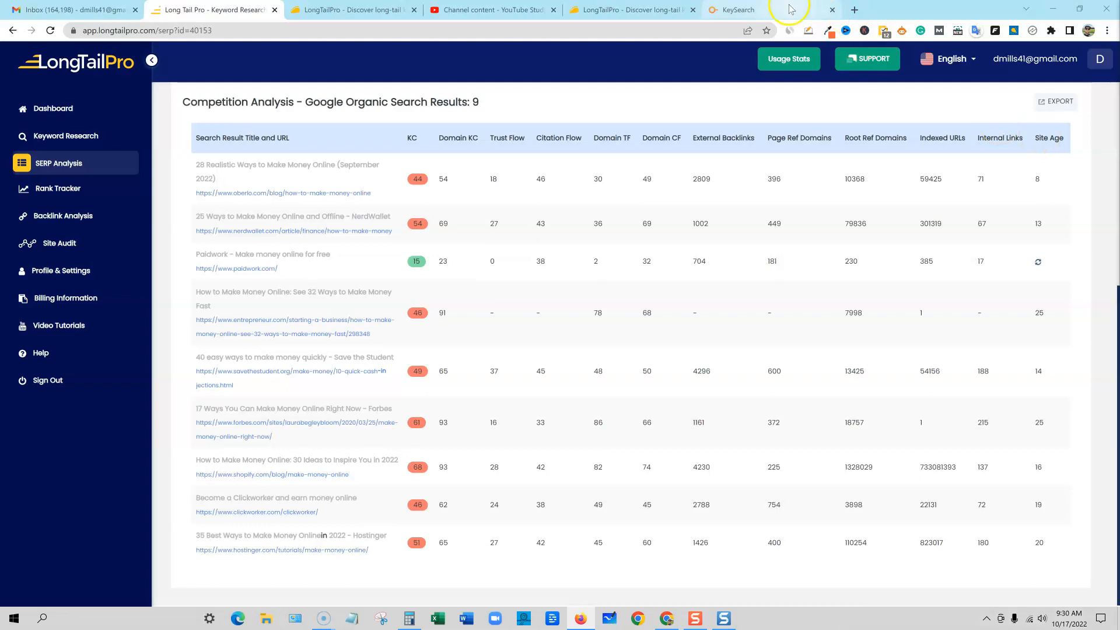
pyautogui.moveTo(626, 292)
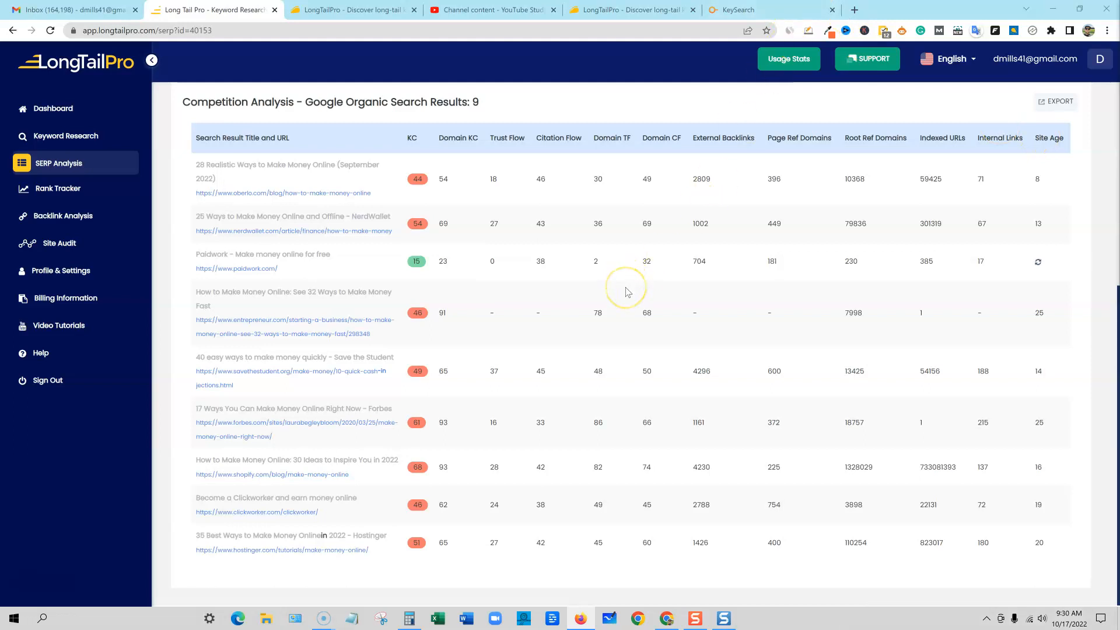
pyautogui.moveTo(627, 291)
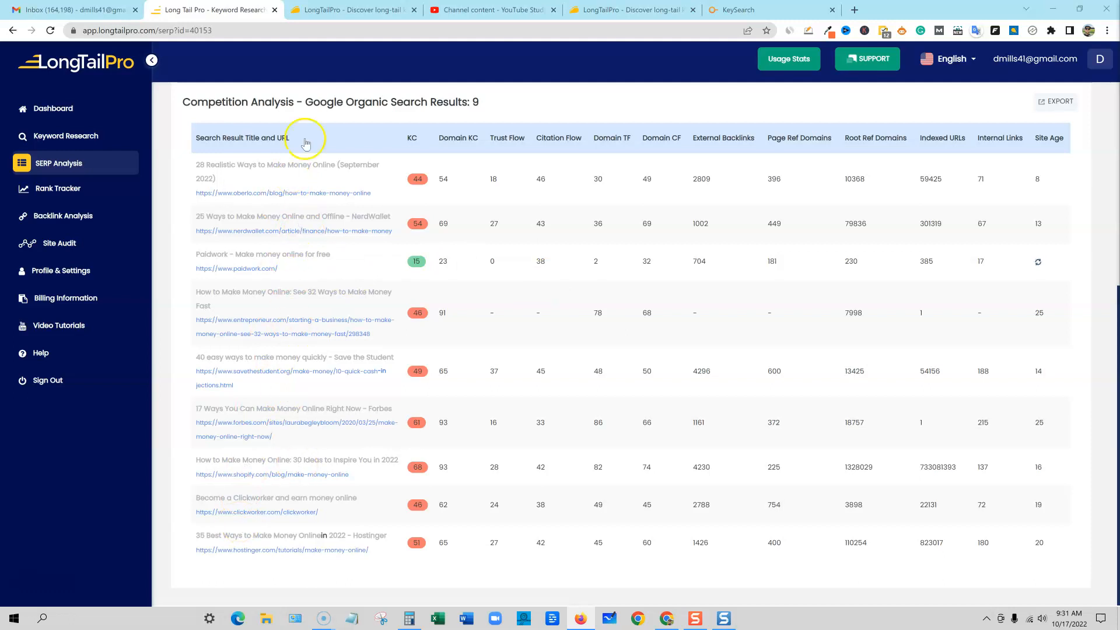
pyautogui.moveTo(656, 378)
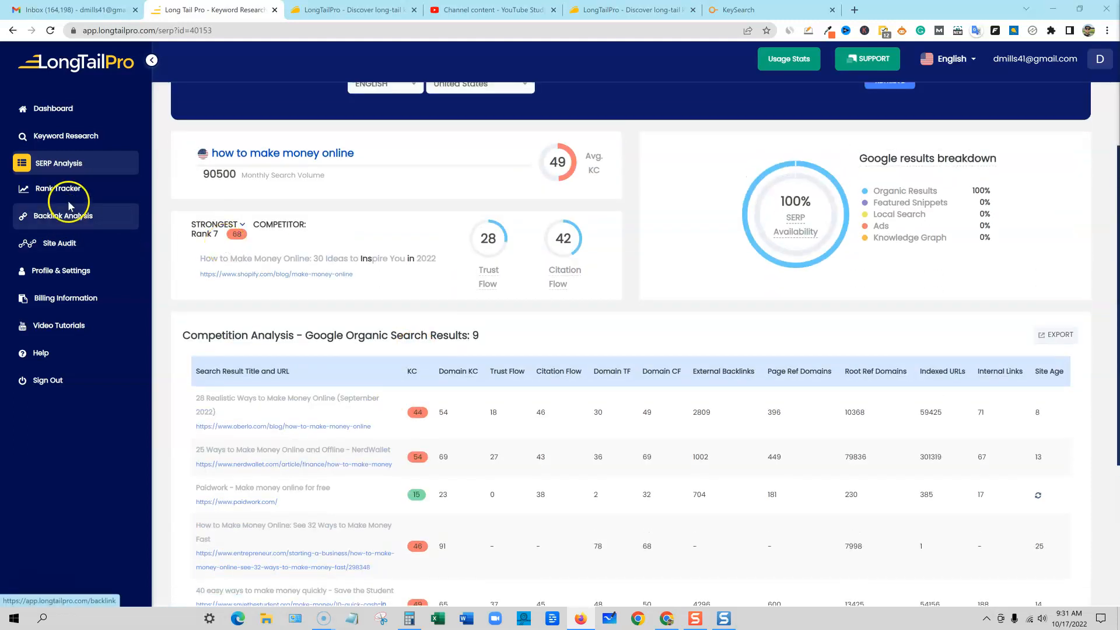
# - Open Rank Tracker and try its Disabled keyword tracking button on the empty Default project
pyautogui.click(59, 188)
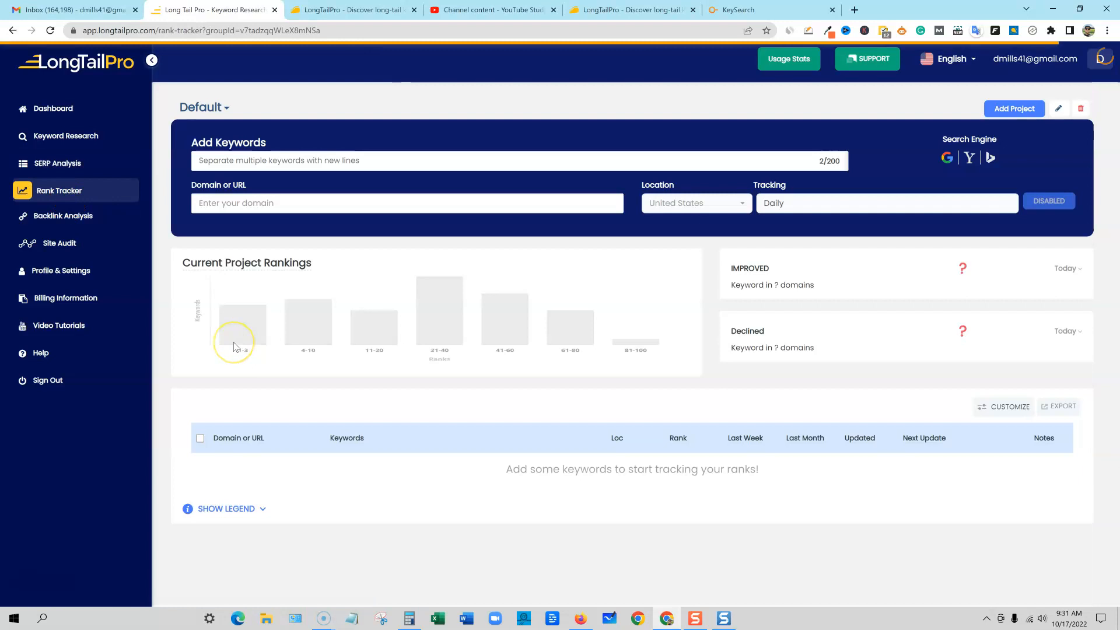
pyautogui.moveTo(351, 228)
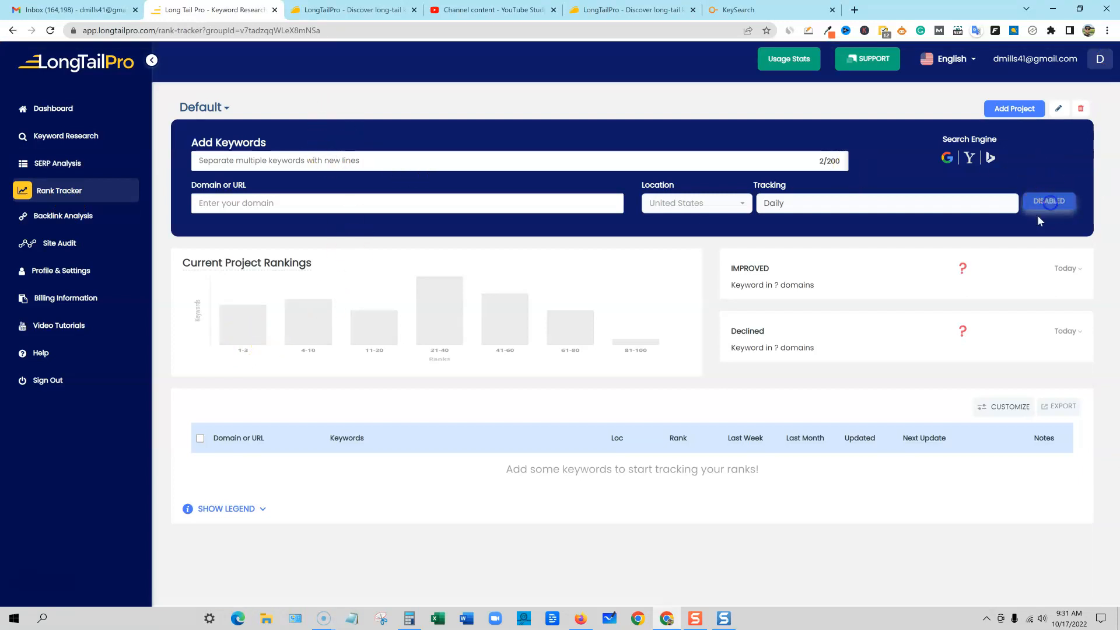
pyautogui.click(1049, 200)
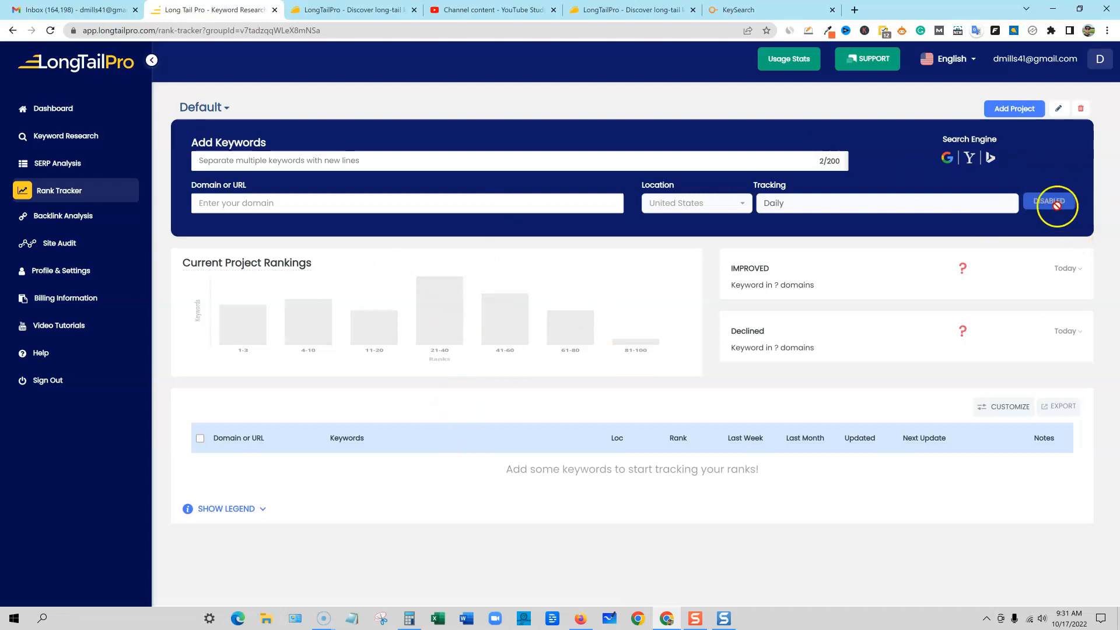
pyautogui.moveTo(345, 17)
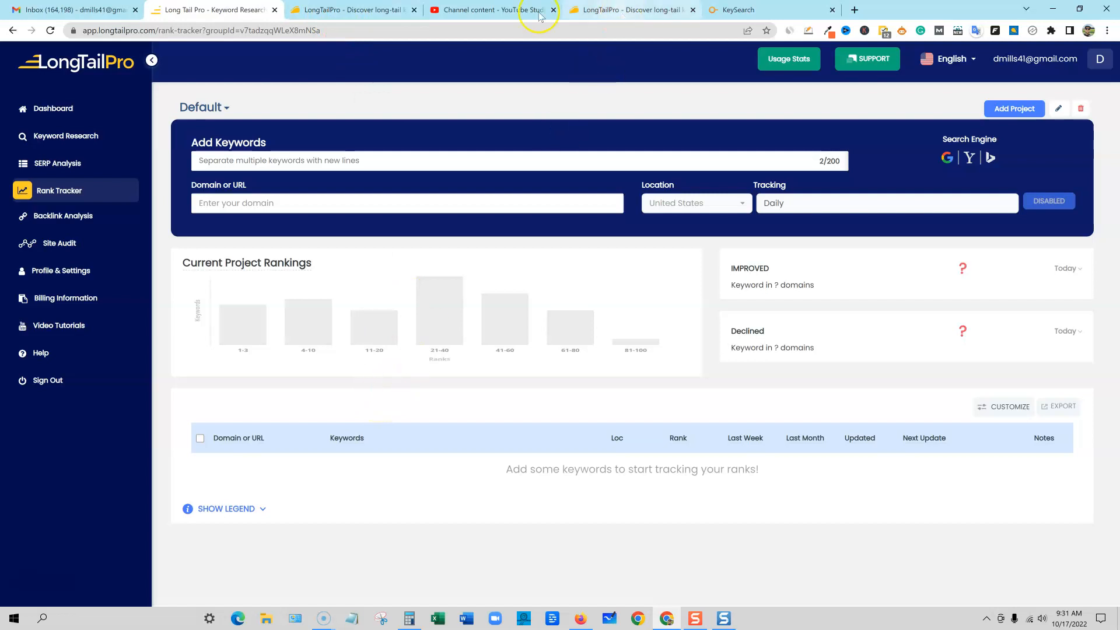
# - Switch to the AppSumo LongTailPro page and scroll into its Reviews section
pyautogui.click(628, 9)
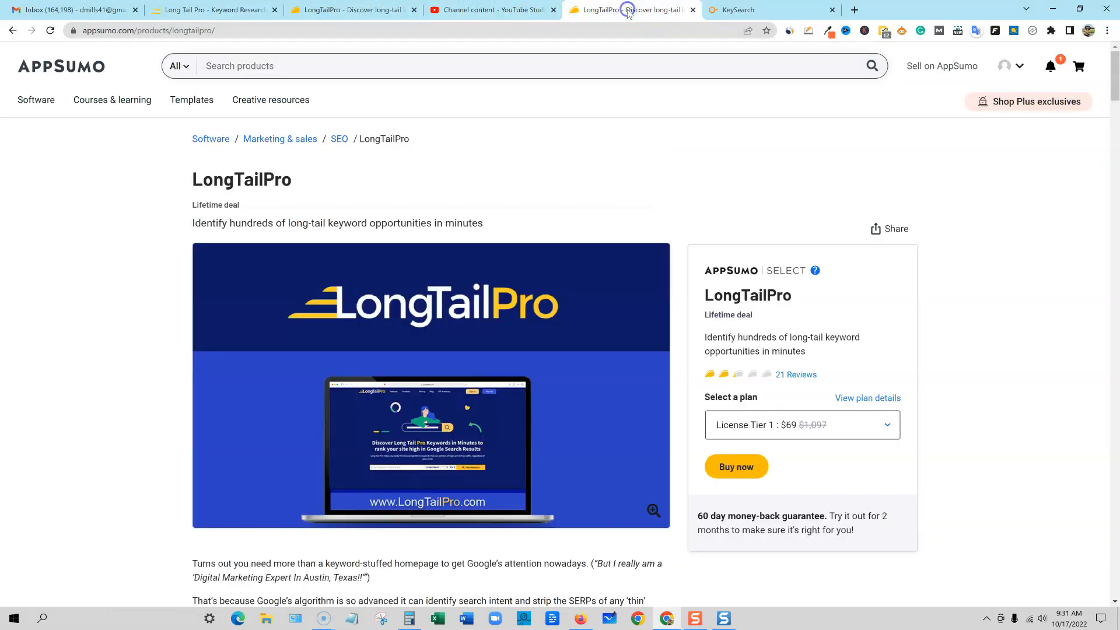
pyautogui.scroll(-3)
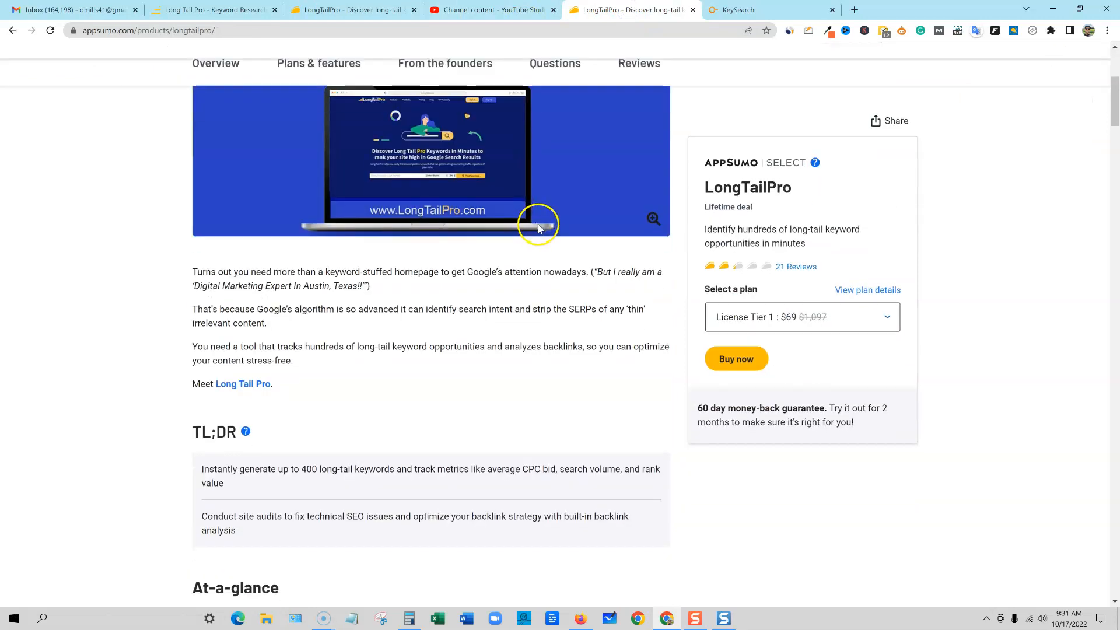
pyautogui.click(638, 63)
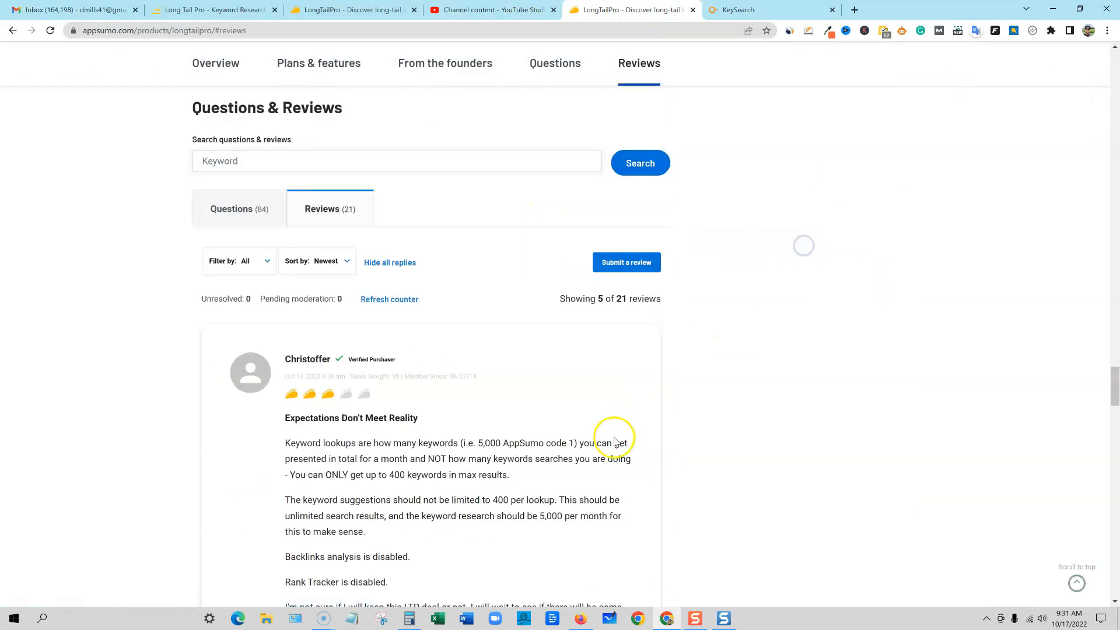
pyautogui.scroll(-3)
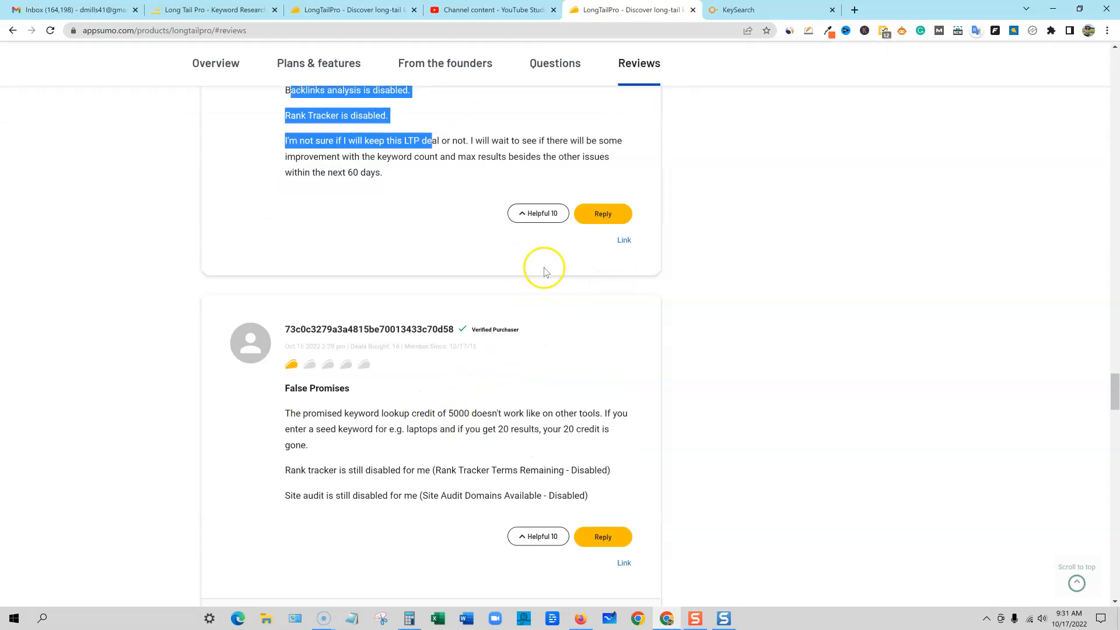
pyautogui.scroll(-3)
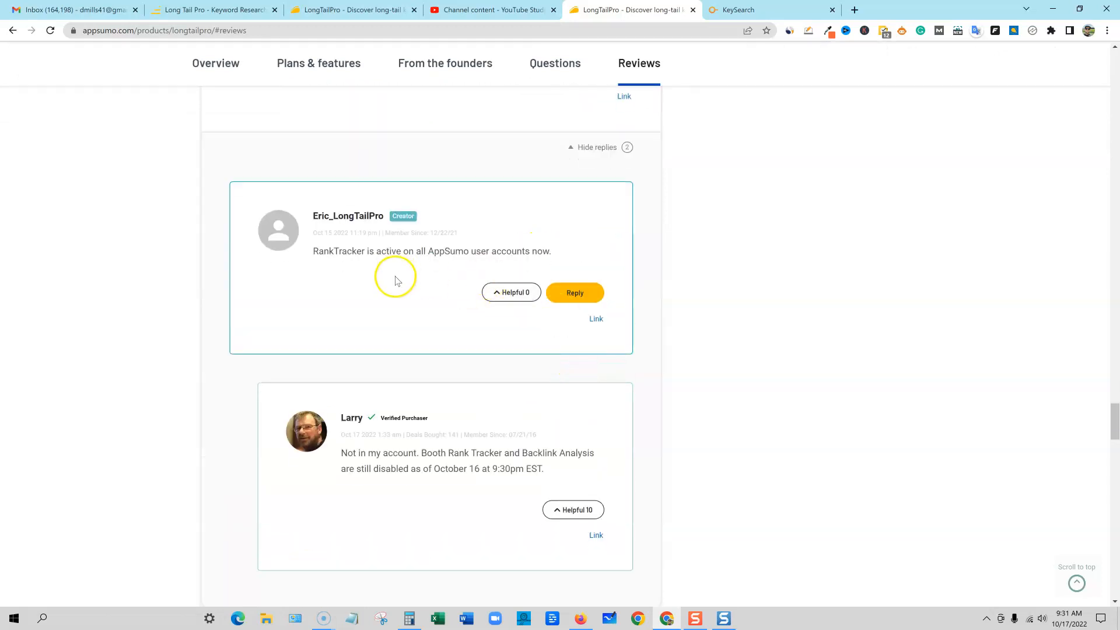
# - Highlight the creator's multi-line reply about Rank Tracker, then scroll back up
pyautogui.doubleClick(345, 251)
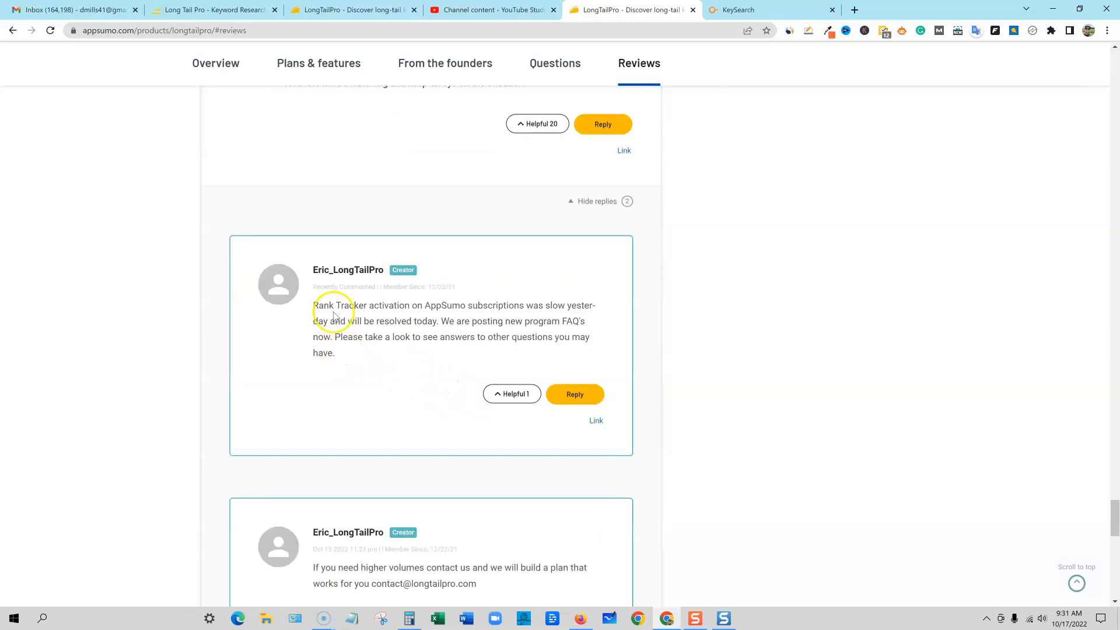
pyautogui.moveTo(314, 306); pyautogui.dragTo(594, 306)
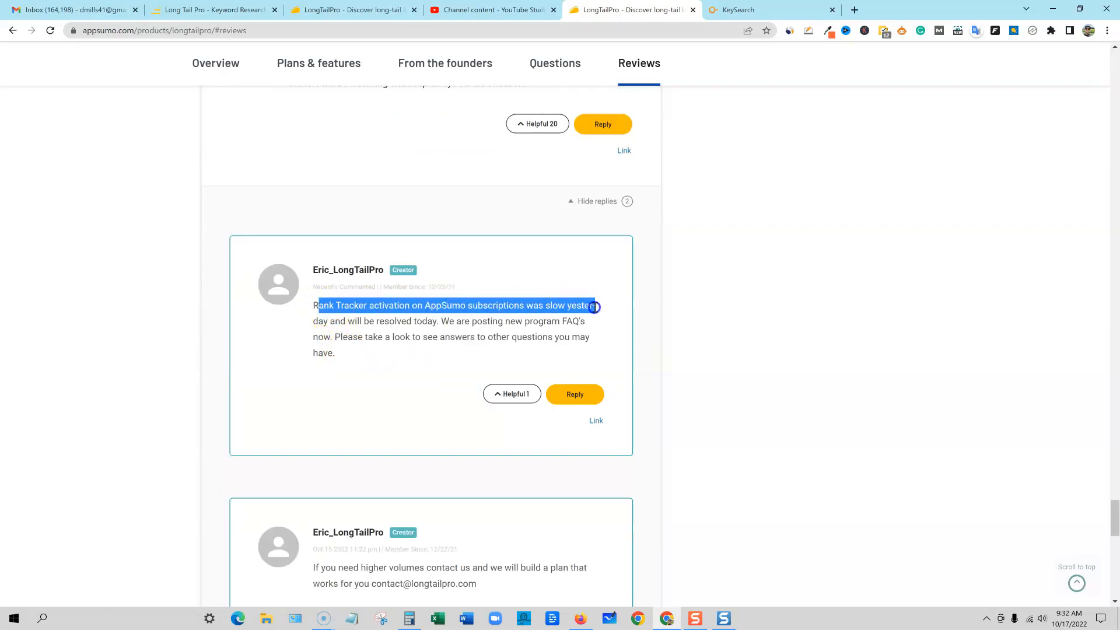
pyautogui.moveTo(599, 305); pyautogui.dragTo(384, 321)
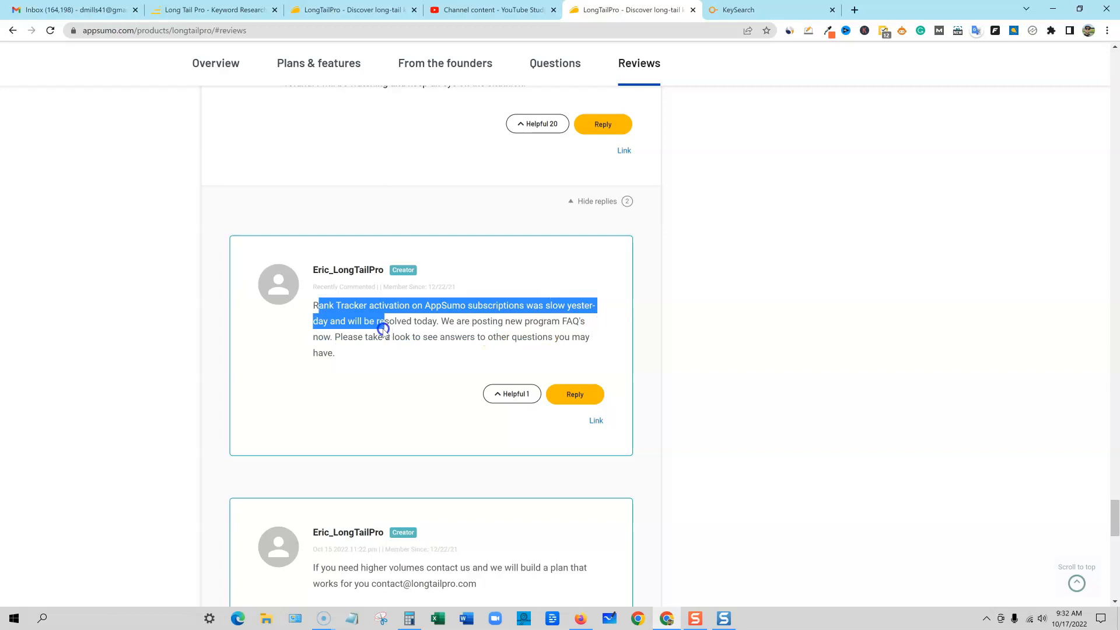
pyautogui.moveTo(382, 329); pyautogui.dragTo(552, 345)
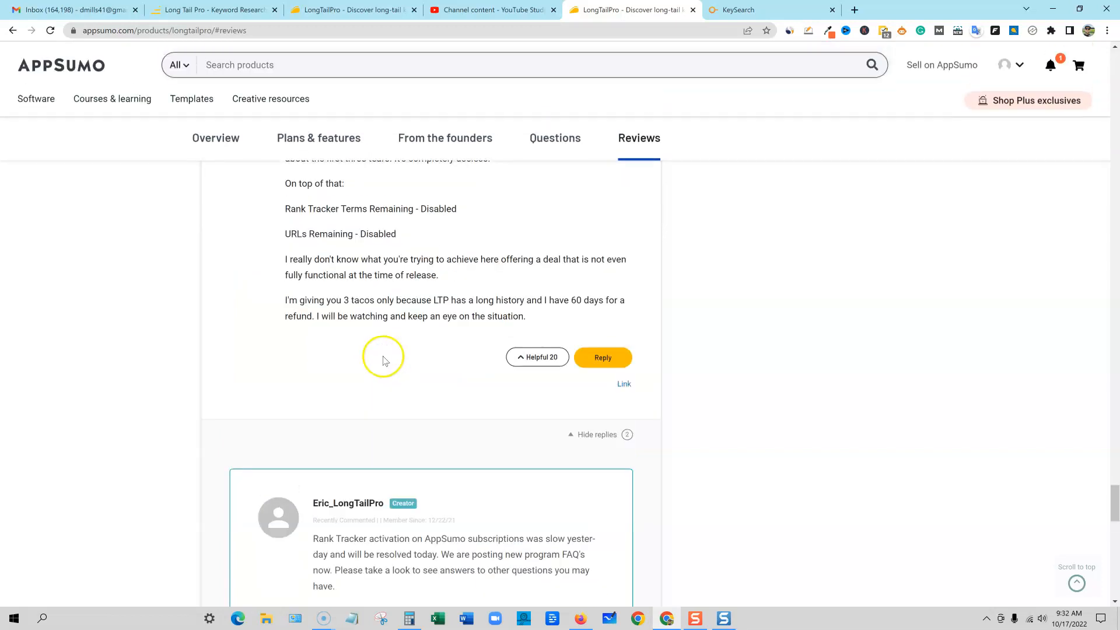
pyautogui.scroll(3)
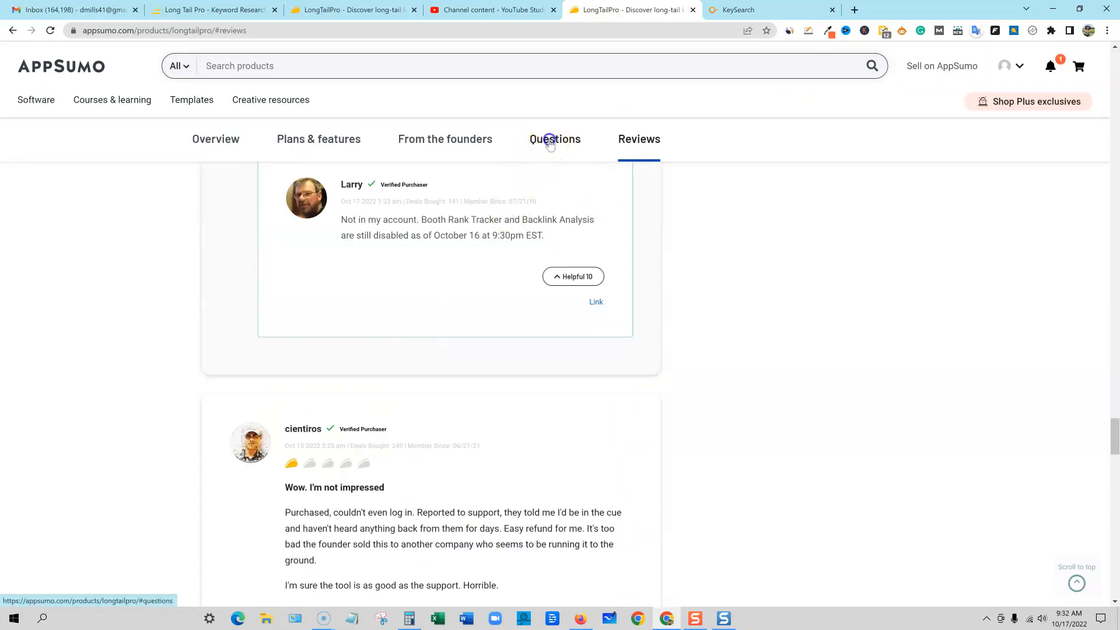
# - Scroll through the deal's Questions, where buyers ask about keyword limits
pyautogui.click(554, 139)
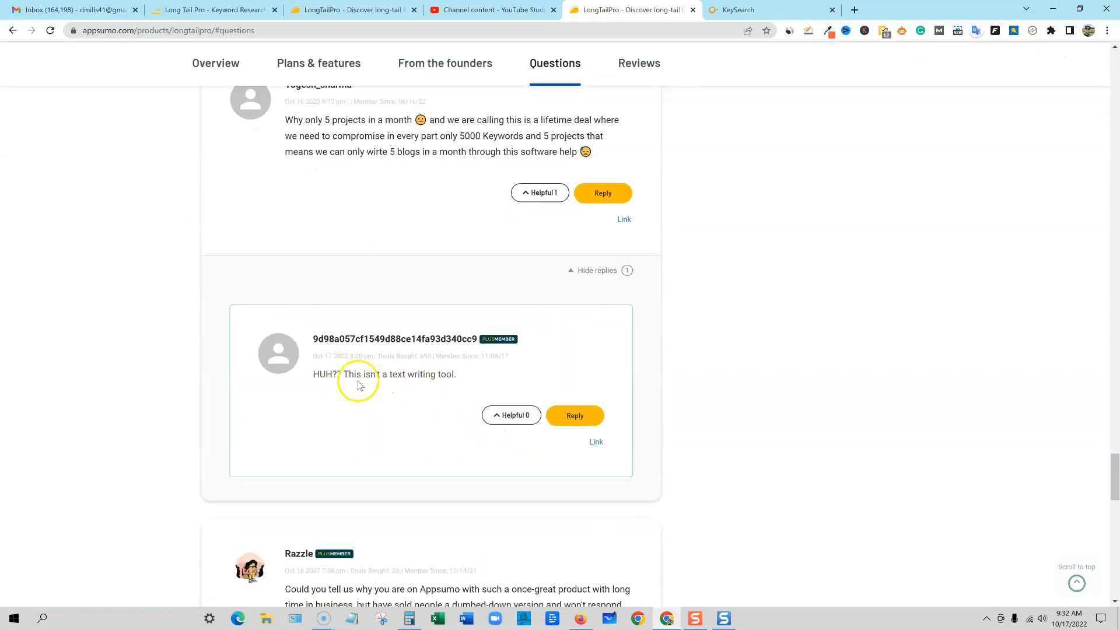
pyautogui.scroll(-3)
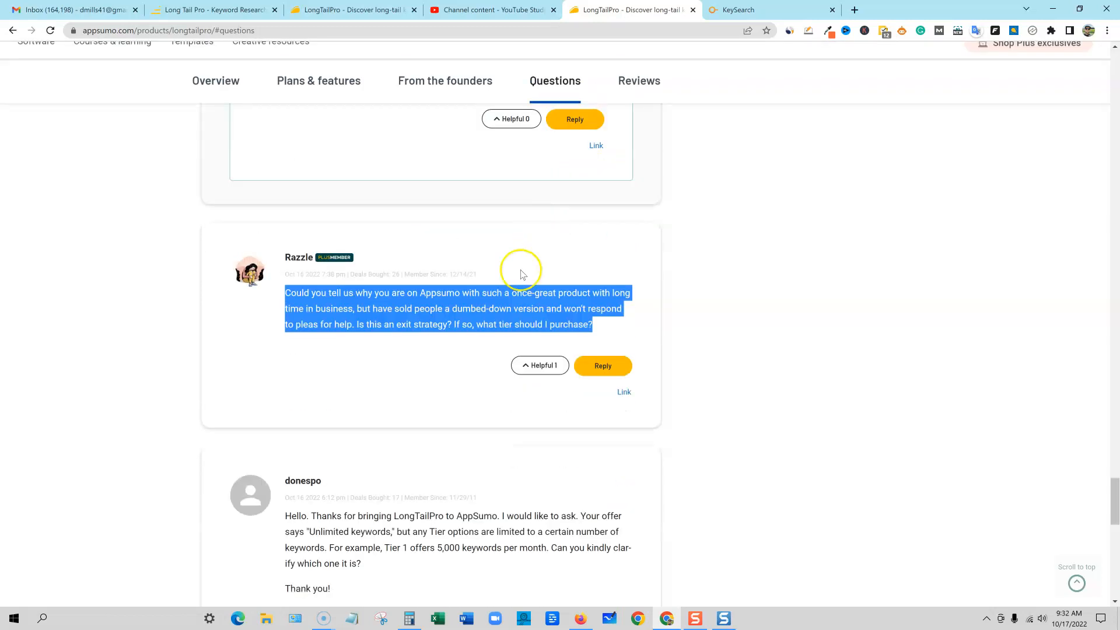
pyautogui.scroll(-3)
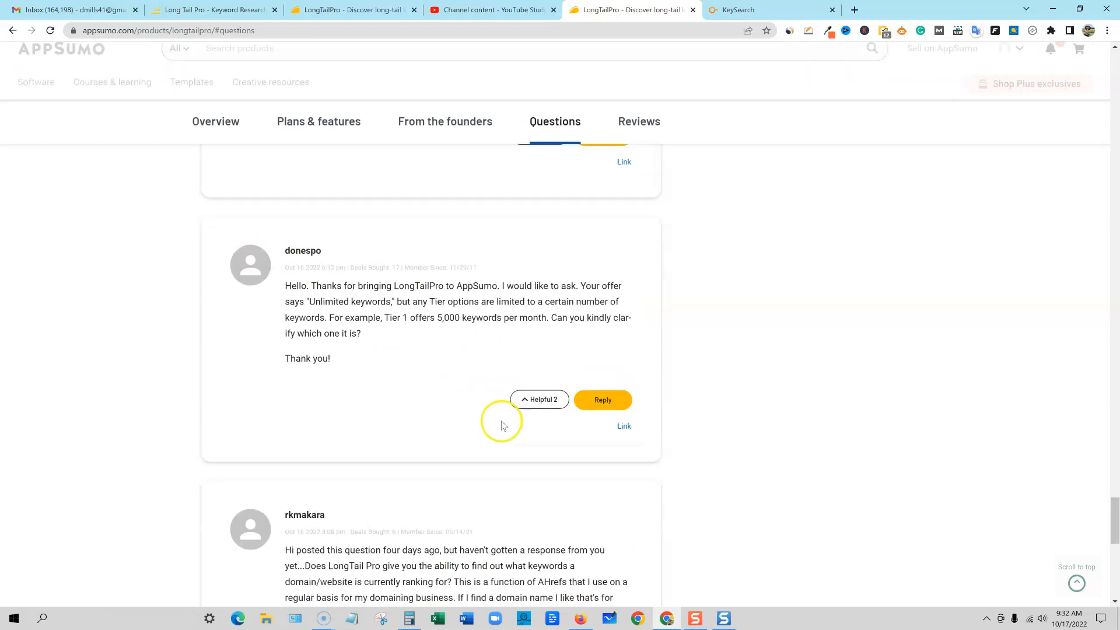
pyautogui.scroll(-3)
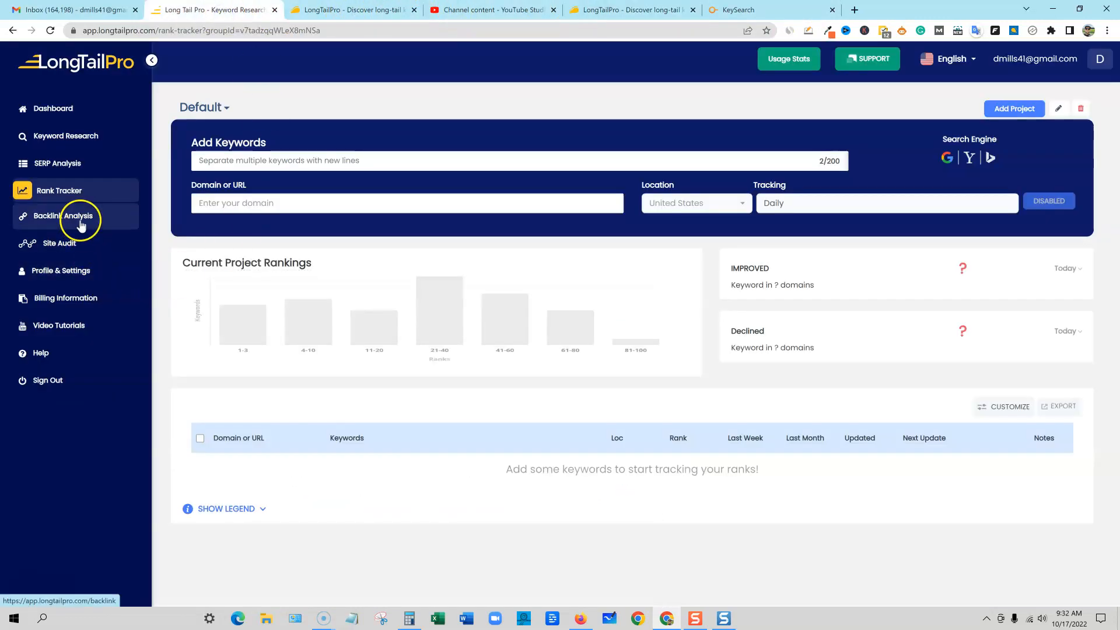
pyautogui.moveTo(1005, 127)
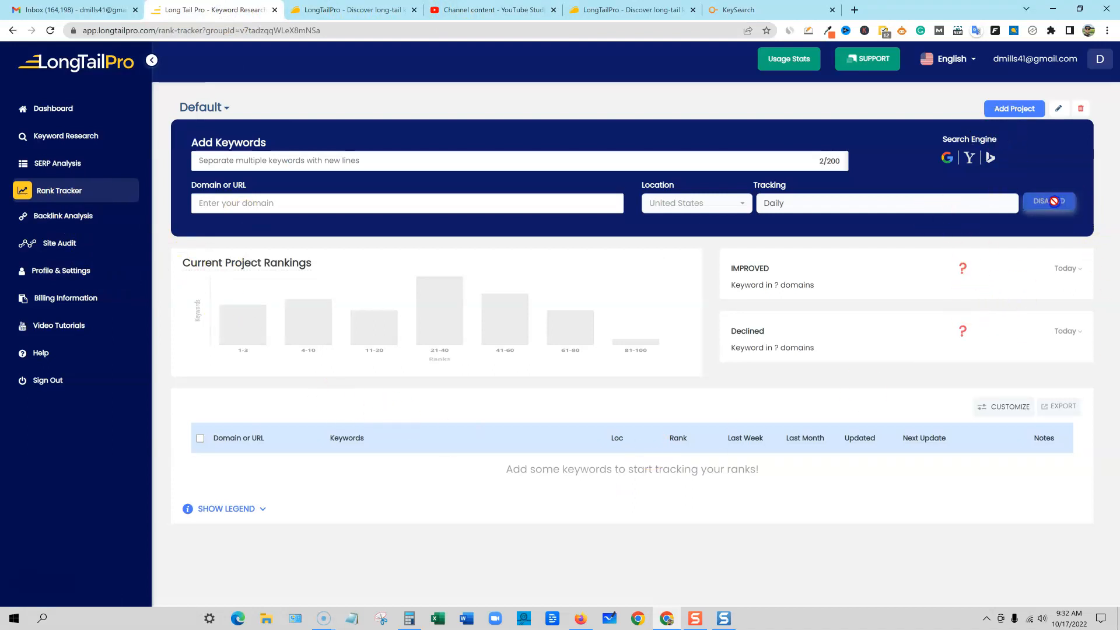
# - Try the disabled Rank Tracker, then head back toward keyword research
pyautogui.click(62, 218)
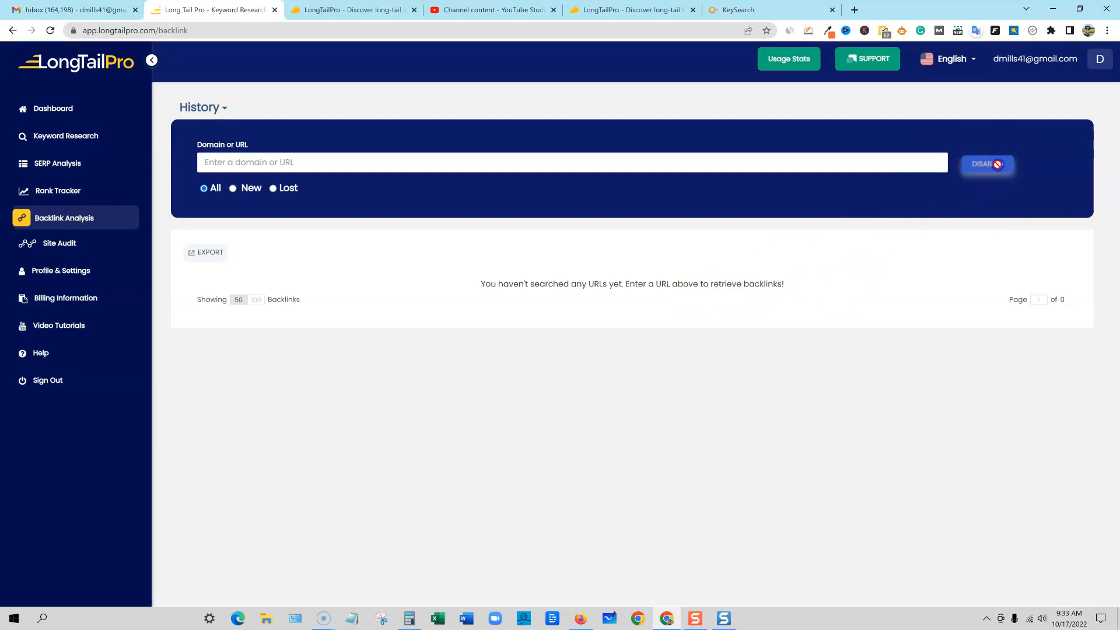
pyautogui.moveTo(81, 284)
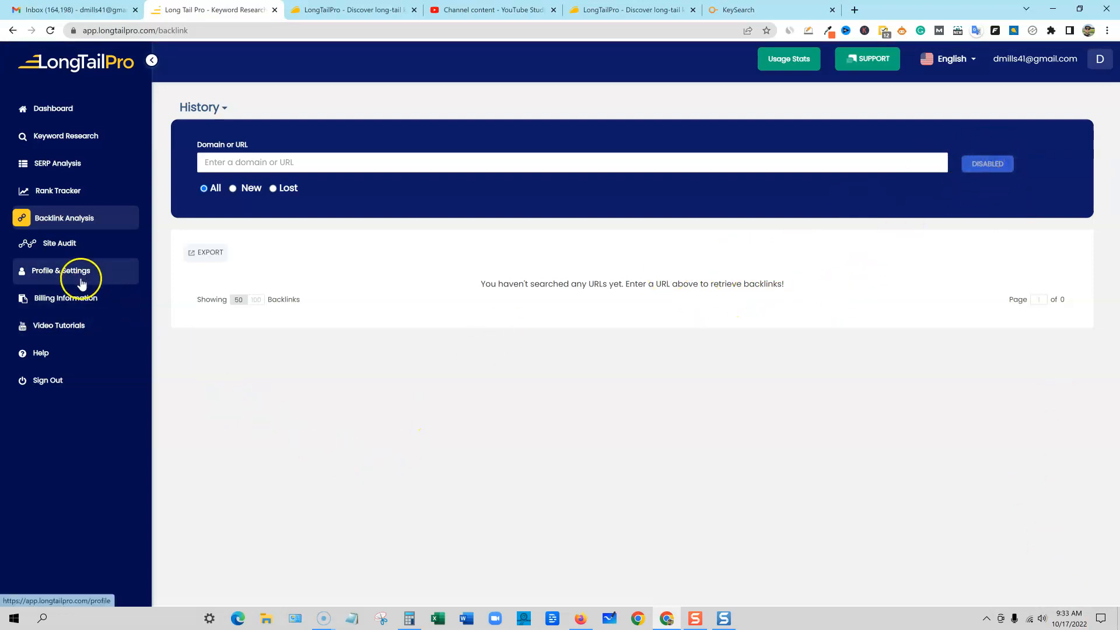
pyautogui.moveTo(369, 362)
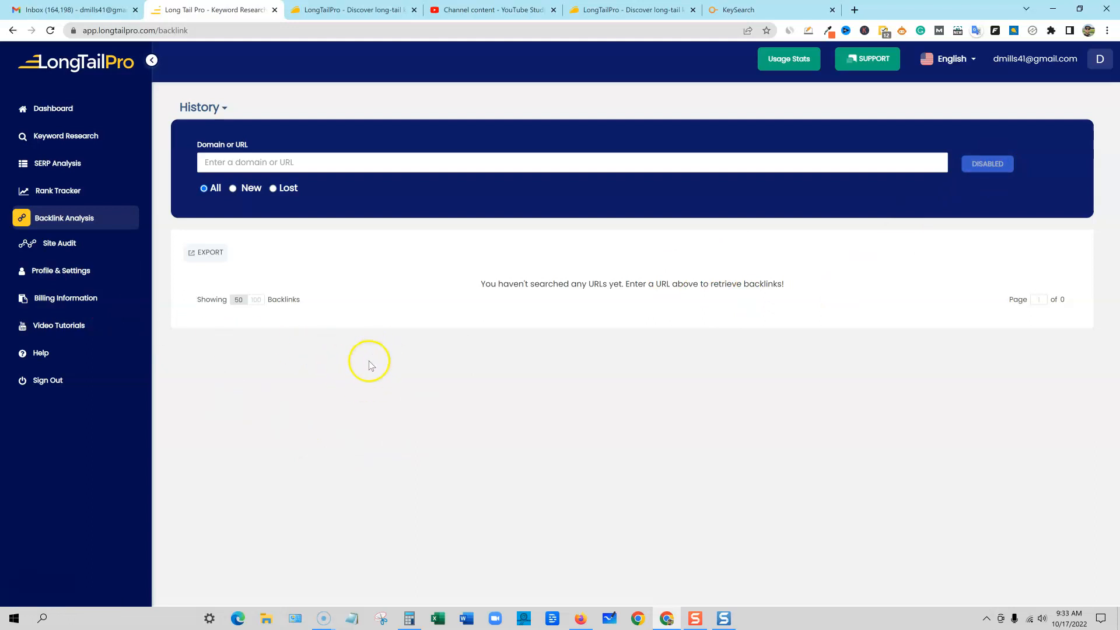
pyautogui.click(66, 135)
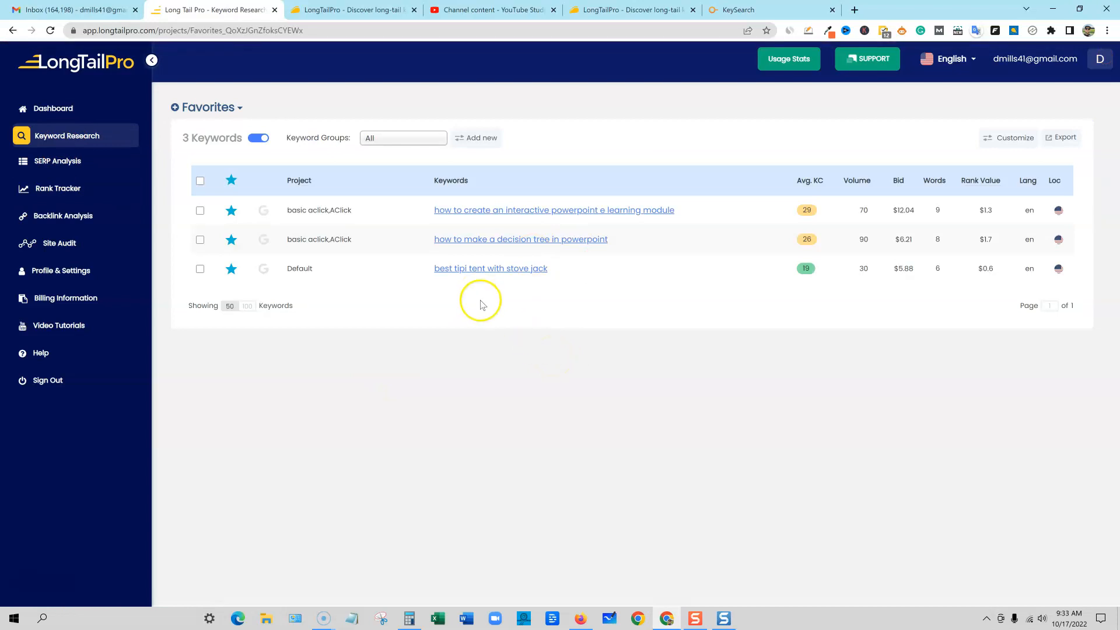
pyautogui.moveTo(493, 360)
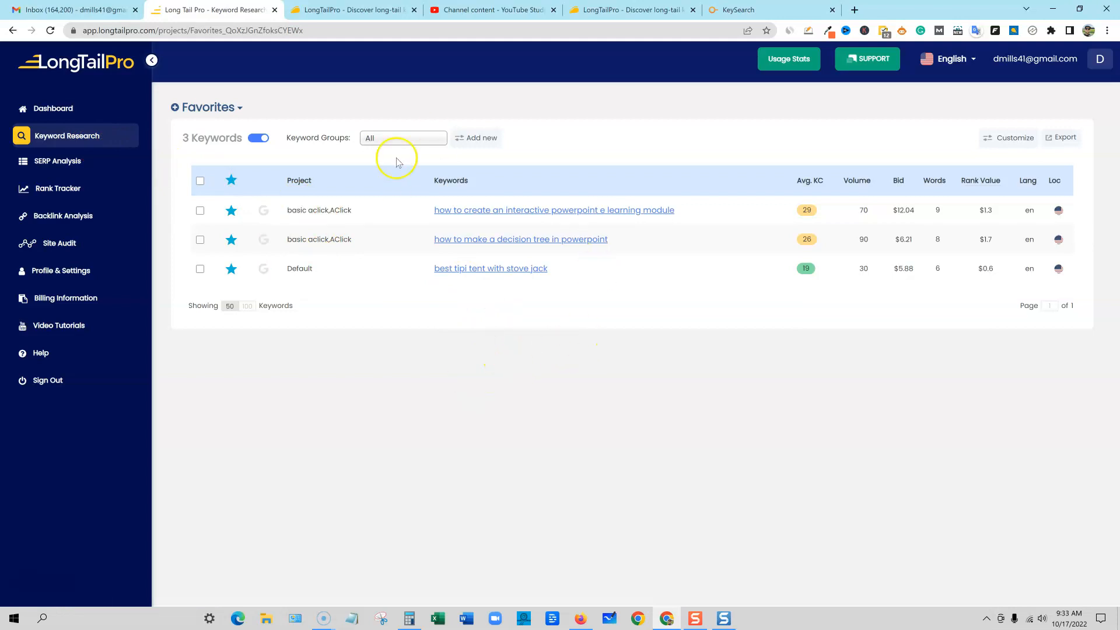
# - Pick the test project from the Favorites project dropdown
pyautogui.click(229, 107)
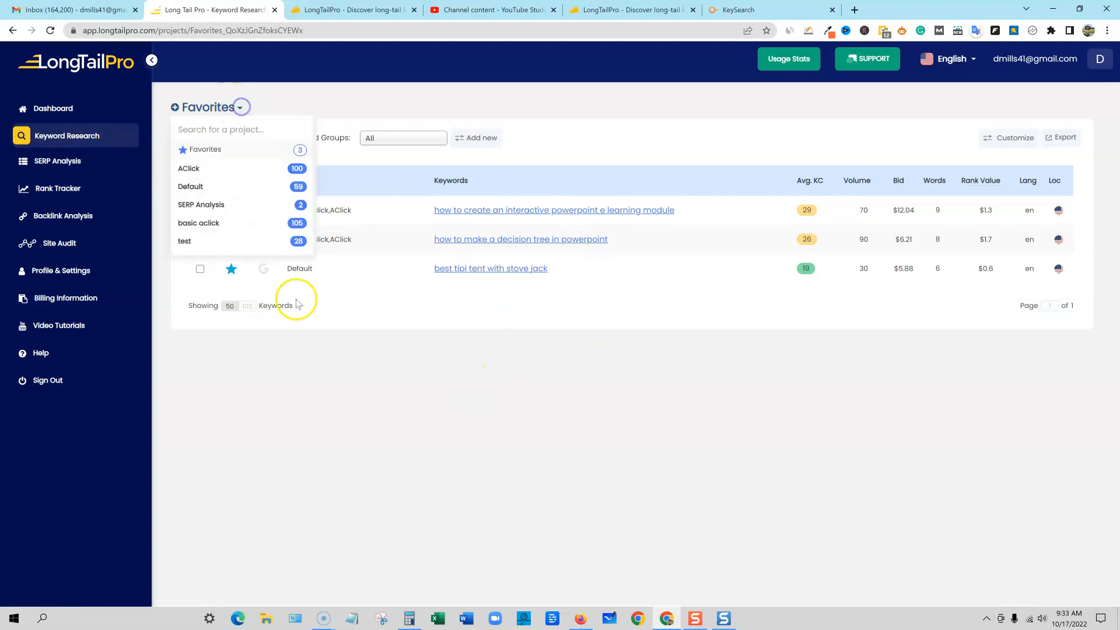
pyautogui.moveTo(436, 347)
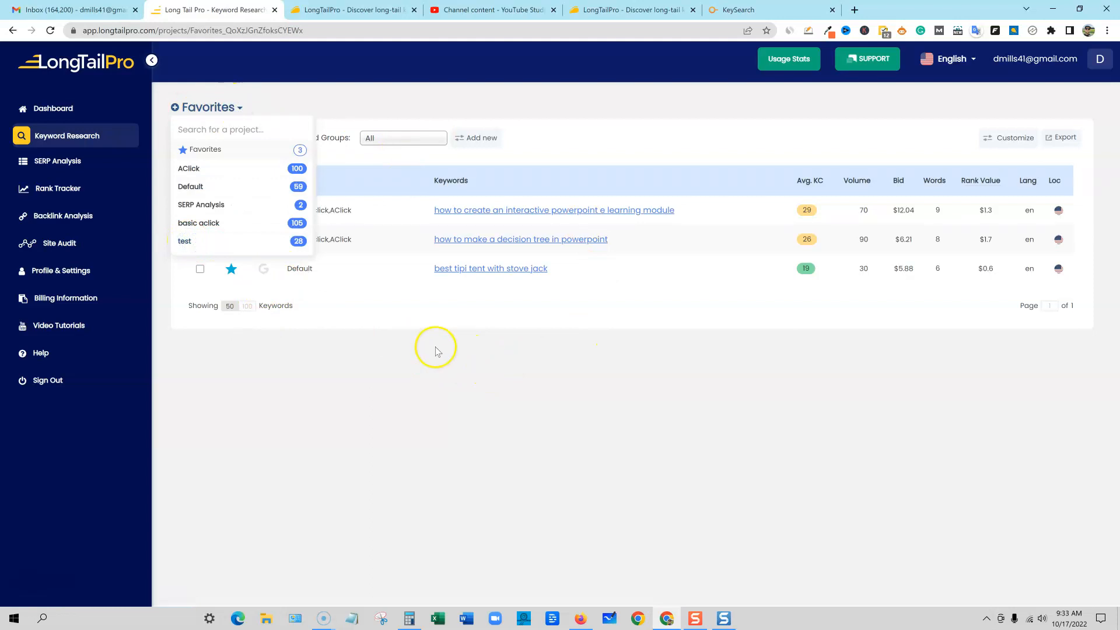
pyautogui.click(185, 240)
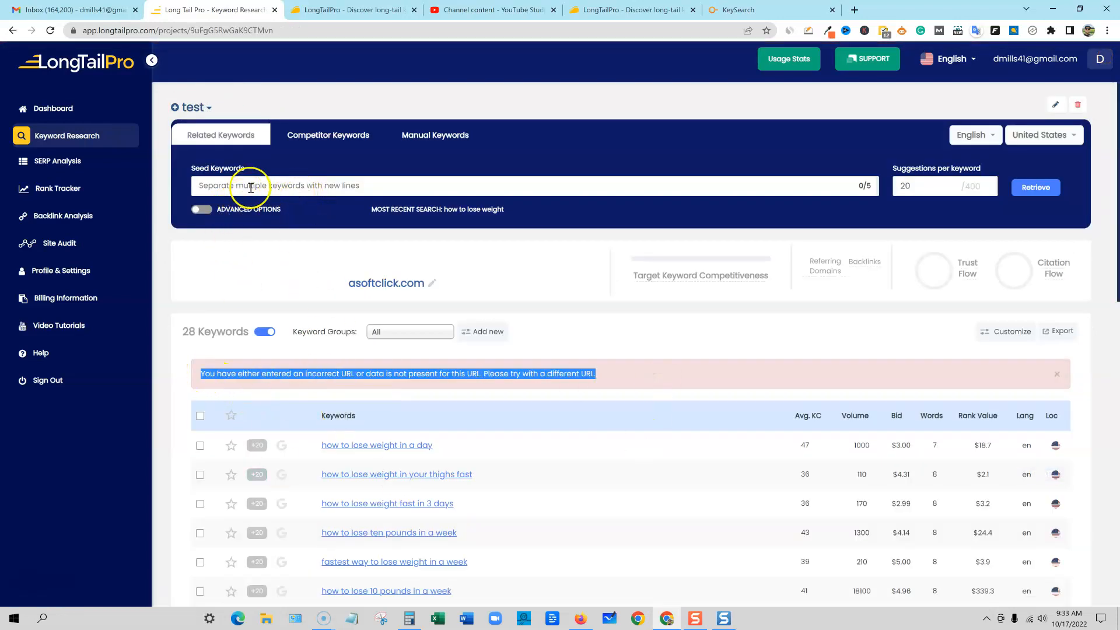
# - Retrieve related keywords for 'how to make money on etsy' and scroll through the results
pyautogui.write('how to make money online')
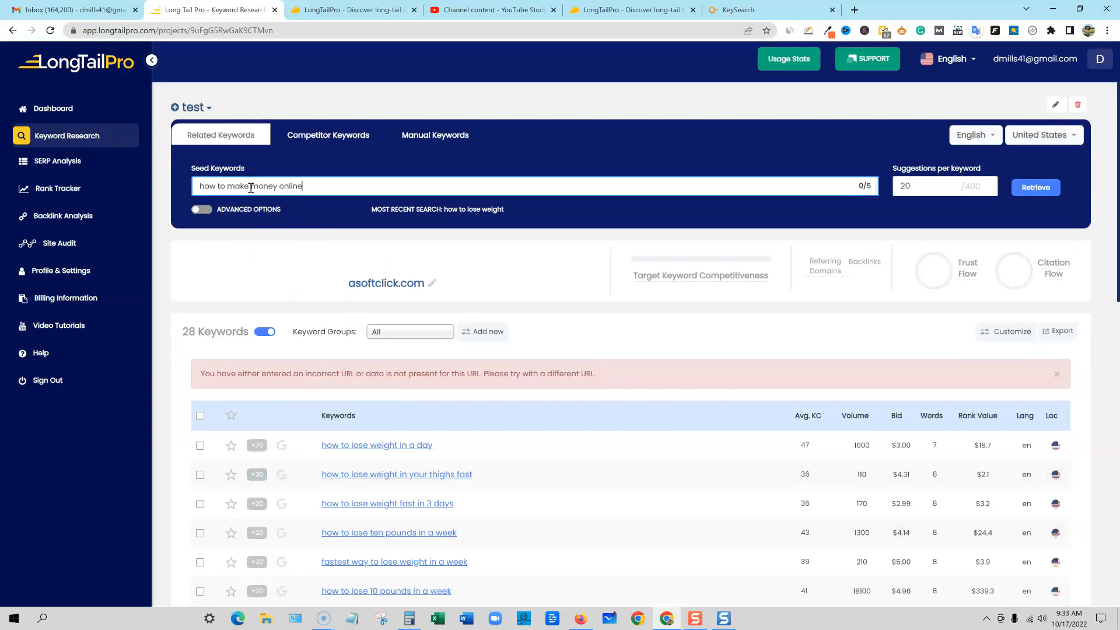
pyautogui.write('with etsy')
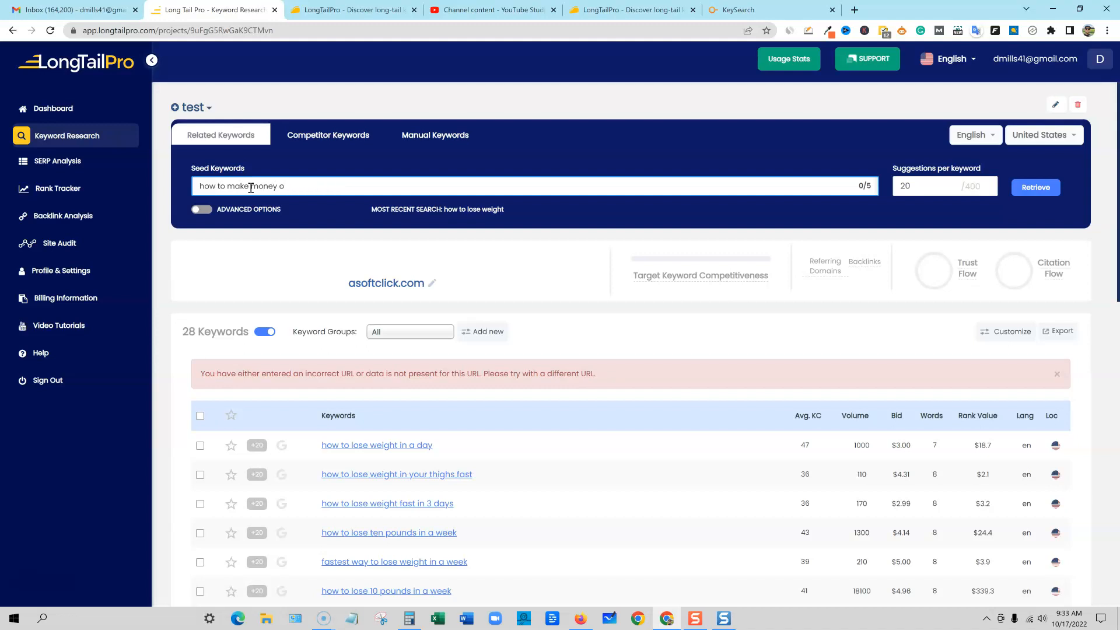
pyautogui.write('n etsy')
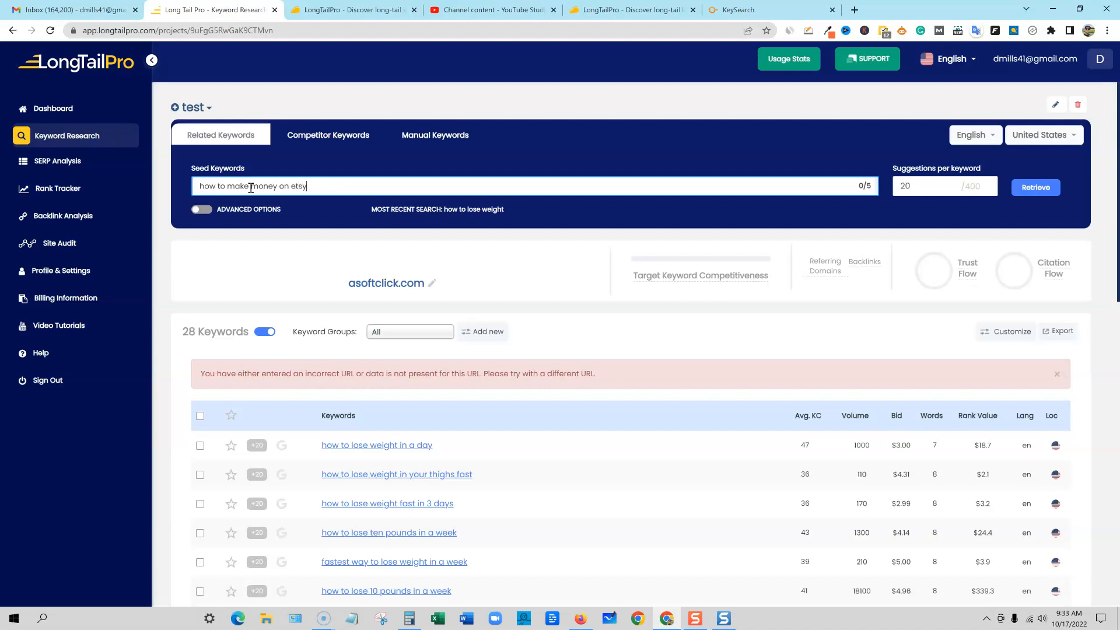
pyautogui.click(1035, 187)
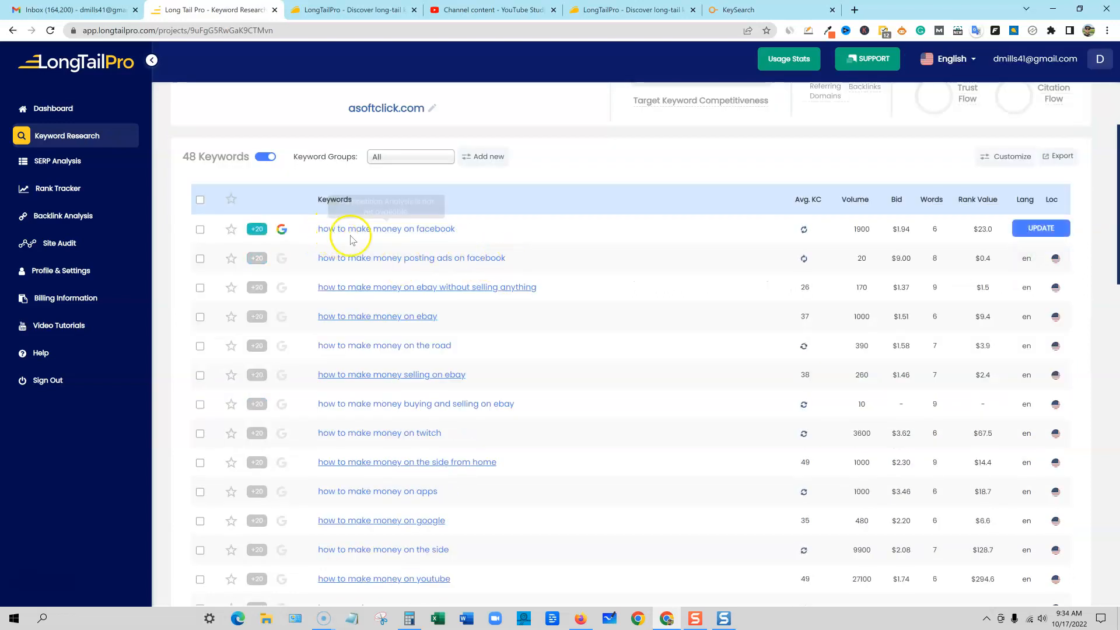
pyautogui.moveTo(452, 260)
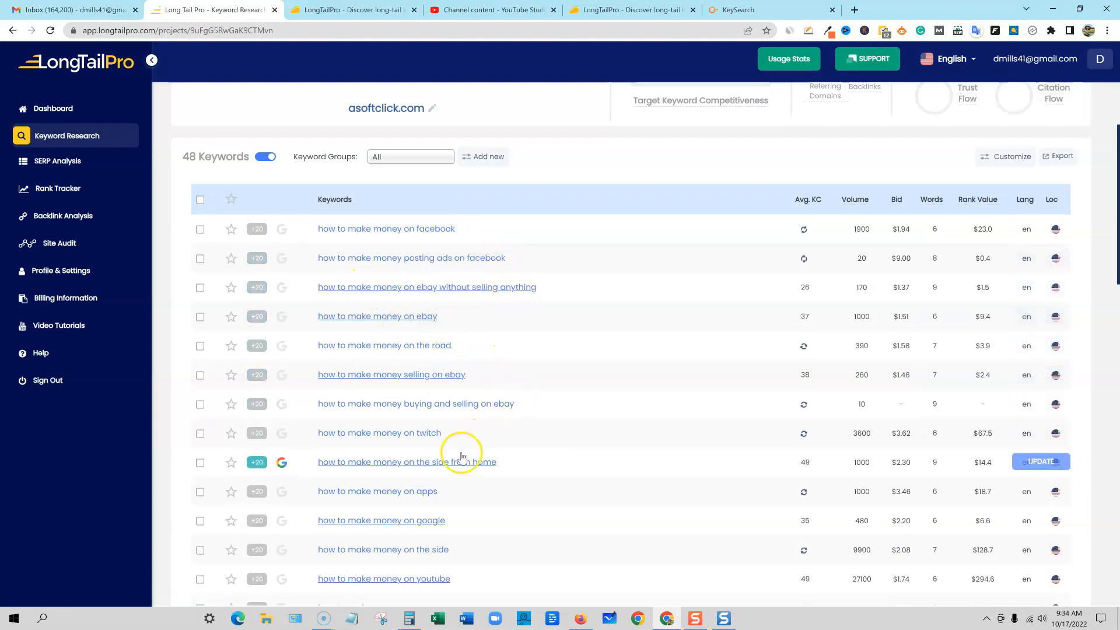
pyautogui.scroll(-3)
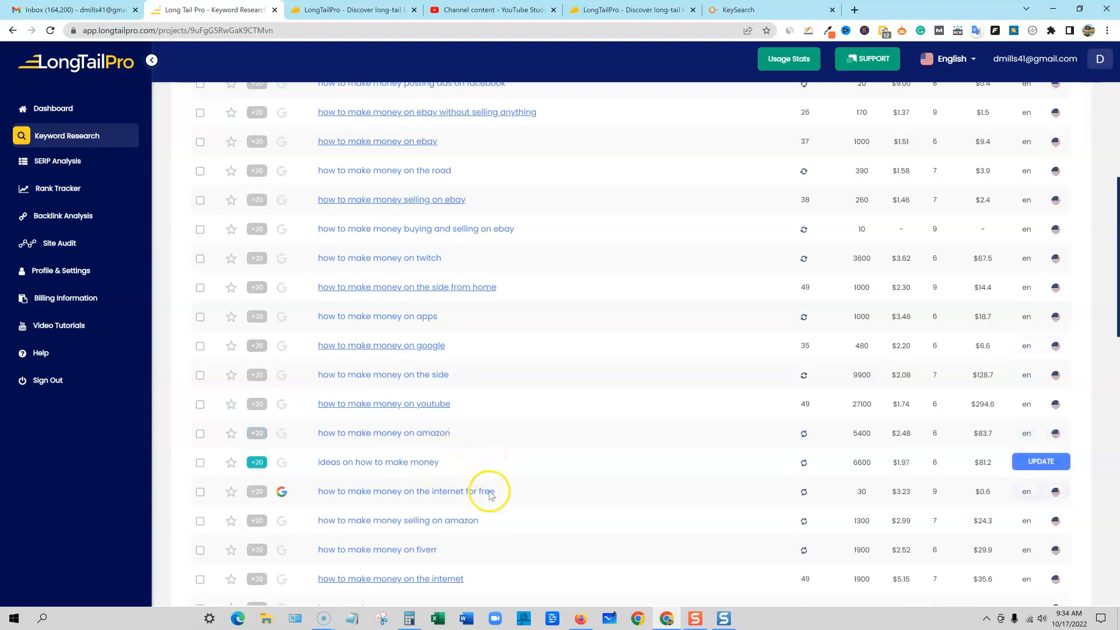
pyautogui.scroll(-3)
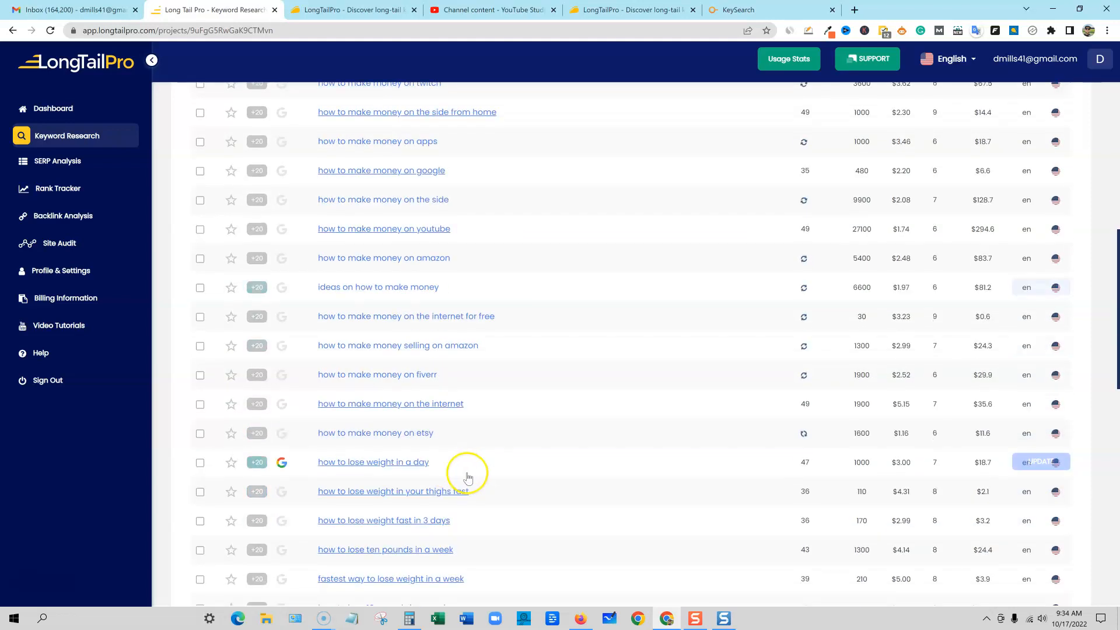
pyautogui.moveTo(421, 436)
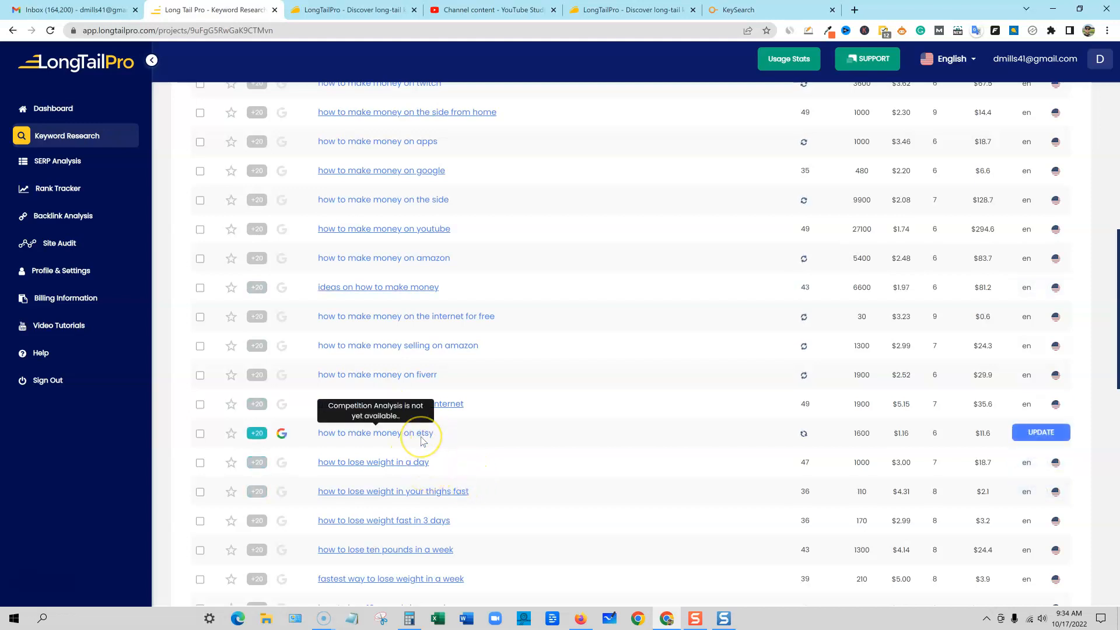
pyautogui.moveTo(804, 435)
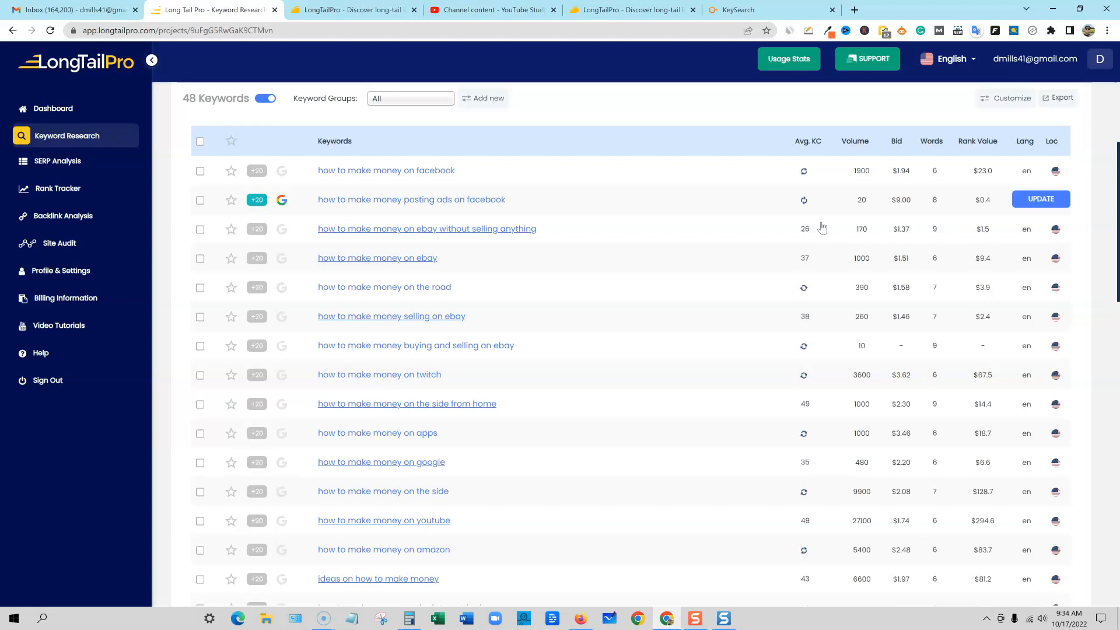
pyautogui.scroll(-3)
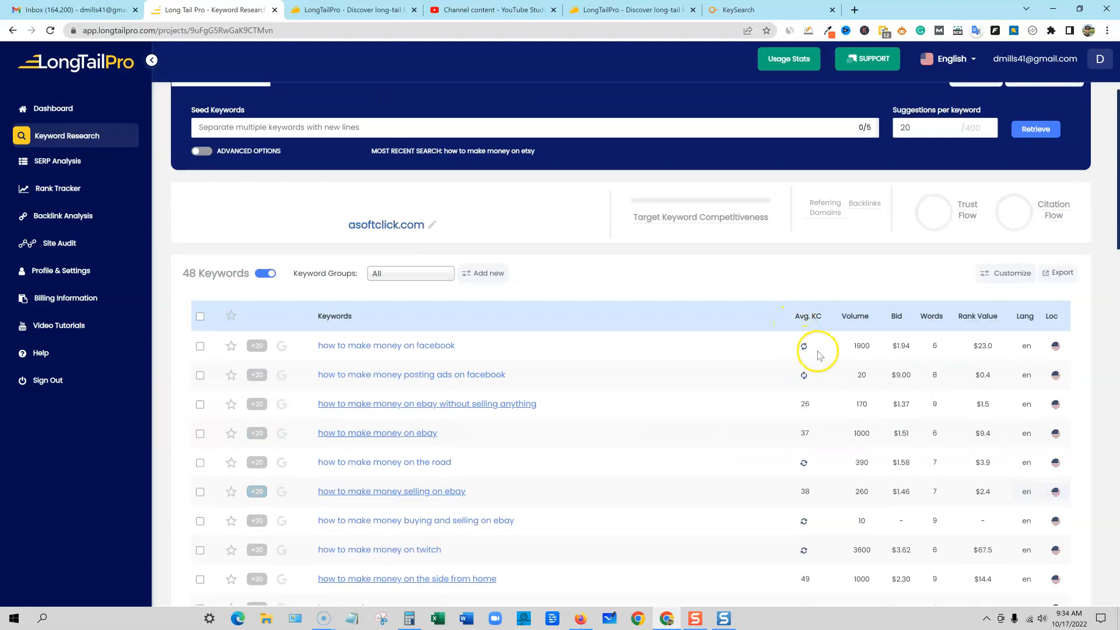
pyautogui.scroll(-3)
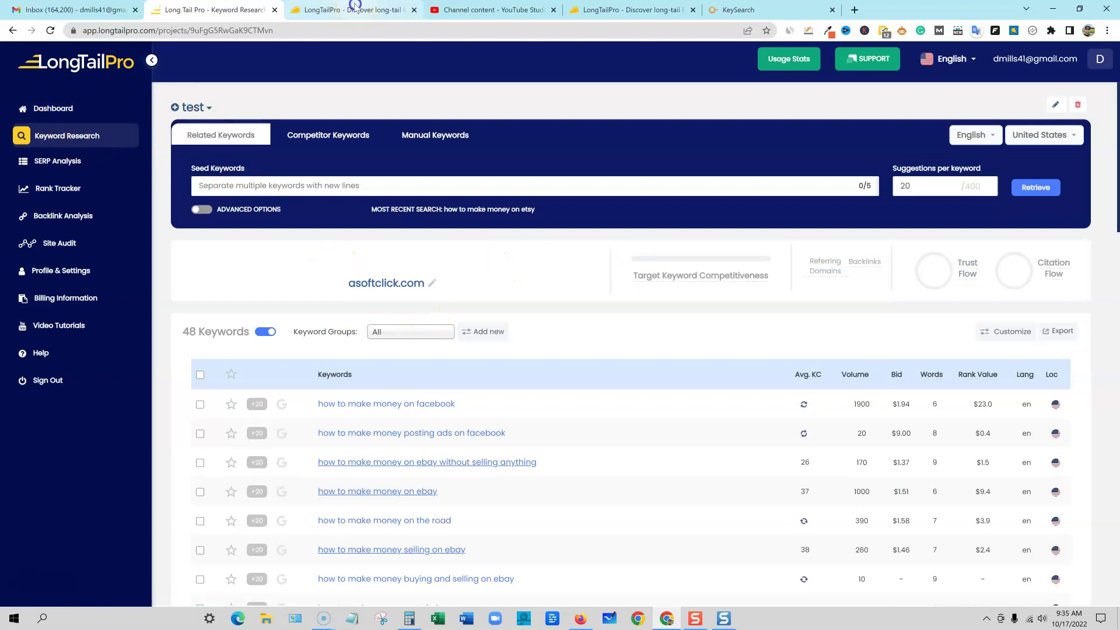
pyautogui.click(353, 10)
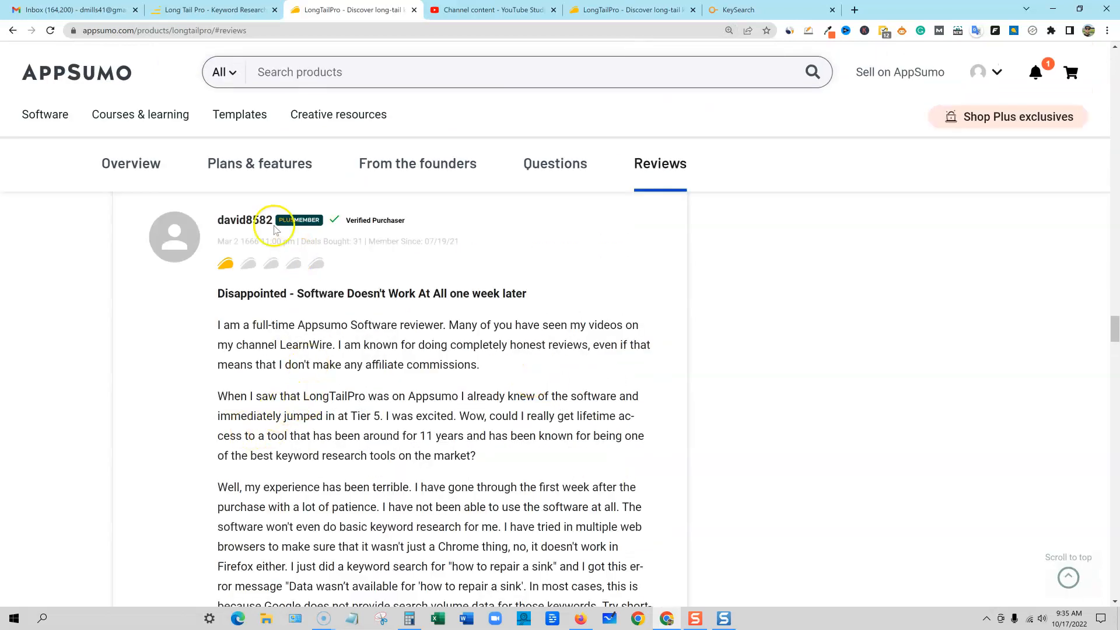
pyautogui.moveTo(434, 233)
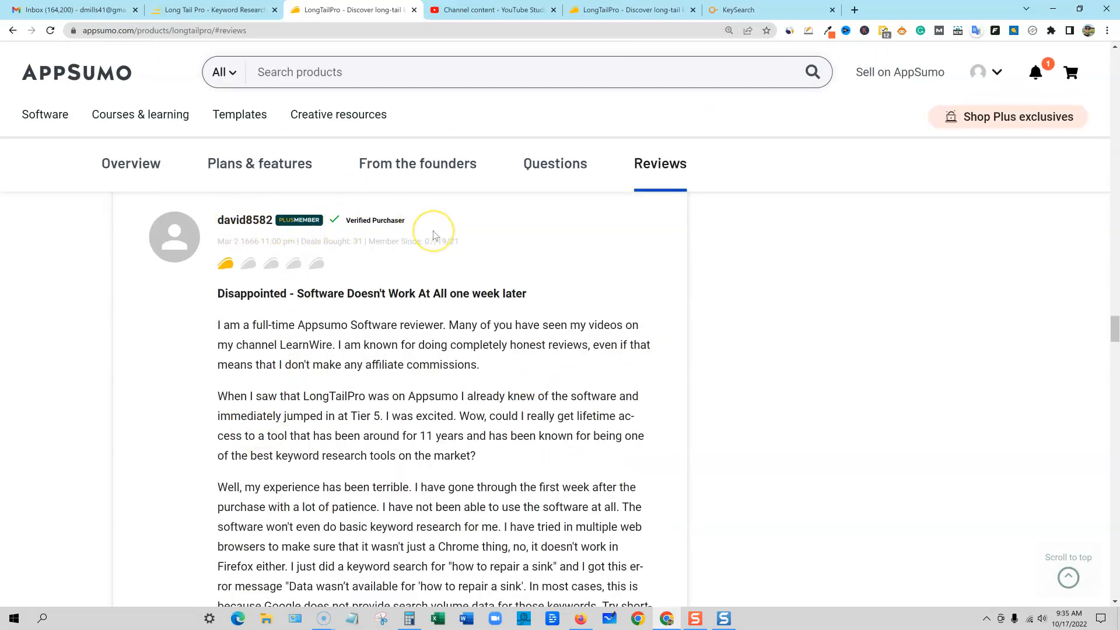
pyautogui.moveTo(349, 266)
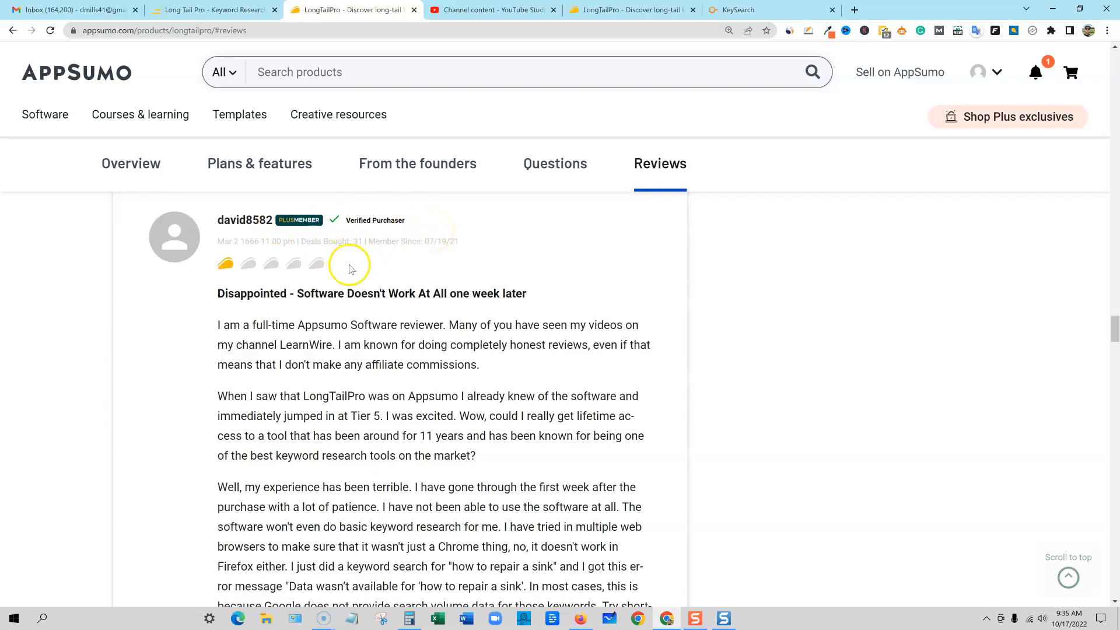
pyautogui.scroll(-3)
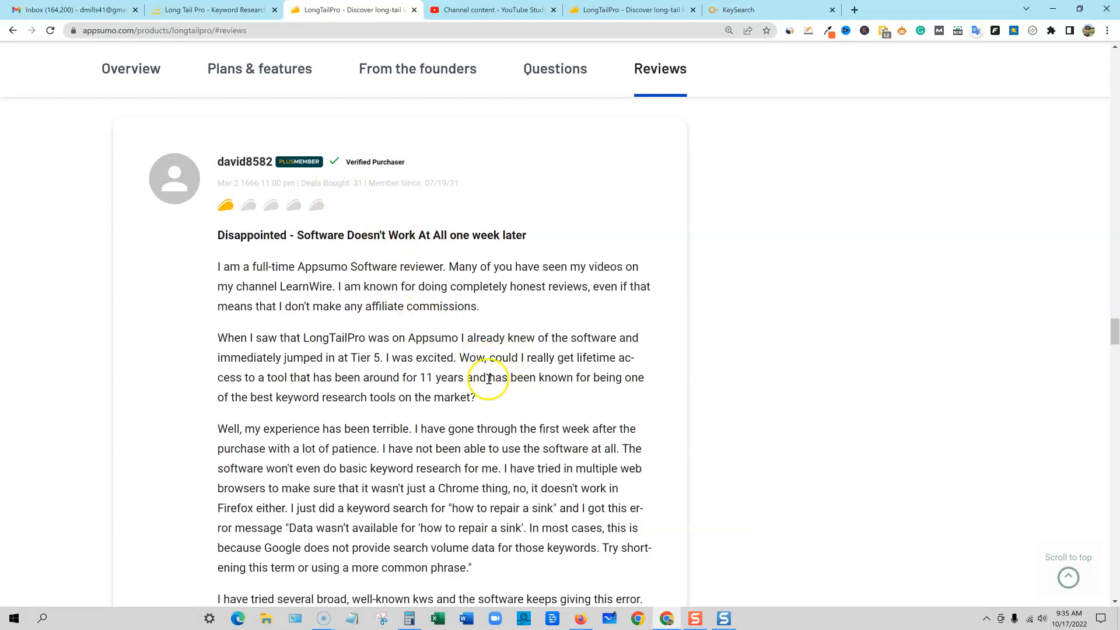
pyautogui.moveTo(735, 231)
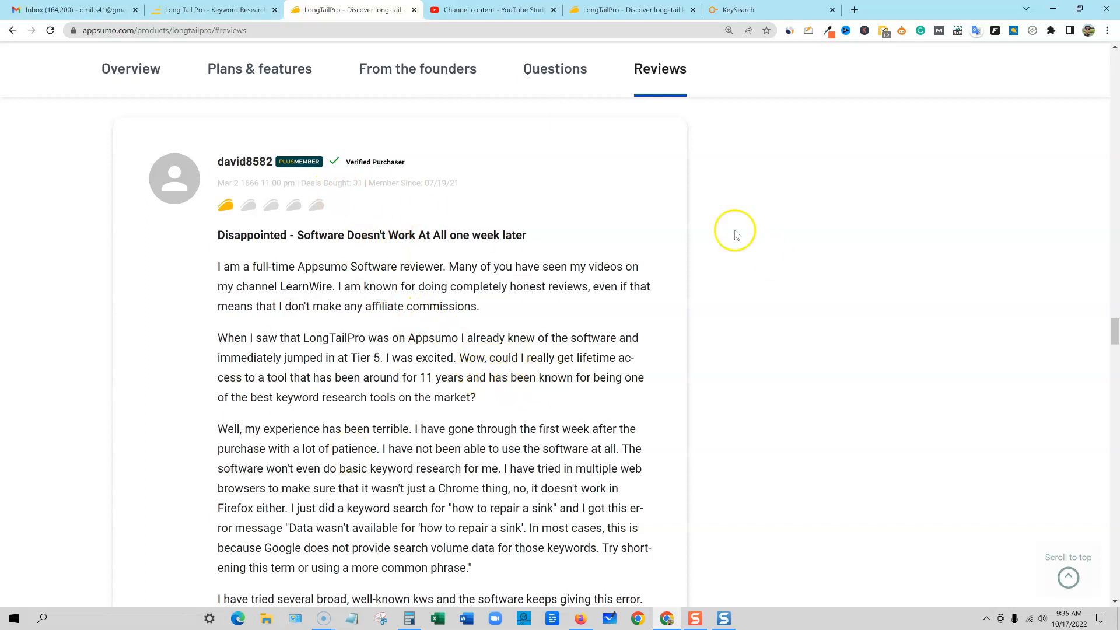
pyautogui.moveTo(595, 431)
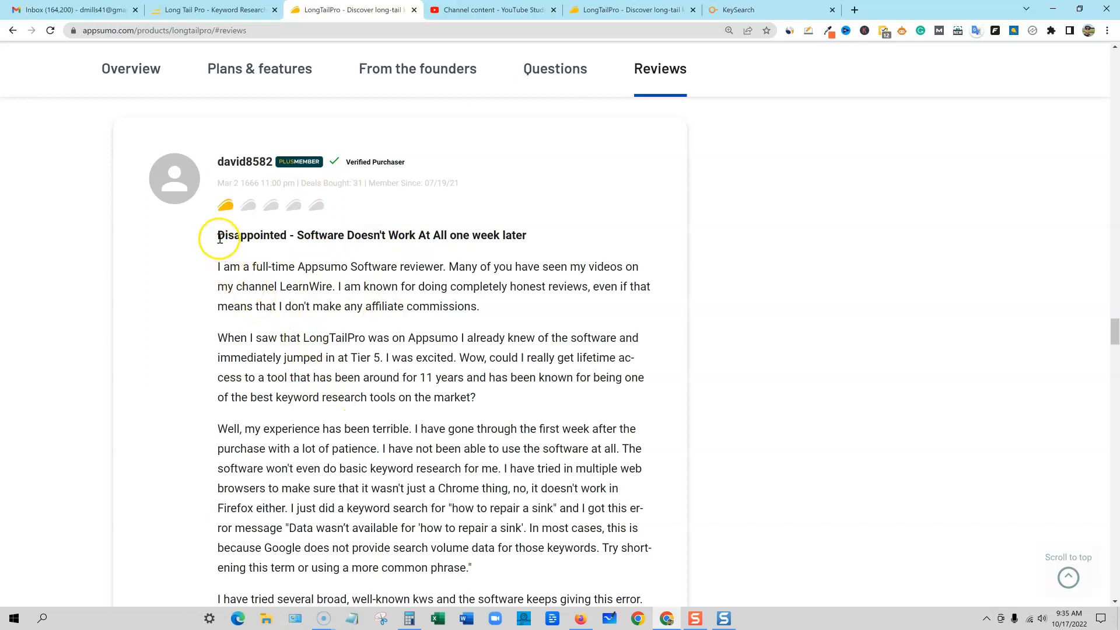
pyautogui.moveTo(217, 235); pyautogui.dragTo(495, 241)
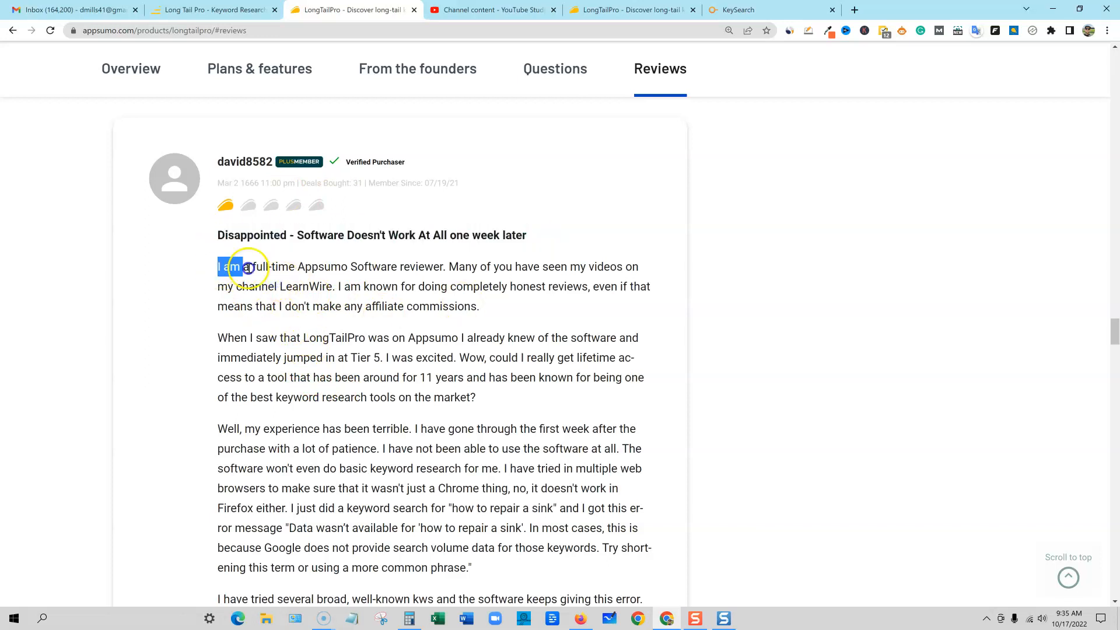
pyautogui.moveTo(247, 266); pyautogui.dragTo(416, 273)
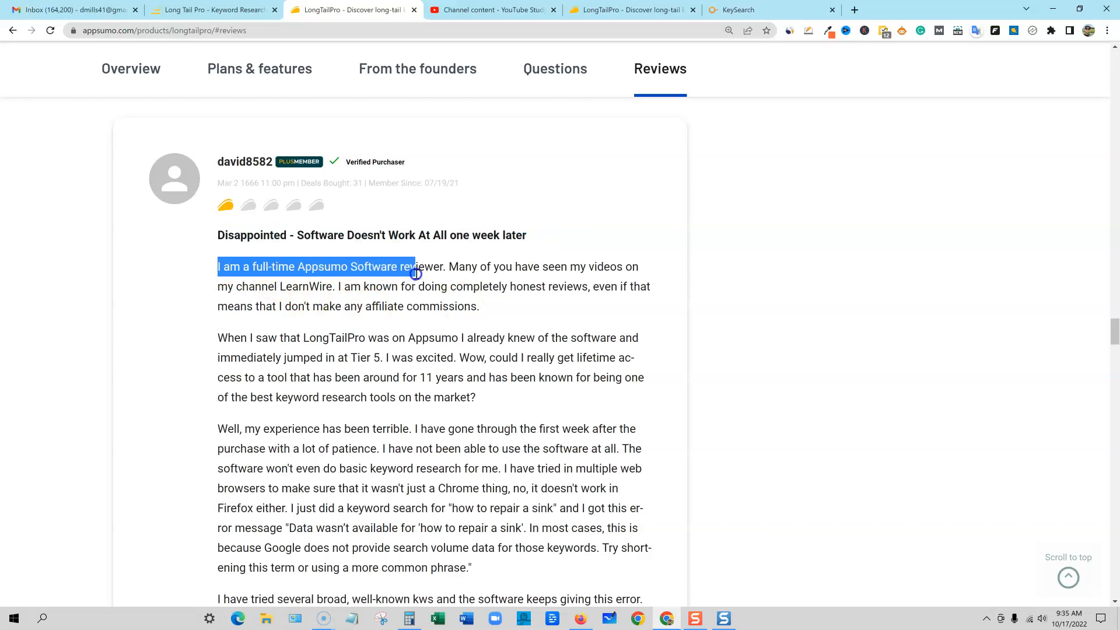
pyautogui.moveTo(414, 273); pyautogui.dragTo(487, 296)
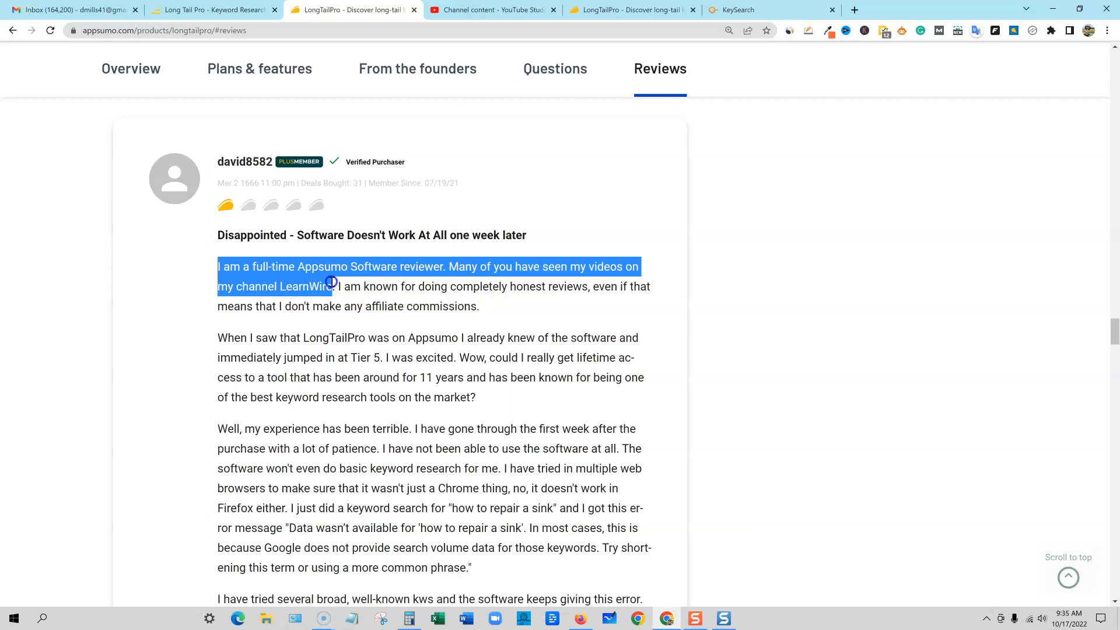
pyautogui.moveTo(330, 286); pyautogui.dragTo(572, 292)
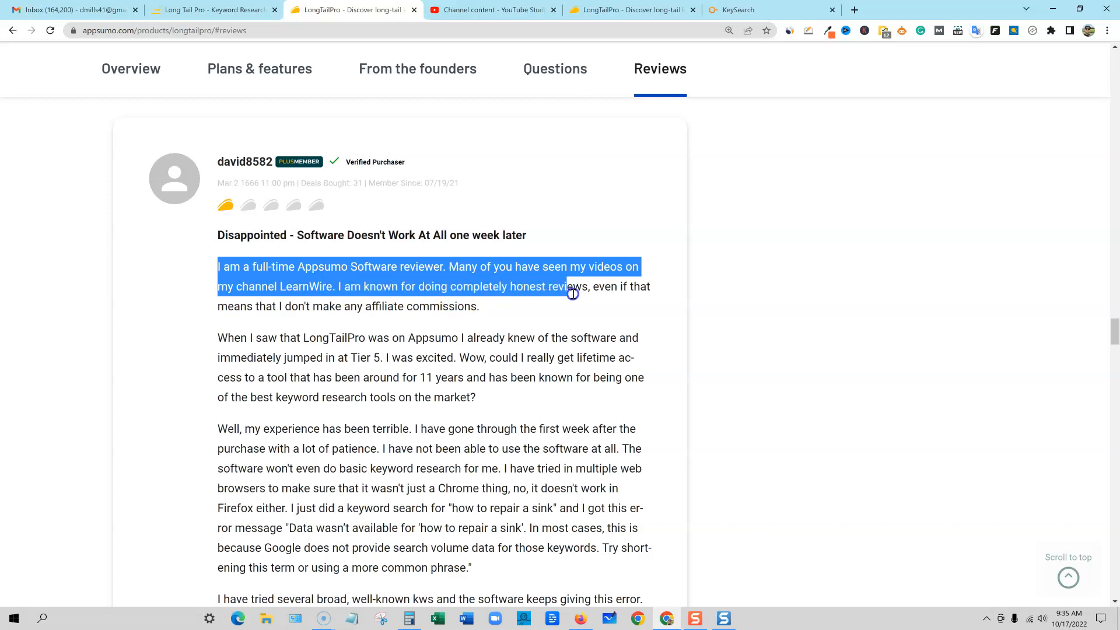
pyautogui.moveTo(572, 294); pyautogui.dragTo(343, 305)
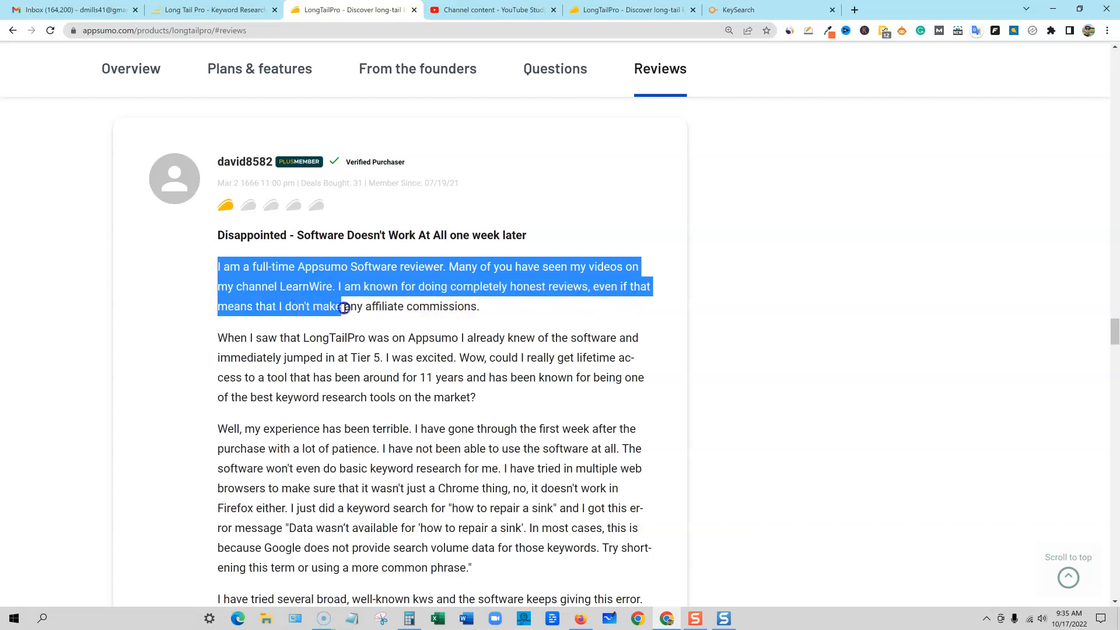
pyautogui.scroll(-3)
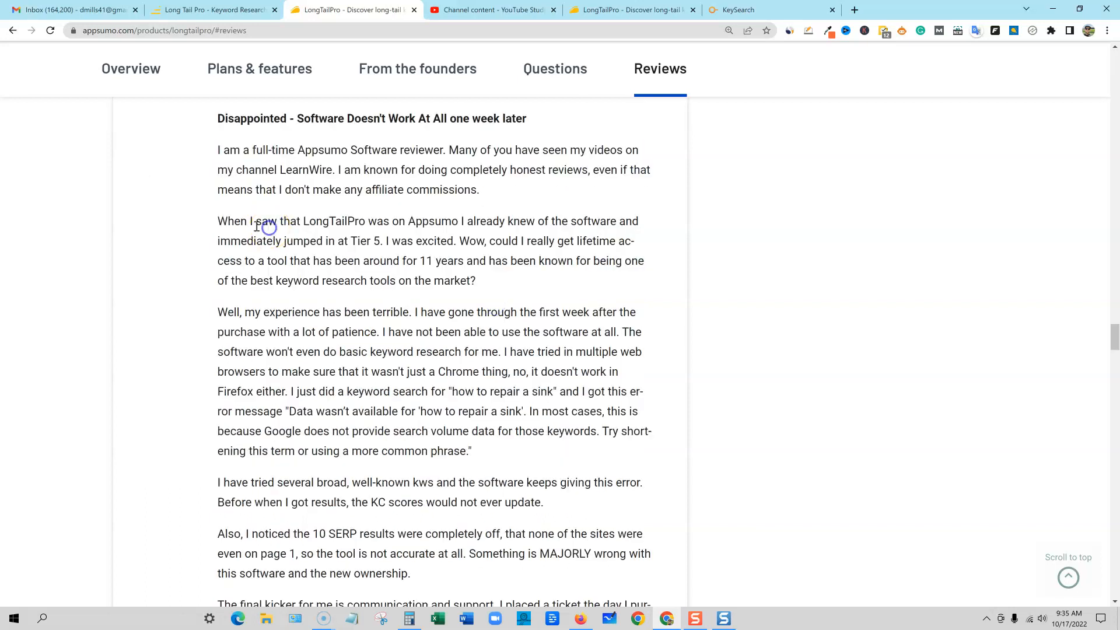
pyautogui.moveTo(217, 220); pyautogui.dragTo(345, 220)
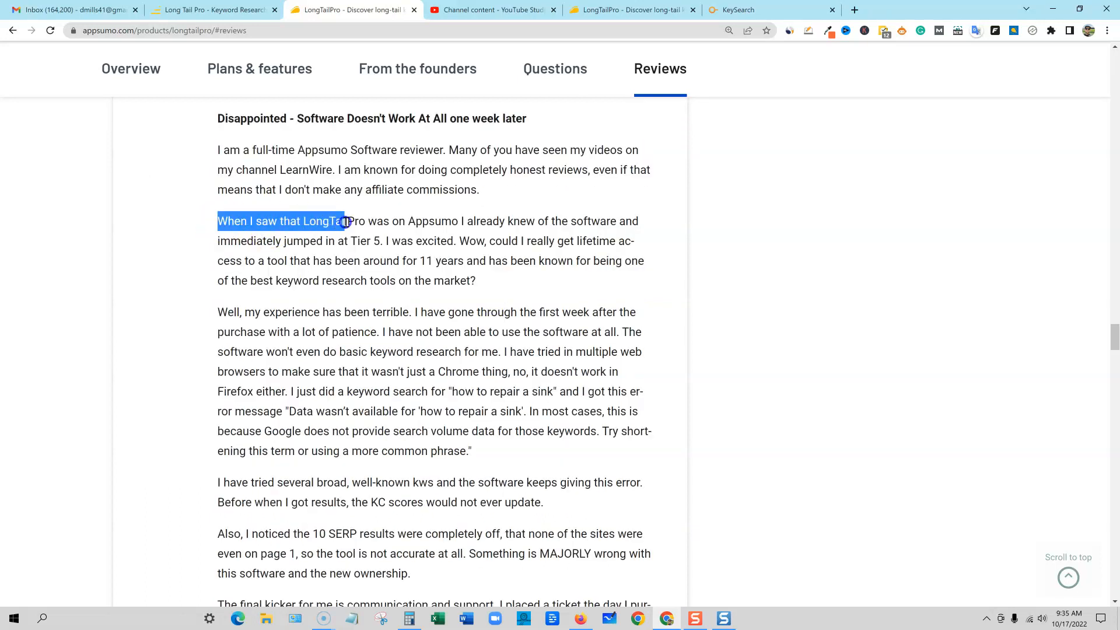
pyautogui.moveTo(342, 221); pyautogui.dragTo(505, 229)
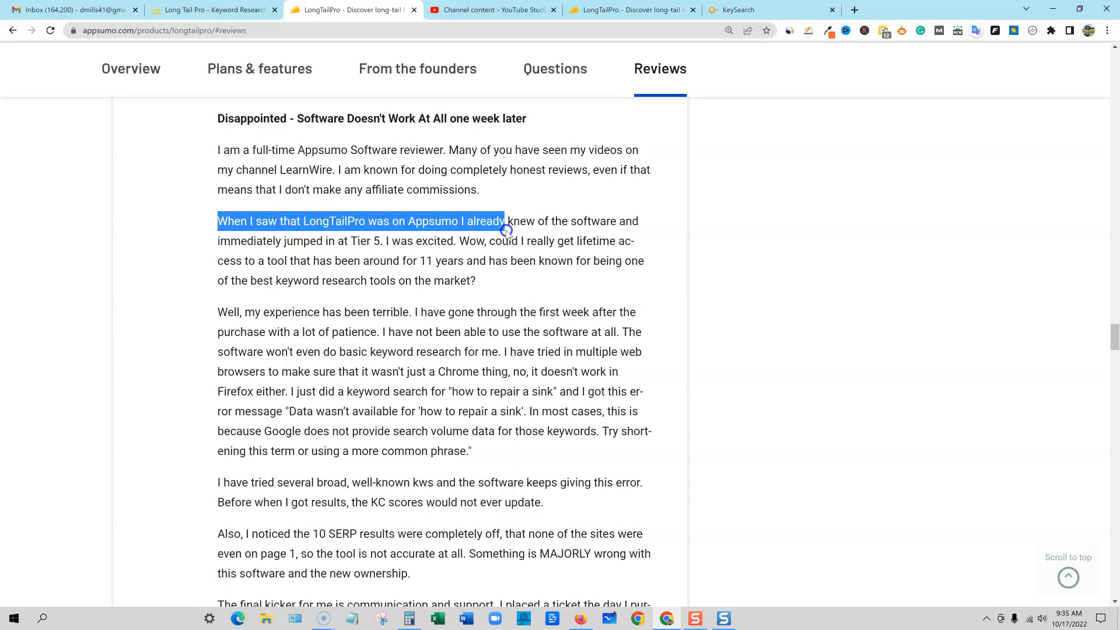
pyautogui.moveTo(505, 221); pyautogui.dragTo(639, 241)
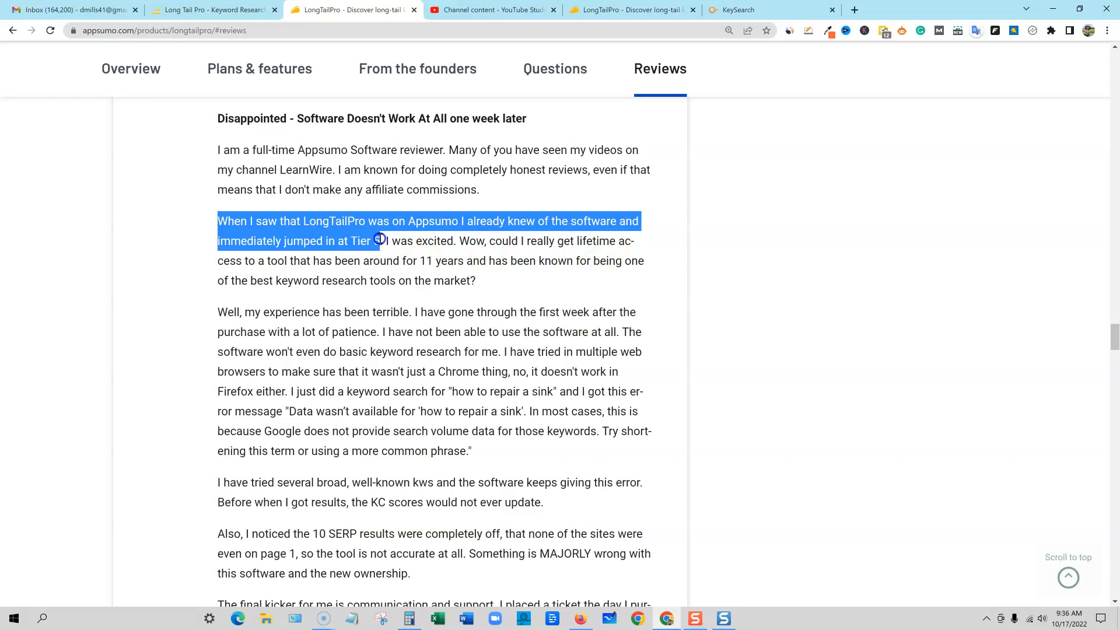
pyautogui.moveTo(379, 241); pyautogui.dragTo(381, 270)
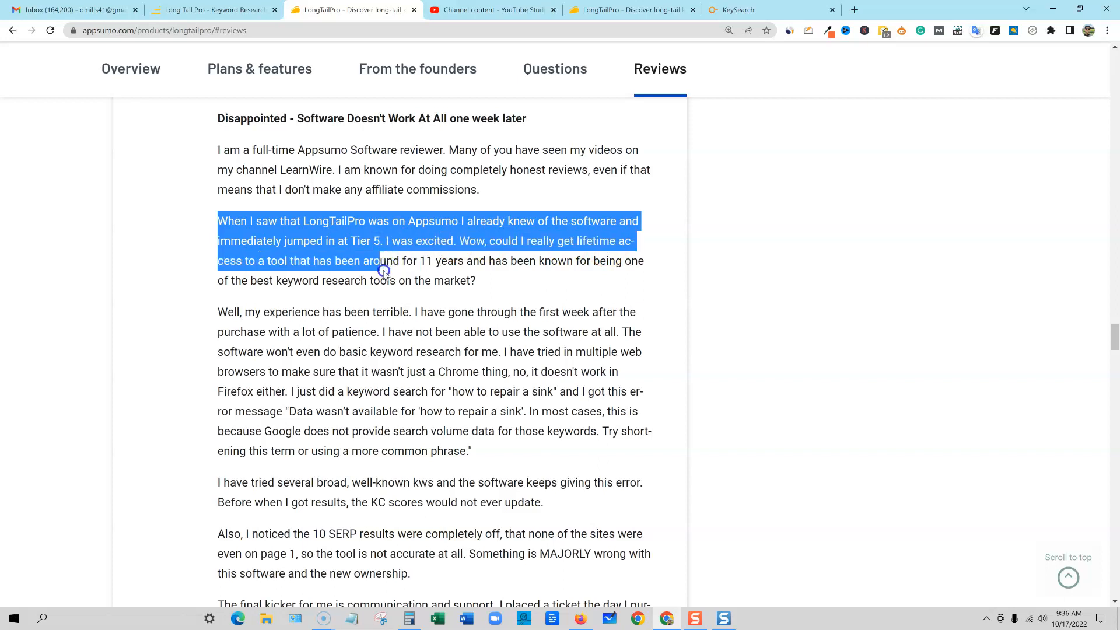
pyautogui.moveTo(382, 270); pyautogui.dragTo(471, 268)
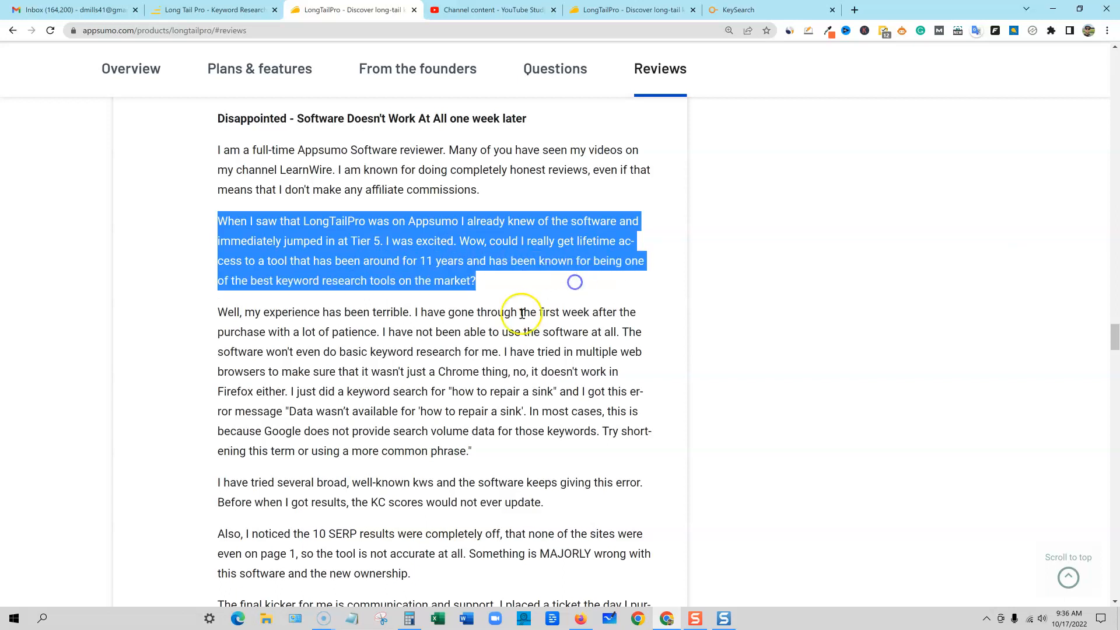
pyautogui.scroll(-3)
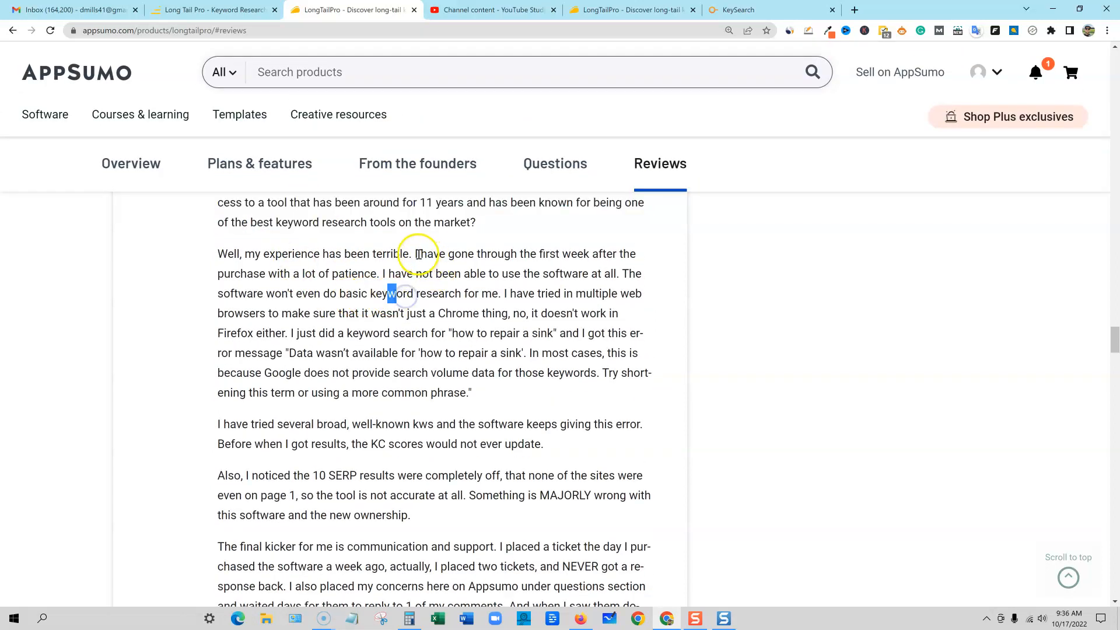
pyautogui.moveTo(415, 254); pyautogui.dragTo(631, 263)
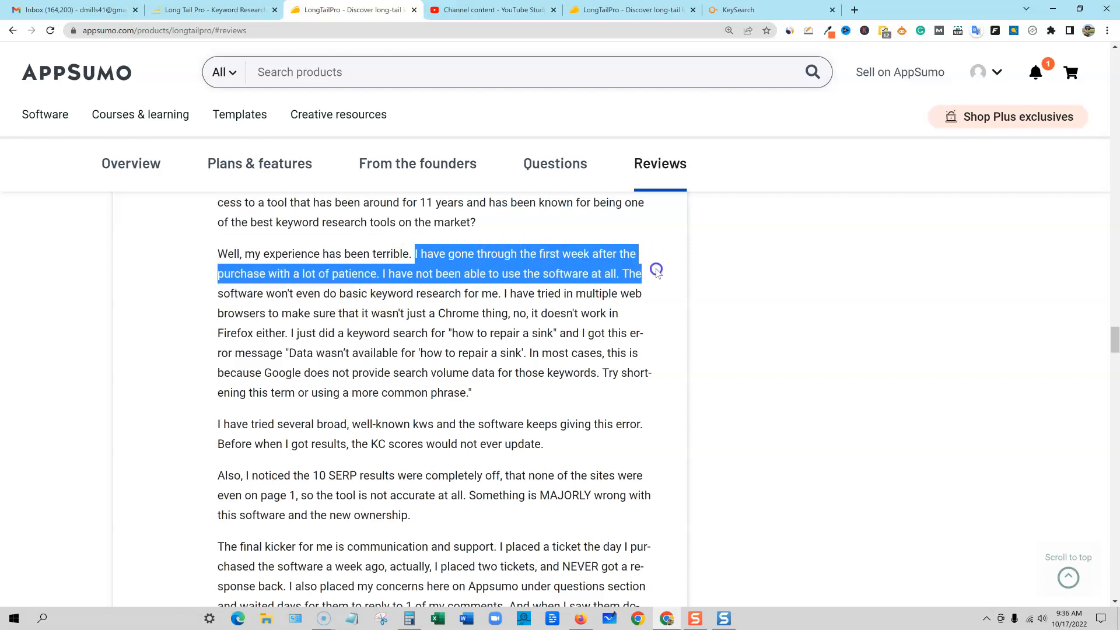
pyautogui.moveTo(641, 273); pyautogui.dragTo(640, 293)
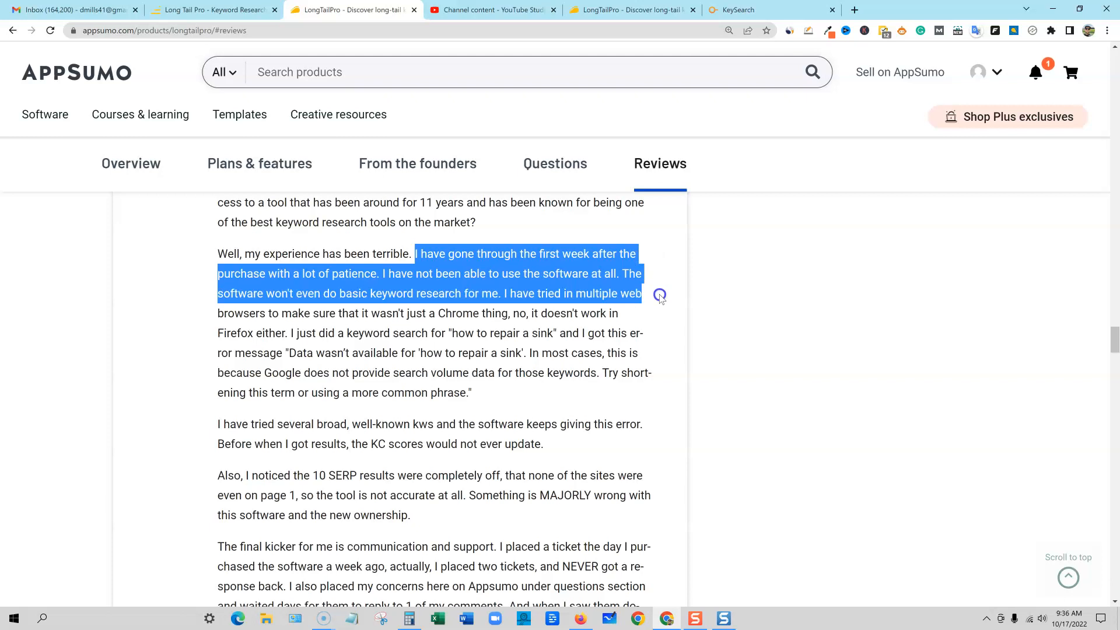
pyautogui.moveTo(657, 295); pyautogui.dragTo(583, 307)
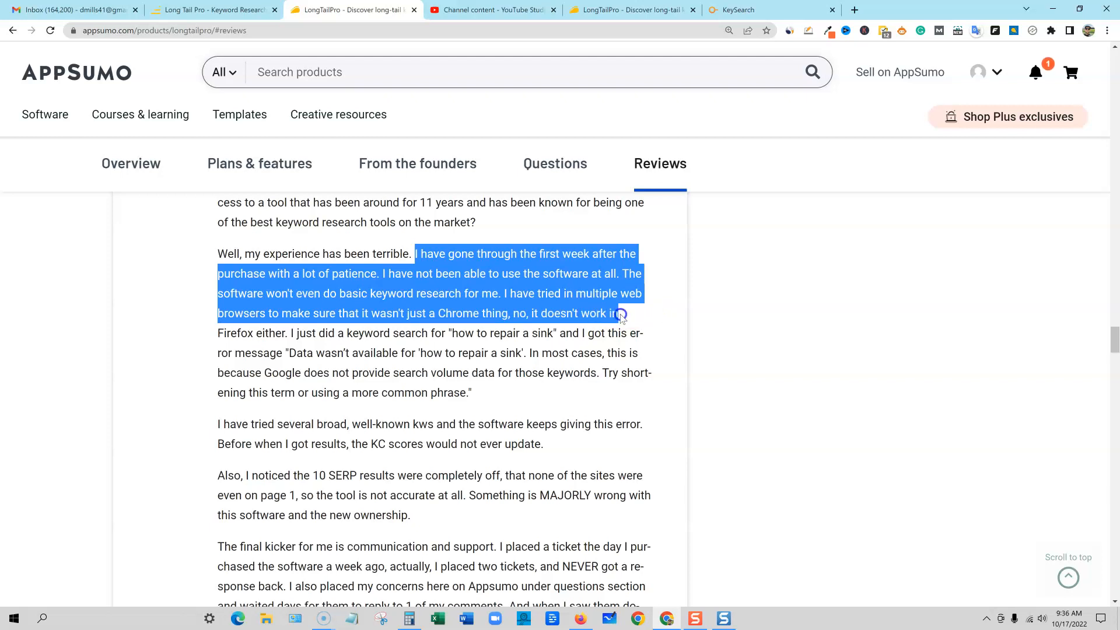
pyautogui.moveTo(618, 314); pyautogui.dragTo(631, 333)
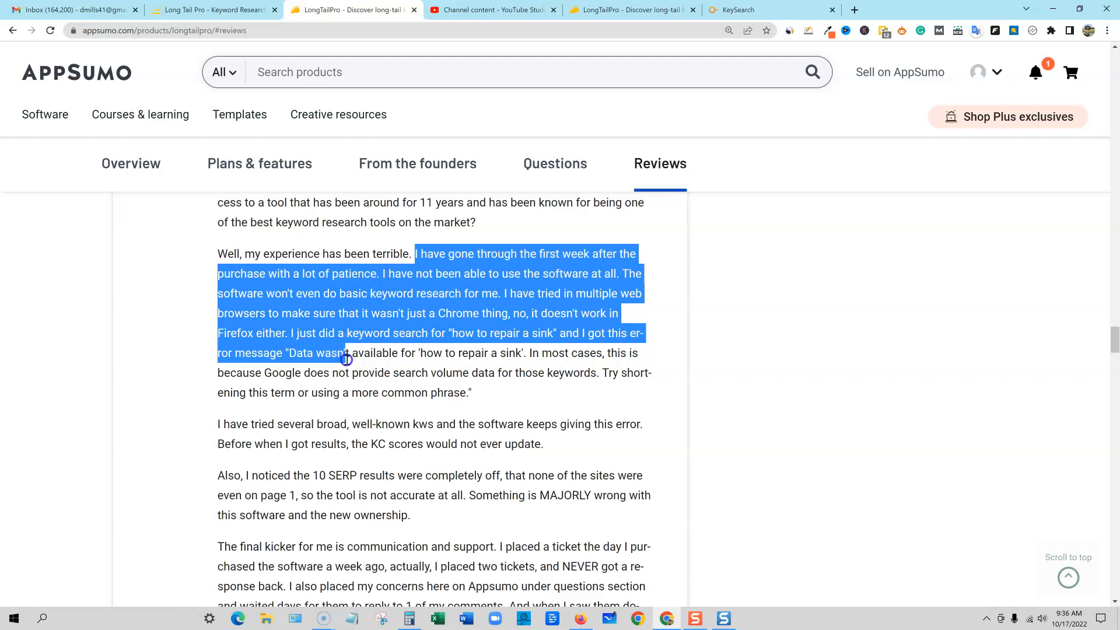
pyautogui.moveTo(346, 359); pyautogui.dragTo(521, 358)
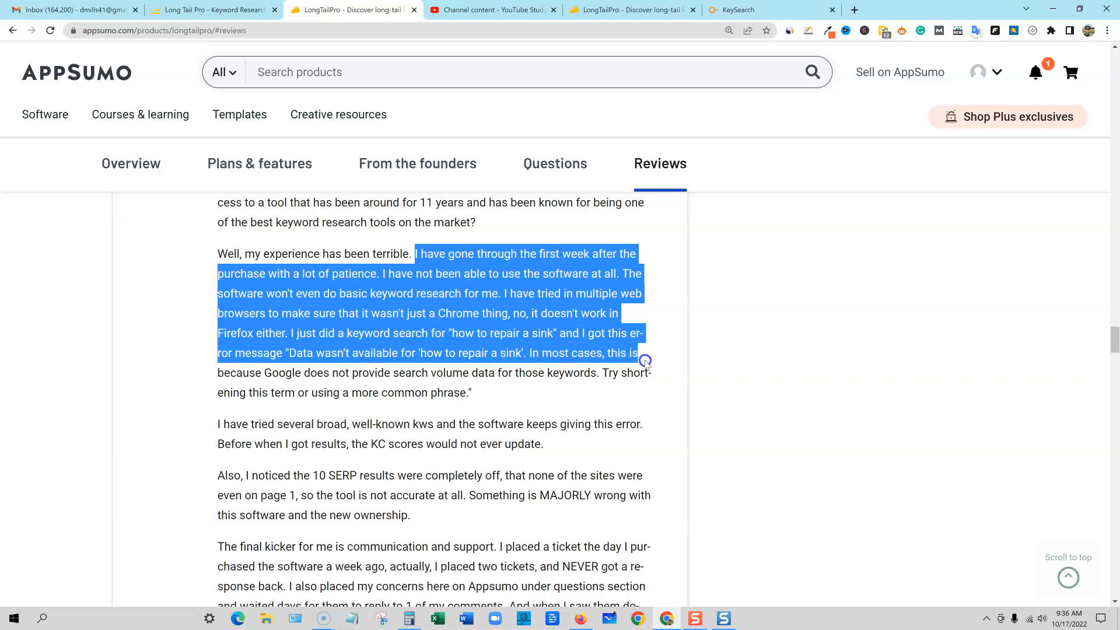
pyautogui.moveTo(642, 360); pyautogui.dragTo(646, 371)
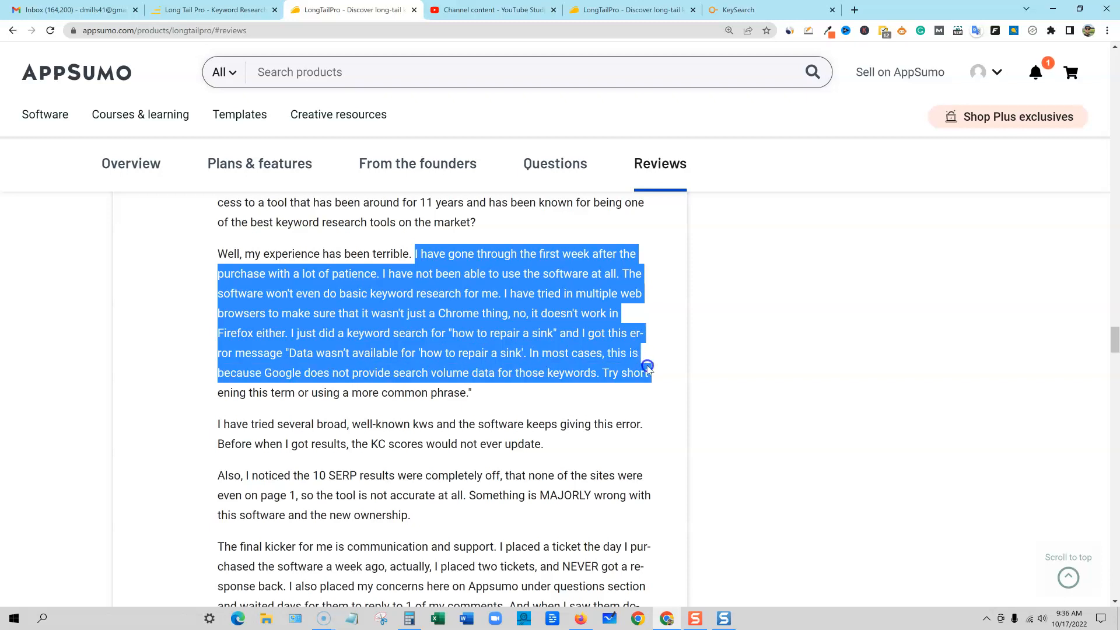
pyautogui.moveTo(646, 366); pyautogui.dragTo(648, 423)
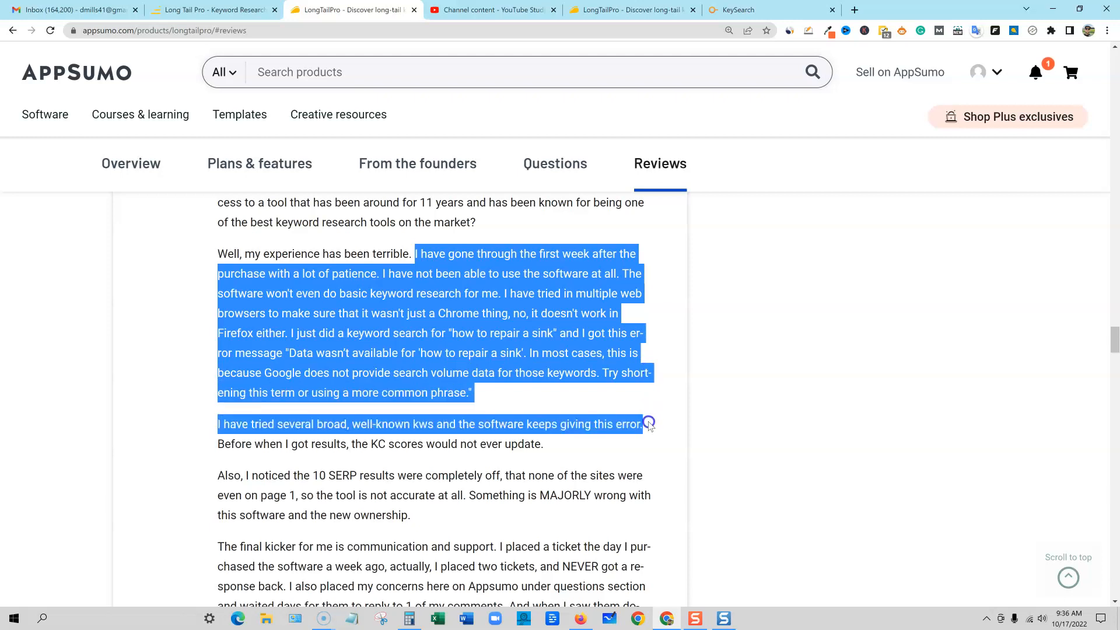
pyautogui.scroll(-3)
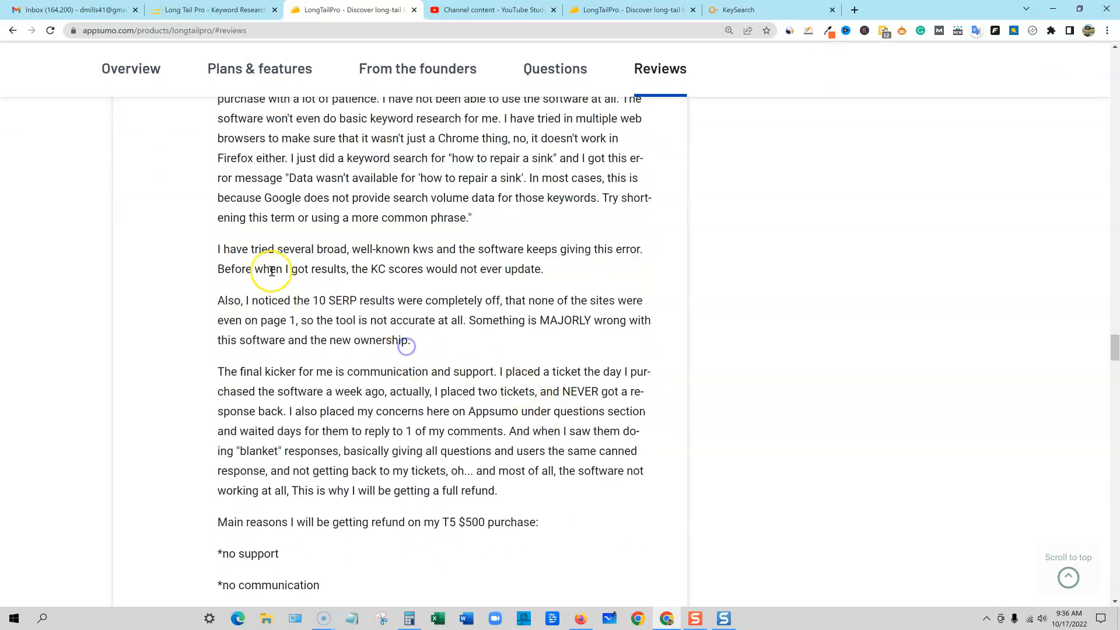
pyautogui.moveTo(217, 249); pyautogui.dragTo(382, 249)
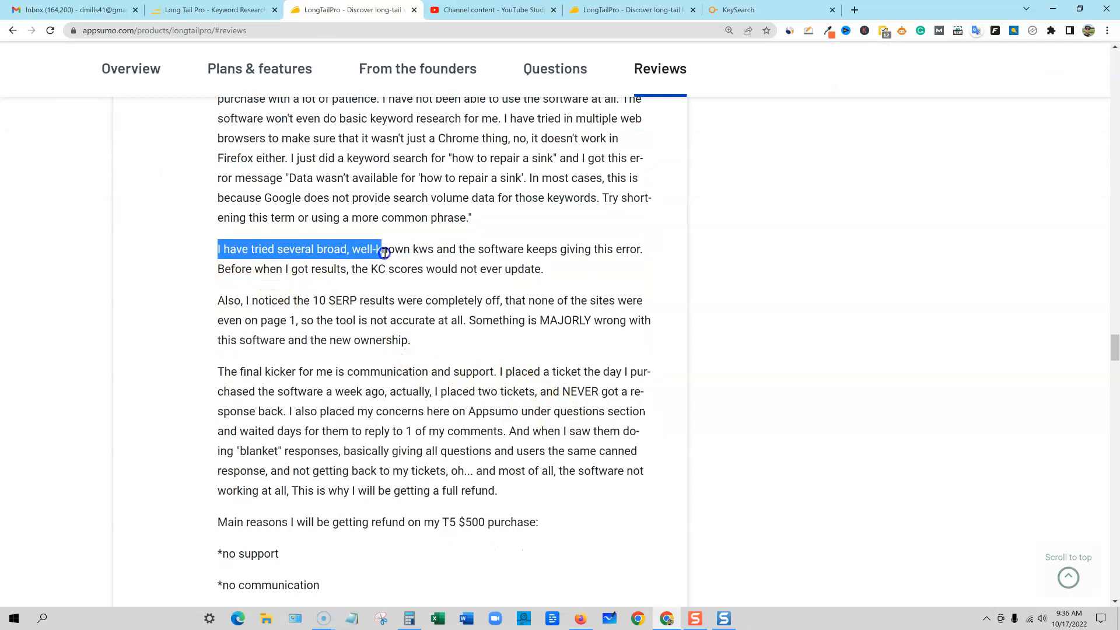
pyautogui.moveTo(382, 249); pyautogui.dragTo(603, 248)
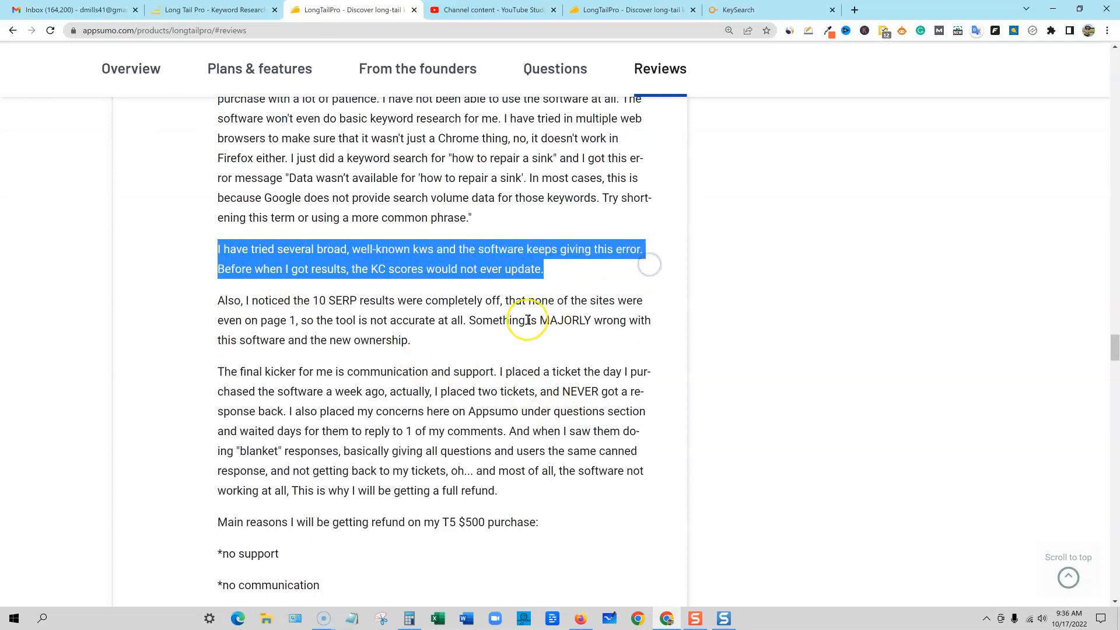
pyautogui.scroll(-3)
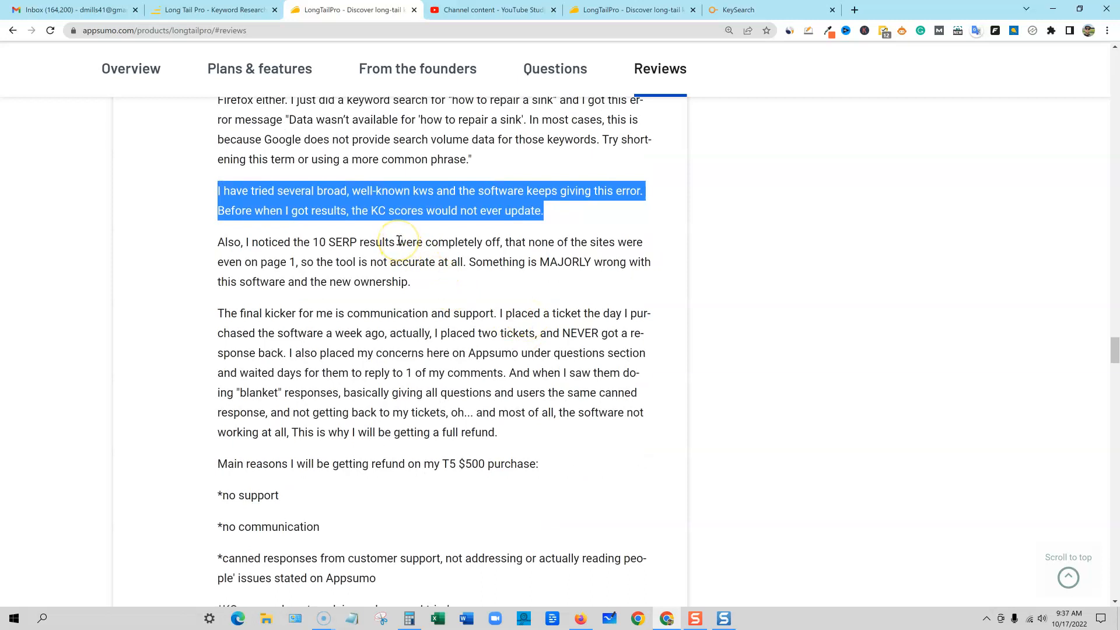
pyautogui.click(374, 210)
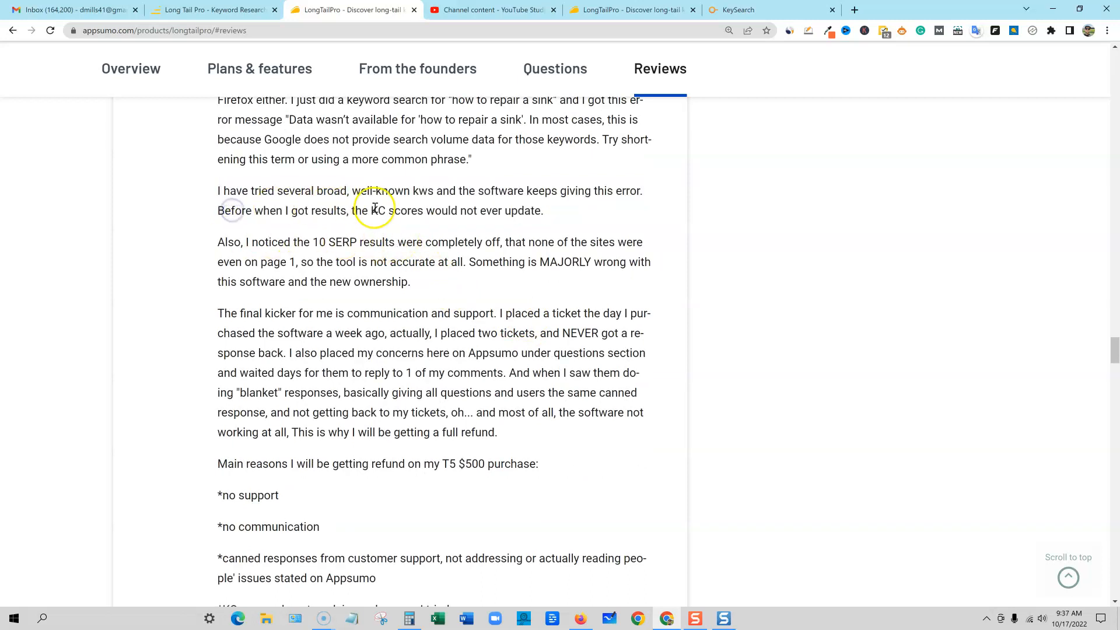
pyautogui.click(211, 10)
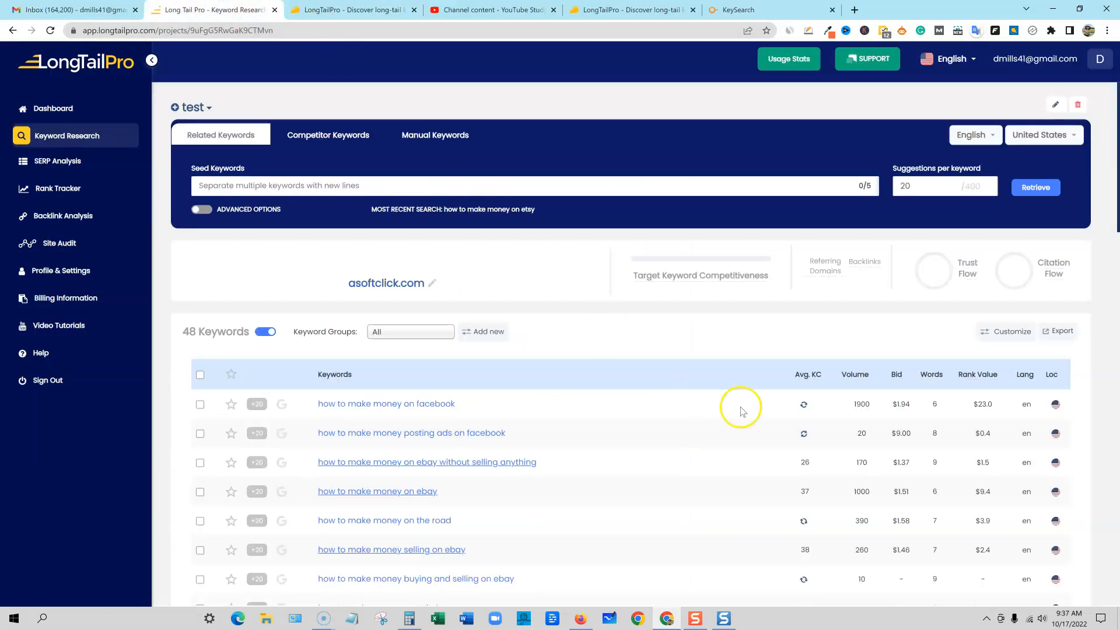
pyautogui.scroll(-3)
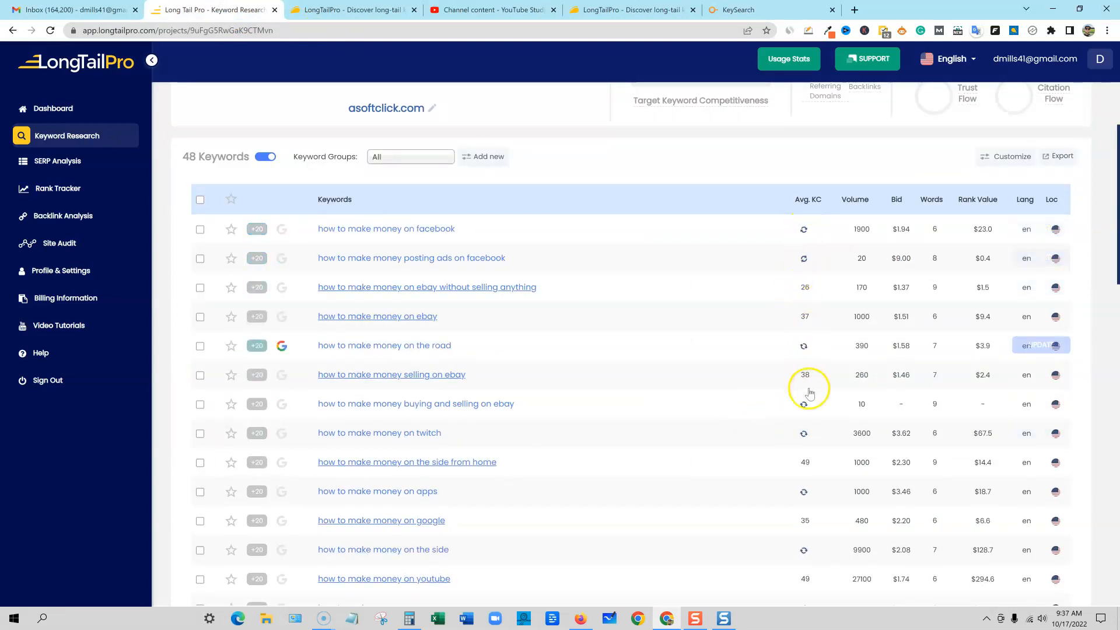
pyautogui.scroll(-3)
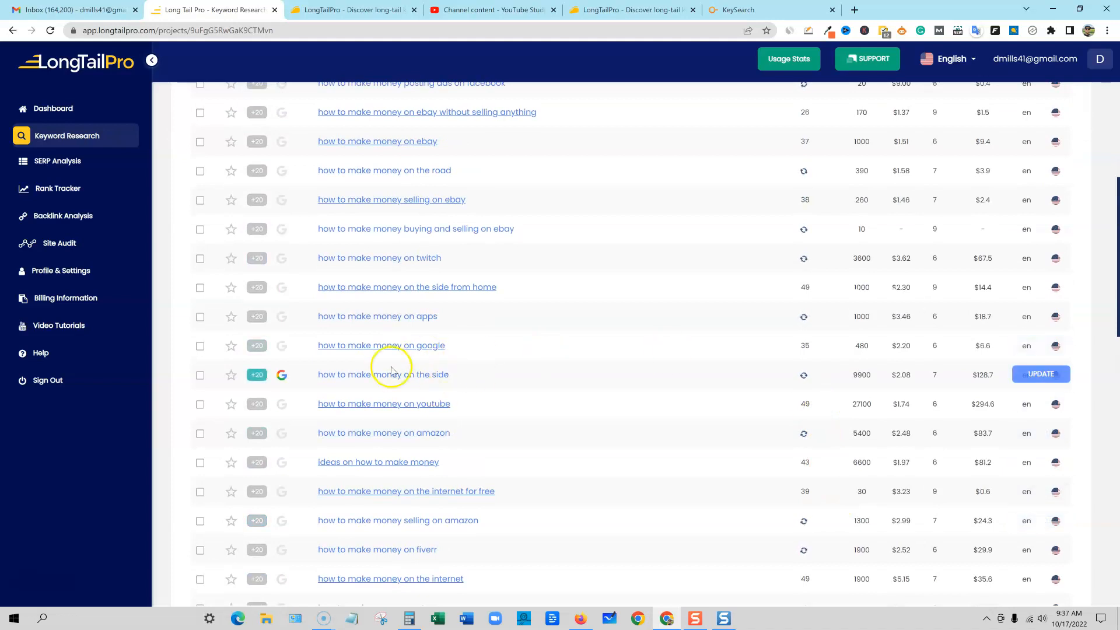
pyautogui.moveTo(797, 379)
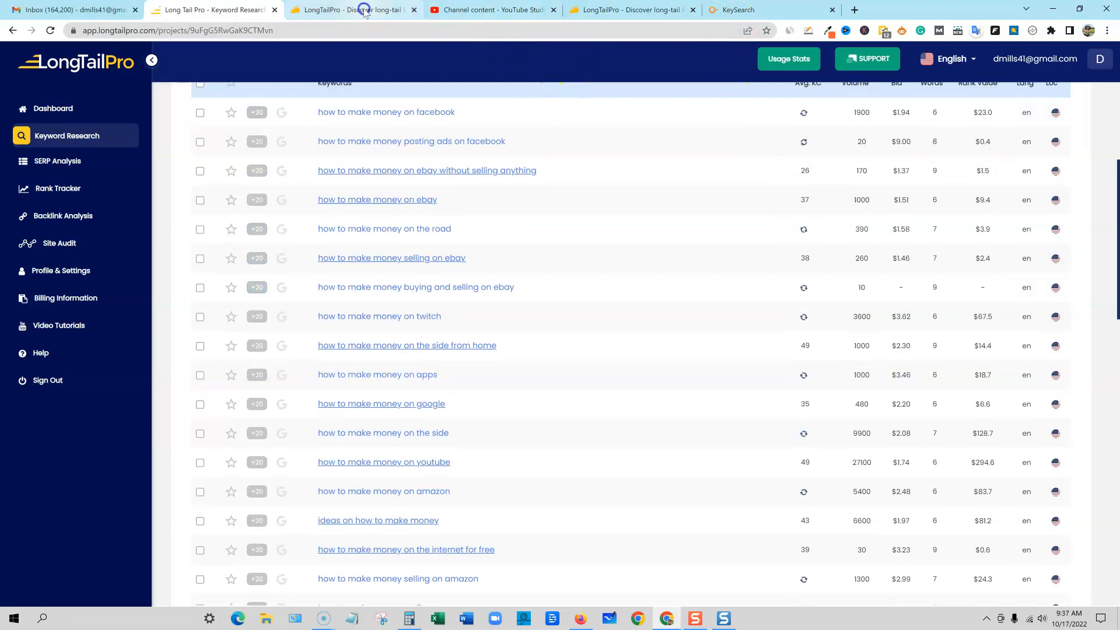
# - On the AppSumo reviews page, highlight the sentences about inaccurate SERP results
pyautogui.click(362, 10)
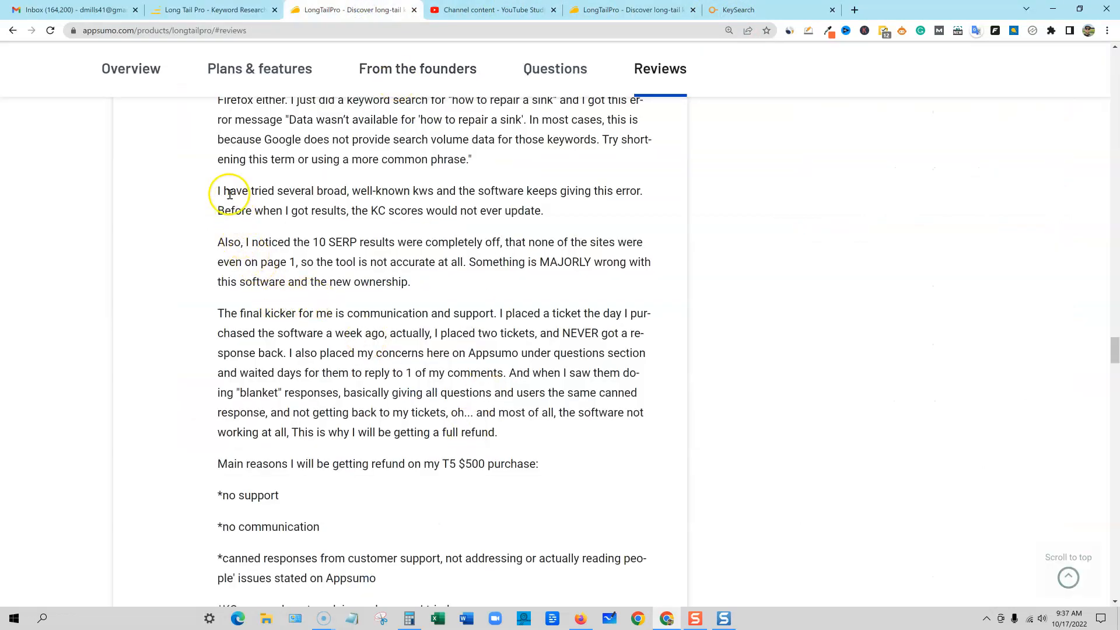
pyautogui.moveTo(217, 241); pyautogui.dragTo(361, 241)
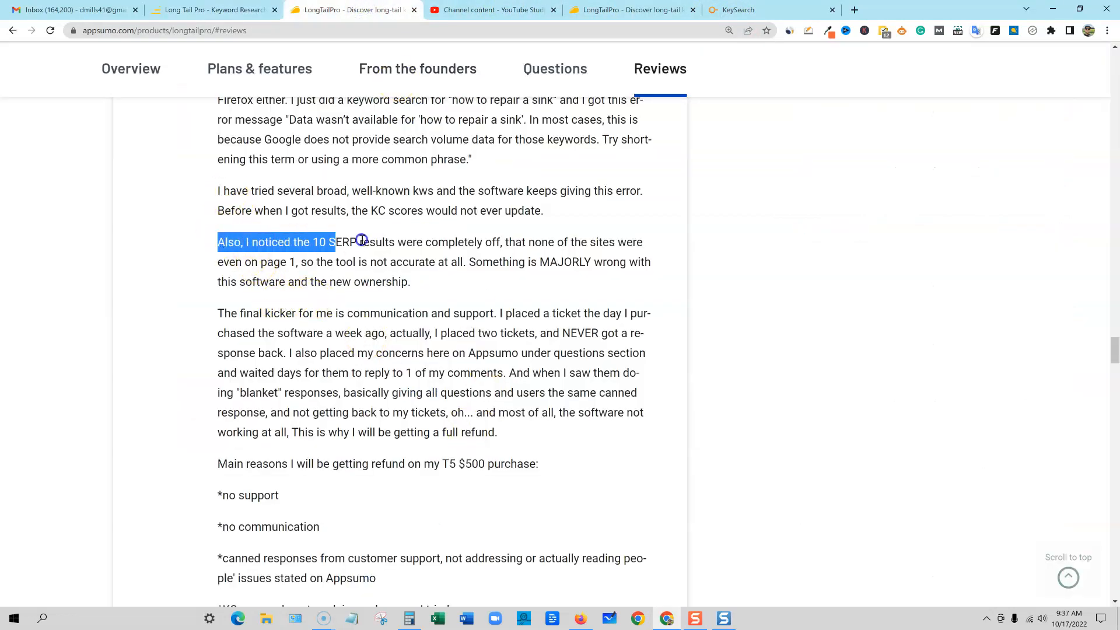
pyautogui.moveTo(360, 241); pyautogui.dragTo(650, 262)
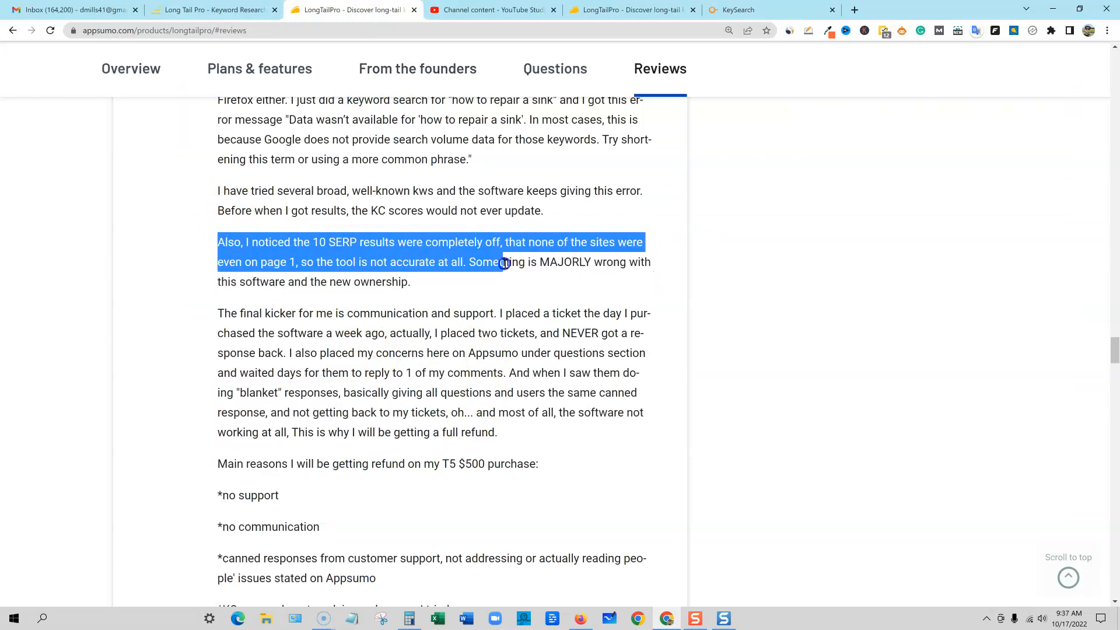
pyautogui.moveTo(500, 261); pyautogui.dragTo(646, 271)
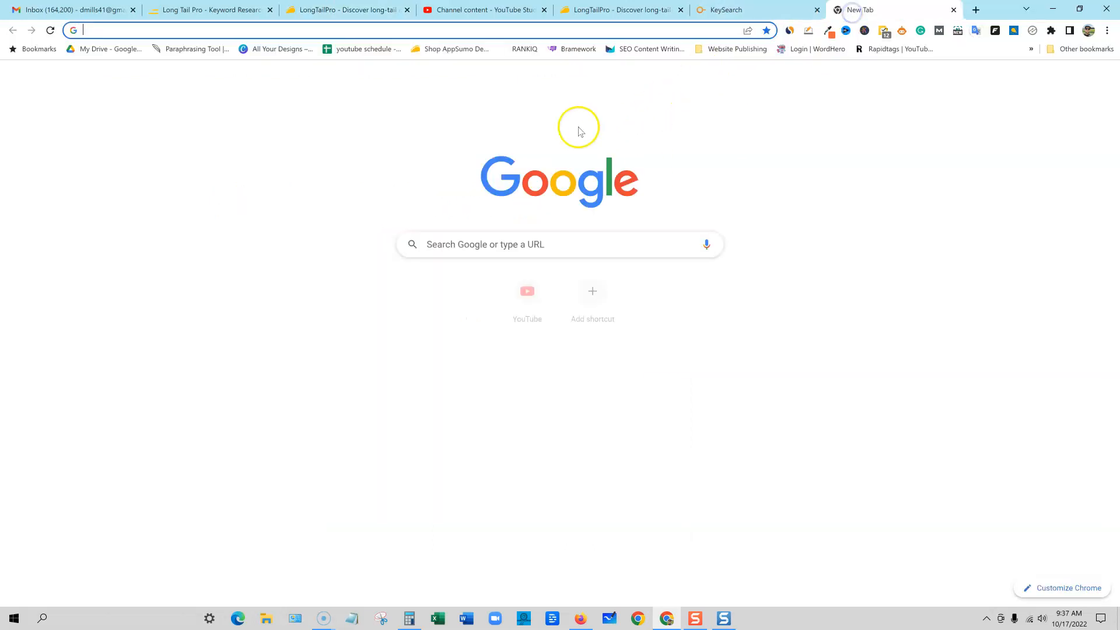
# - Search 'who owns longtailpro', mark the Spencer Haws snippet, and return to AppSumo
pyautogui.click(559, 245)
pyautogui.write('who owns longtailpro')
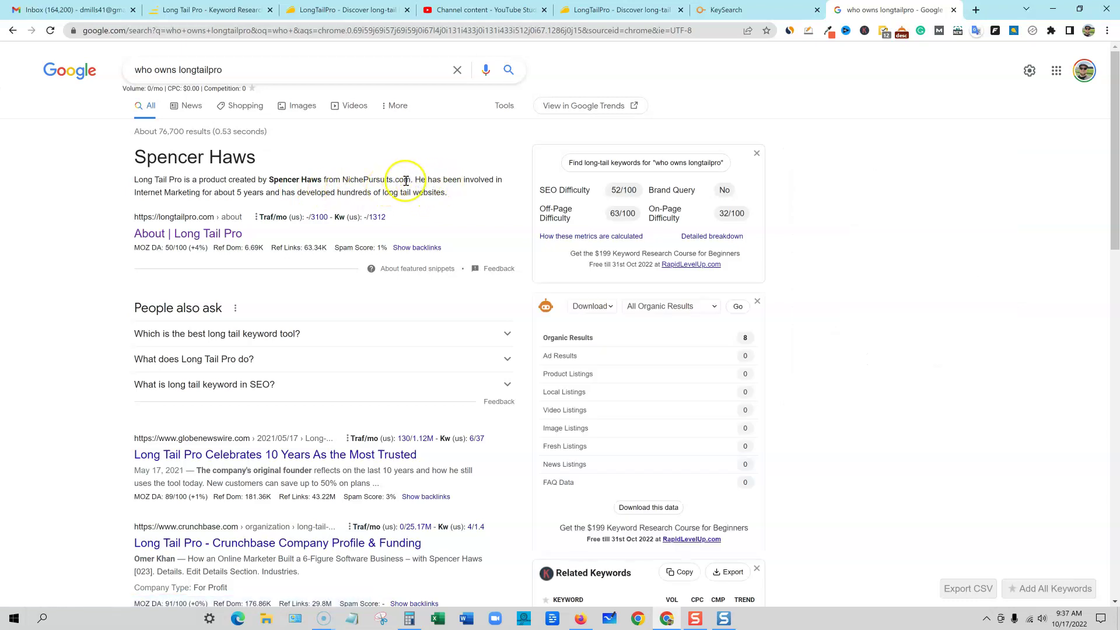
pyautogui.moveTo(134, 179); pyautogui.dragTo(446, 192)
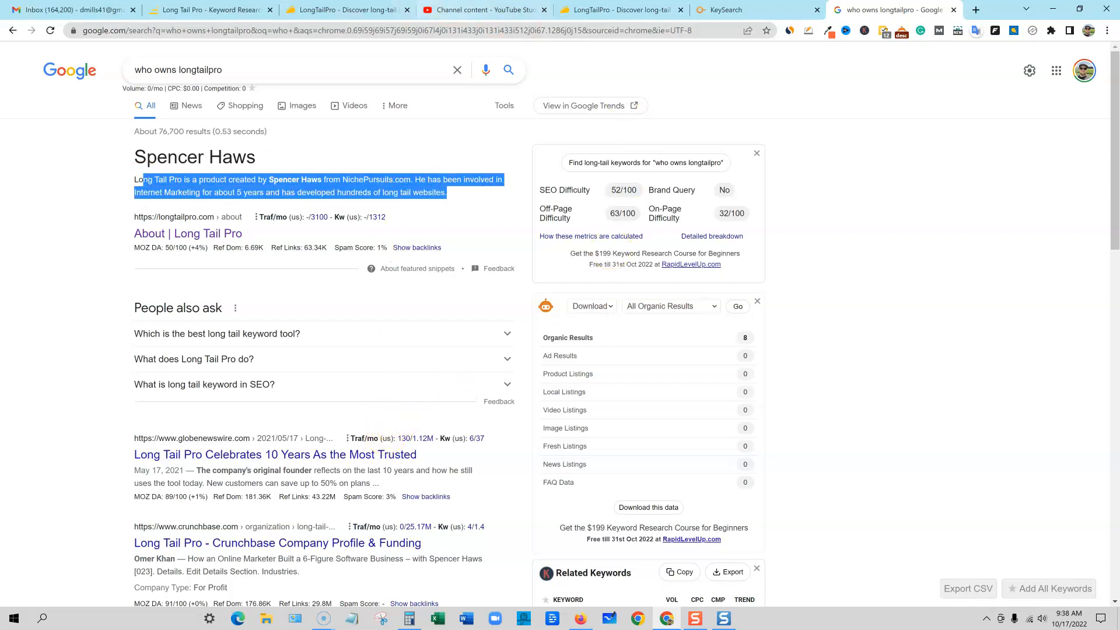
pyautogui.click(354, 11)
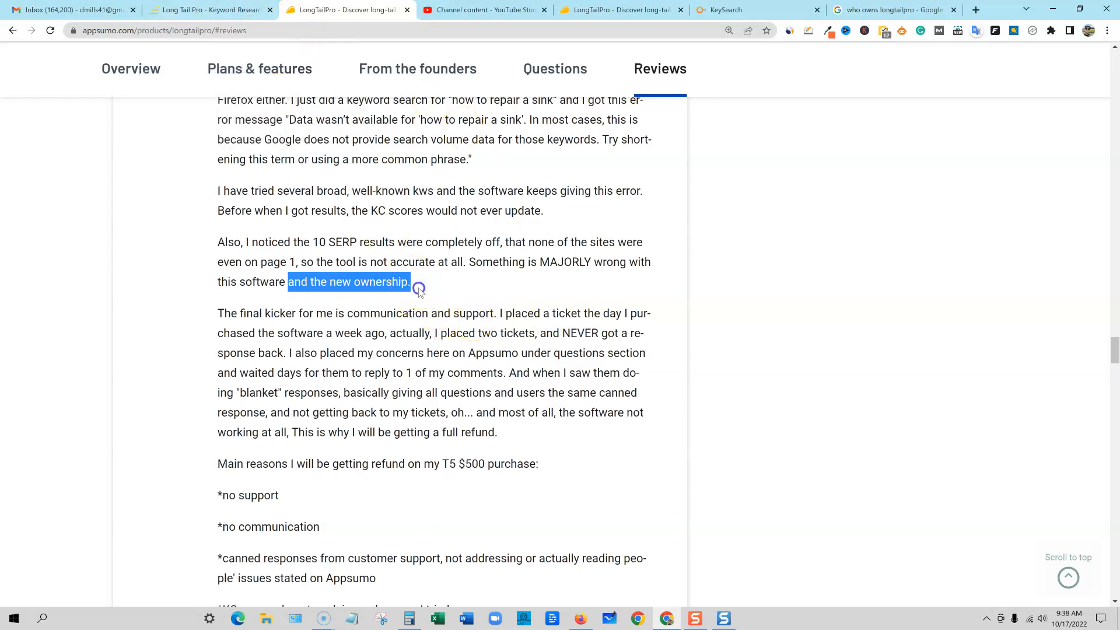
# - Clear the selection and mark 'The final kicker for me…' support-tickets paragraph
pyautogui.click(425, 292)
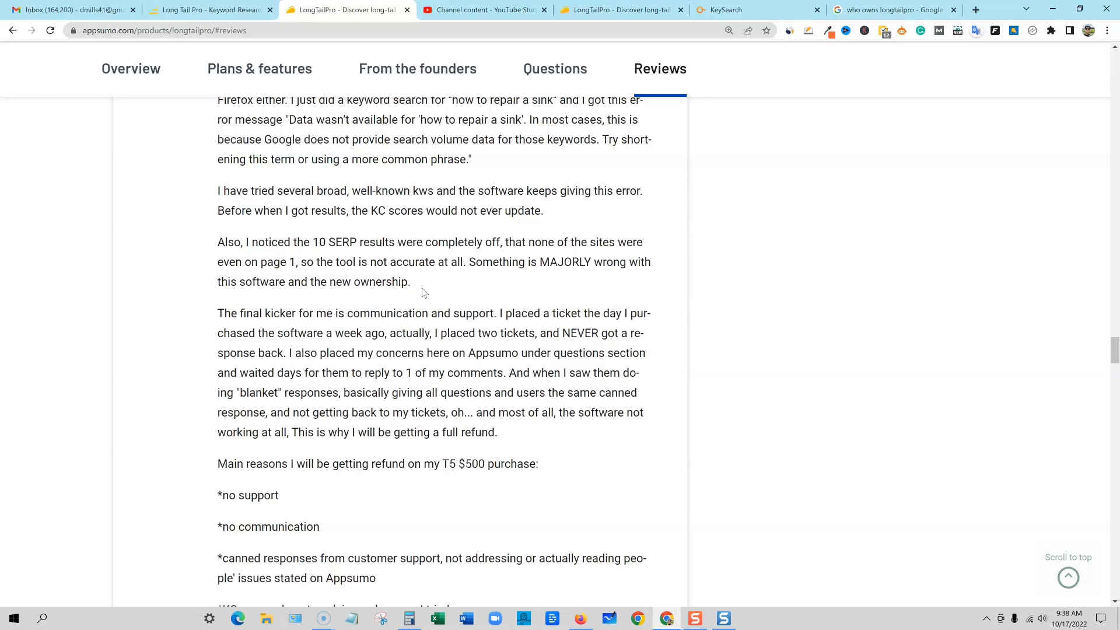
pyautogui.scroll(-3)
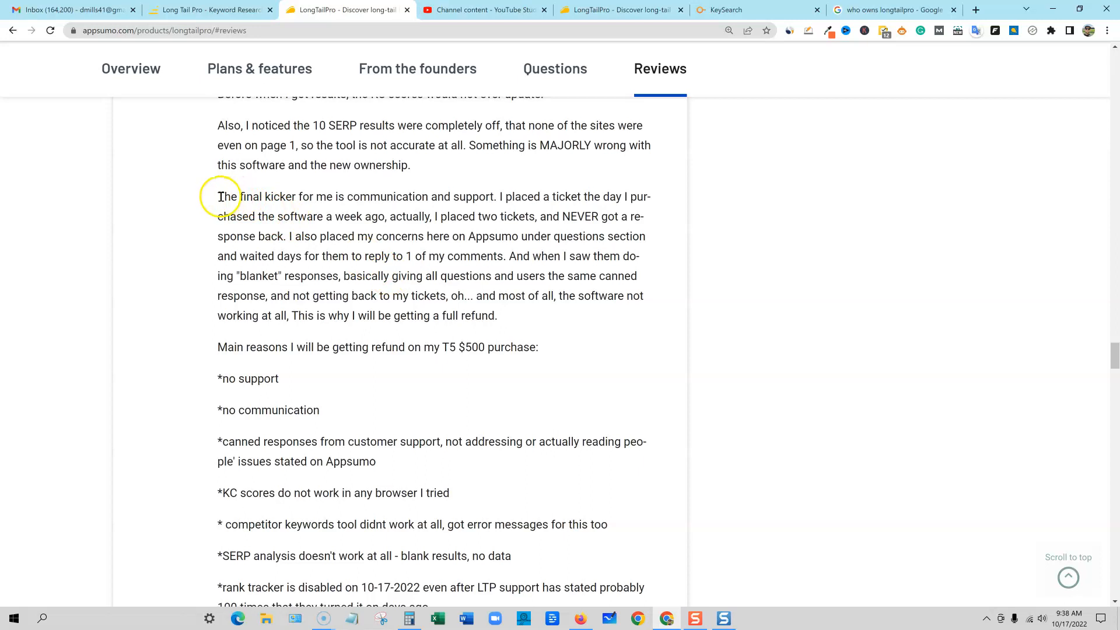
pyautogui.moveTo(217, 196); pyautogui.dragTo(541, 315)
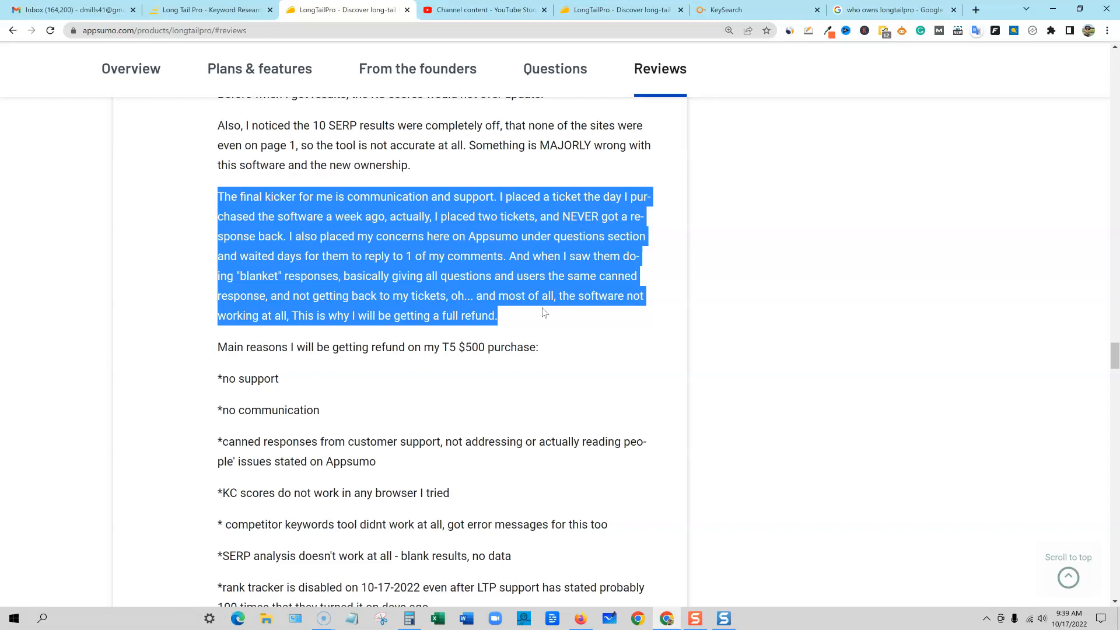
# - Mark refund reasons: no support, canned responses, KC scores, rank tracker, backlinks, site audit
pyautogui.scroll(-3)
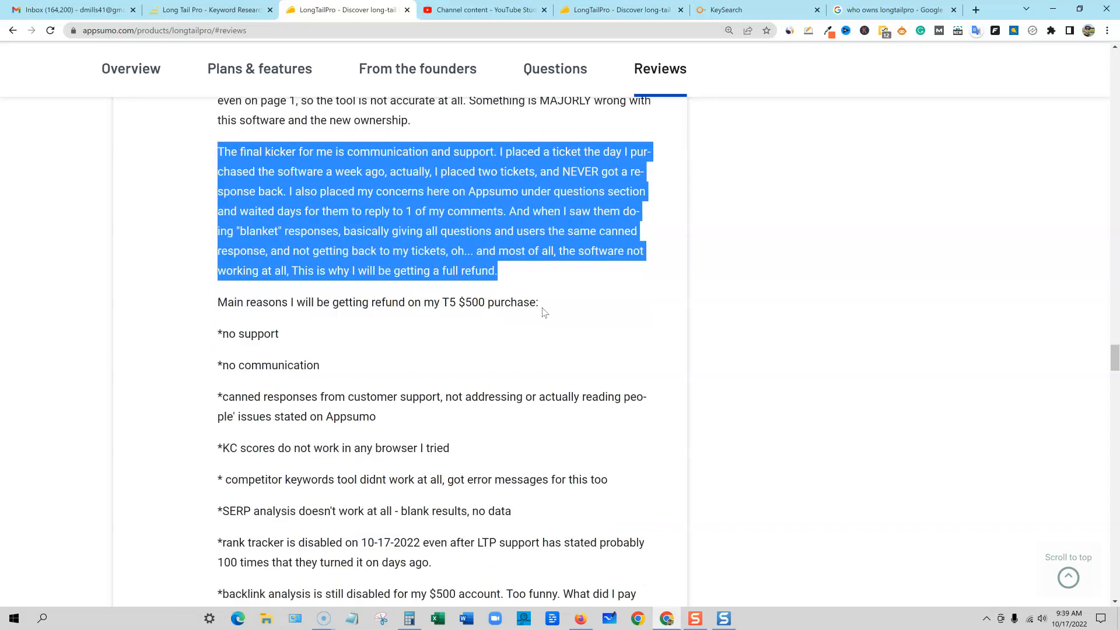
pyautogui.doubleClick(244, 230)
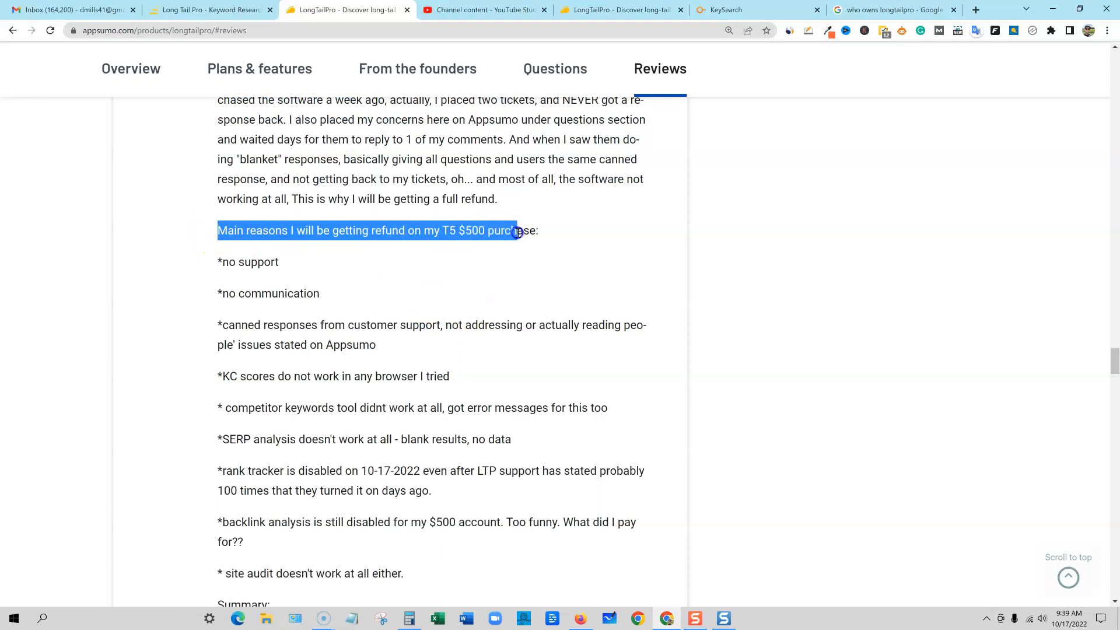
pyautogui.moveTo(515, 229); pyautogui.dragTo(600, 521)
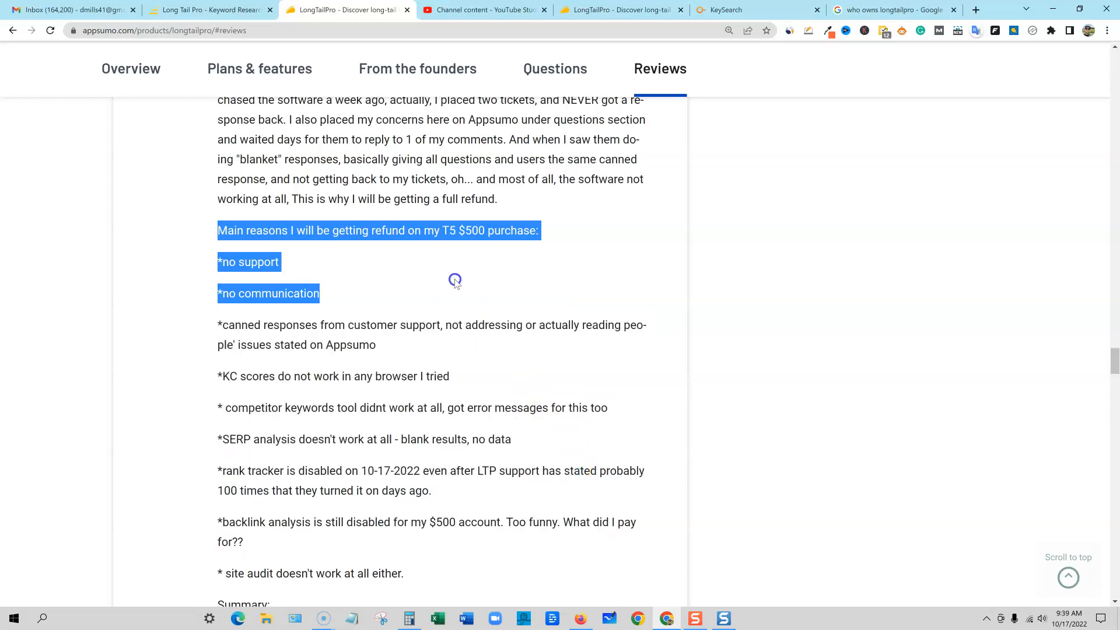
pyautogui.moveTo(455, 279); pyautogui.dragTo(474, 312)
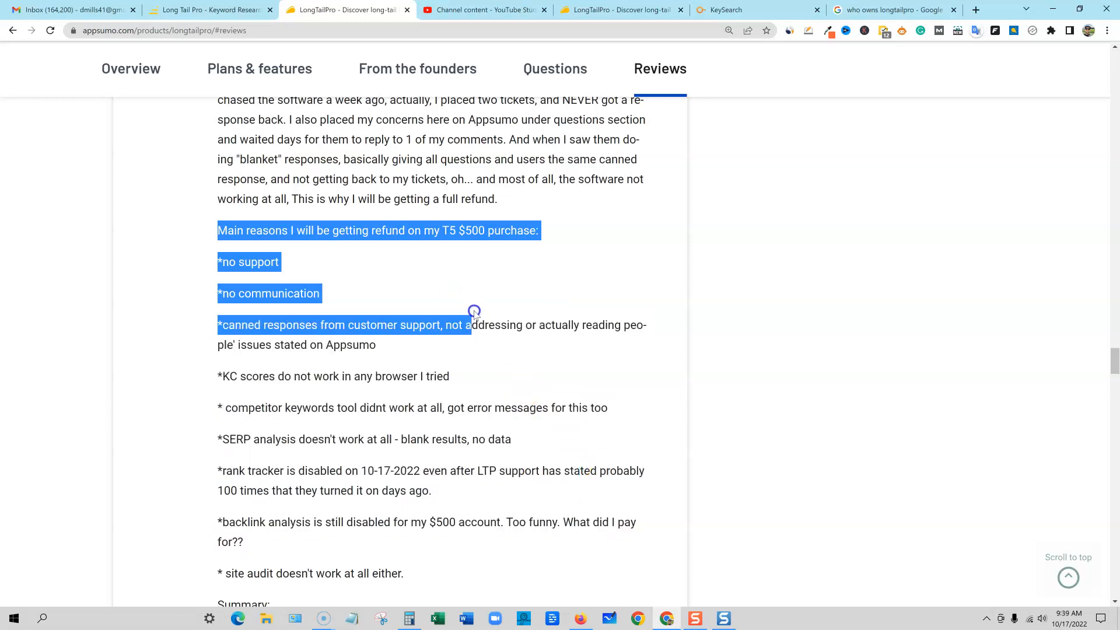
pyautogui.moveTo(474, 313); pyautogui.dragTo(496, 351)
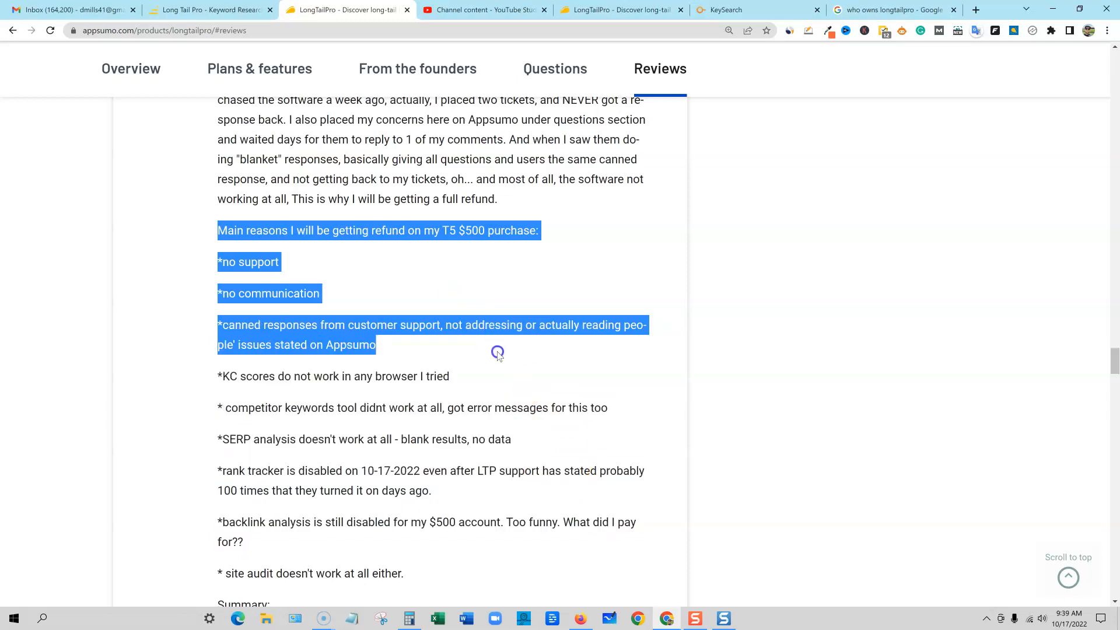
pyautogui.moveTo(450, 354)
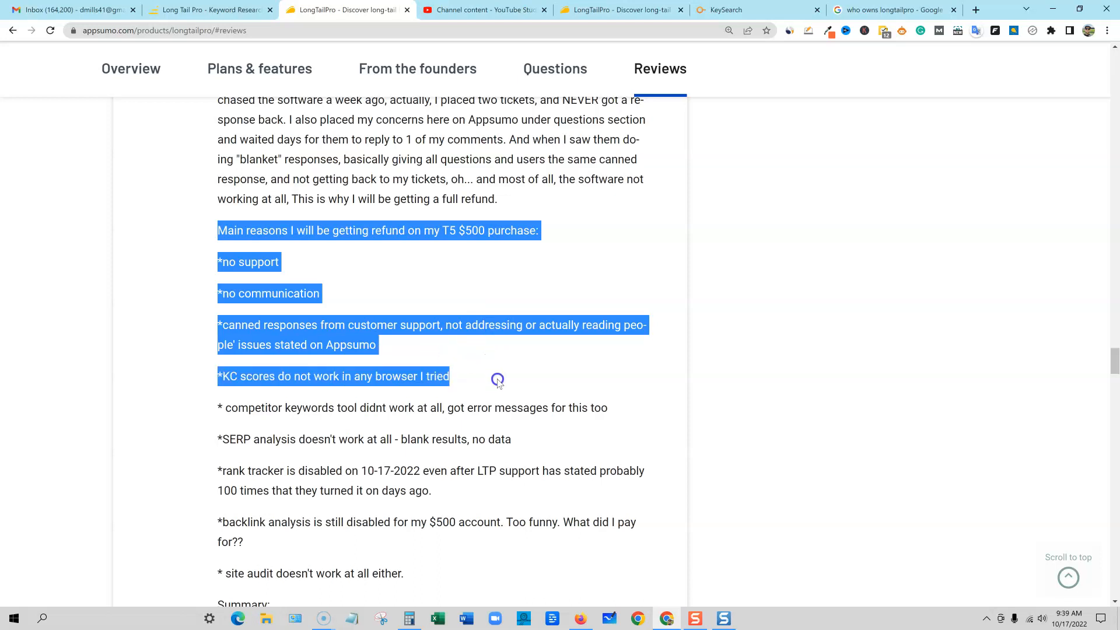
pyautogui.moveTo(489, 387)
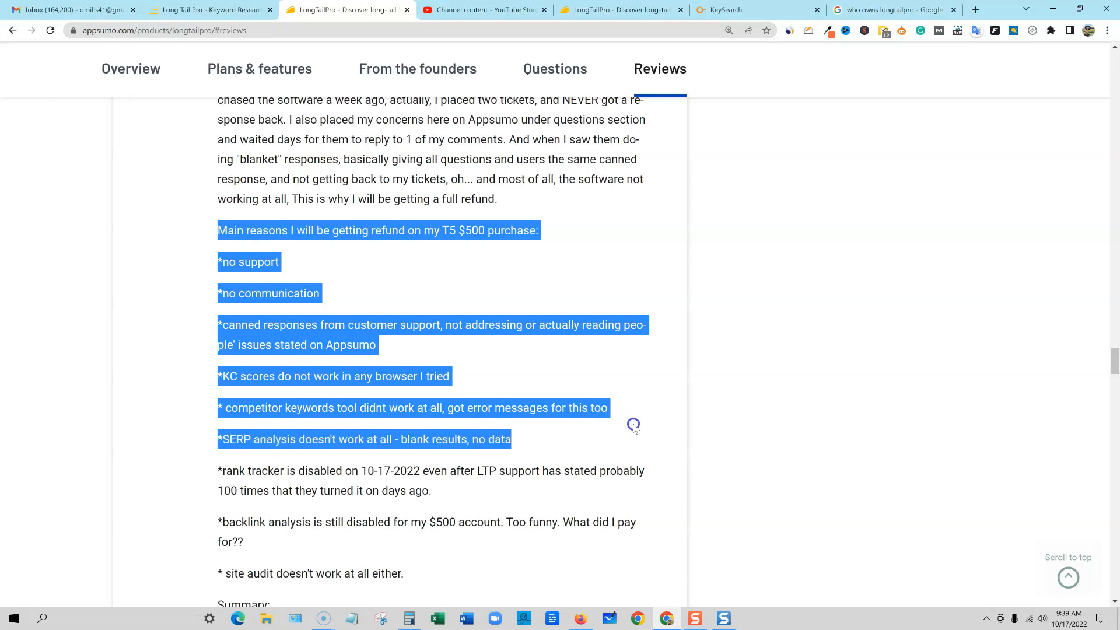
pyautogui.moveTo(595, 451)
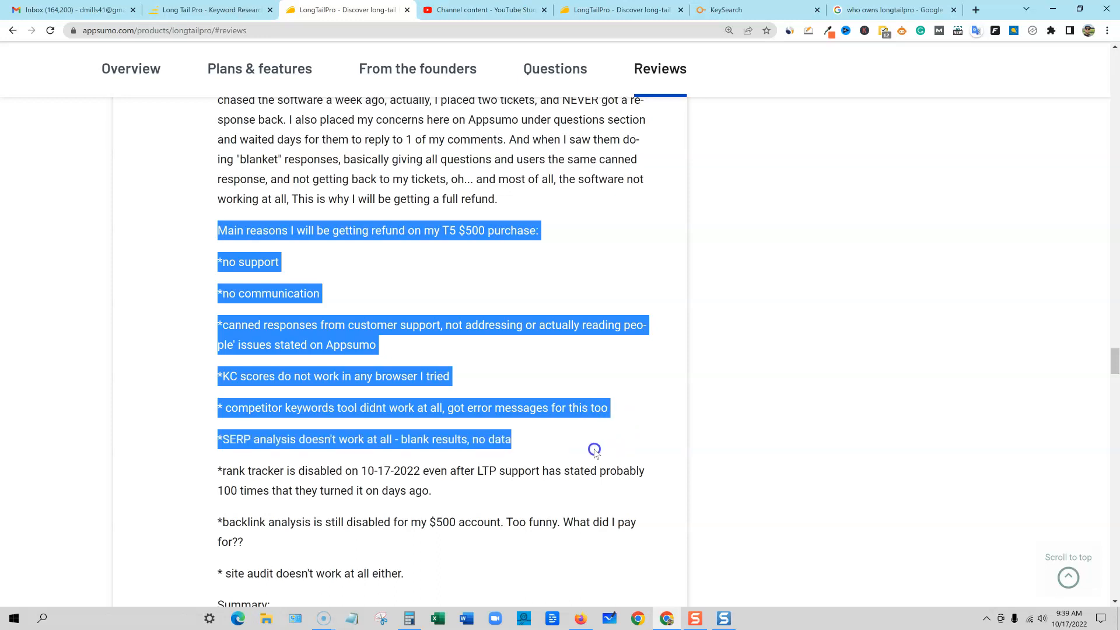
pyautogui.moveTo(566, 453)
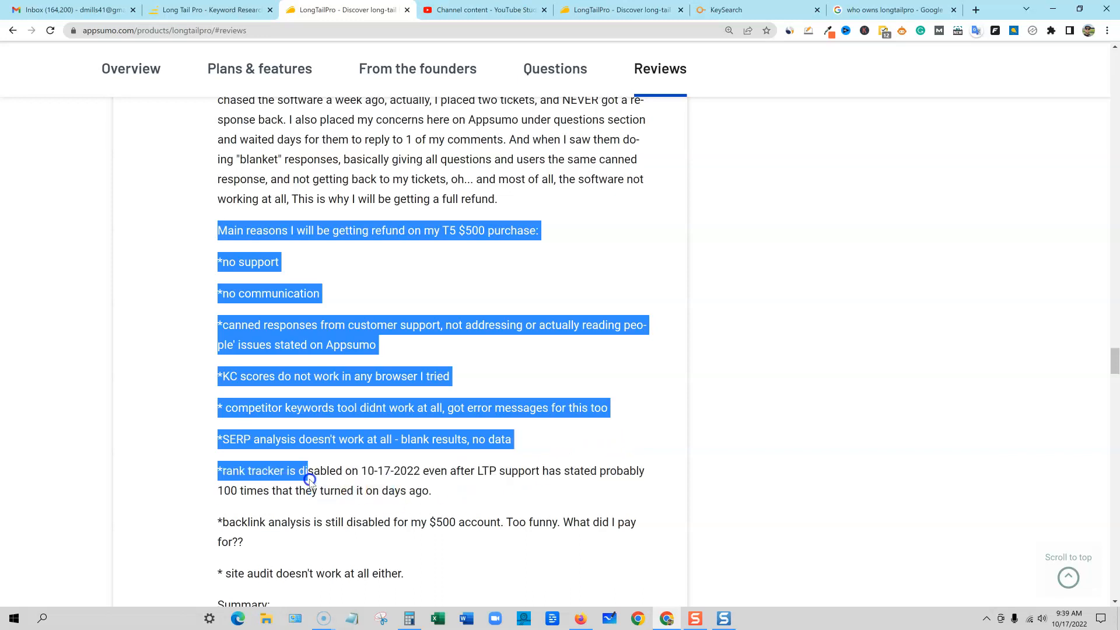
pyautogui.moveTo(309, 478); pyautogui.dragTo(503, 475)
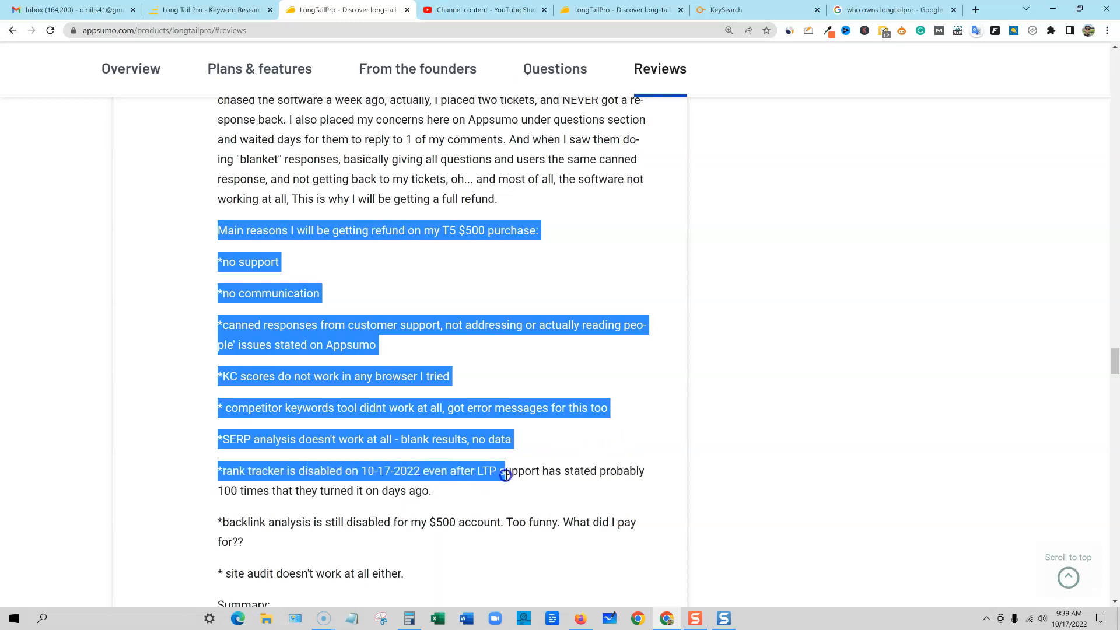
pyautogui.moveTo(503, 474); pyautogui.dragTo(561, 474)
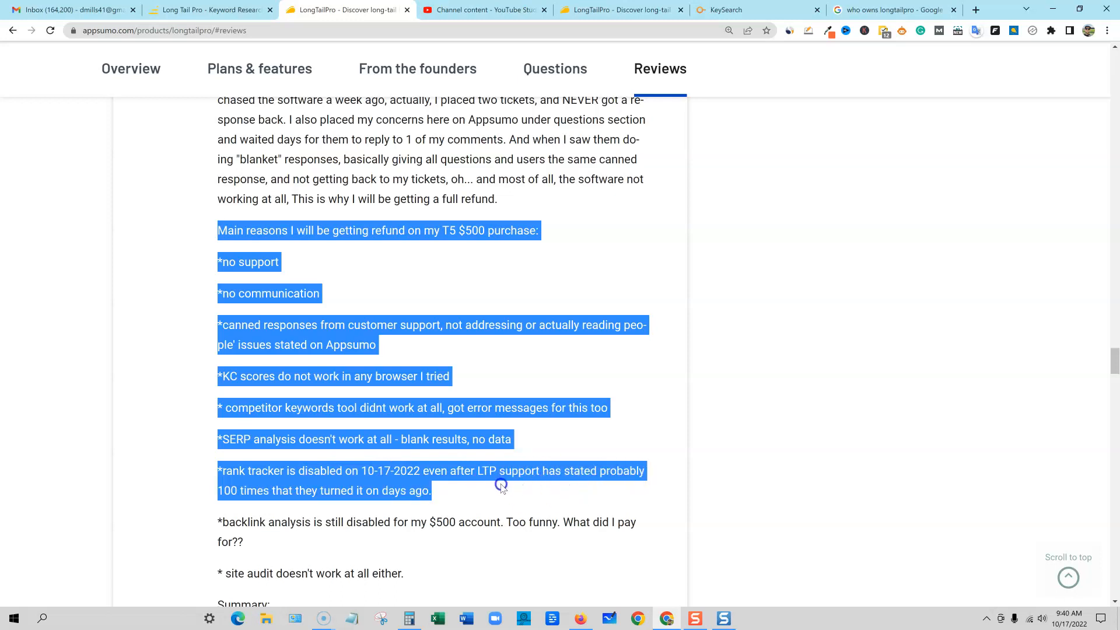
pyautogui.moveTo(499, 486); pyautogui.dragTo(462, 520)
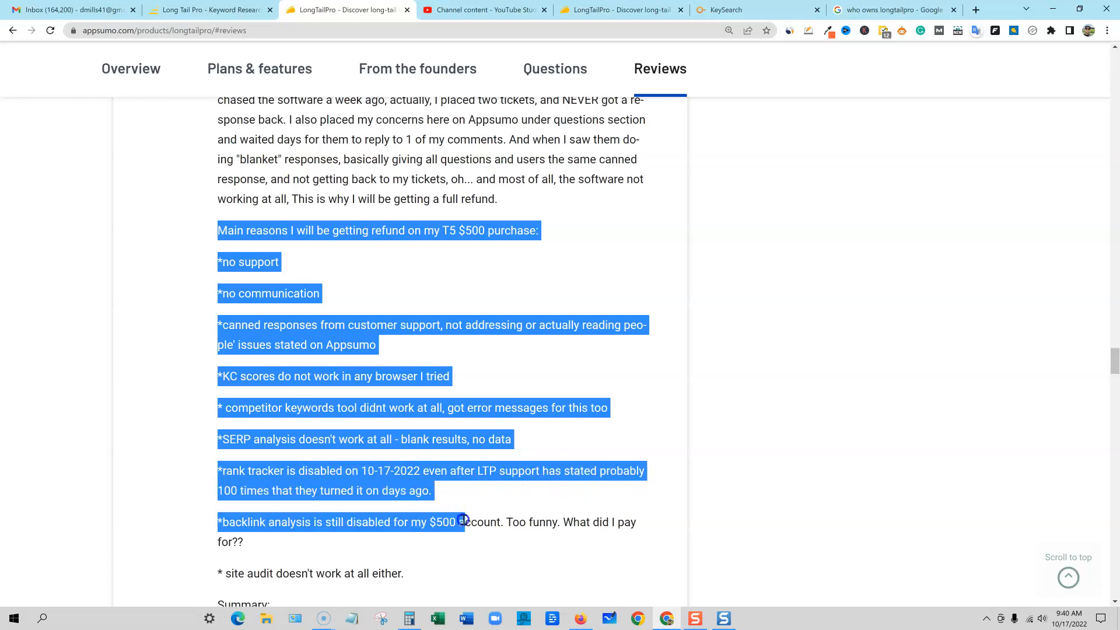
pyautogui.moveTo(462, 521); pyautogui.dragTo(495, 525)
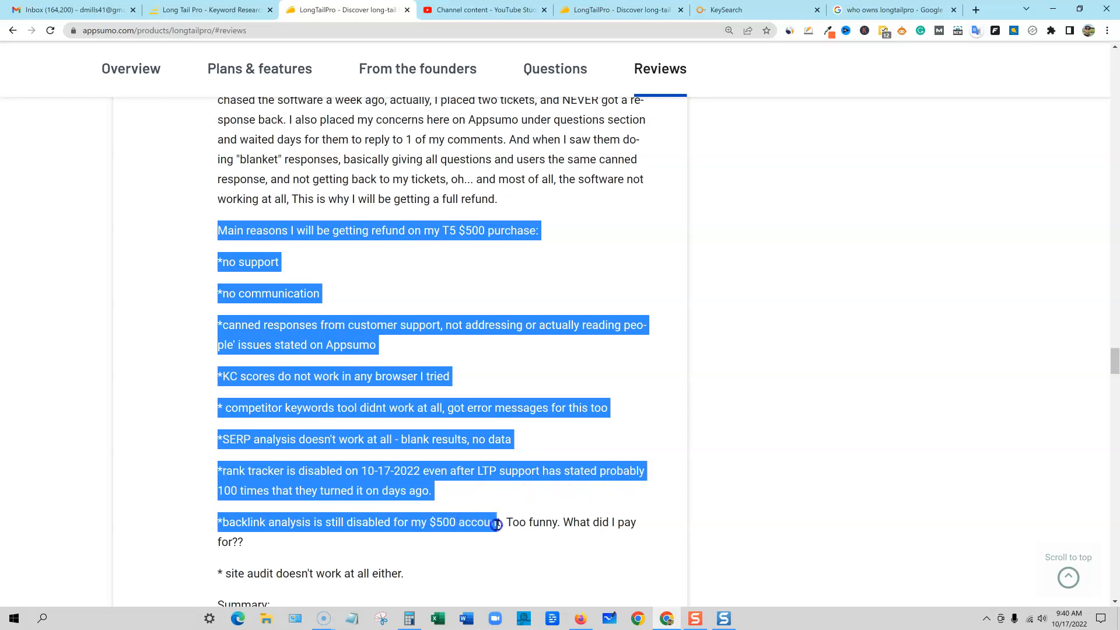
pyautogui.moveTo(496, 525); pyautogui.dragTo(637, 543)
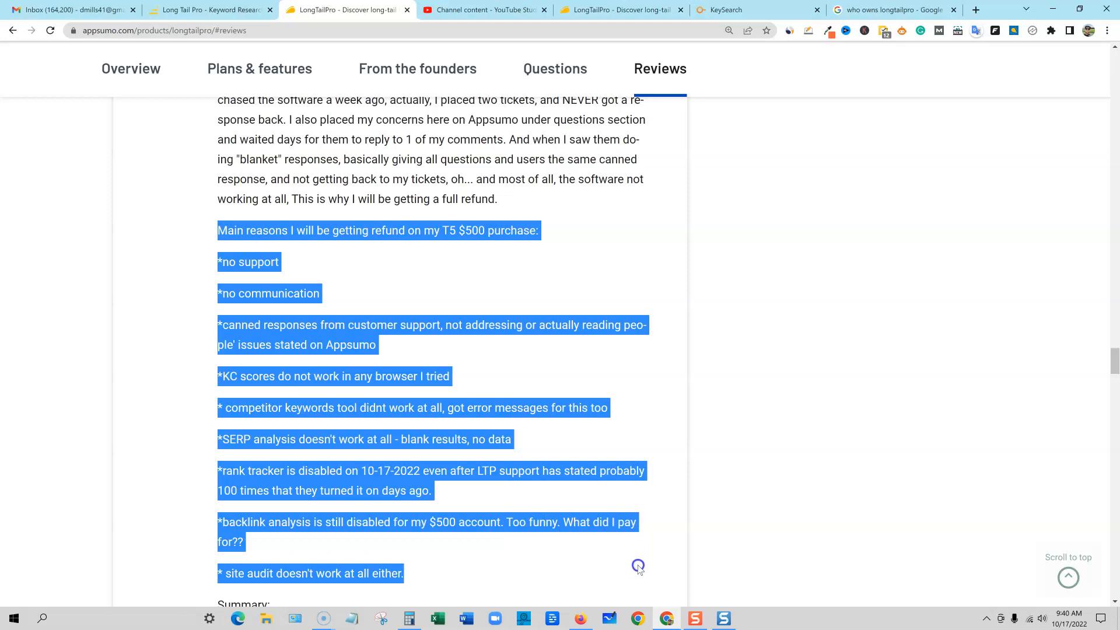
pyautogui.scroll(-3)
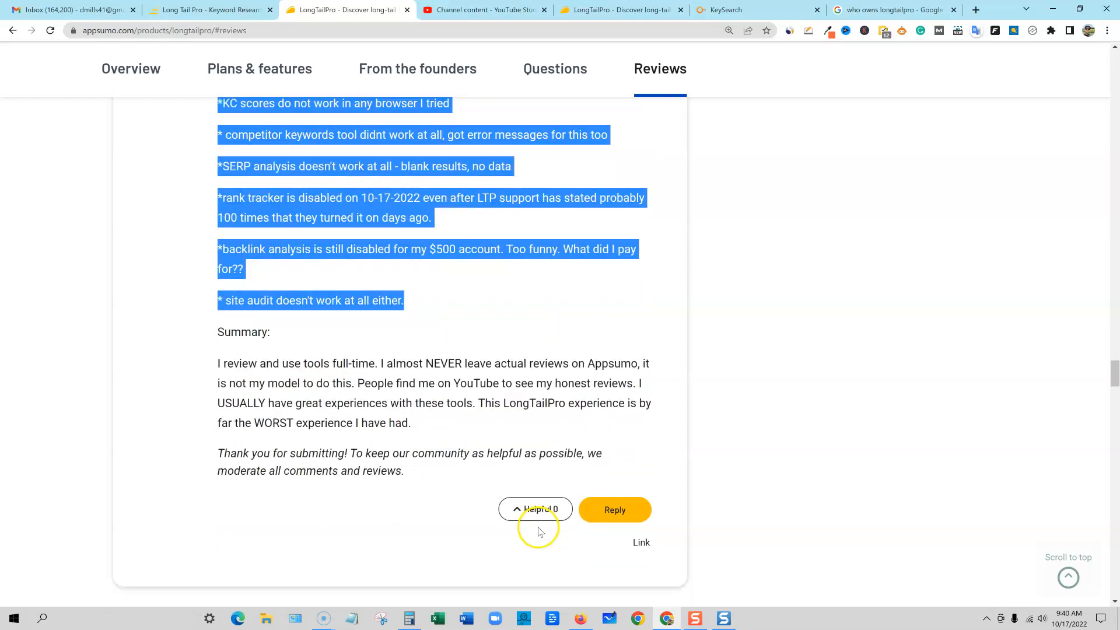
pyautogui.scroll(-3)
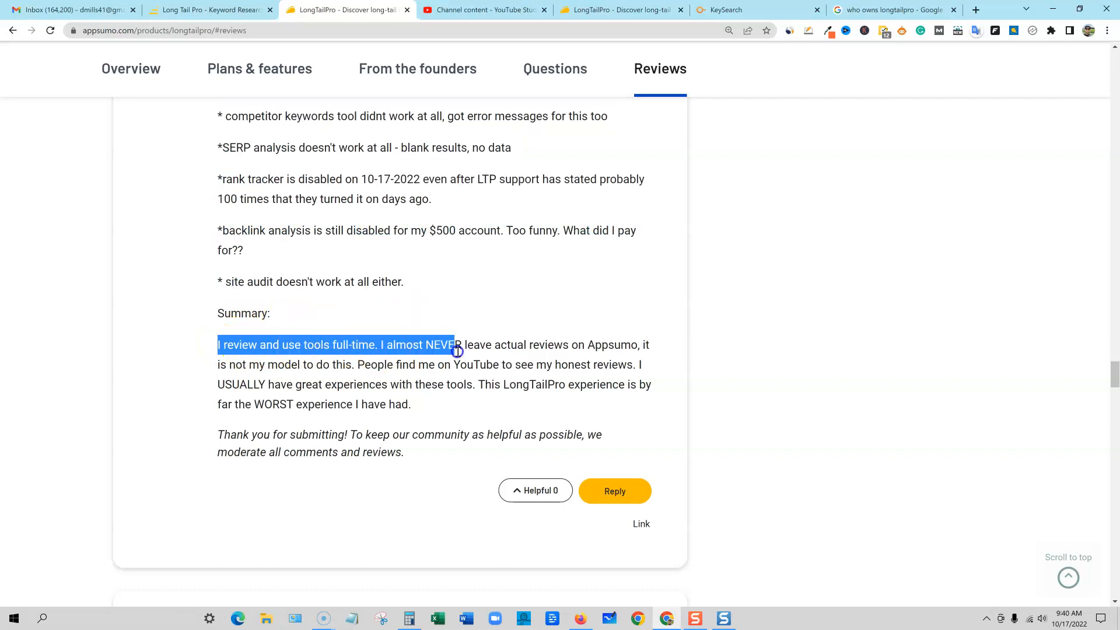
pyautogui.moveTo(456, 349); pyautogui.dragTo(583, 364)
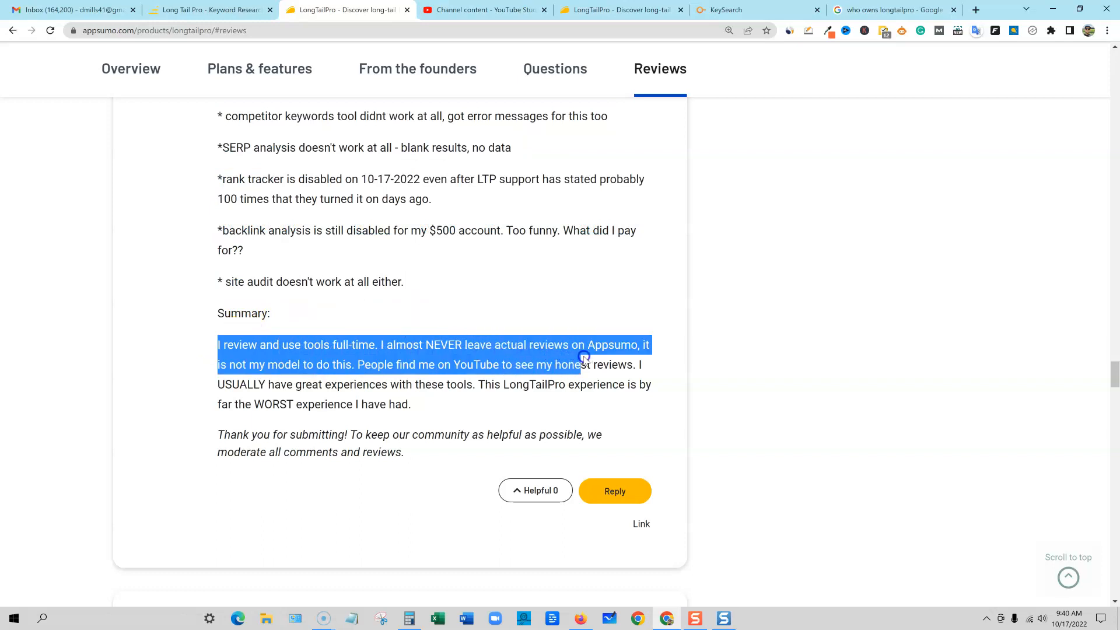
pyautogui.moveTo(583, 357); pyautogui.dragTo(653, 356)
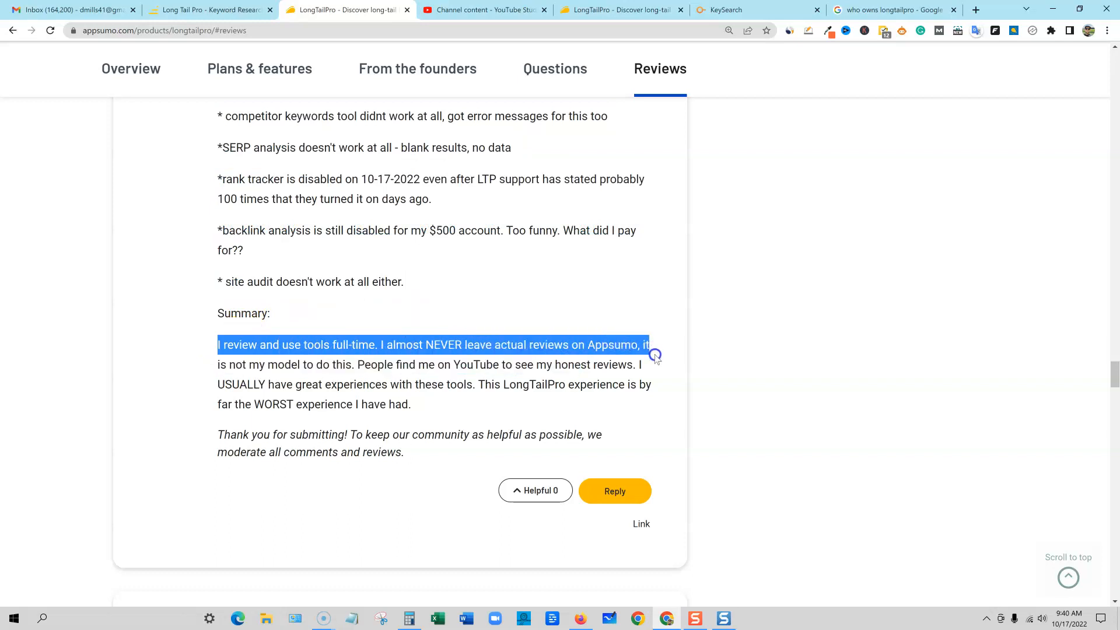
pyautogui.moveTo(650, 345); pyautogui.dragTo(570, 370)
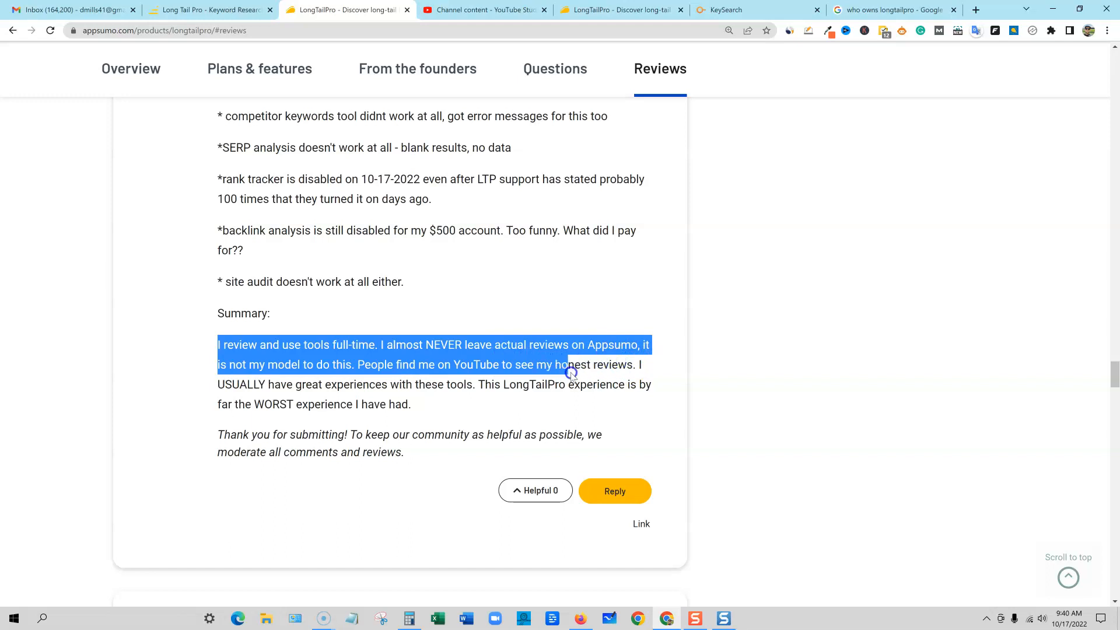
pyautogui.moveTo(568, 364); pyautogui.dragTo(655, 385)
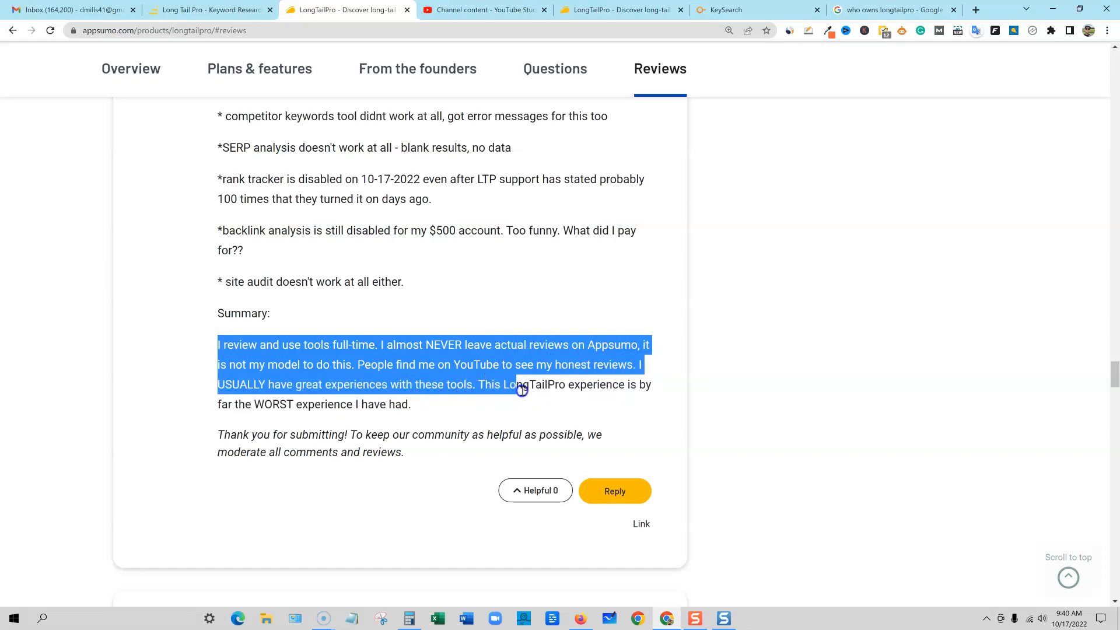
pyautogui.moveTo(522, 390); pyautogui.dragTo(650, 390)
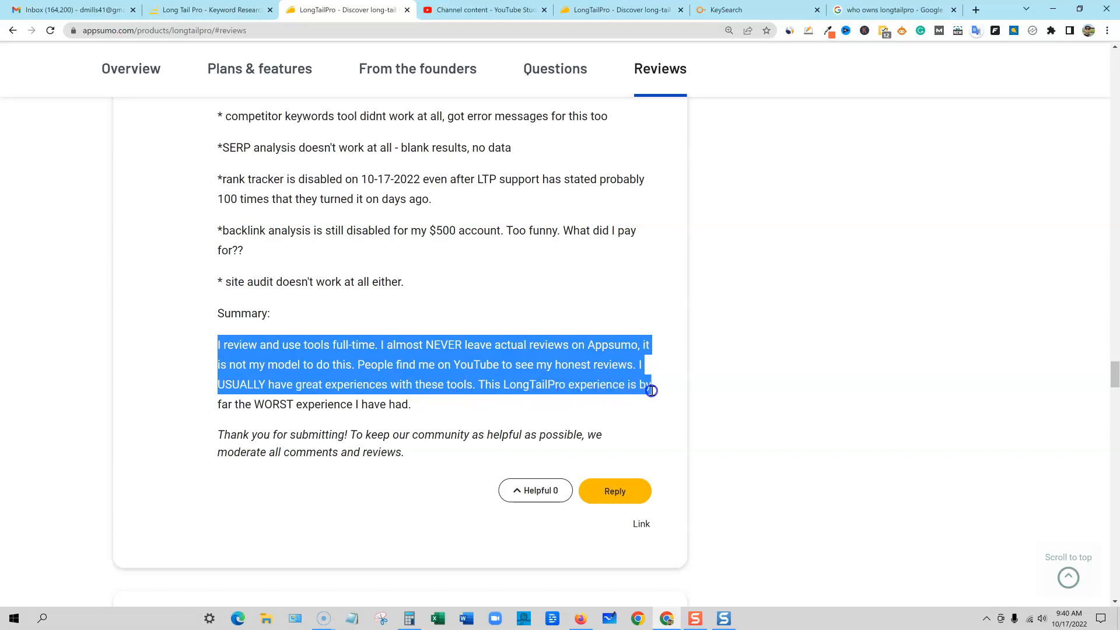
pyautogui.moveTo(649, 391); pyautogui.dragTo(410, 404)
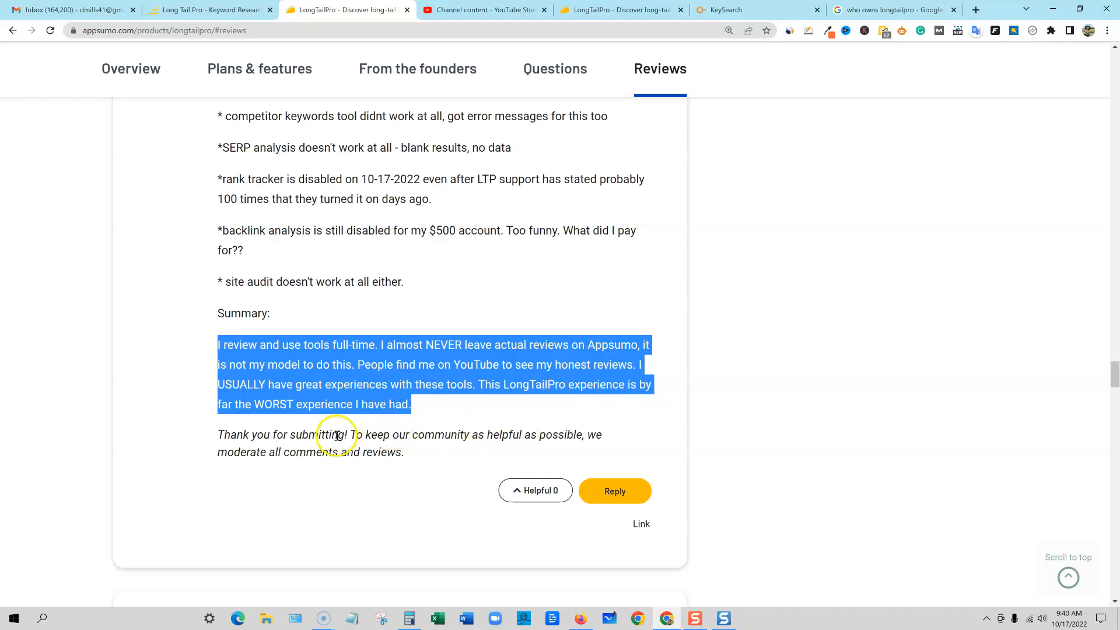
pyautogui.click(216, 439)
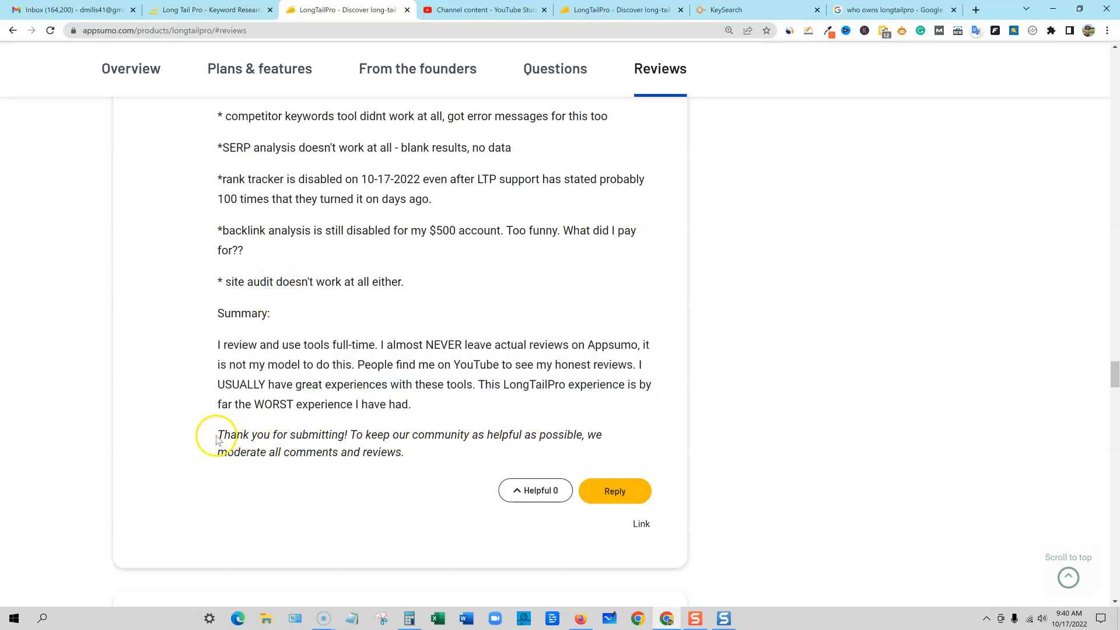
pyautogui.moveTo(217, 434); pyautogui.dragTo(404, 451)
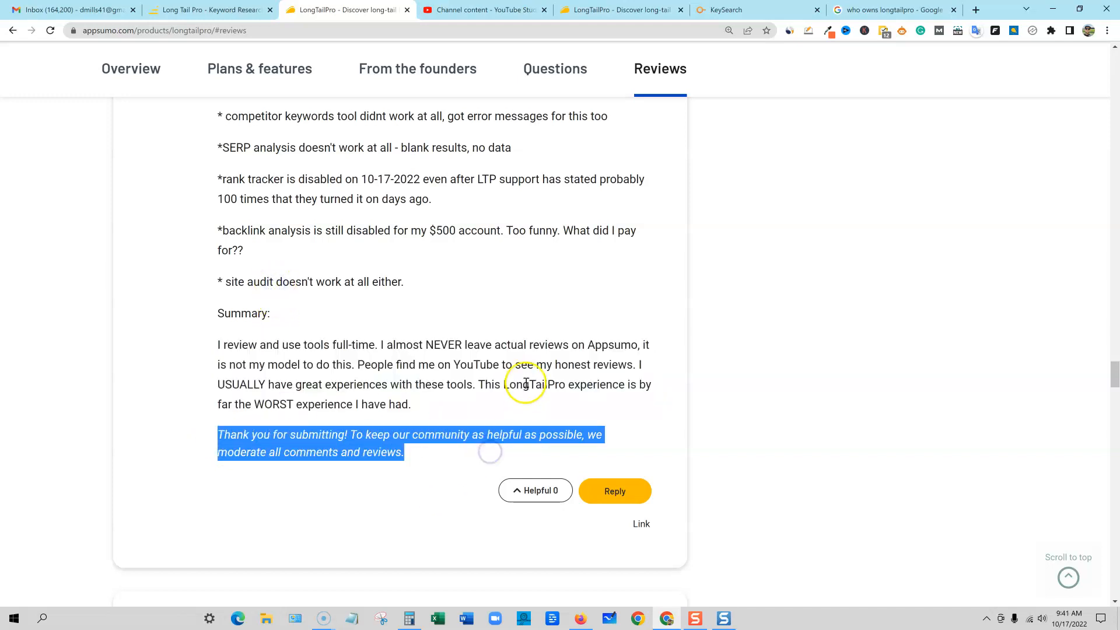
pyautogui.scroll(3)
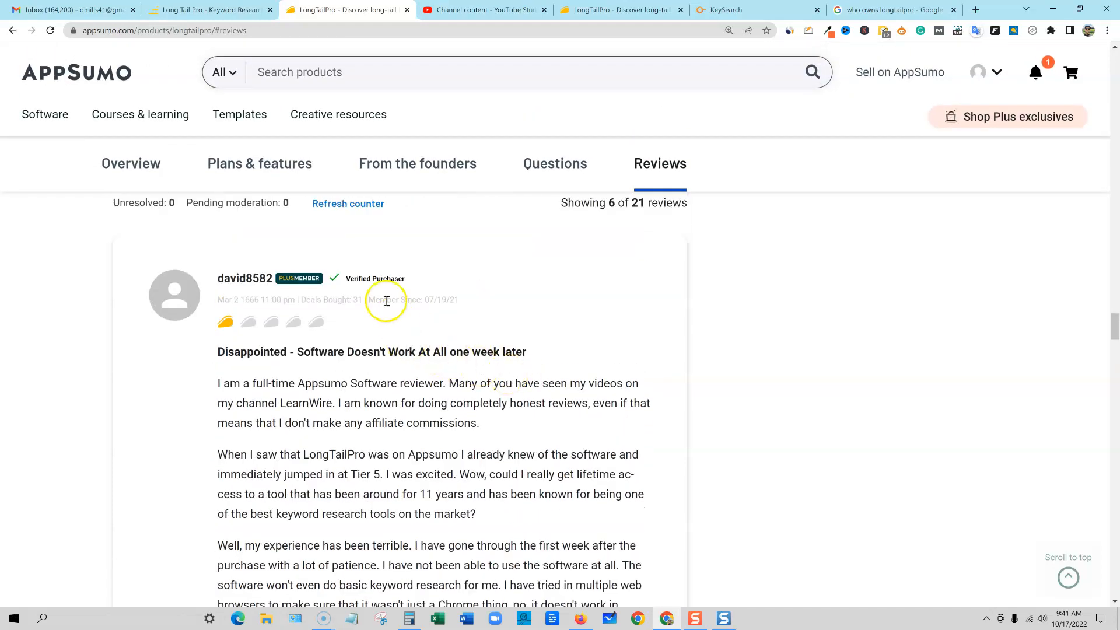
pyautogui.moveTo(537, 355)
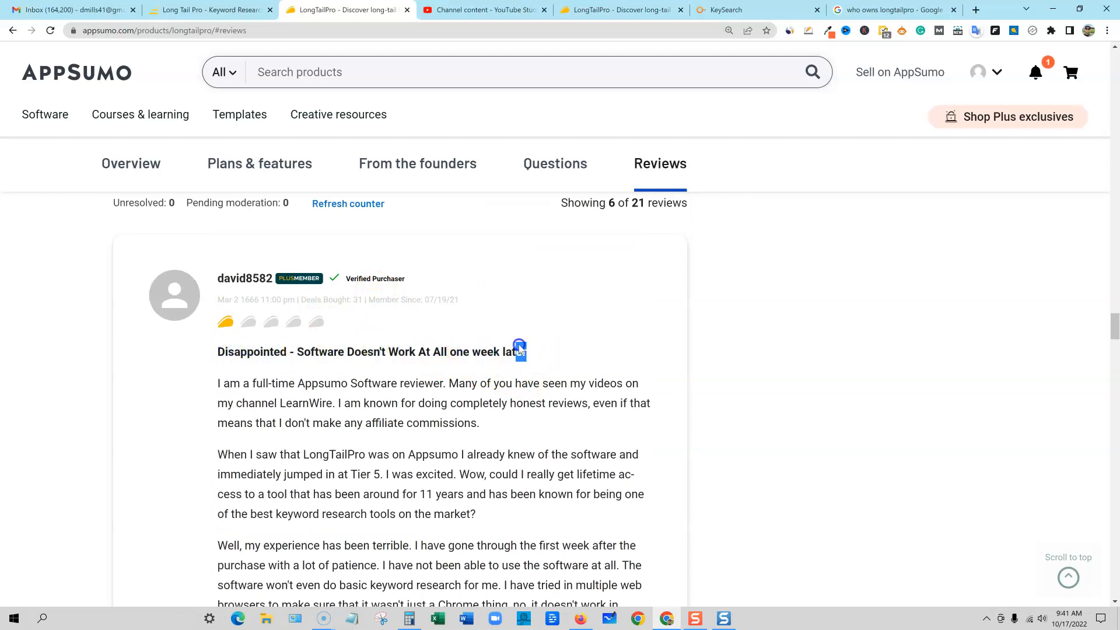
pyautogui.moveTo(521, 351); pyautogui.dragTo(322, 351)
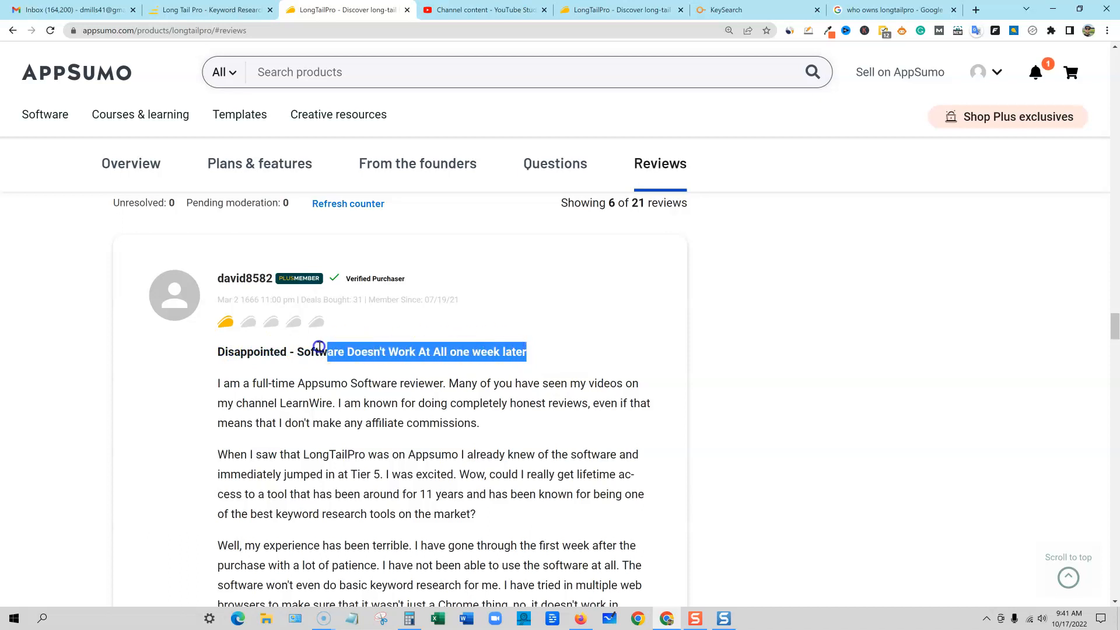
pyautogui.moveTo(321, 350); pyautogui.dragTo(217, 350)
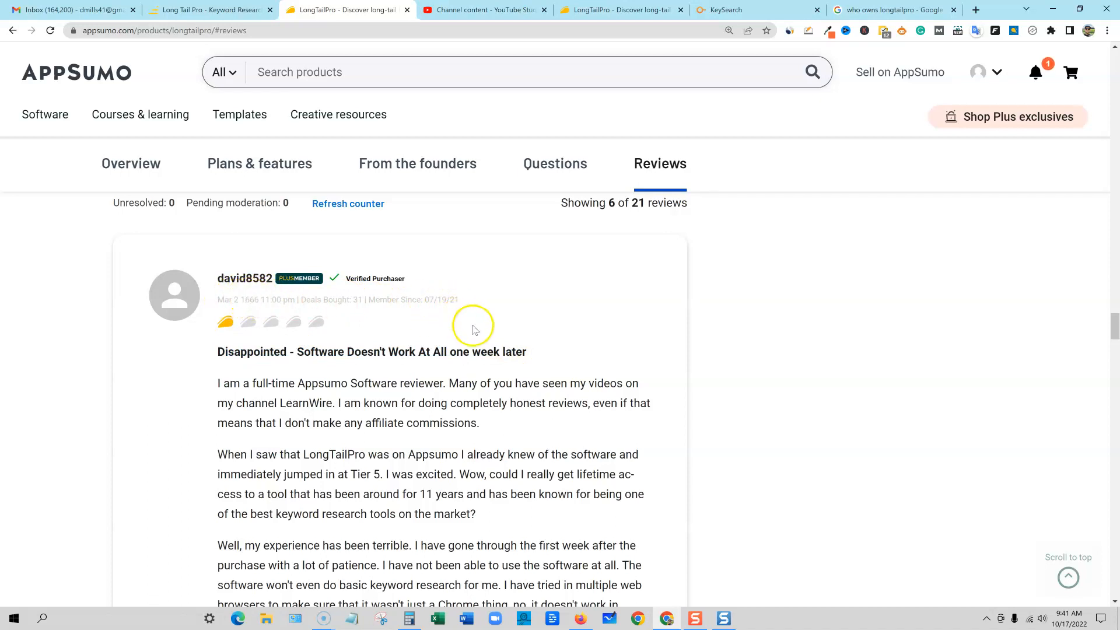
pyautogui.scroll(-3)
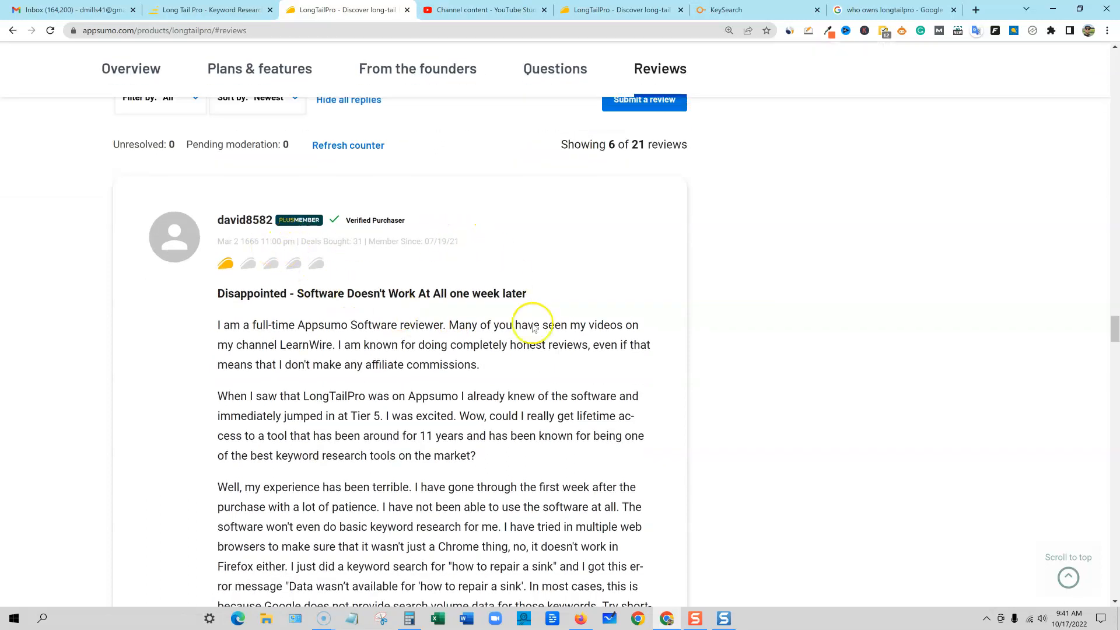
pyautogui.scroll(-3)
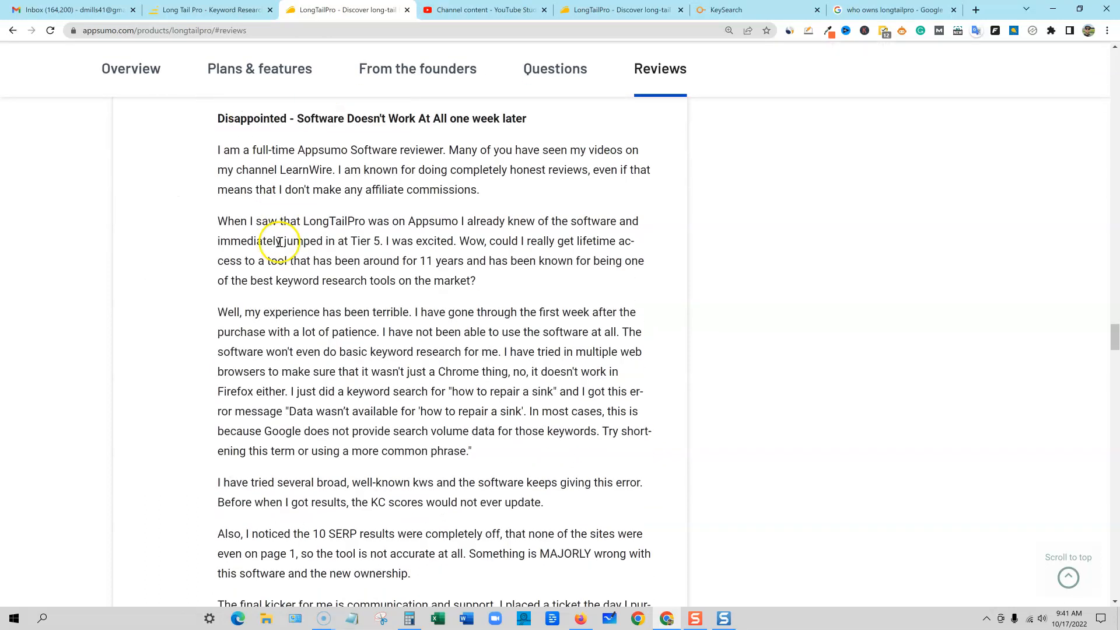
pyautogui.scroll(-3)
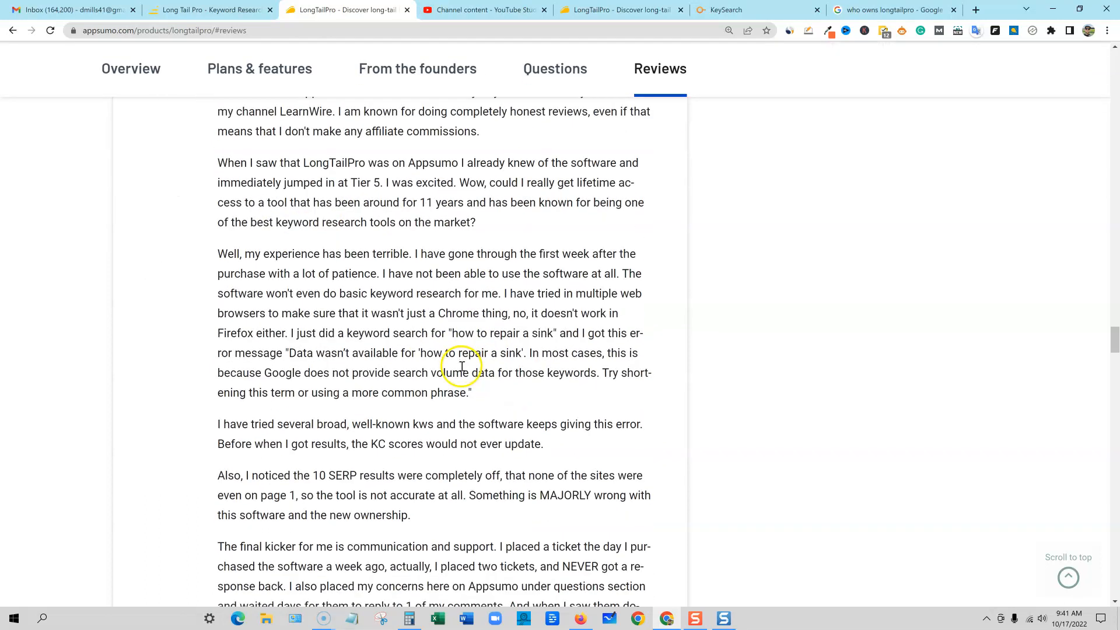
pyautogui.scroll(-3)
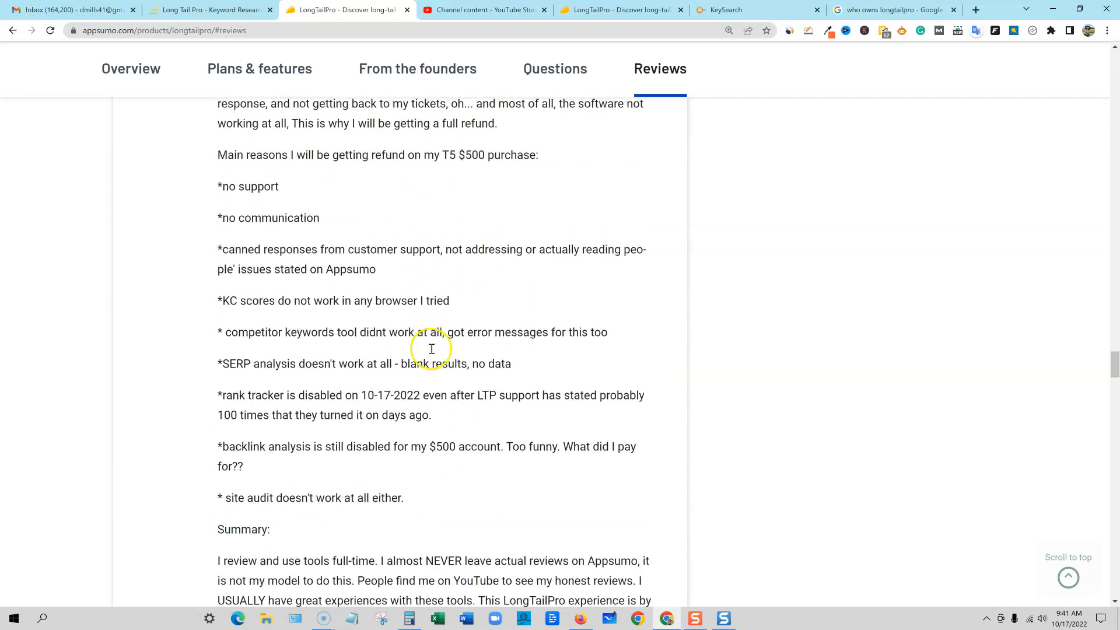
pyautogui.scroll(-3)
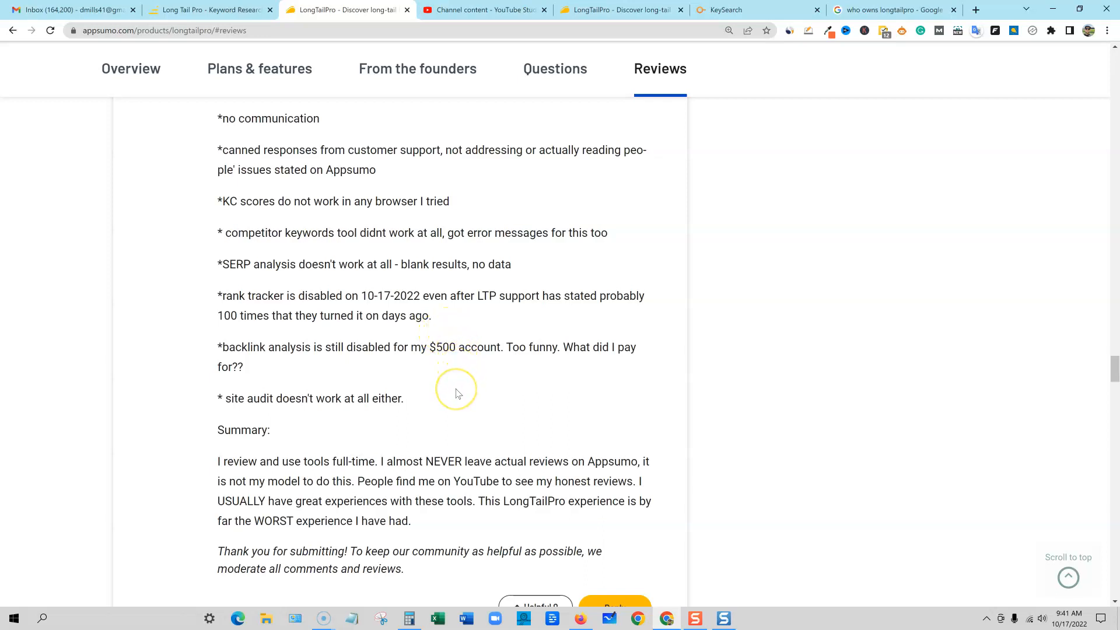
pyautogui.moveTo(381, 429)
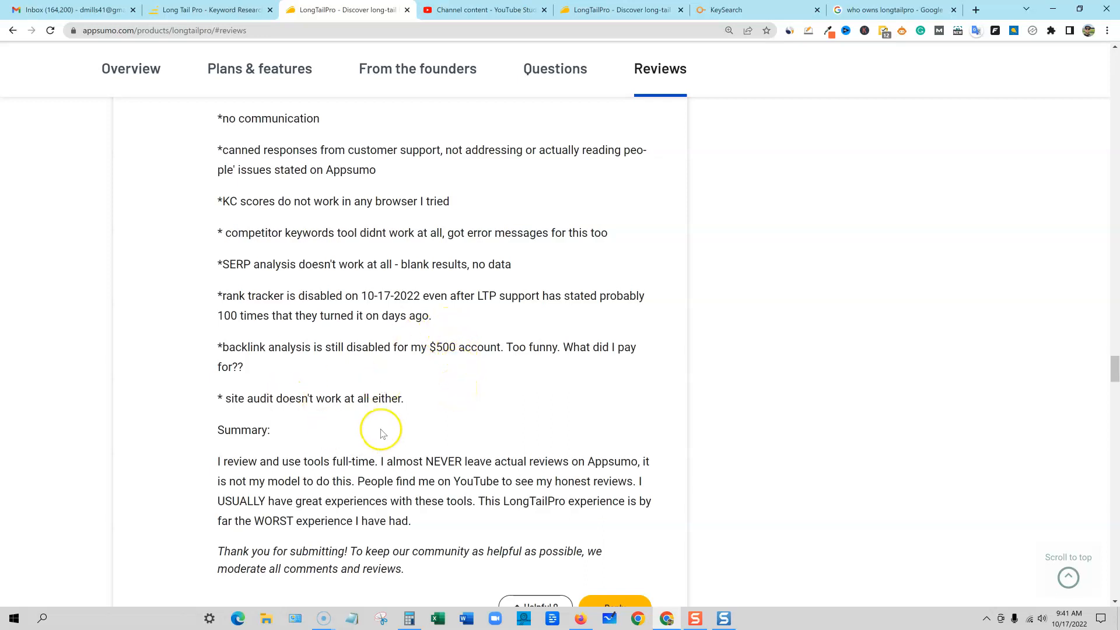
pyautogui.scroll(-3)
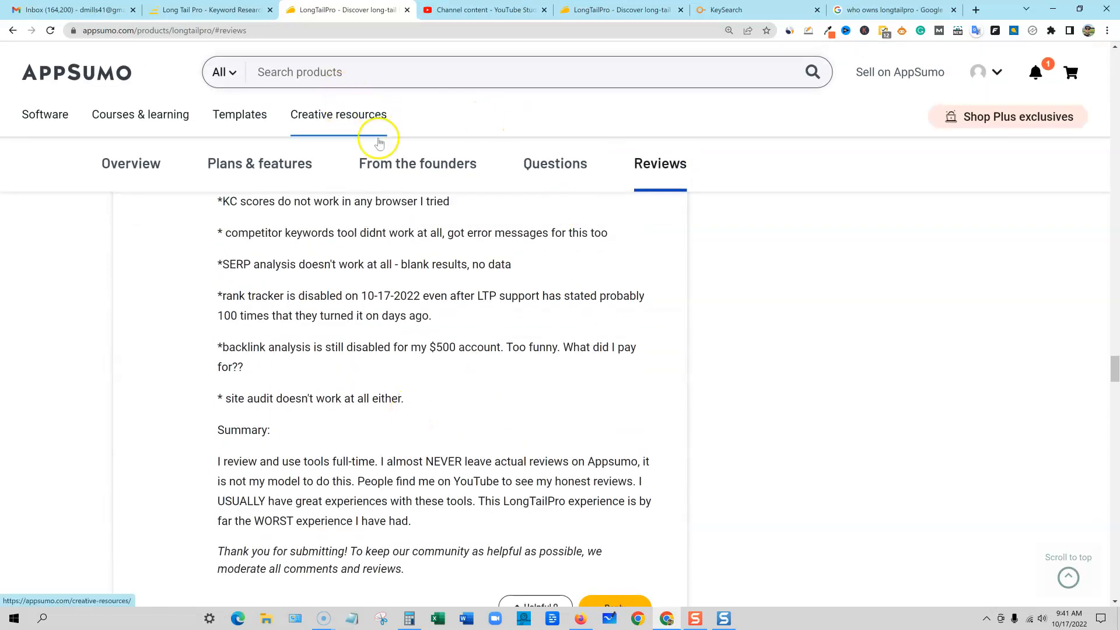
pyautogui.click(484, 10)
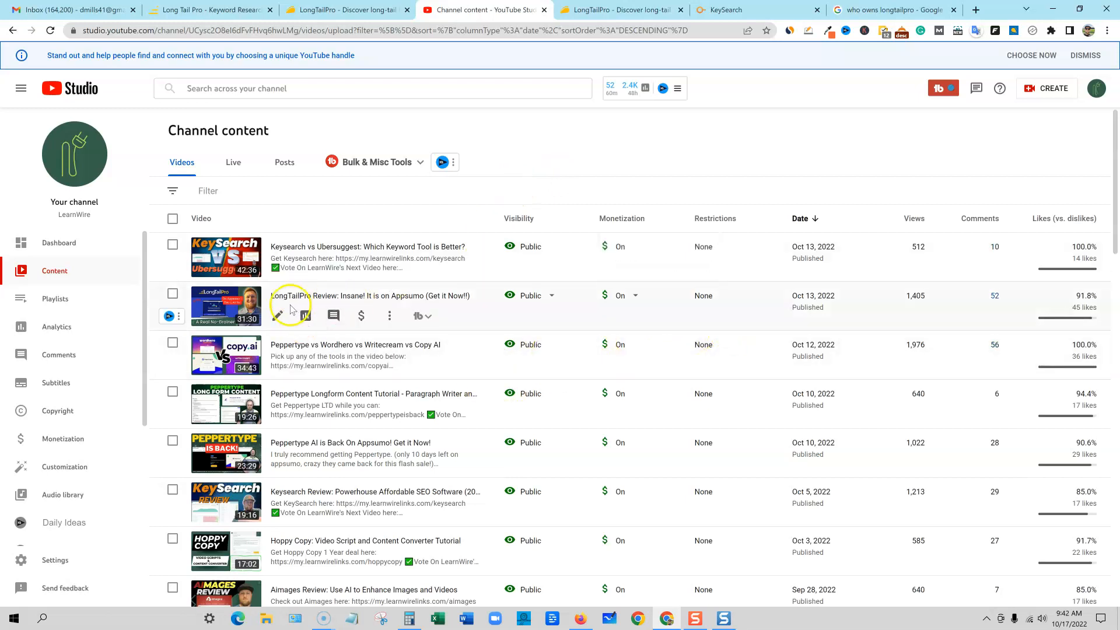
pyautogui.moveTo(403, 301)
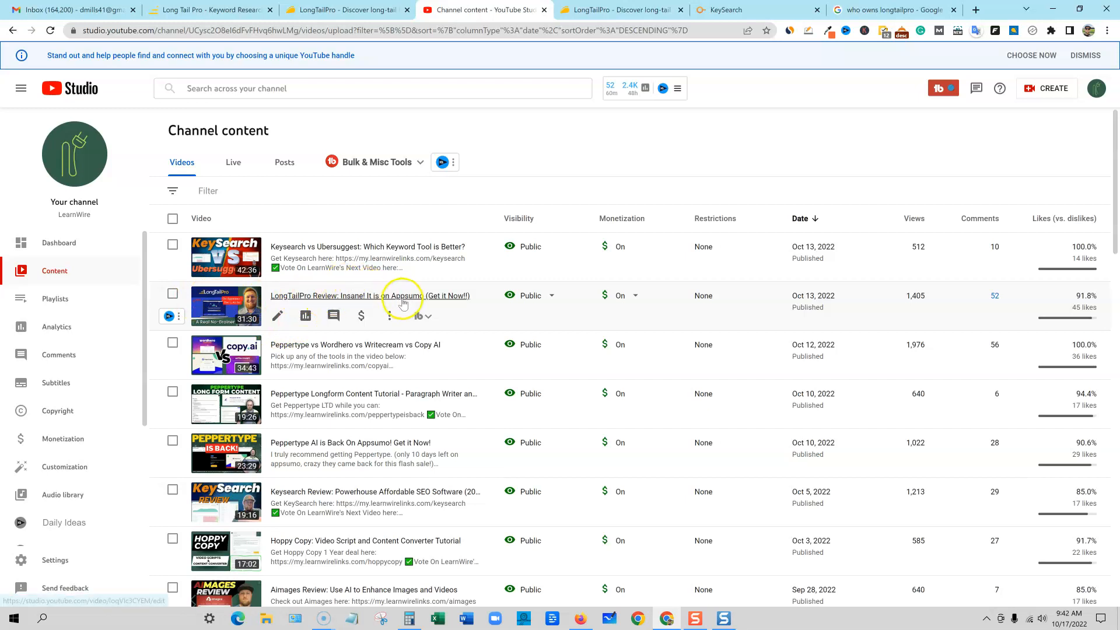
pyautogui.moveTo(308, 295)
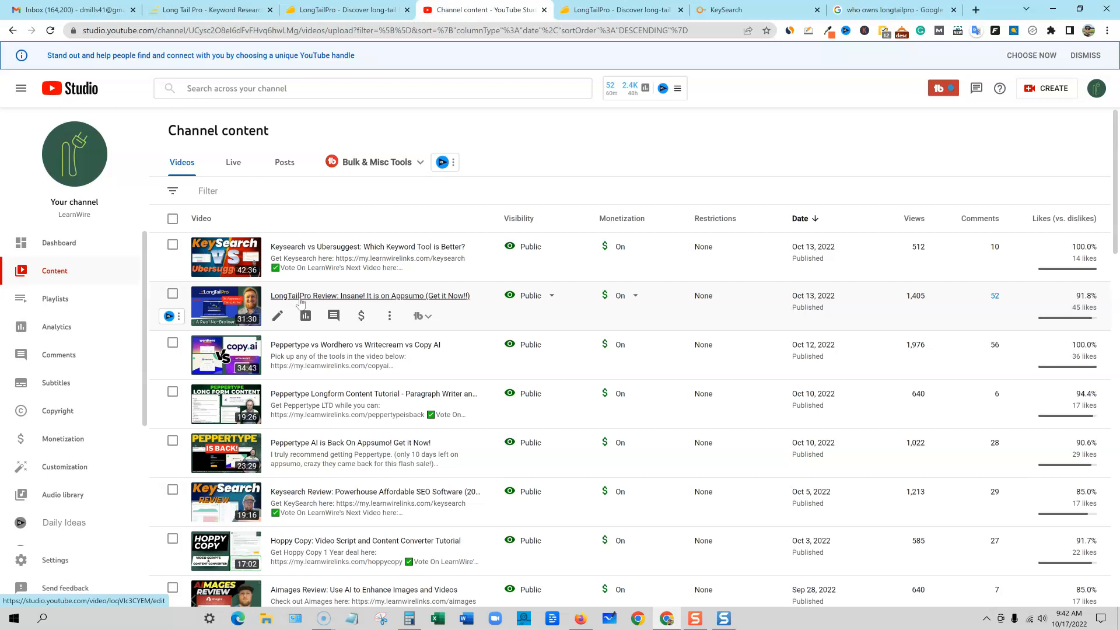
pyautogui.moveTo(449, 302)
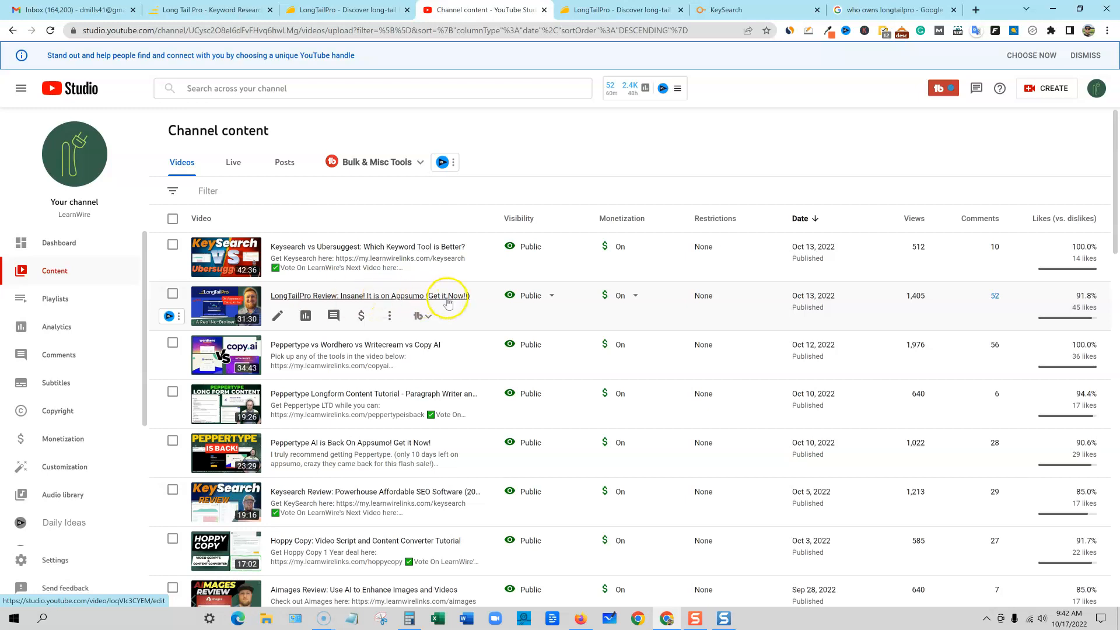
pyautogui.moveTo(305, 316)
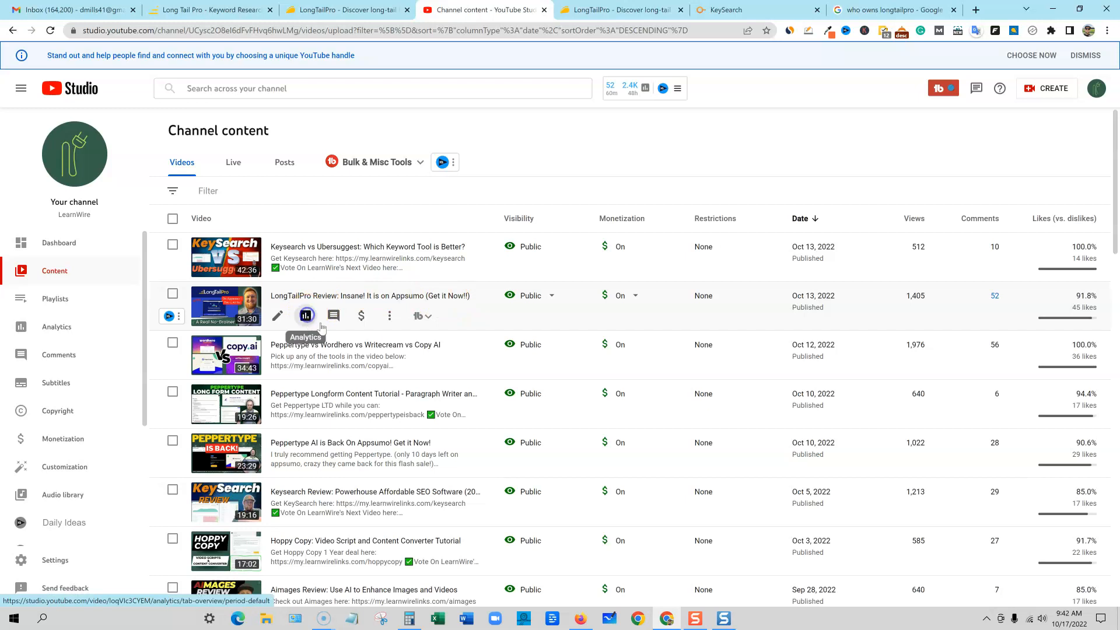
# - Open analytics for the LongTailPro Review video in YouTube Studio
pyautogui.click(305, 316)
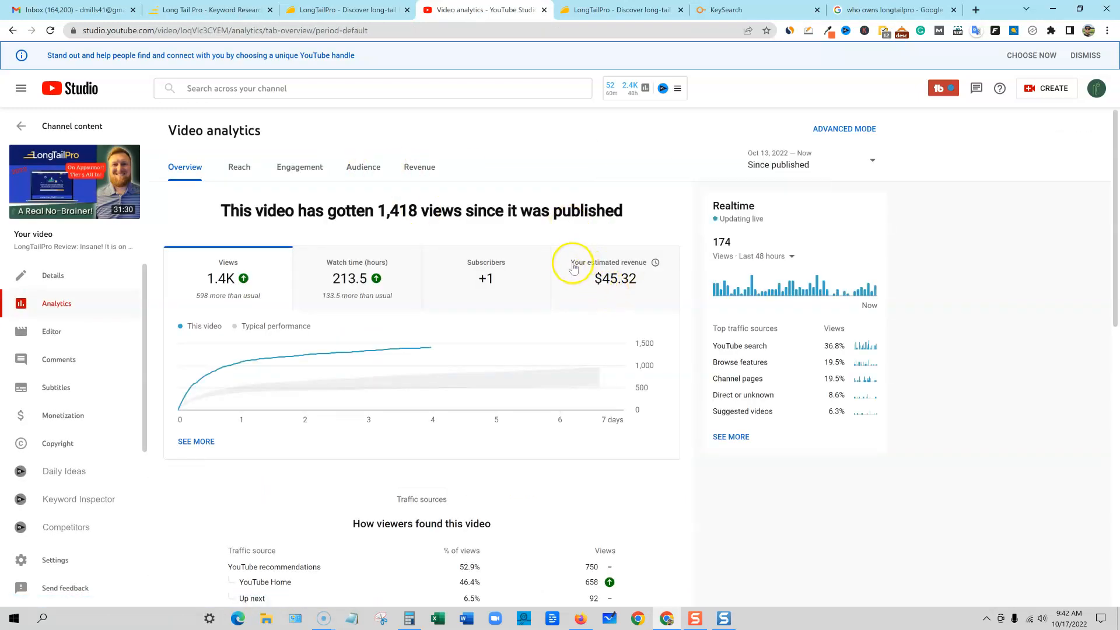
pyautogui.moveTo(654, 263)
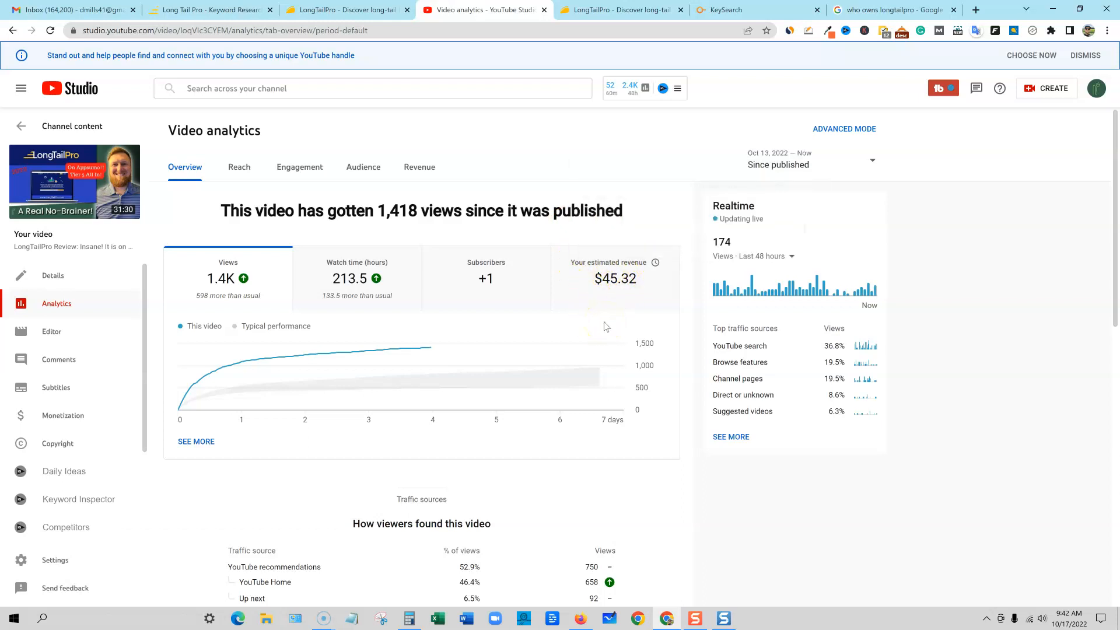
pyautogui.moveTo(654, 263)
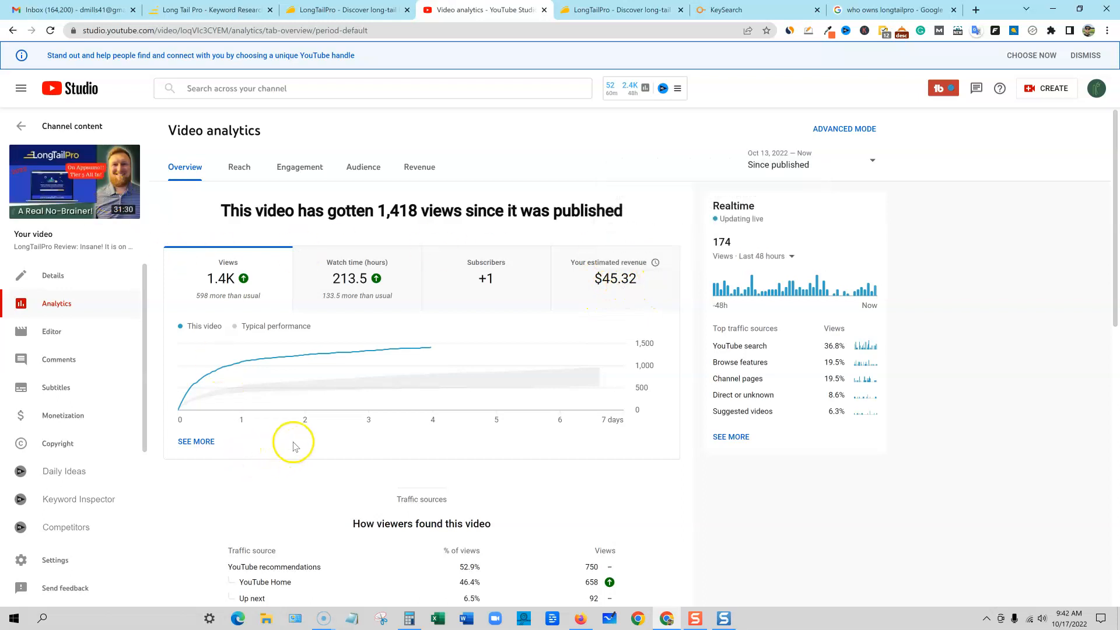
pyautogui.moveTo(560, 378)
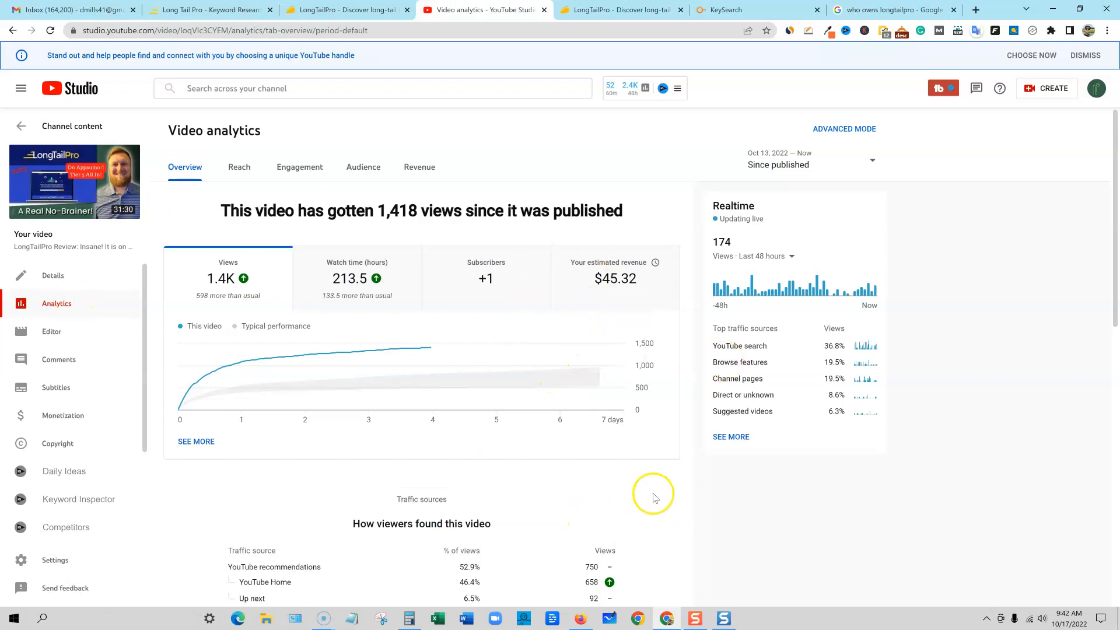
pyautogui.moveTo(555, 321)
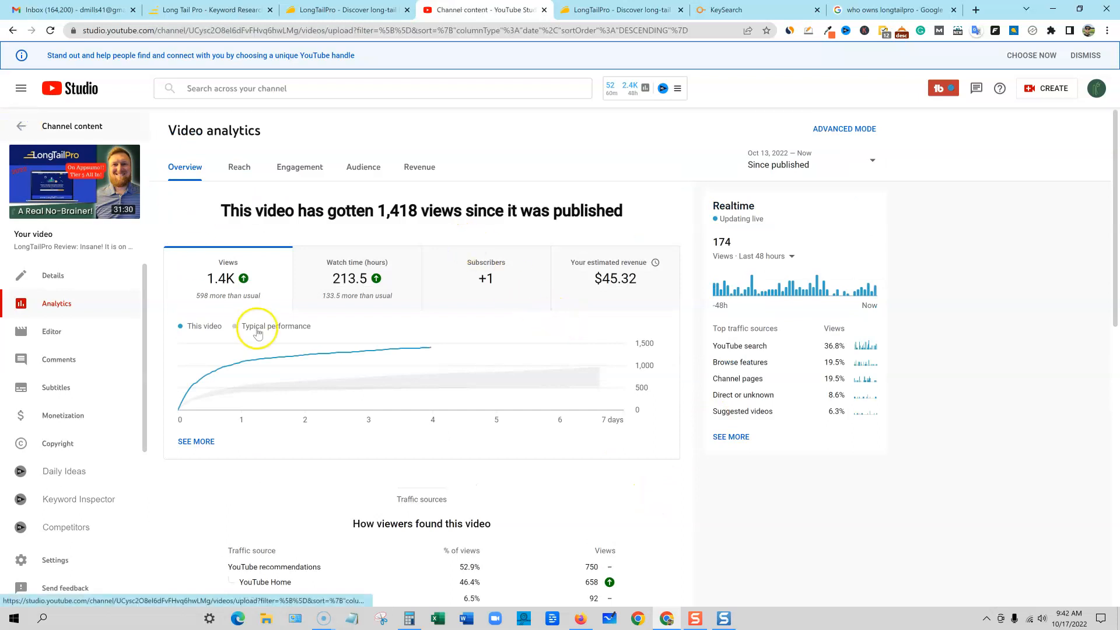
# - Return from the video analytics to the channel's content list
pyautogui.click(21, 126)
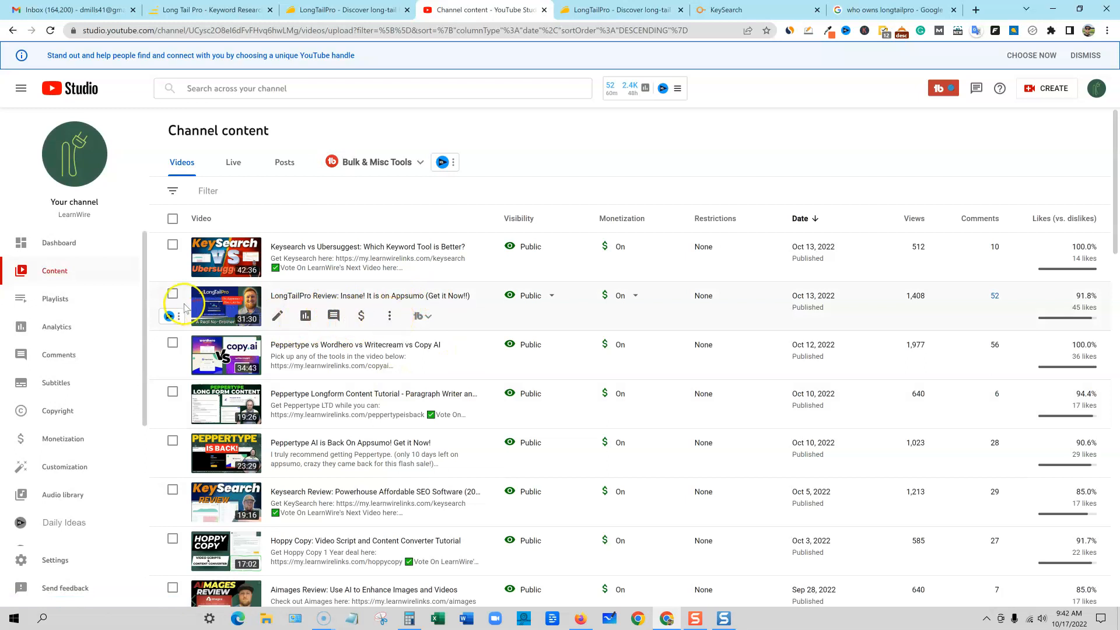
# - Change the LongTailPro Review video's visibility from Public to Unlisted and save
pyautogui.click(173, 293)
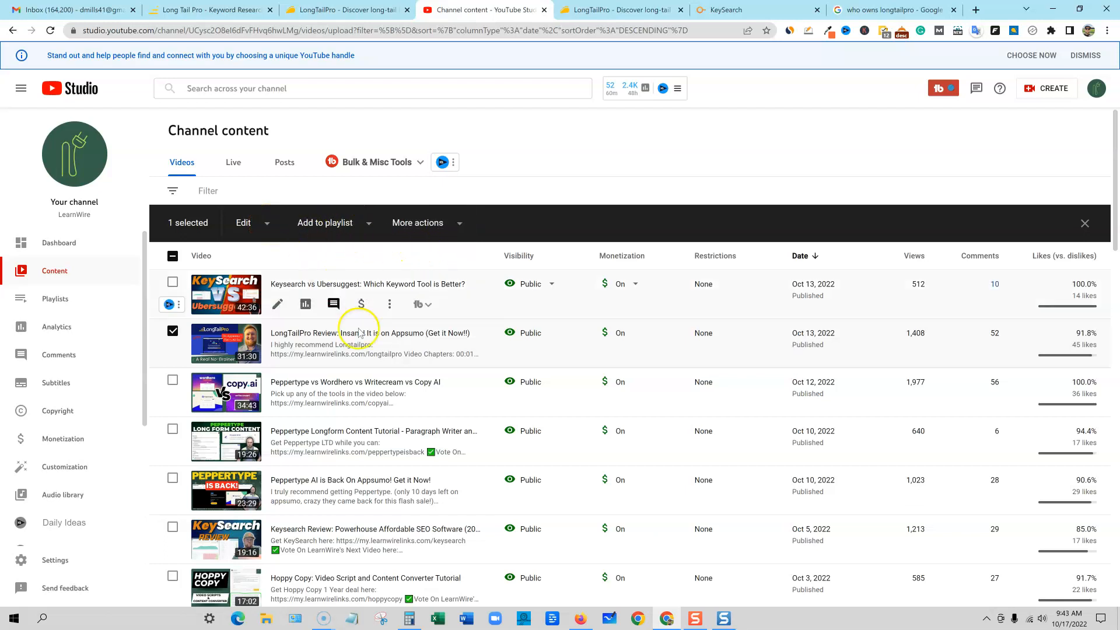
pyautogui.click(551, 333)
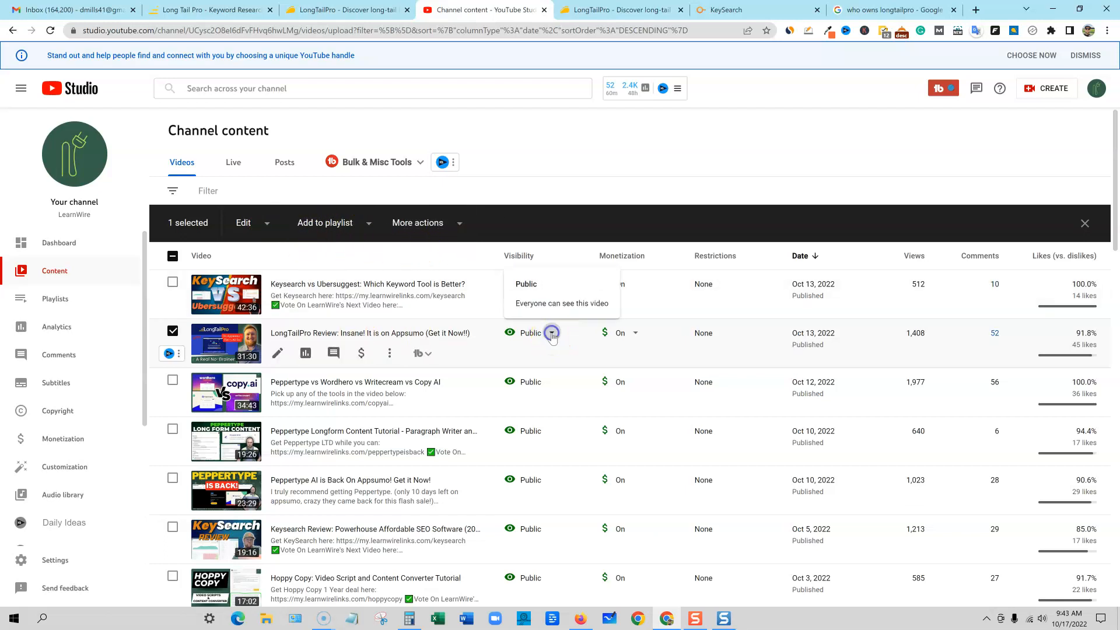
pyautogui.click(551, 332)
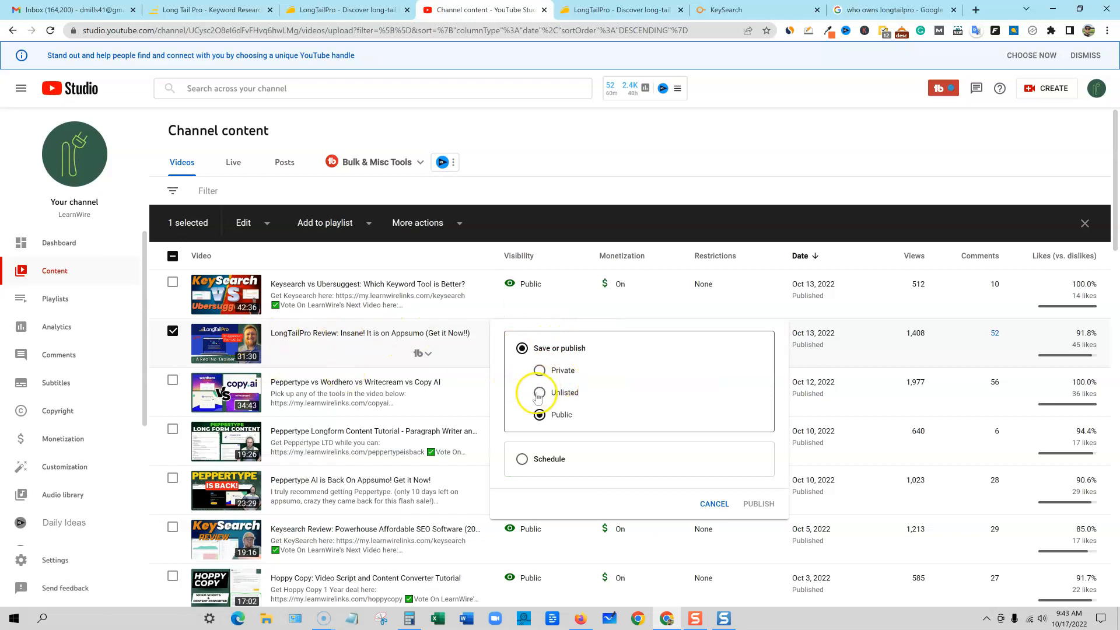
pyautogui.click(538, 392)
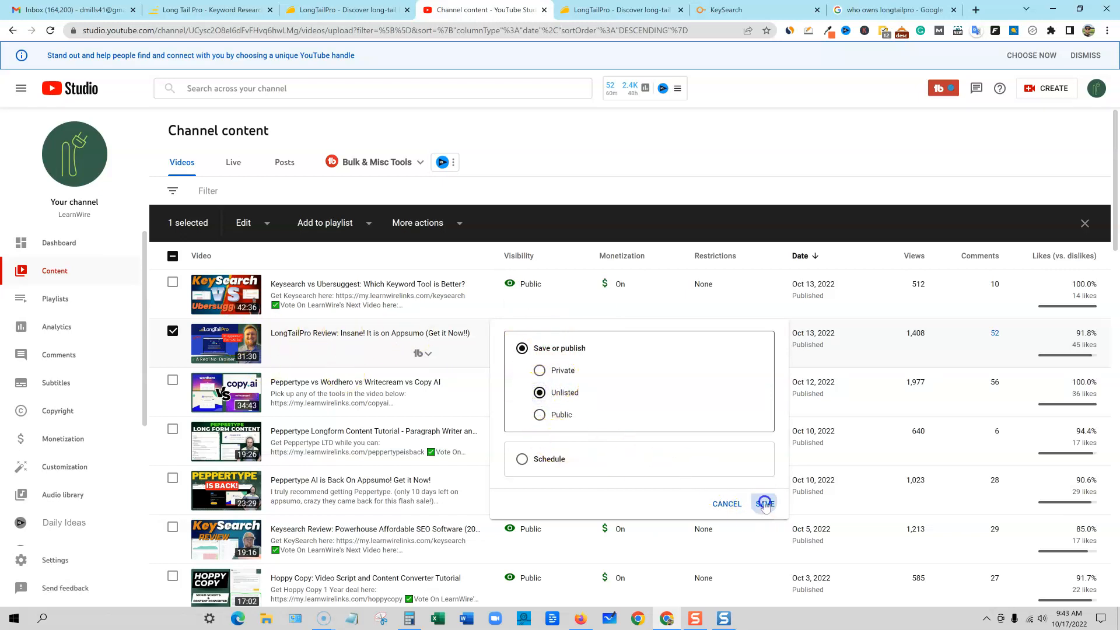
pyautogui.click(763, 503)
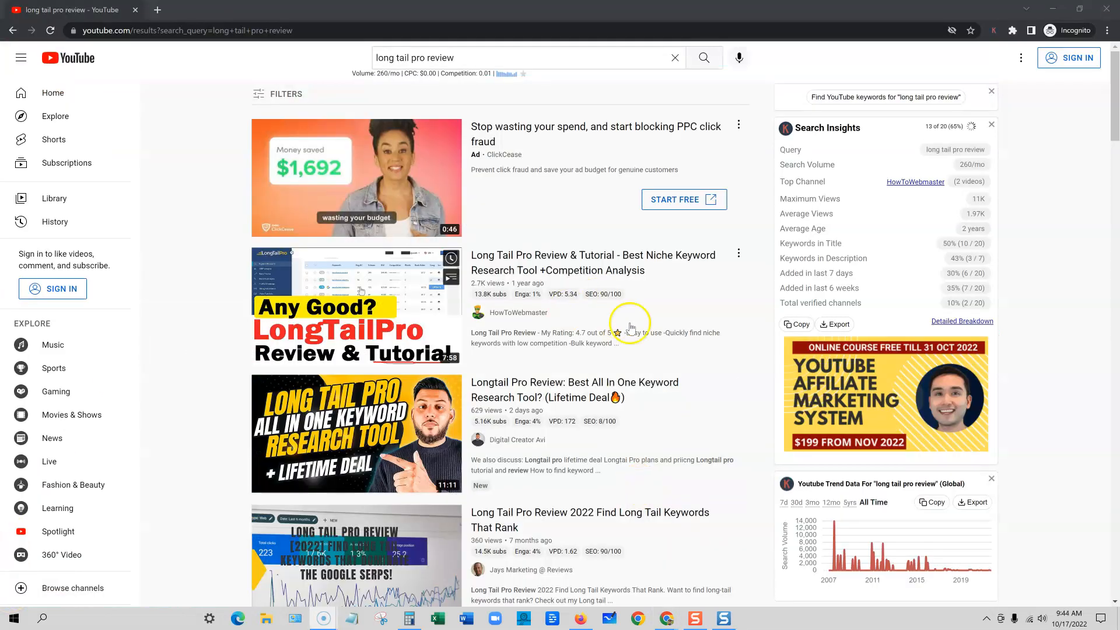
pyautogui.scroll(-3)
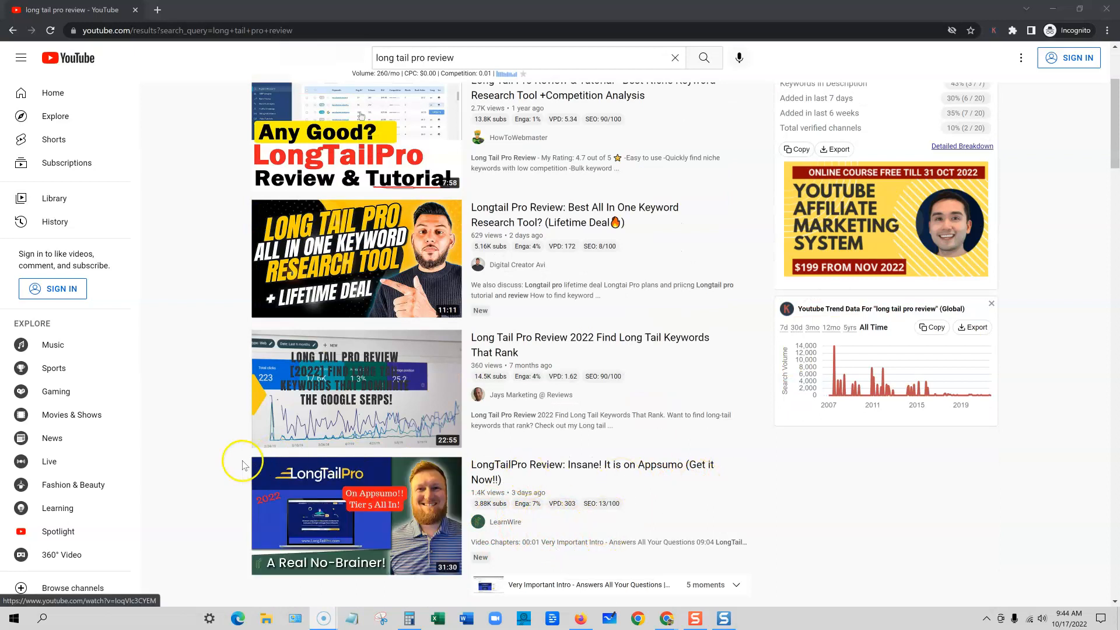
pyautogui.scroll(-3)
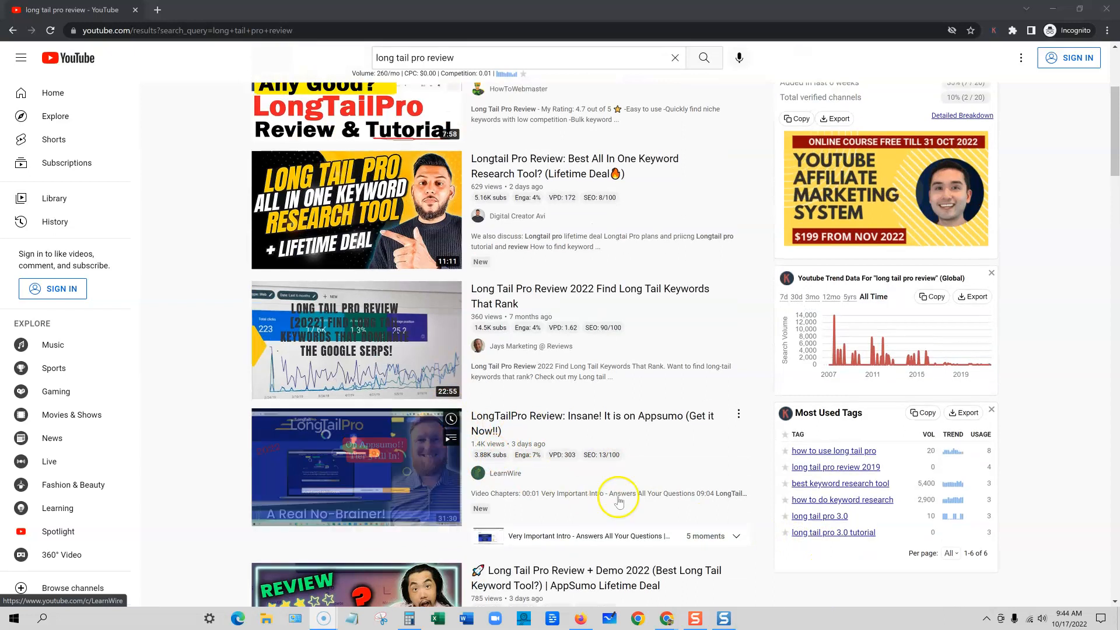
pyautogui.scroll(-3)
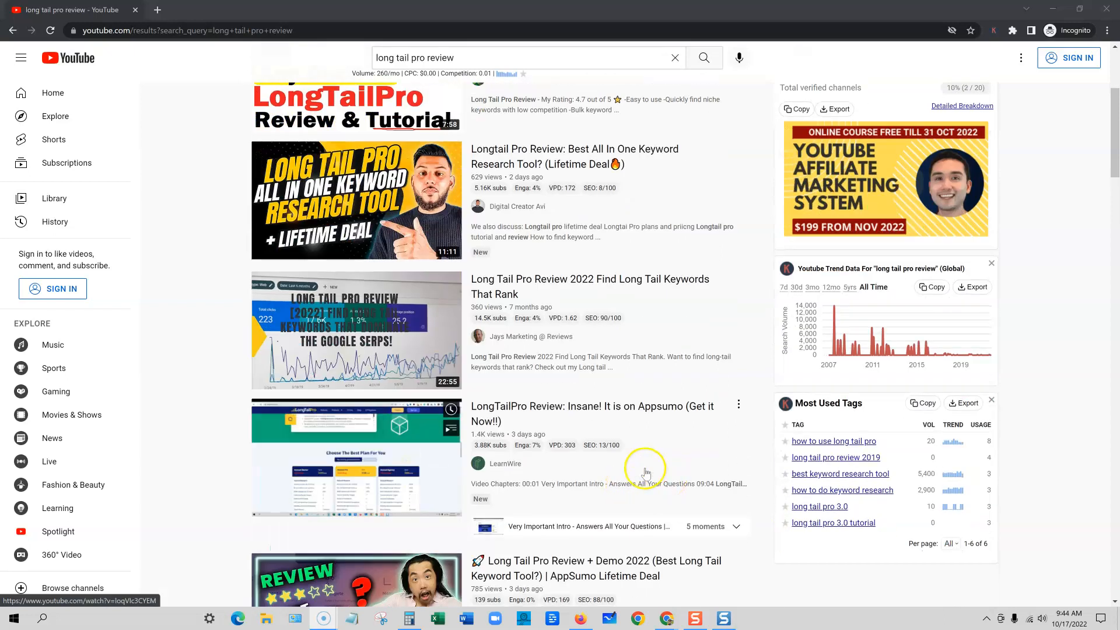
pyautogui.moveTo(539, 429)
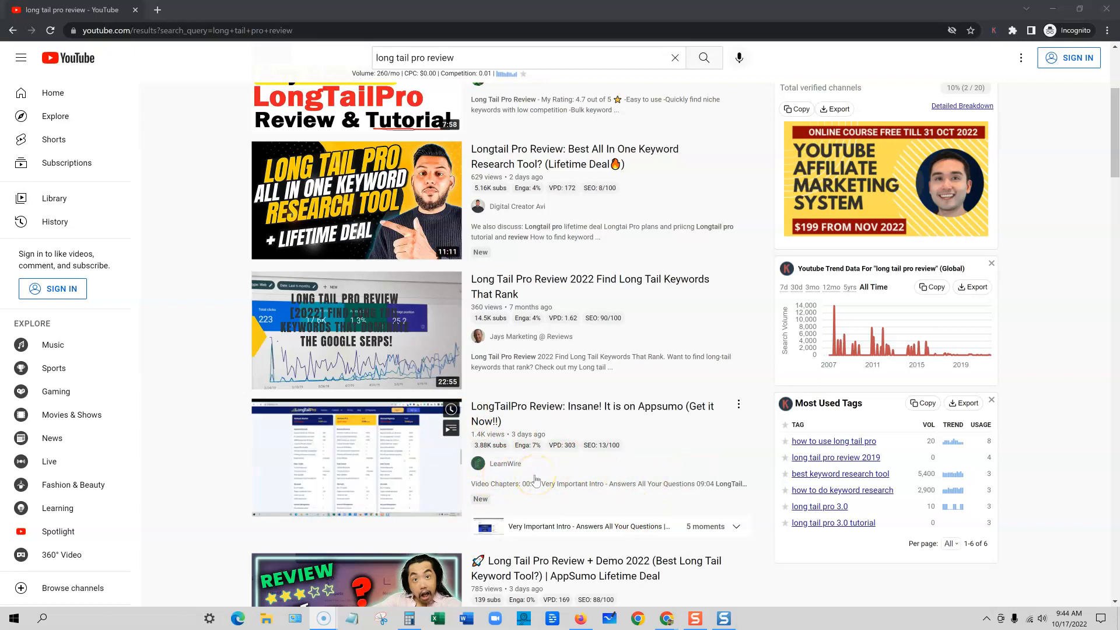
pyautogui.scroll(-3)
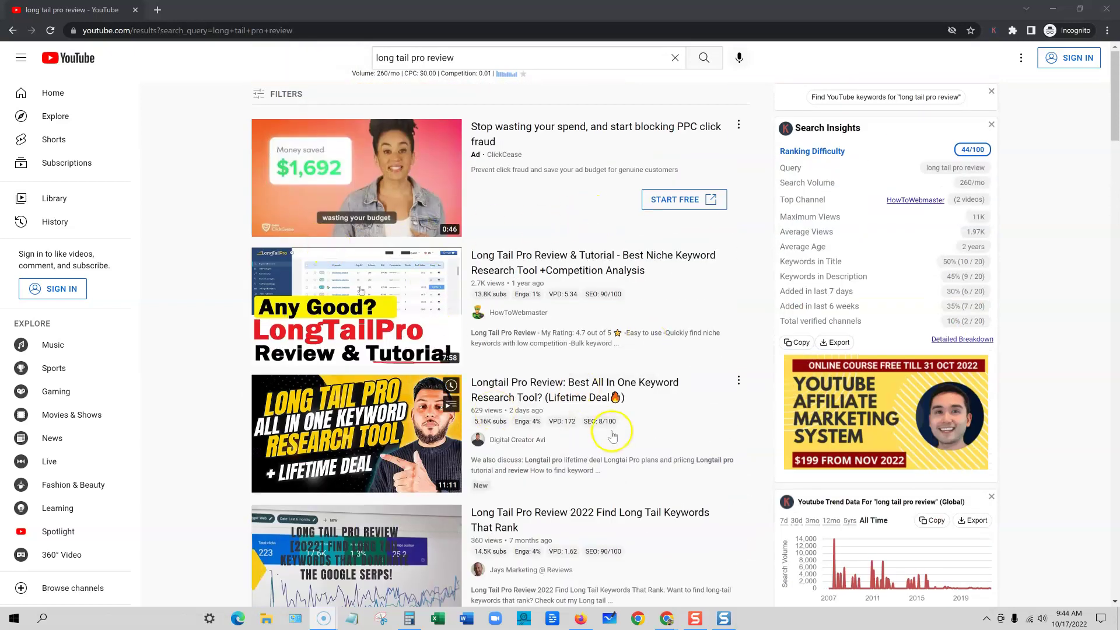
pyautogui.scroll(-3)
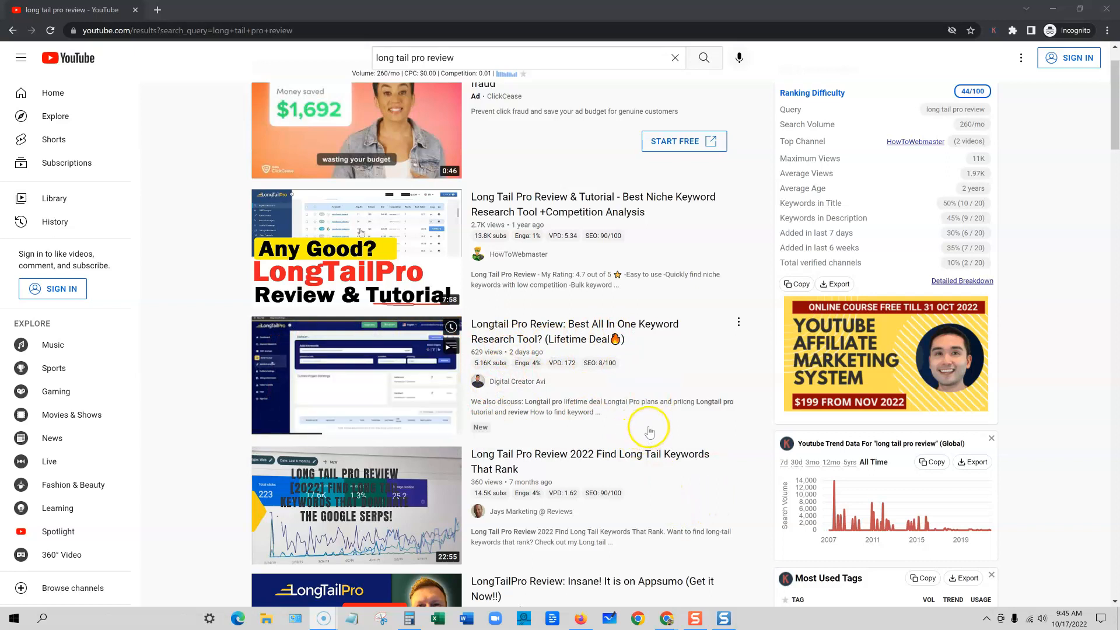
pyautogui.moveTo(578, 361)
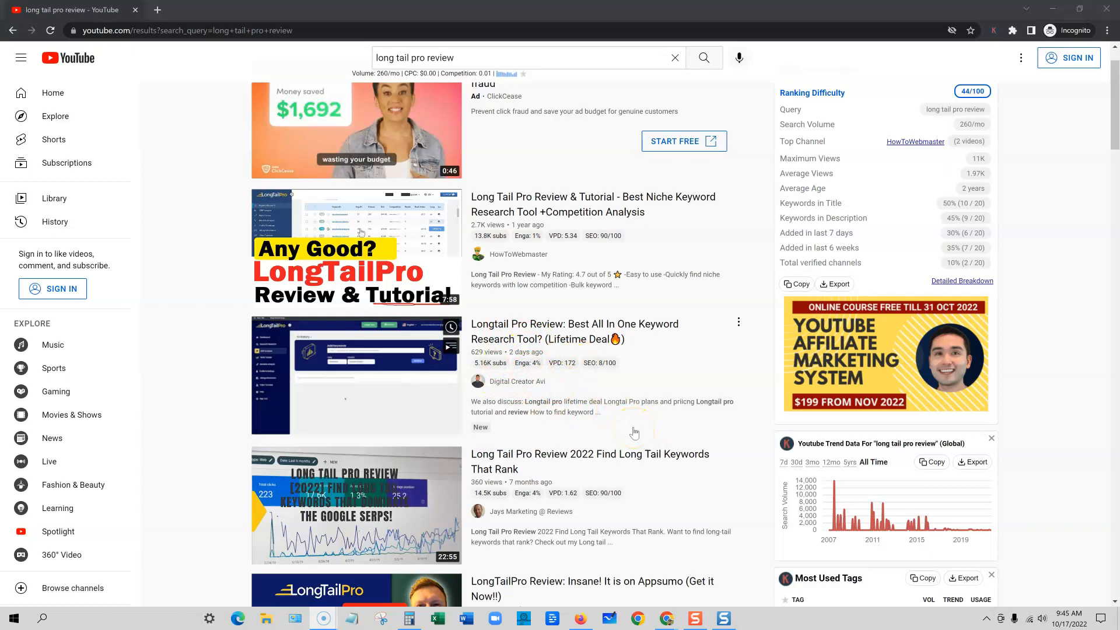
pyautogui.moveTo(573, 476)
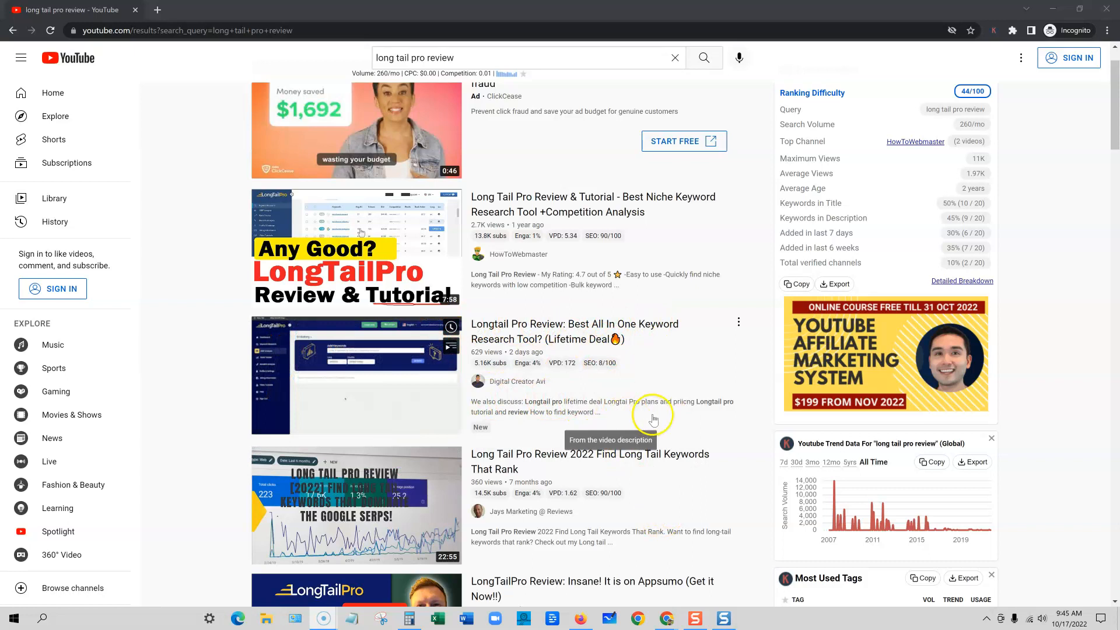
pyautogui.scroll(-3)
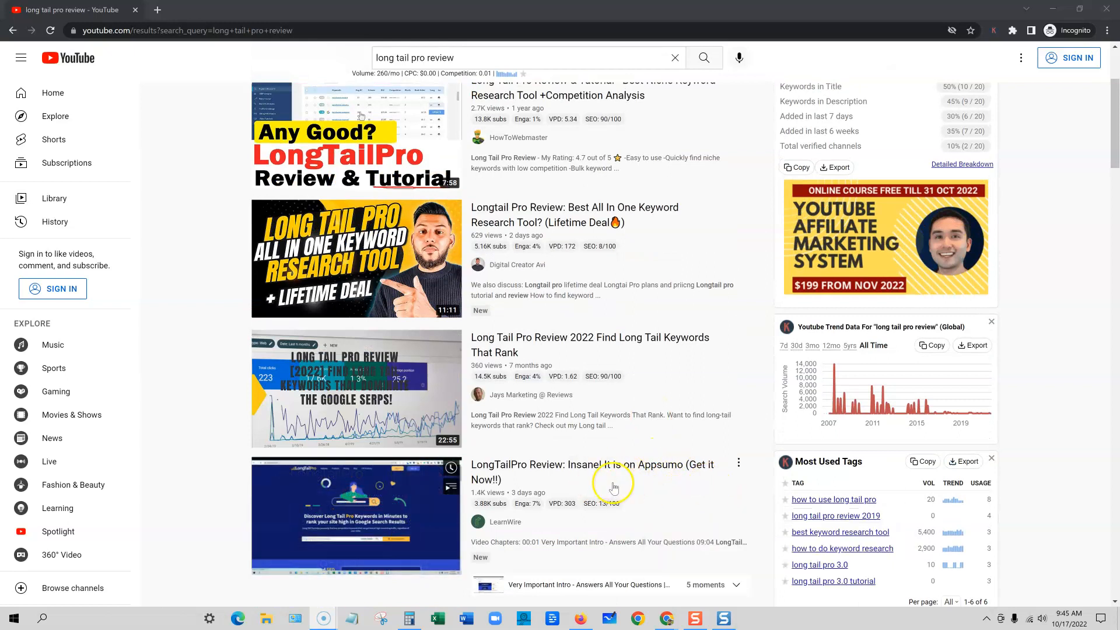
pyautogui.moveTo(561, 466)
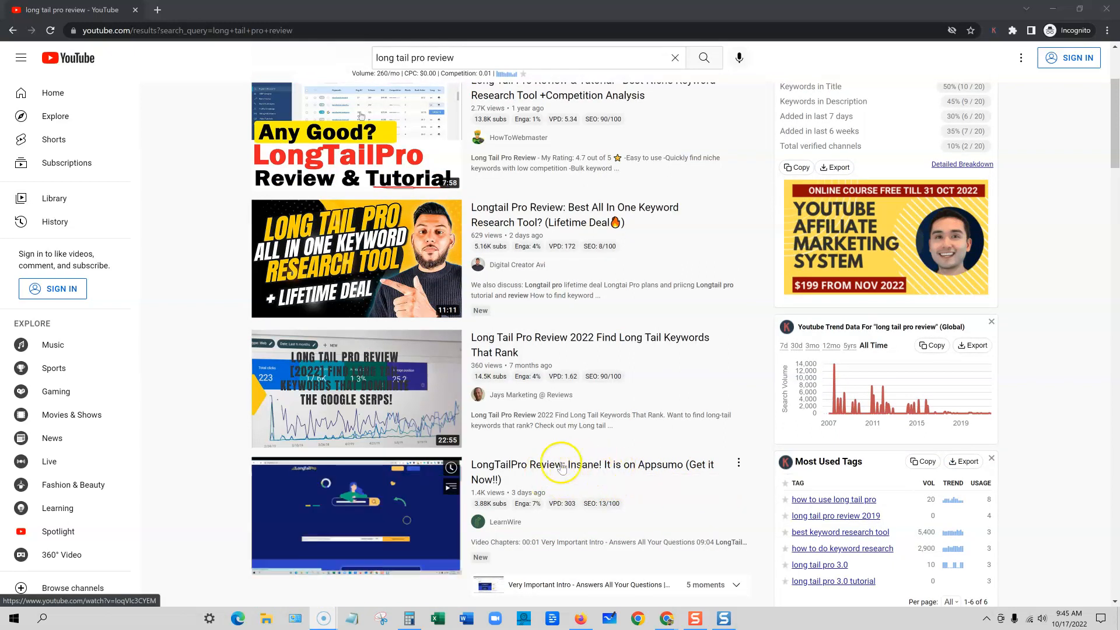
pyautogui.scroll(-3)
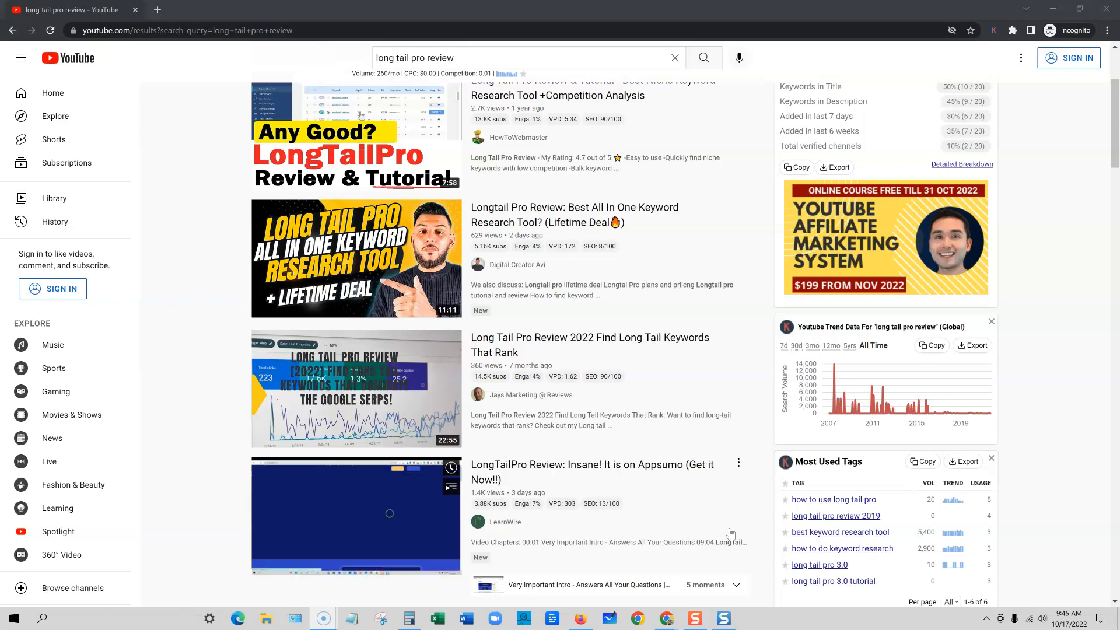
pyautogui.moveTo(357, 516)
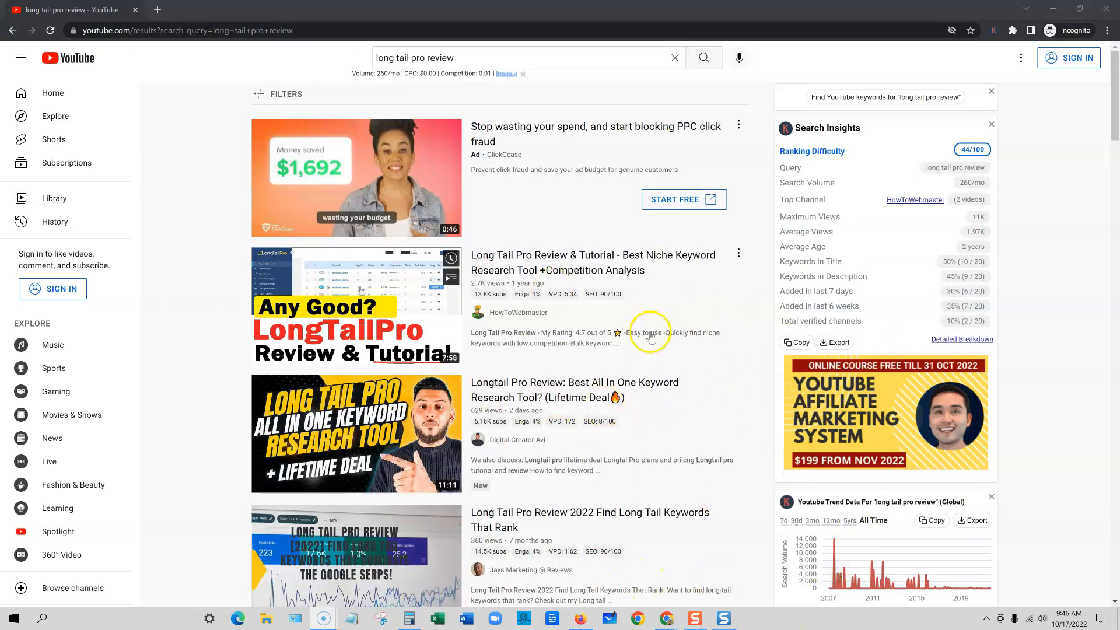
pyautogui.moveTo(1053, 10)
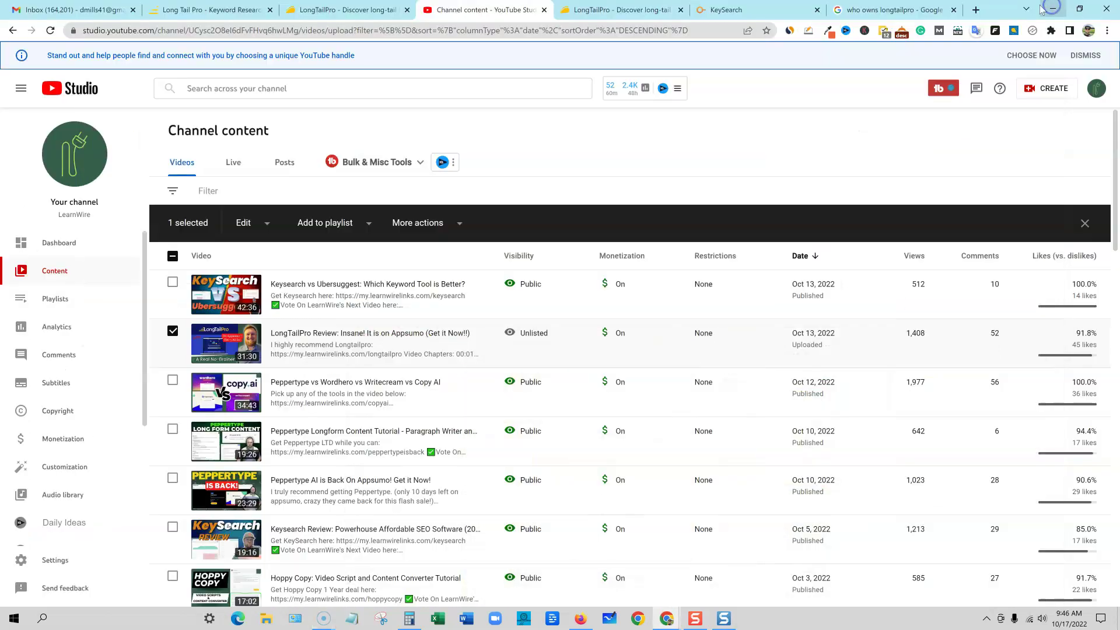
pyautogui.moveTo(492, 558)
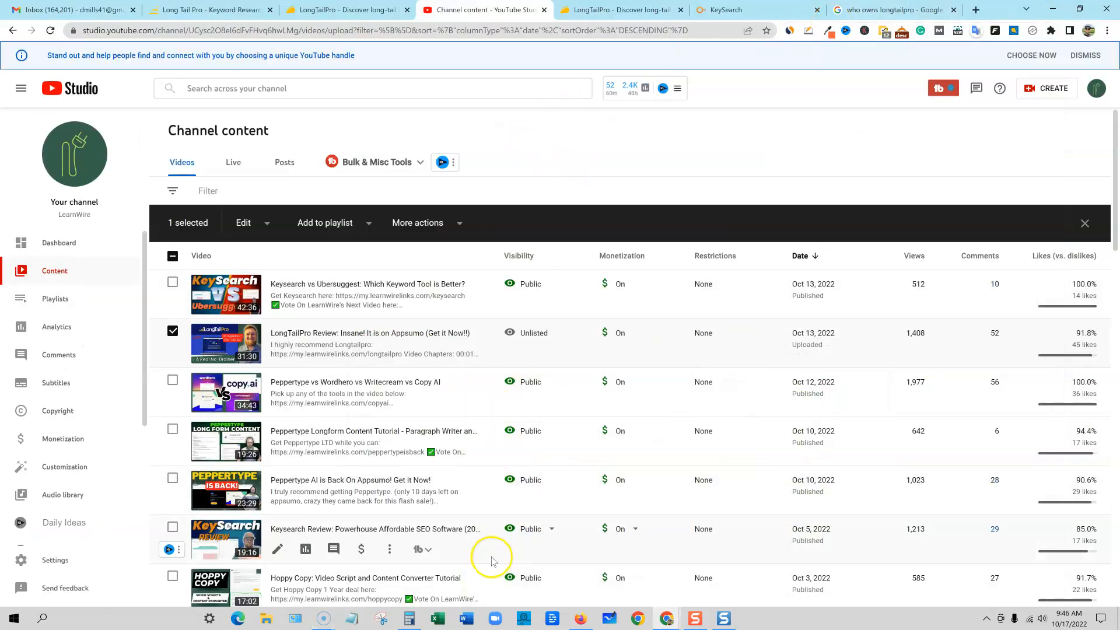
pyautogui.moveTo(509, 333)
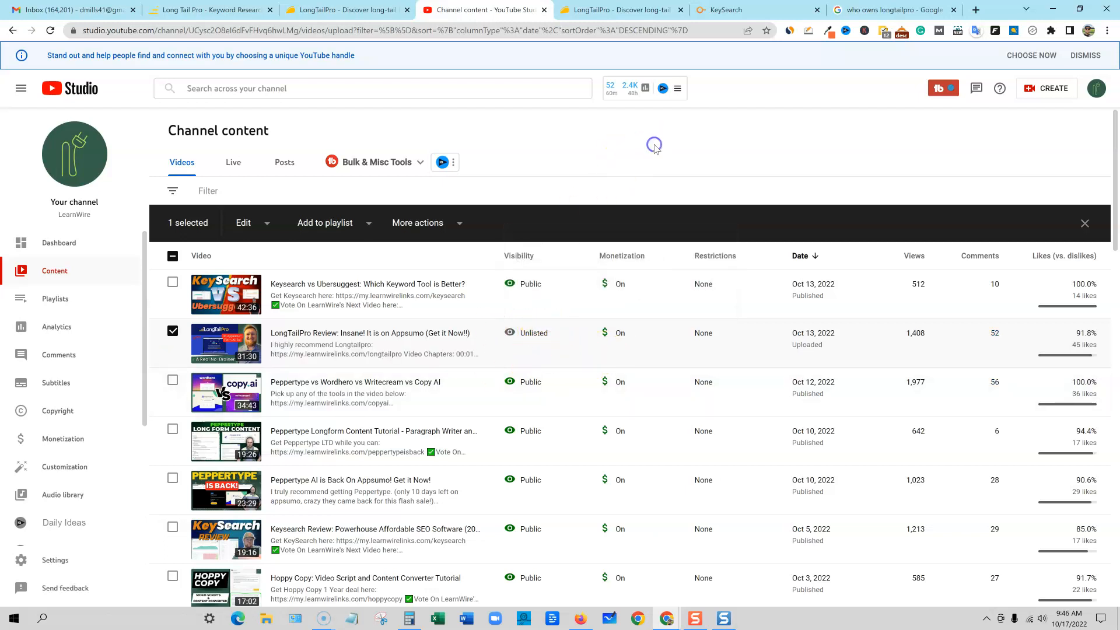
# - Switch to the AppSumo LongTailPro page and scroll down to the one-taco review
pyautogui.click(349, 10)
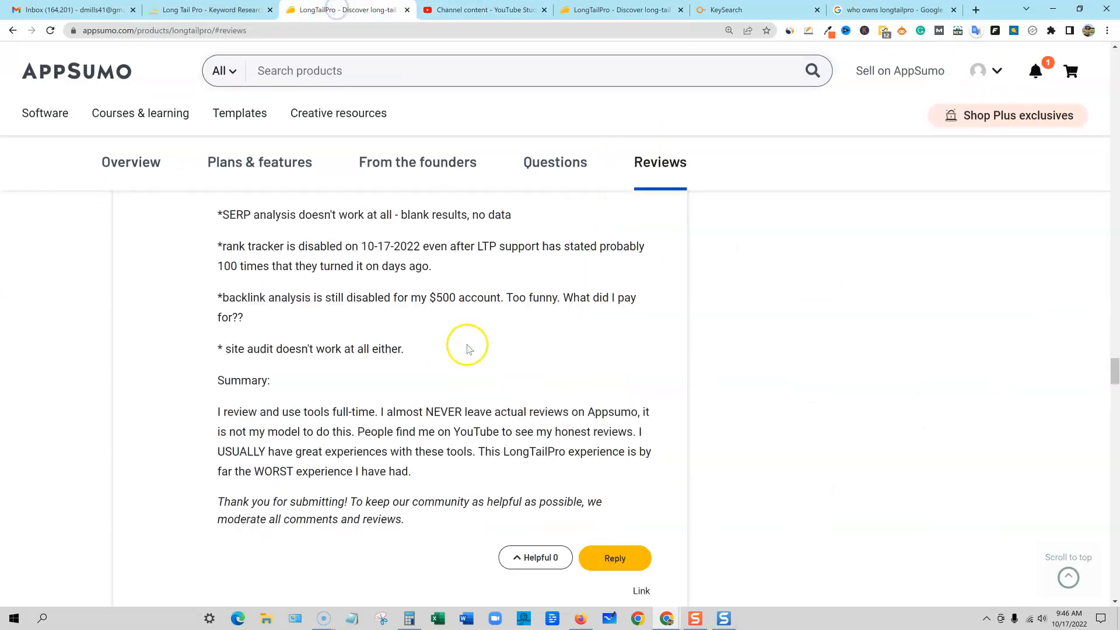
pyautogui.scroll(3)
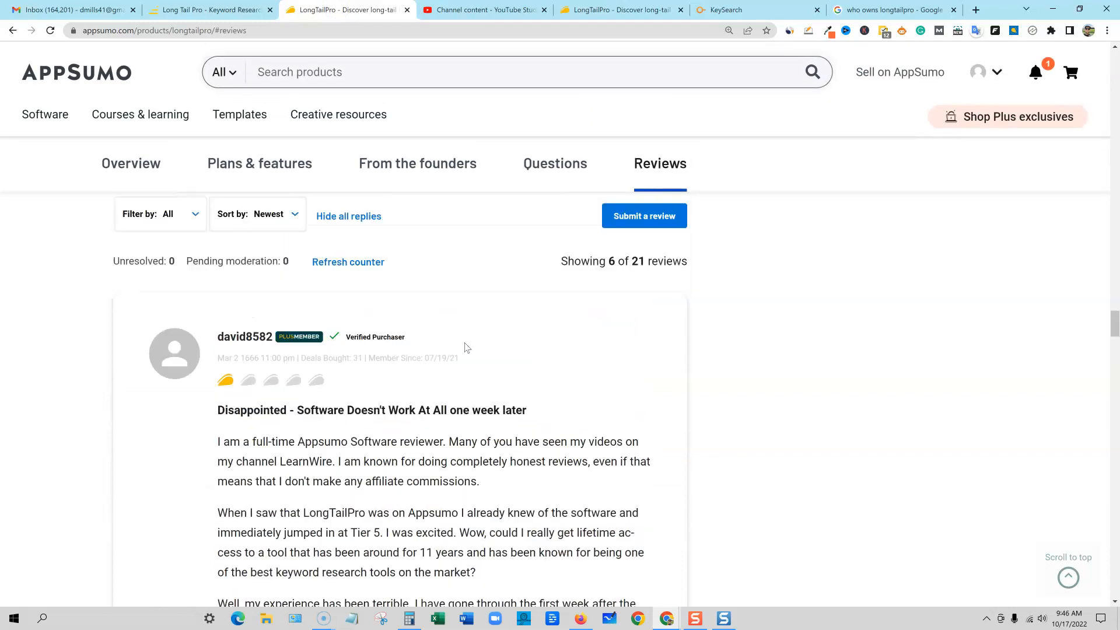
pyautogui.scroll(-3)
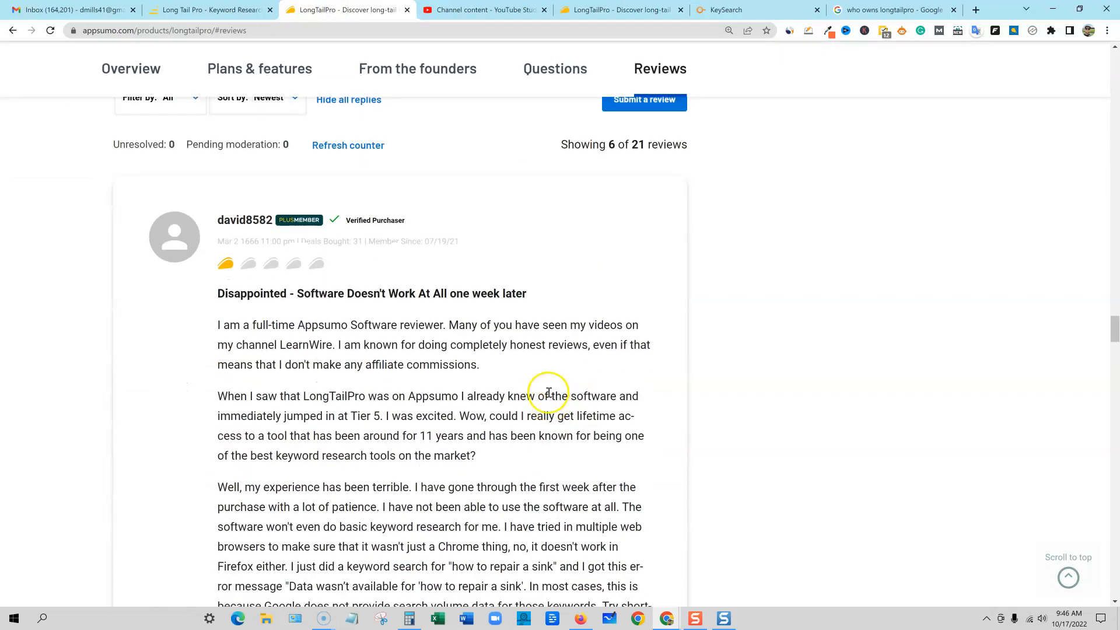
pyautogui.scroll(-3)
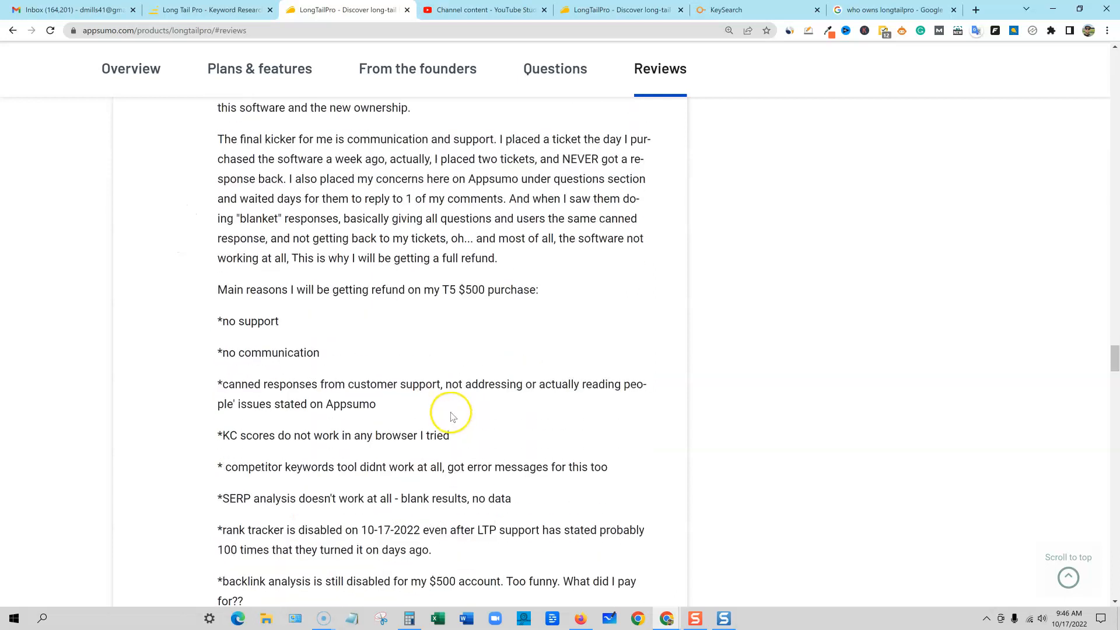
pyautogui.scroll(-3)
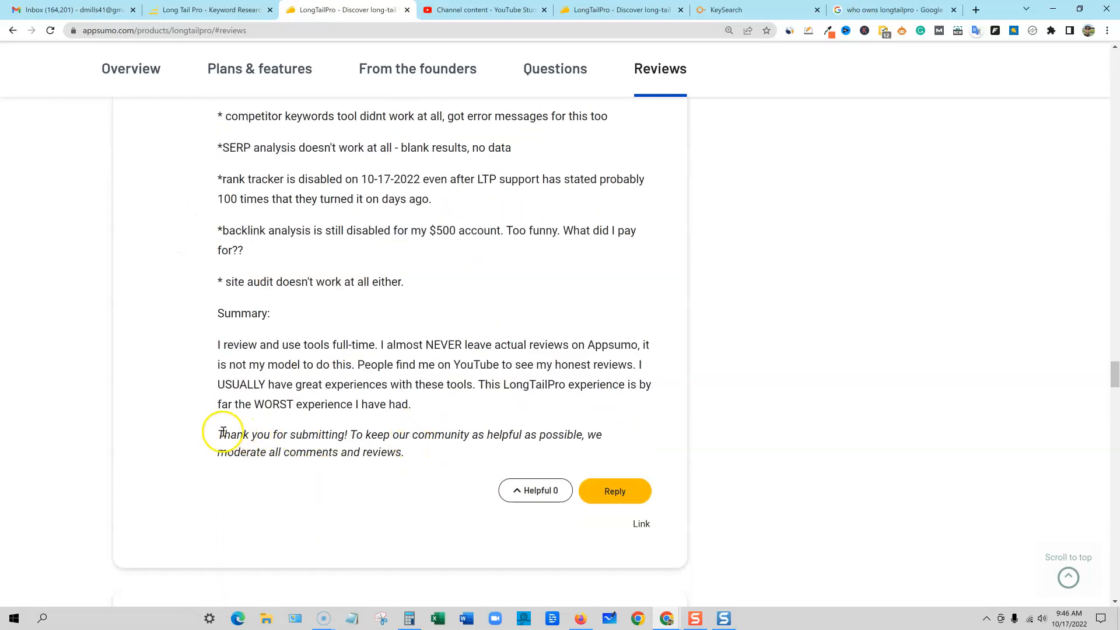
# - Highlight the review's summary paragraph and words in its moderation note
pyautogui.moveTo(232, 250); pyautogui.dragTo(410, 404)
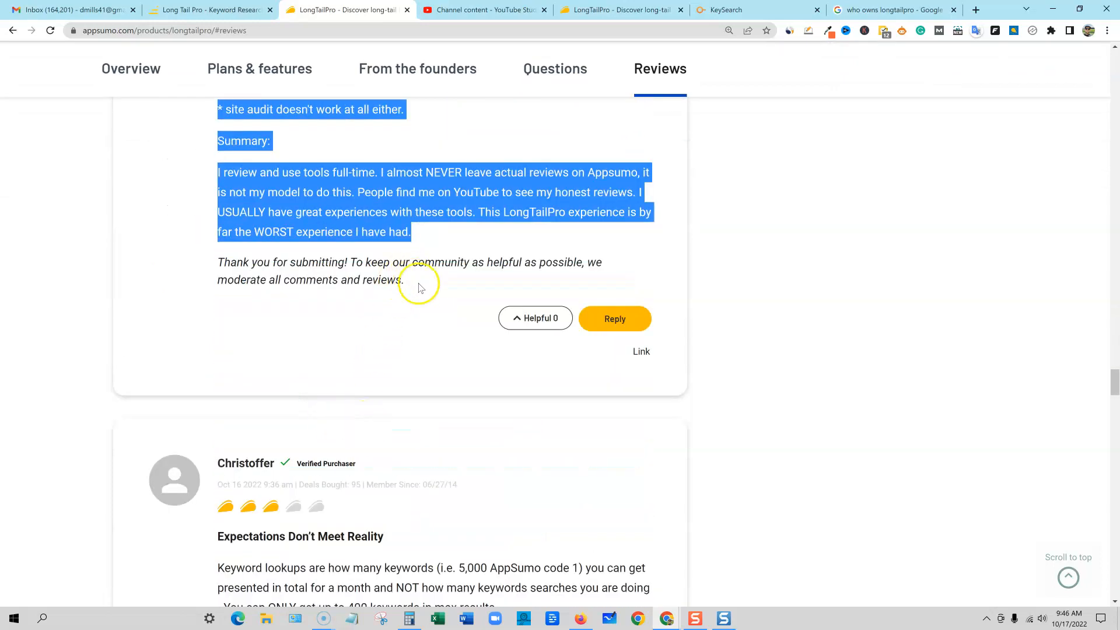
pyautogui.doubleClick(385, 280)
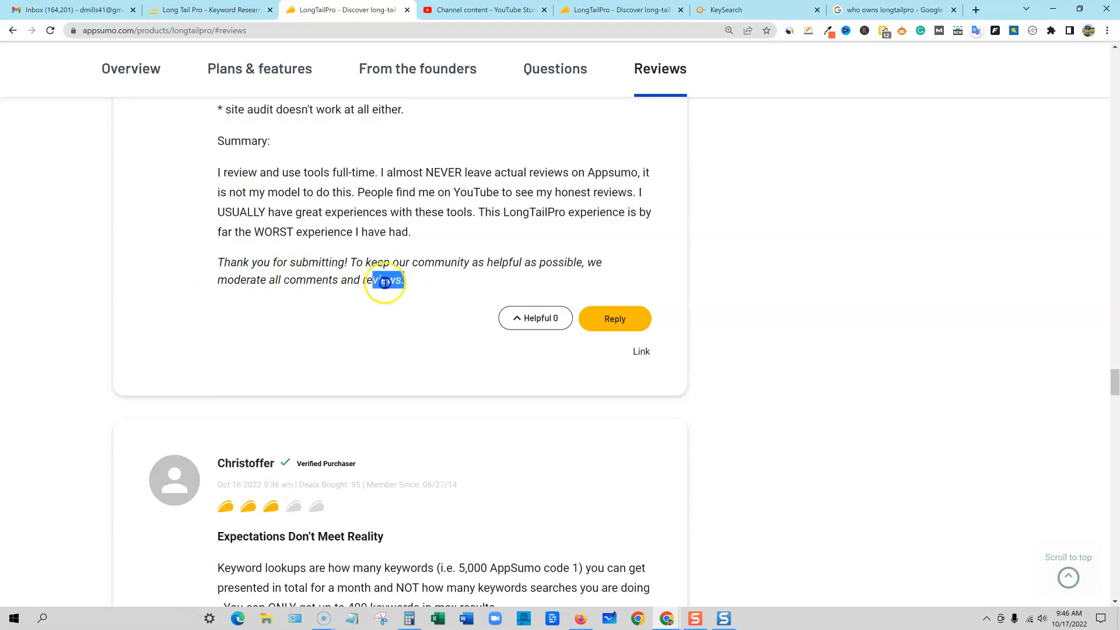
pyautogui.moveTo(401, 279); pyautogui.dragTo(217, 232)
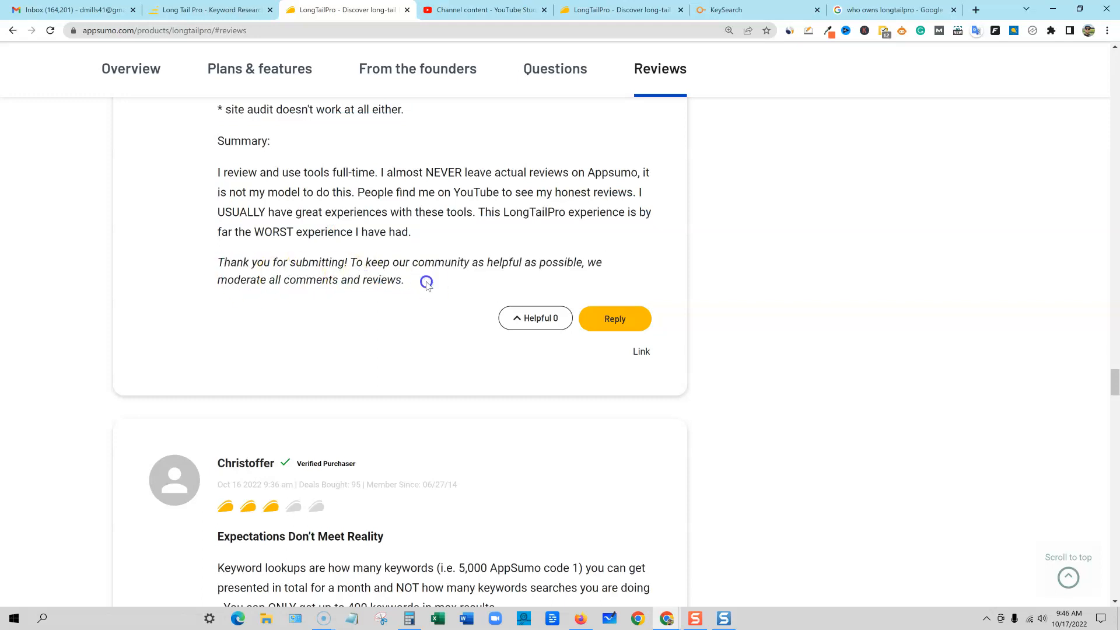
pyautogui.doubleClick(384, 279)
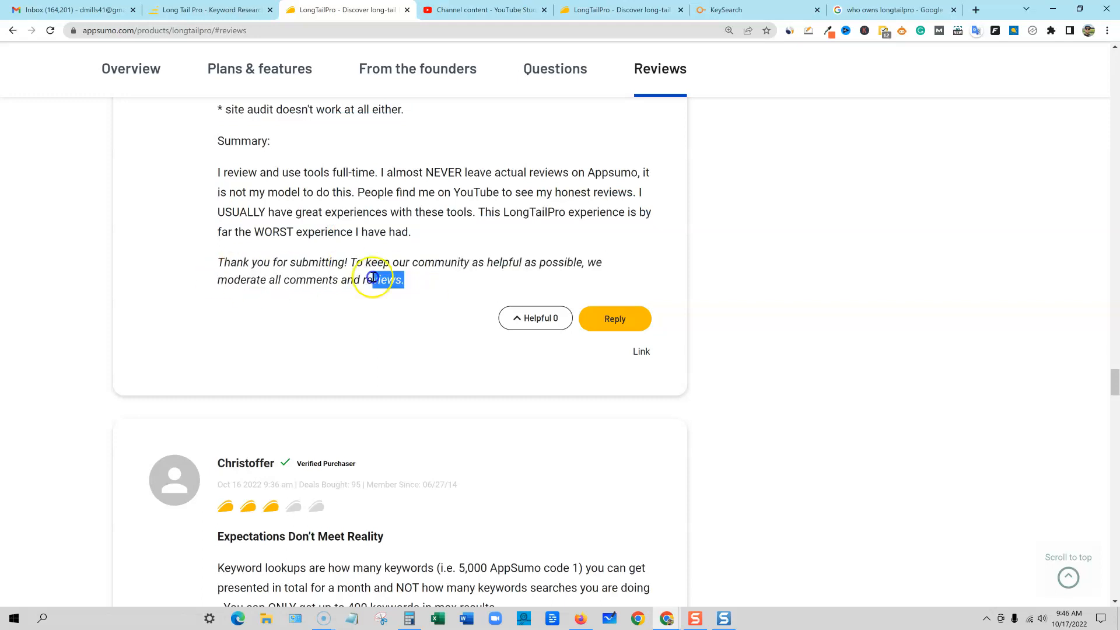